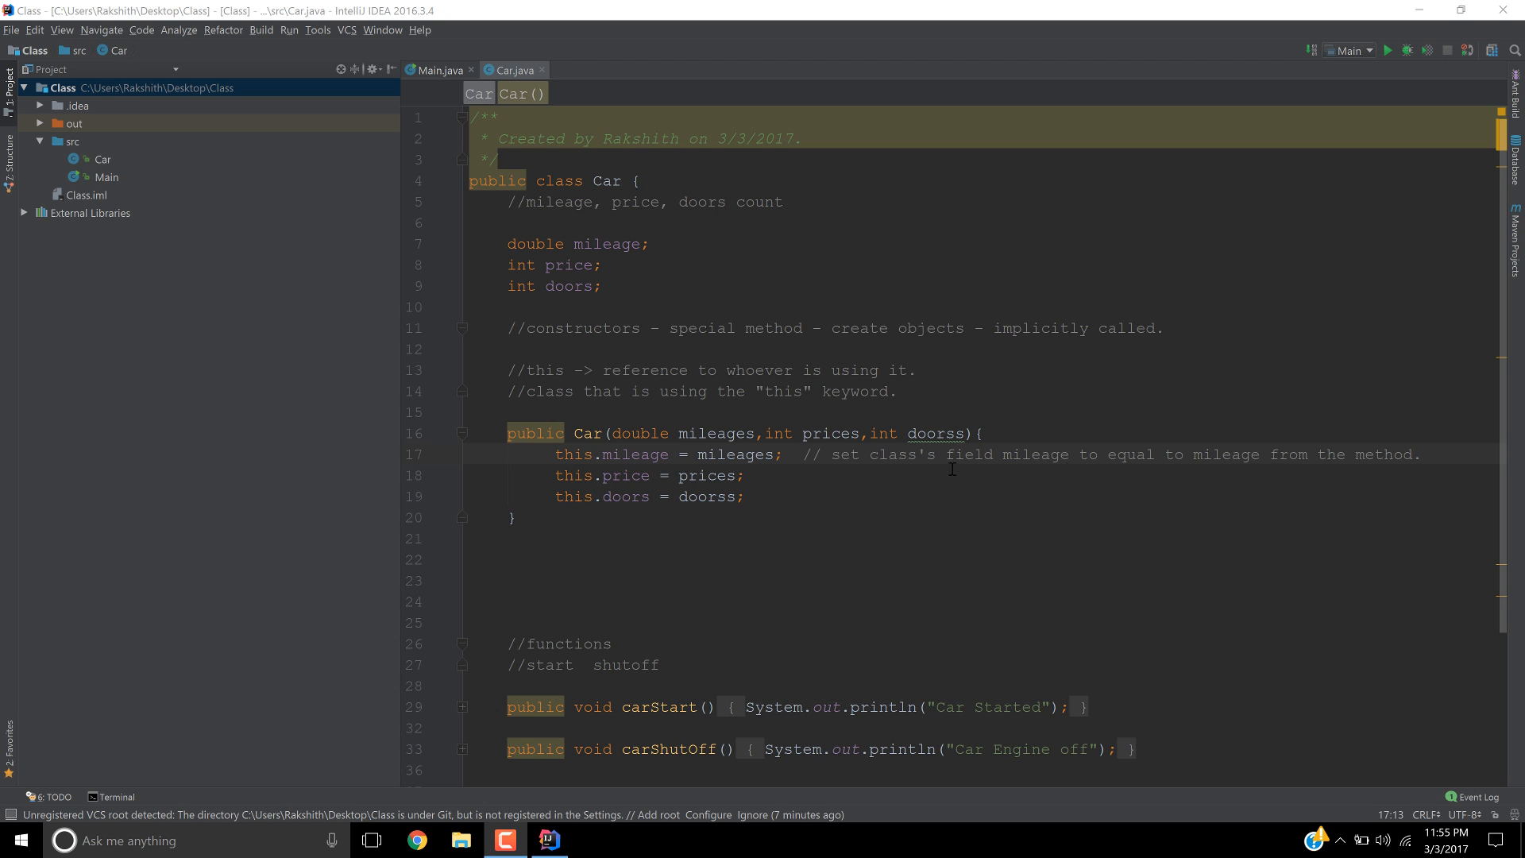
pyautogui.moveTo(881, 456)
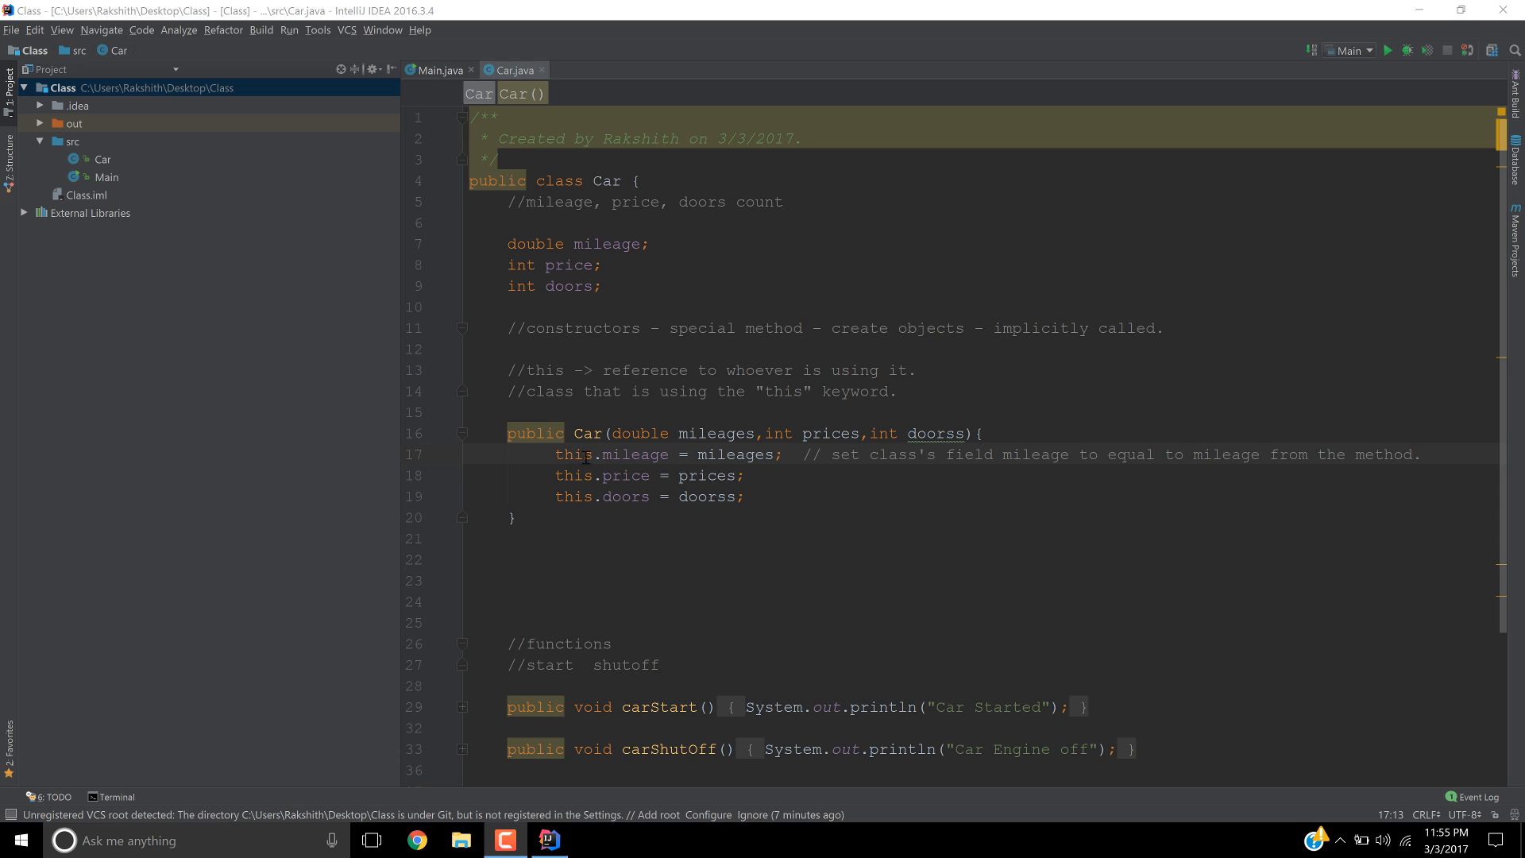
# - Declare a public no-argument Car() constructor above the existing constructor
pyautogui.click(584, 455)
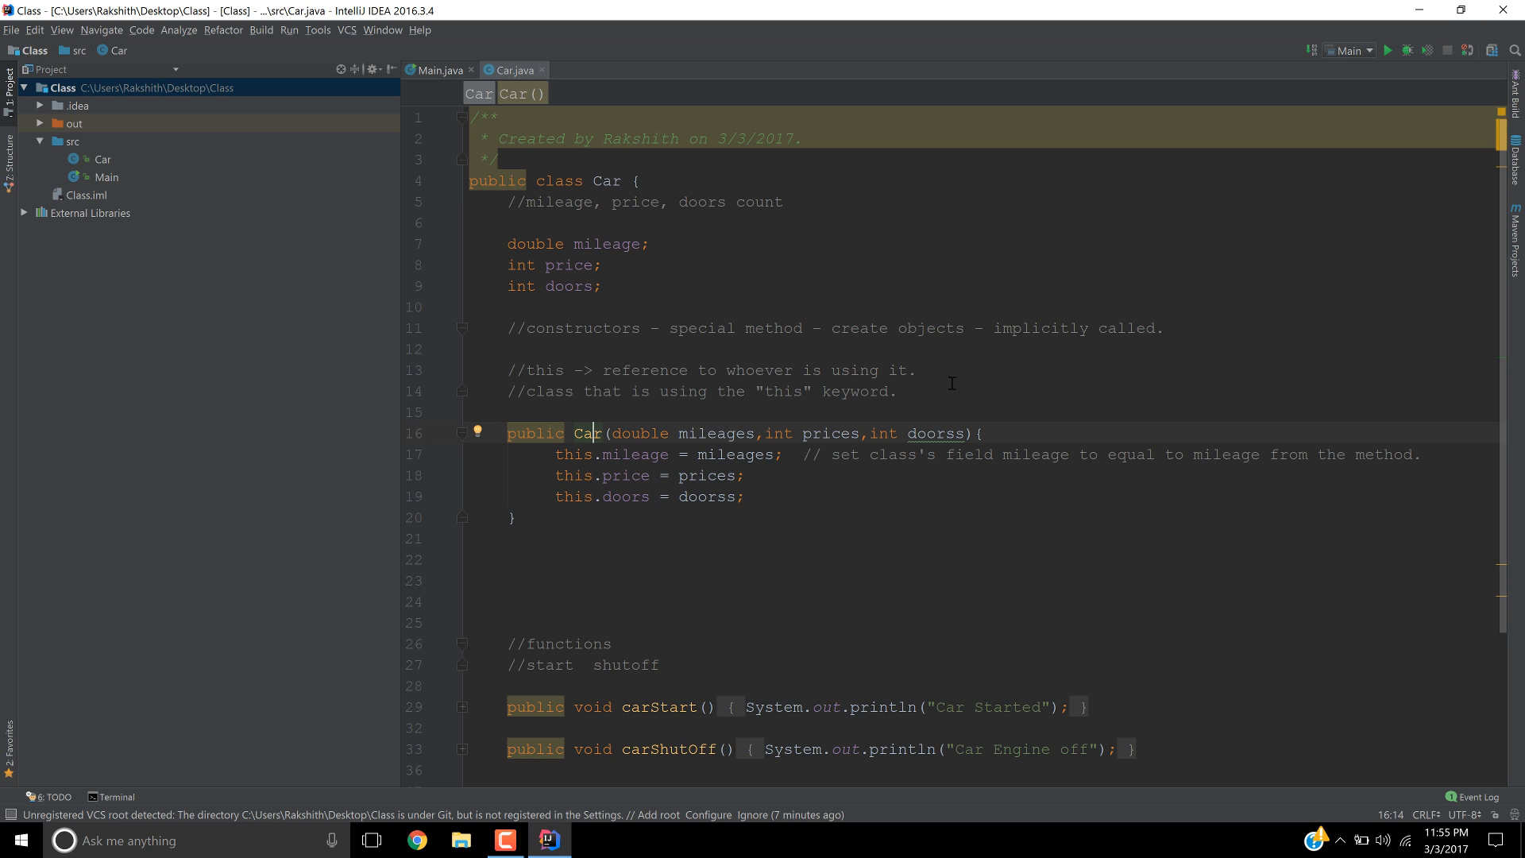
pyautogui.moveTo(936, 390)
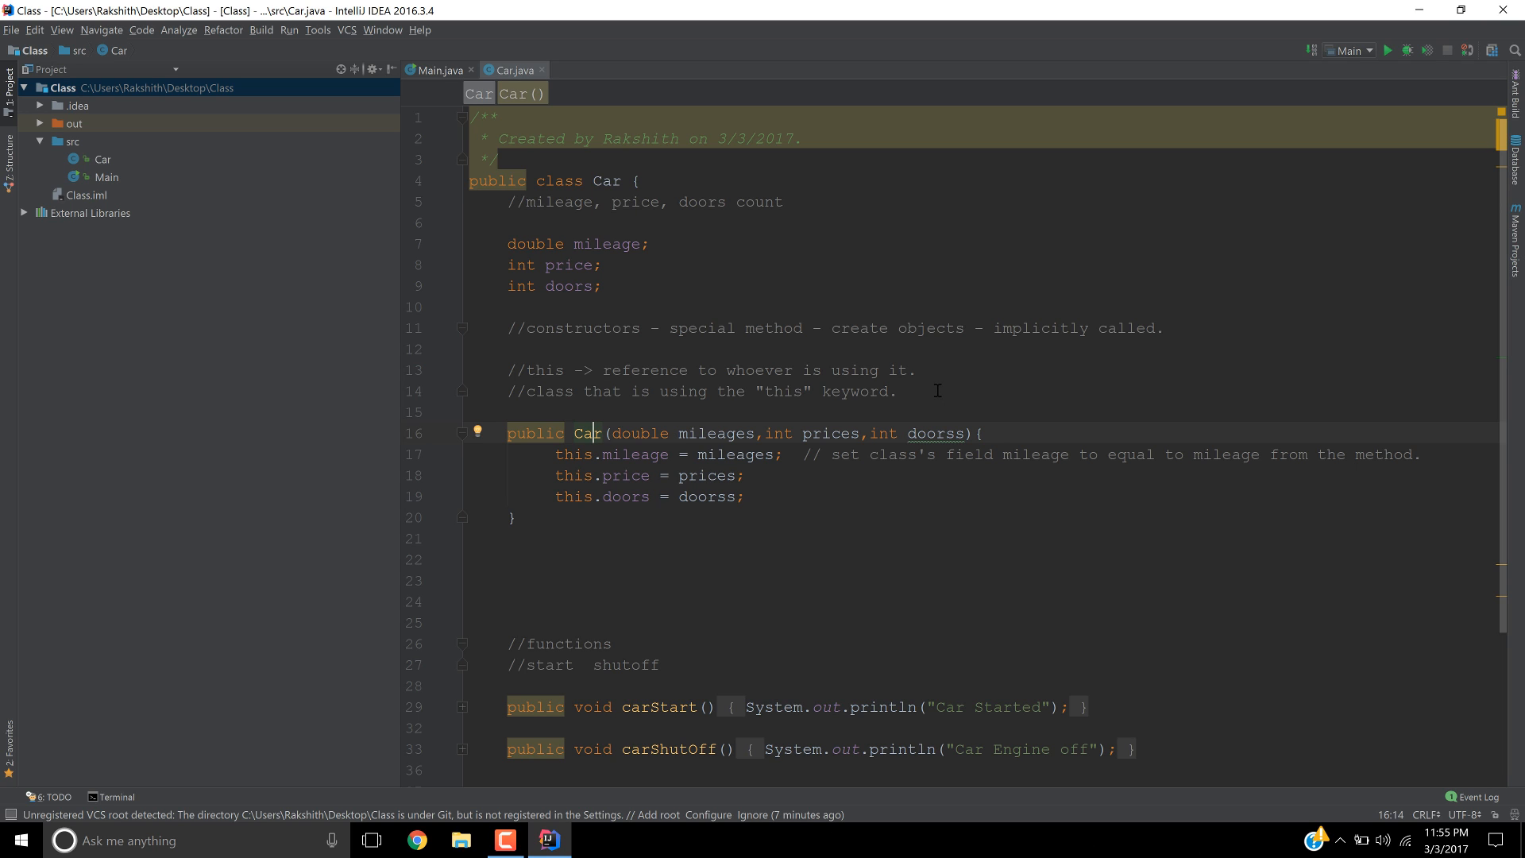
pyautogui.moveTo(672, 249)
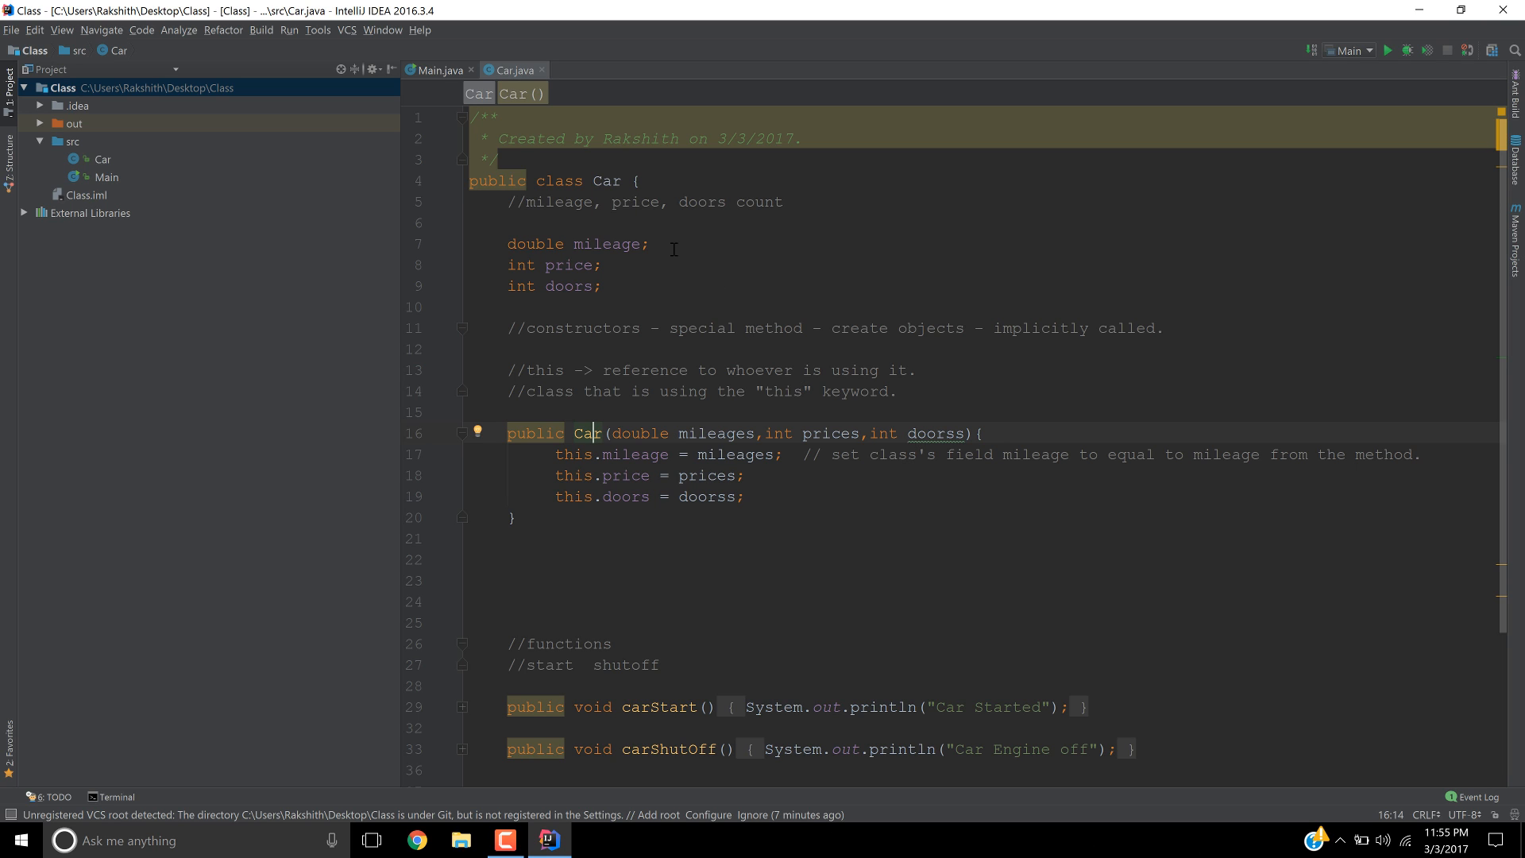
pyautogui.click(477, 412)
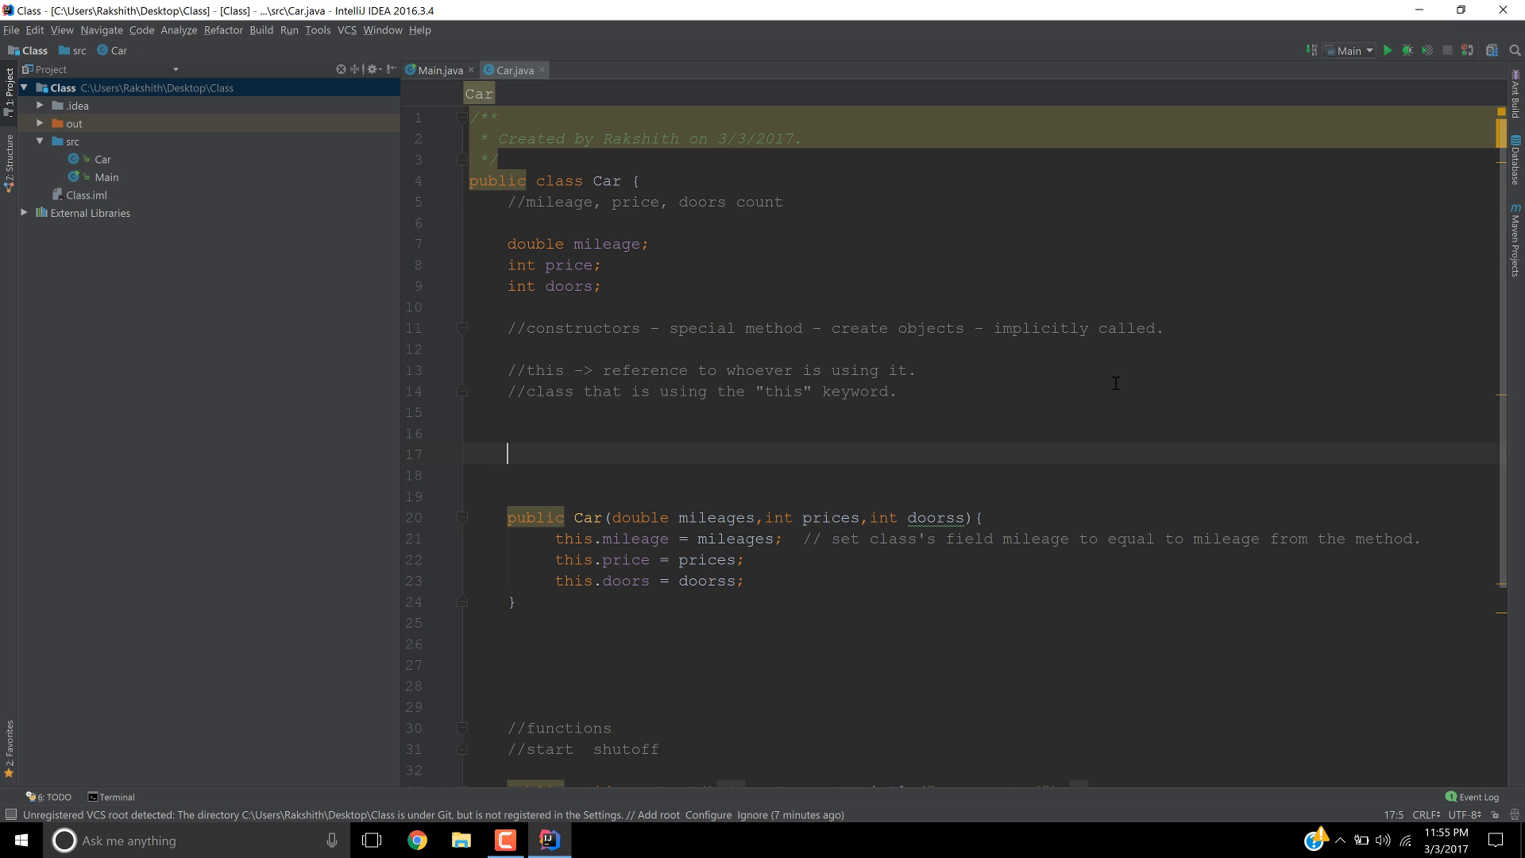
pyautogui.write('p')
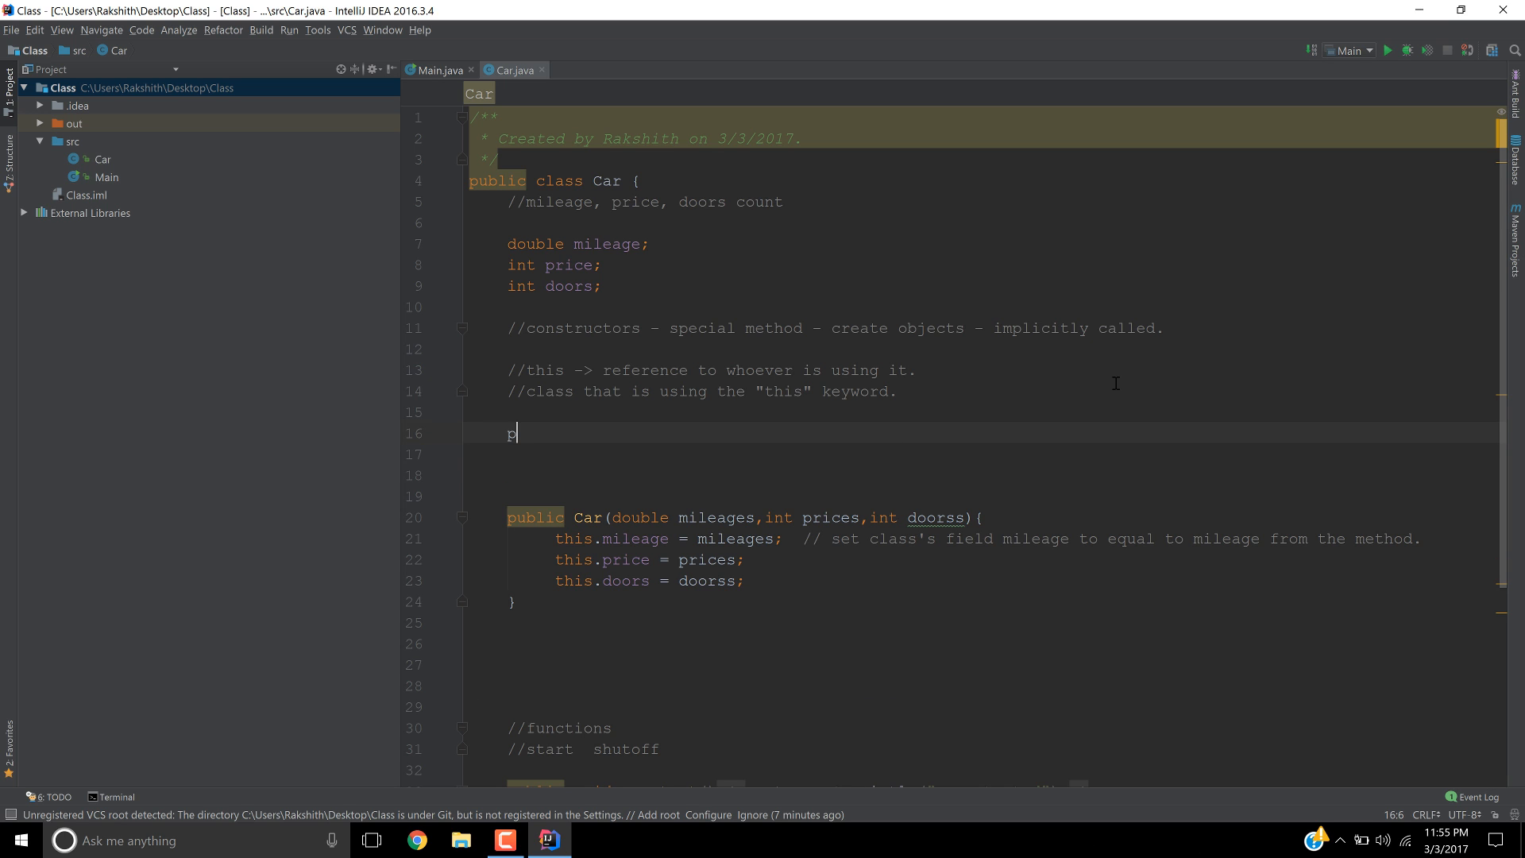
pyautogui.write('ublic')
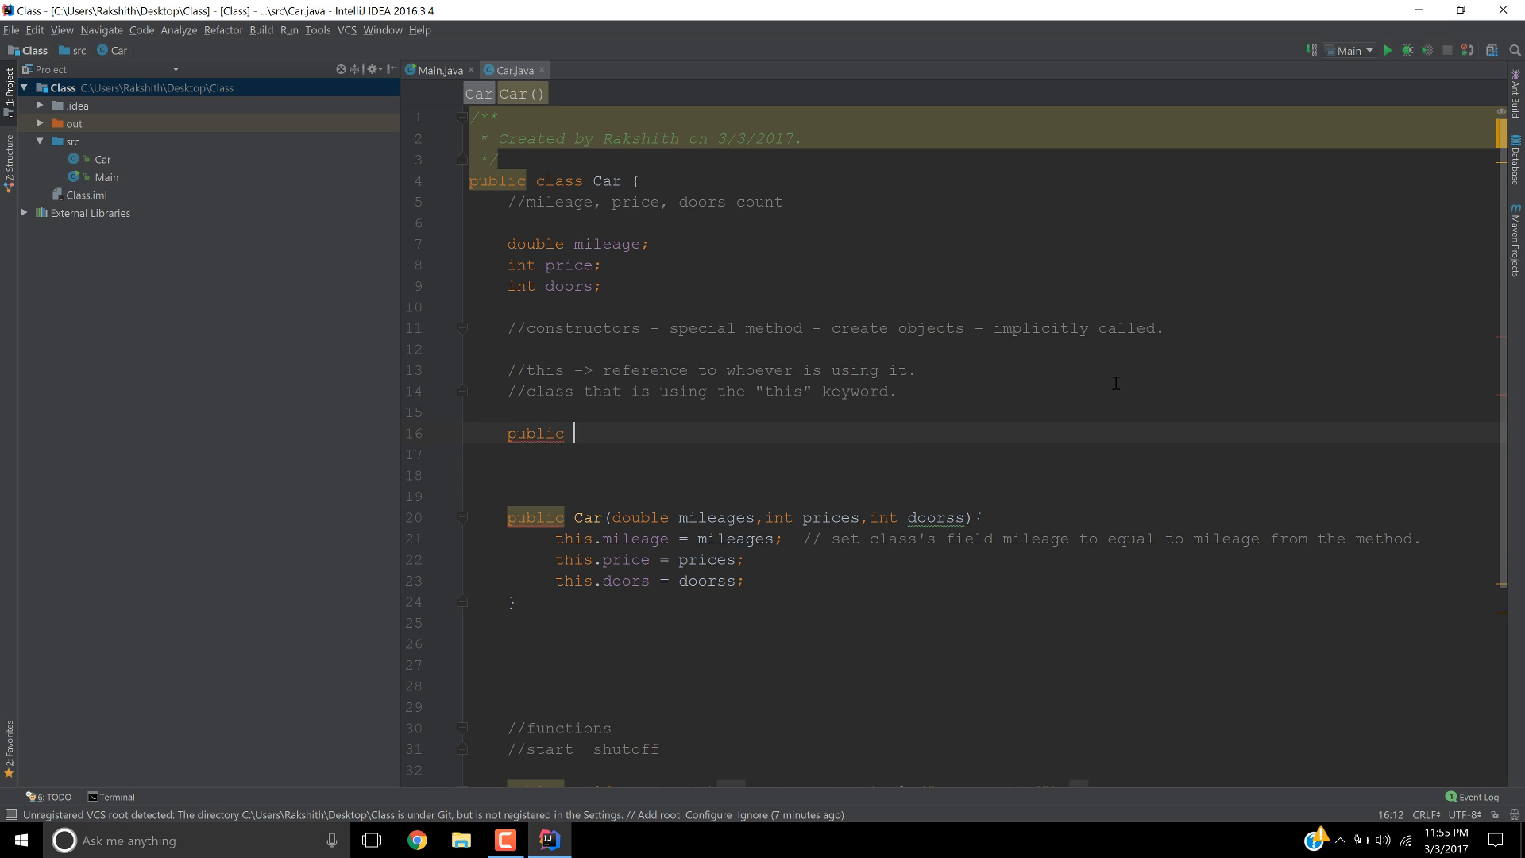
pyautogui.write('Car(')
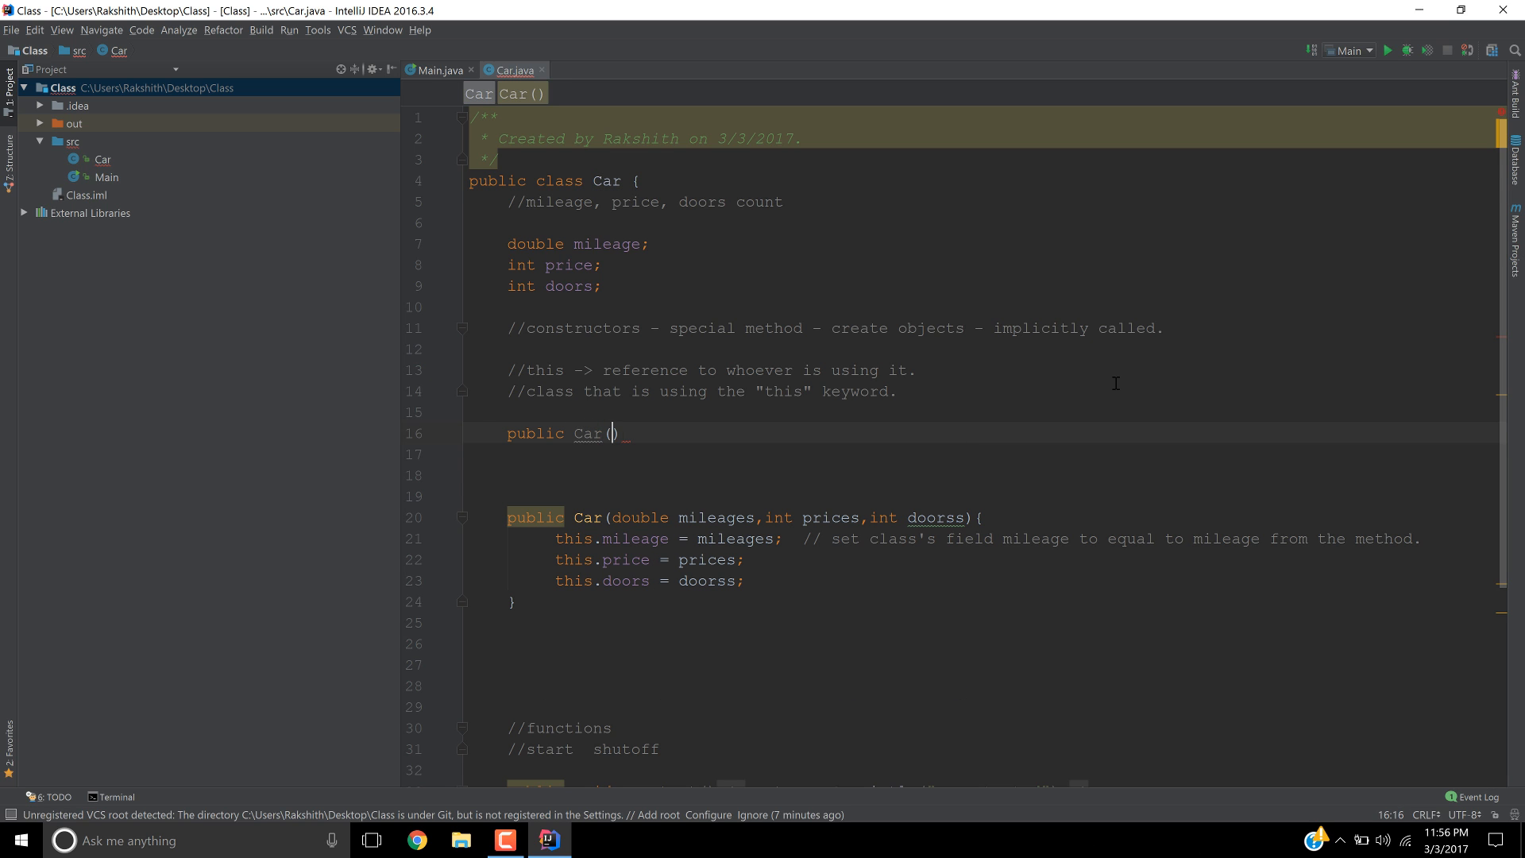
pyautogui.write('{')
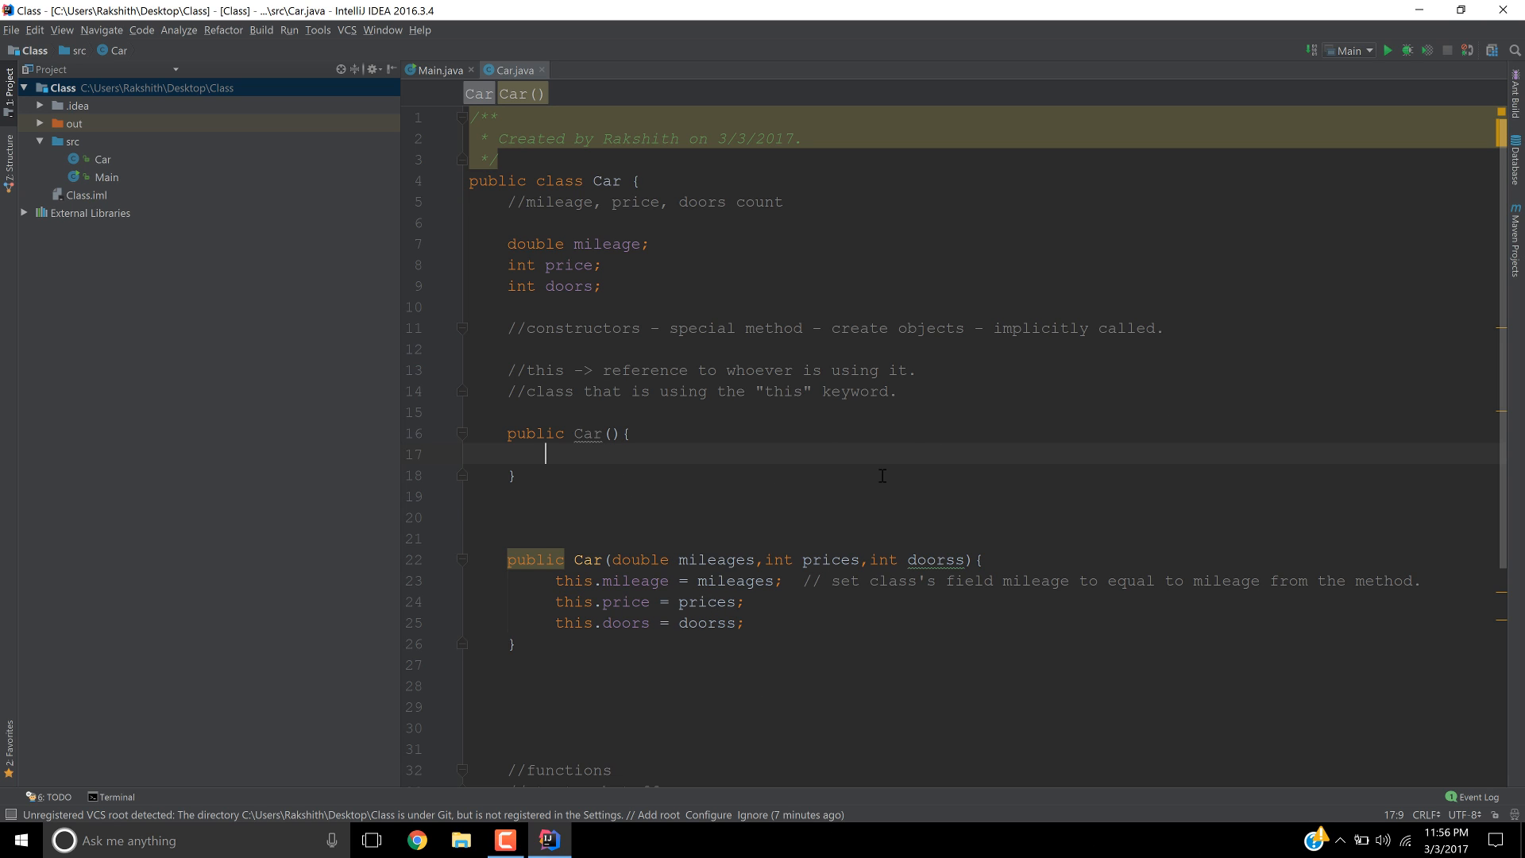
pyautogui.moveTo(805, 460)
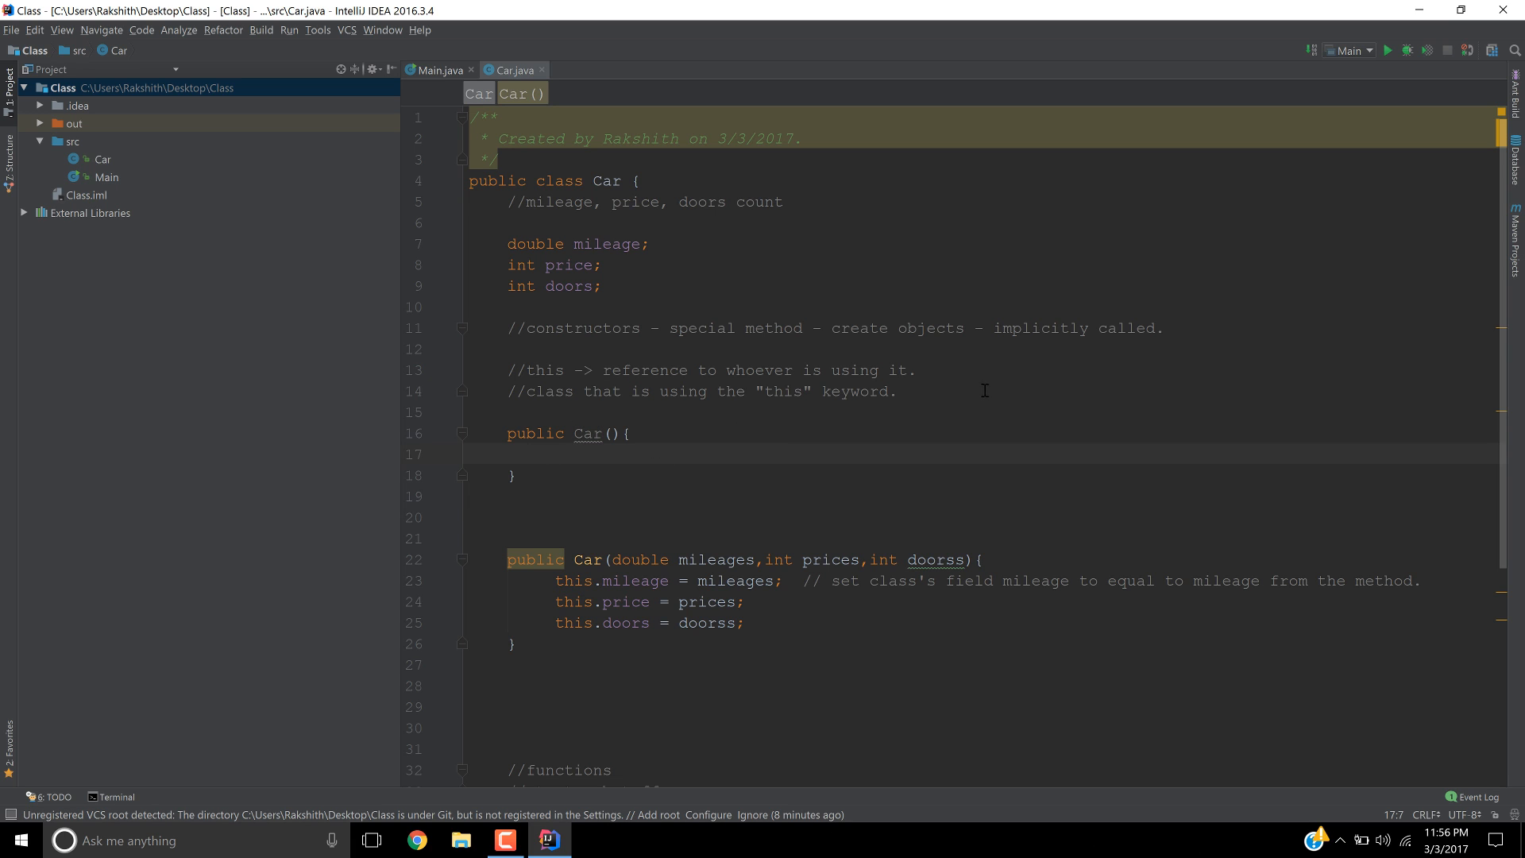
# - Fill the Car() body: this.mileage=5.23, this.price=50000, this.doors=5
pyautogui.write('mileage')
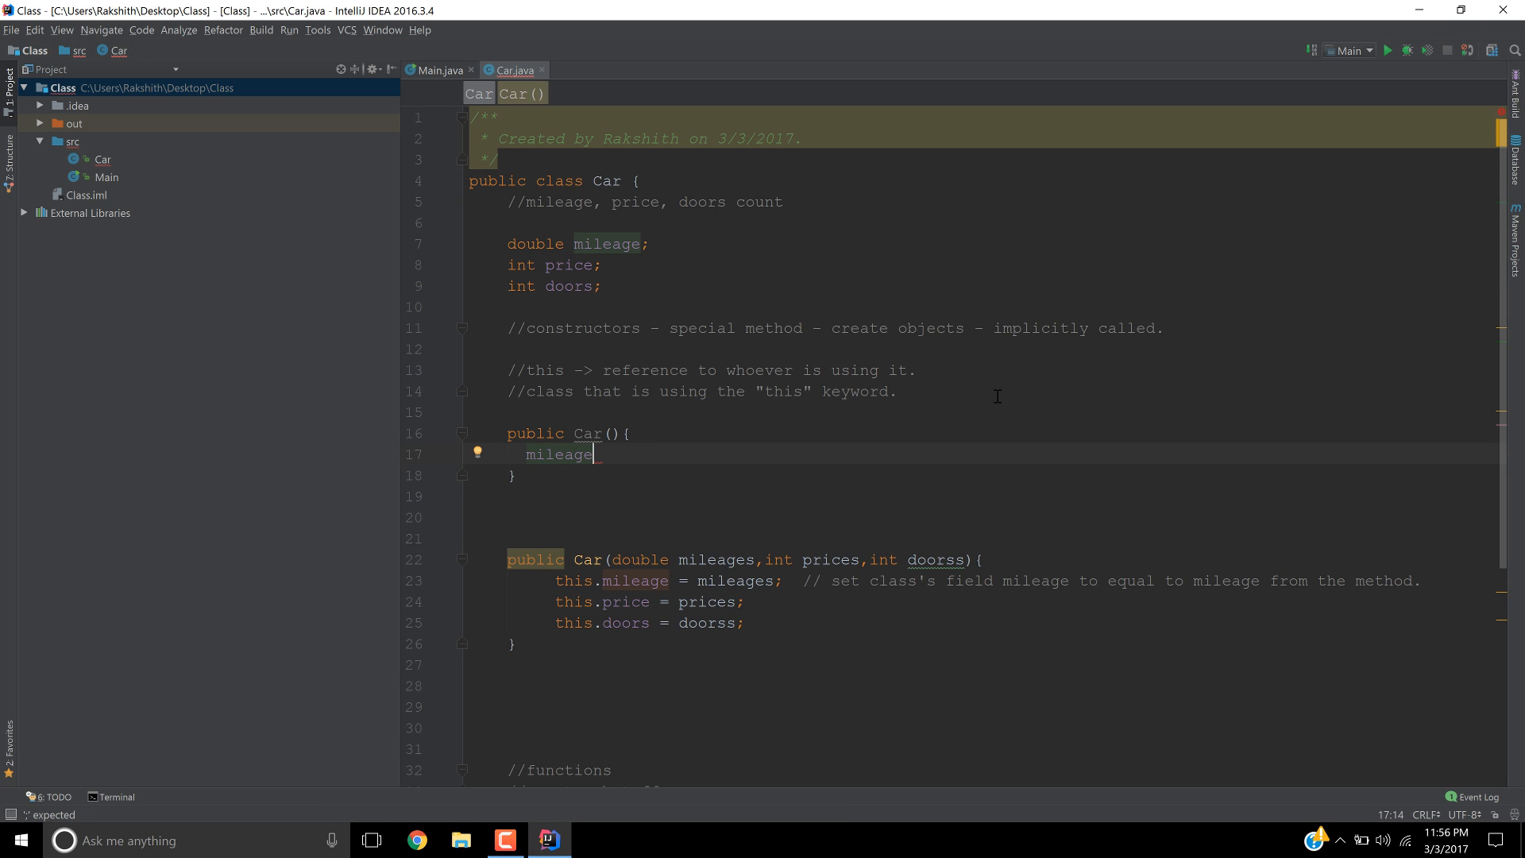
pyautogui.write('=5')
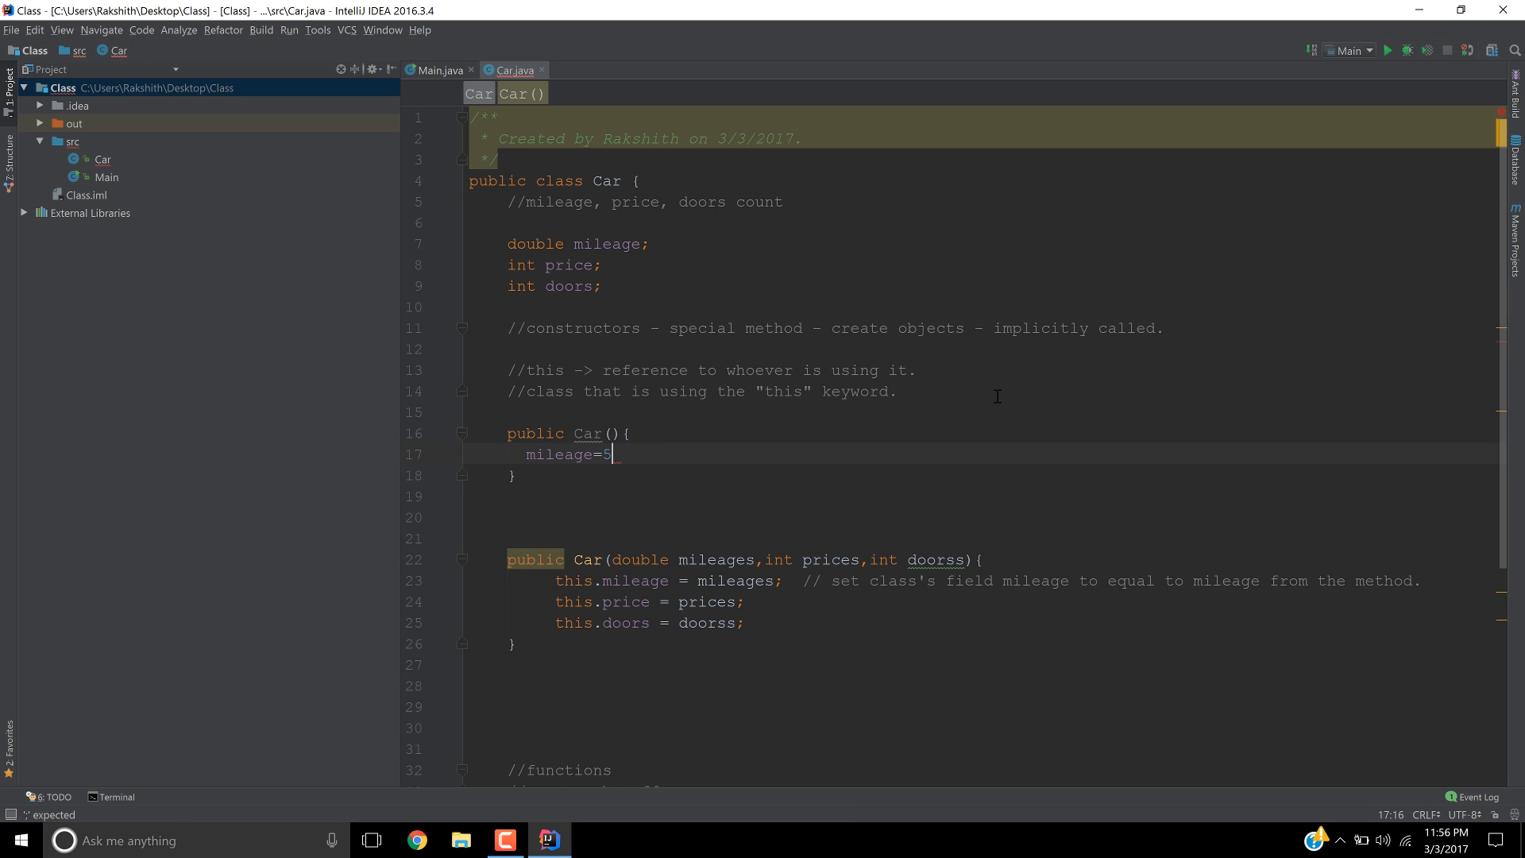
pyautogui.write('.23;')
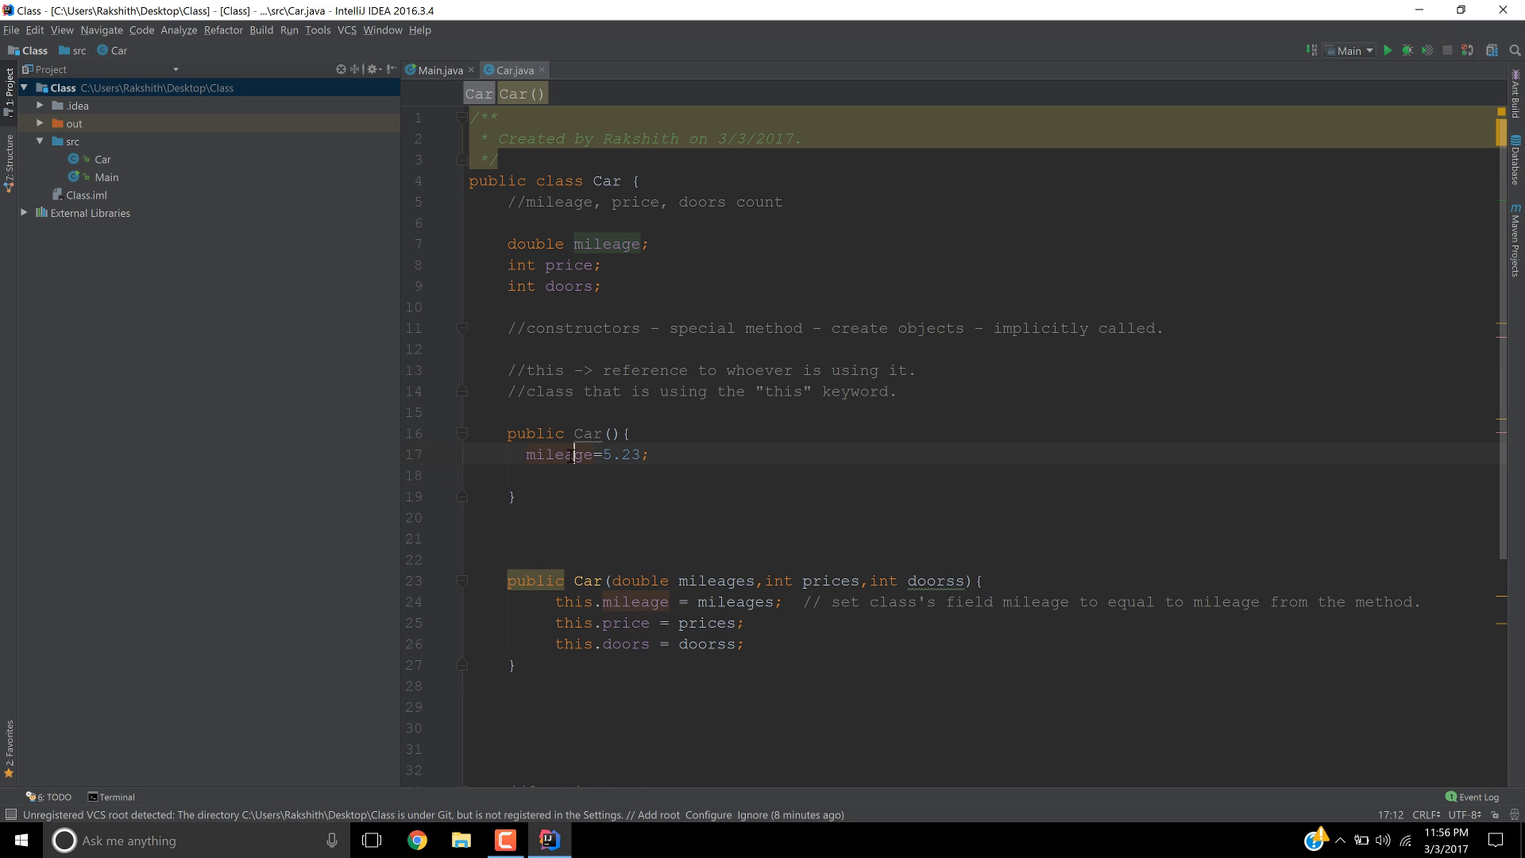
pyautogui.moveTo(588, 232)
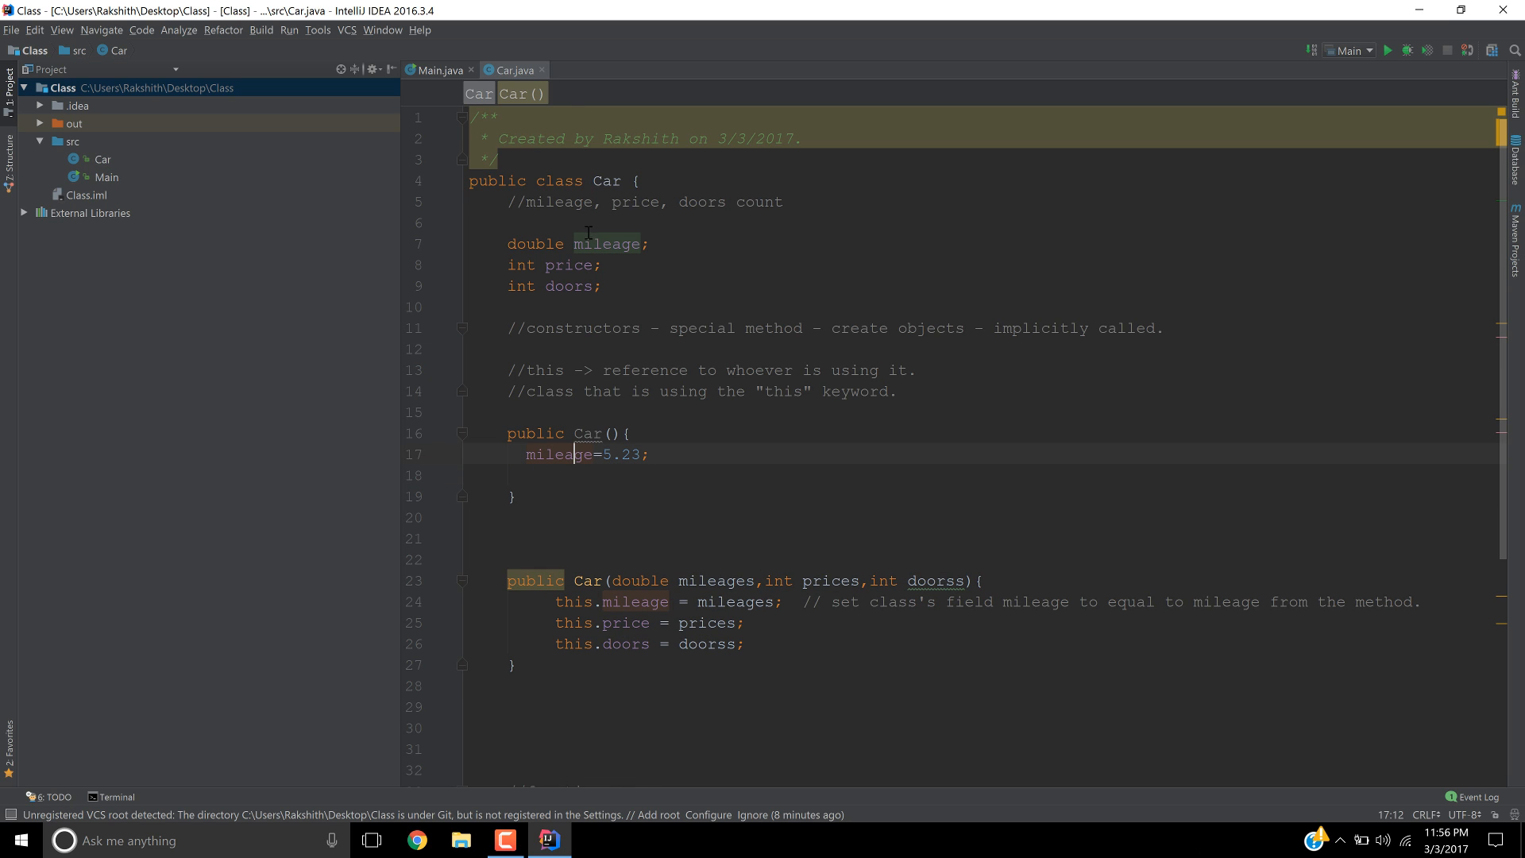
pyautogui.write('this.')
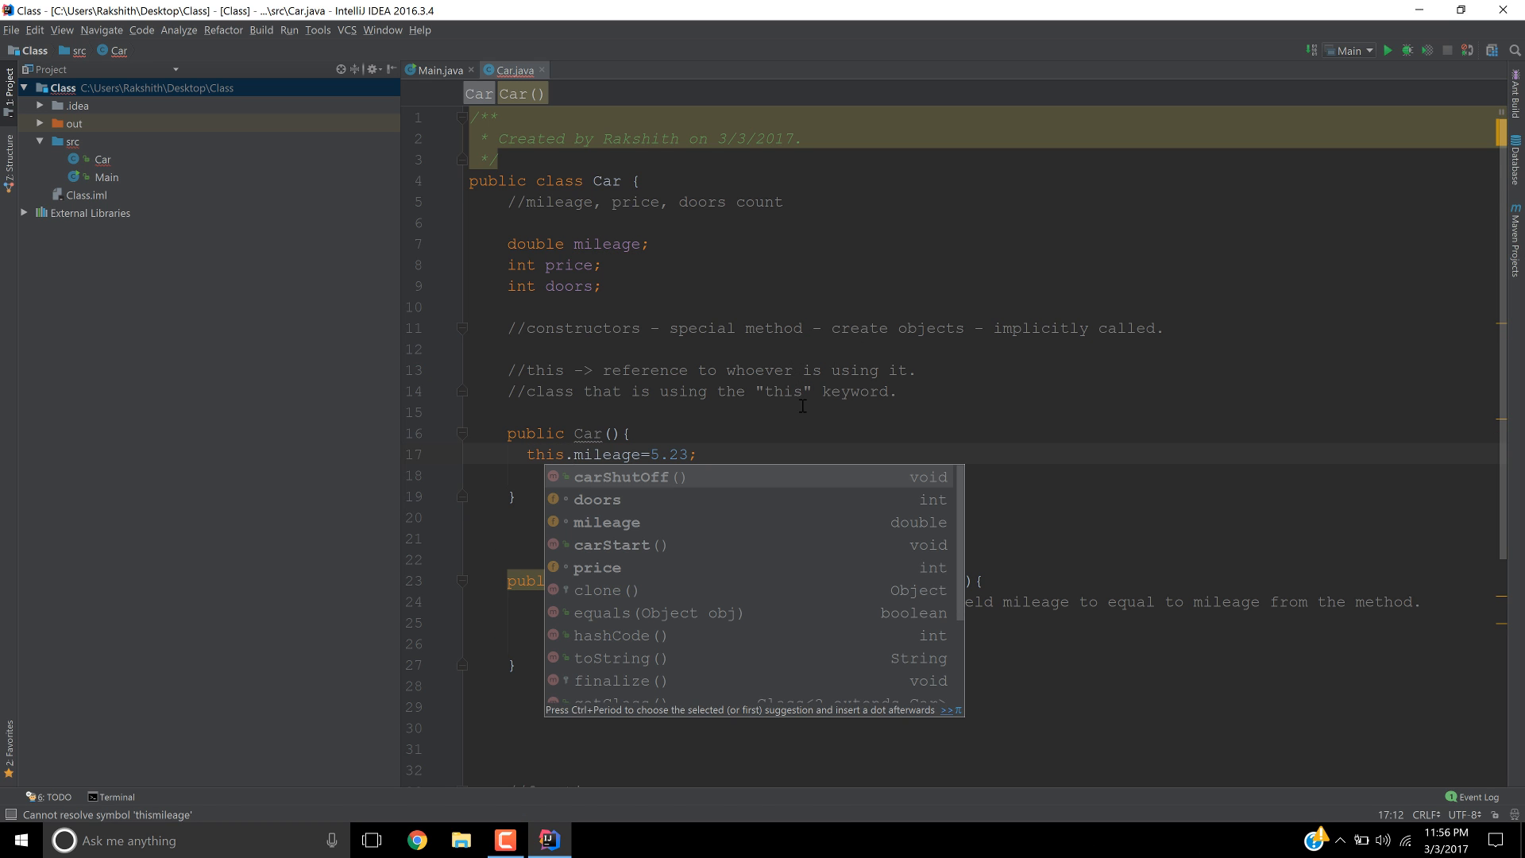
pyautogui.write('thi')
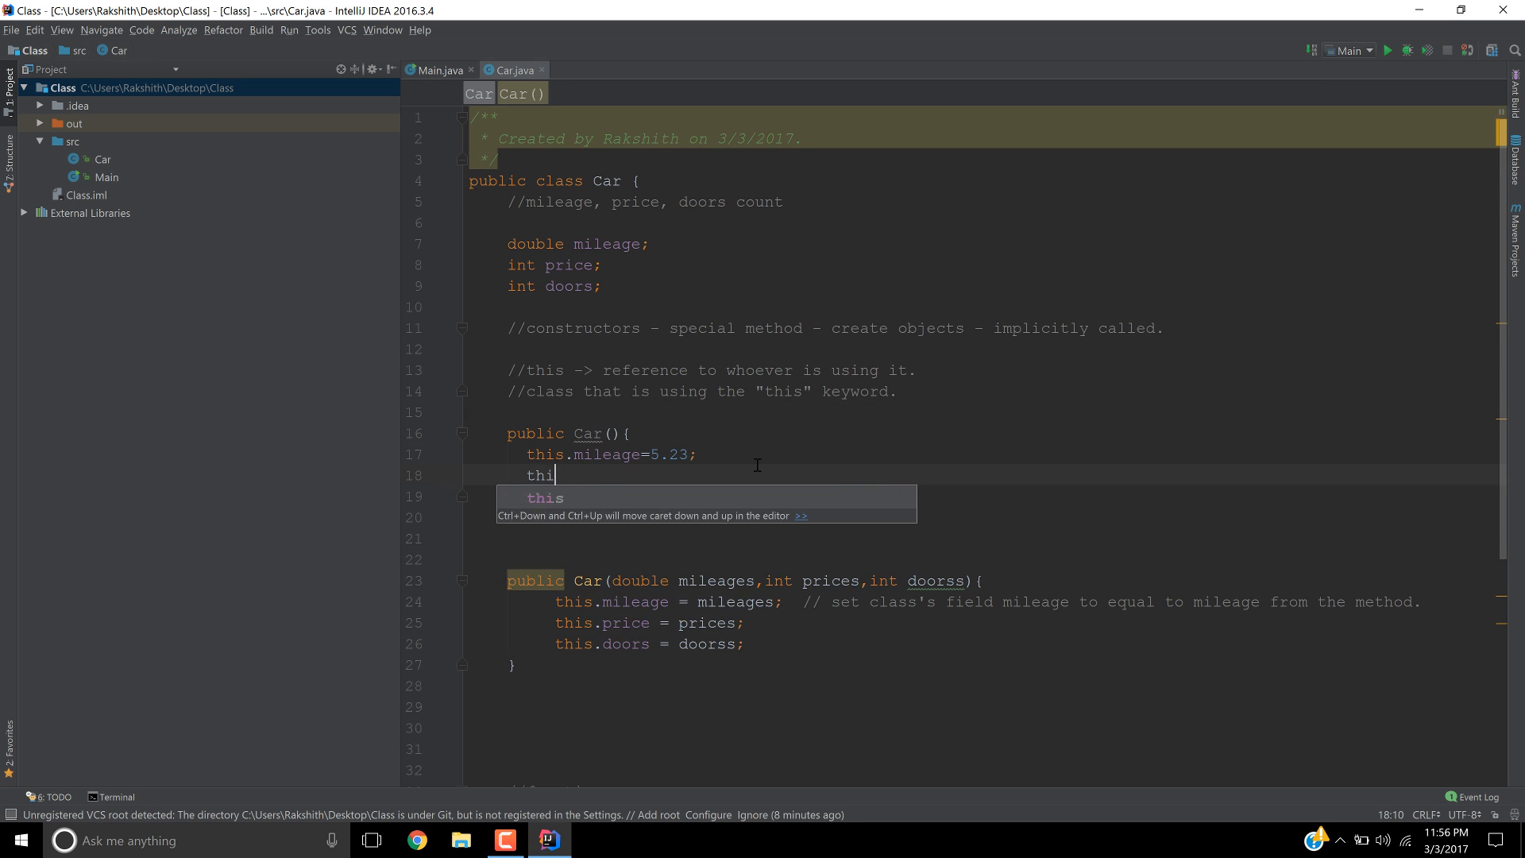
pyautogui.write('s.')
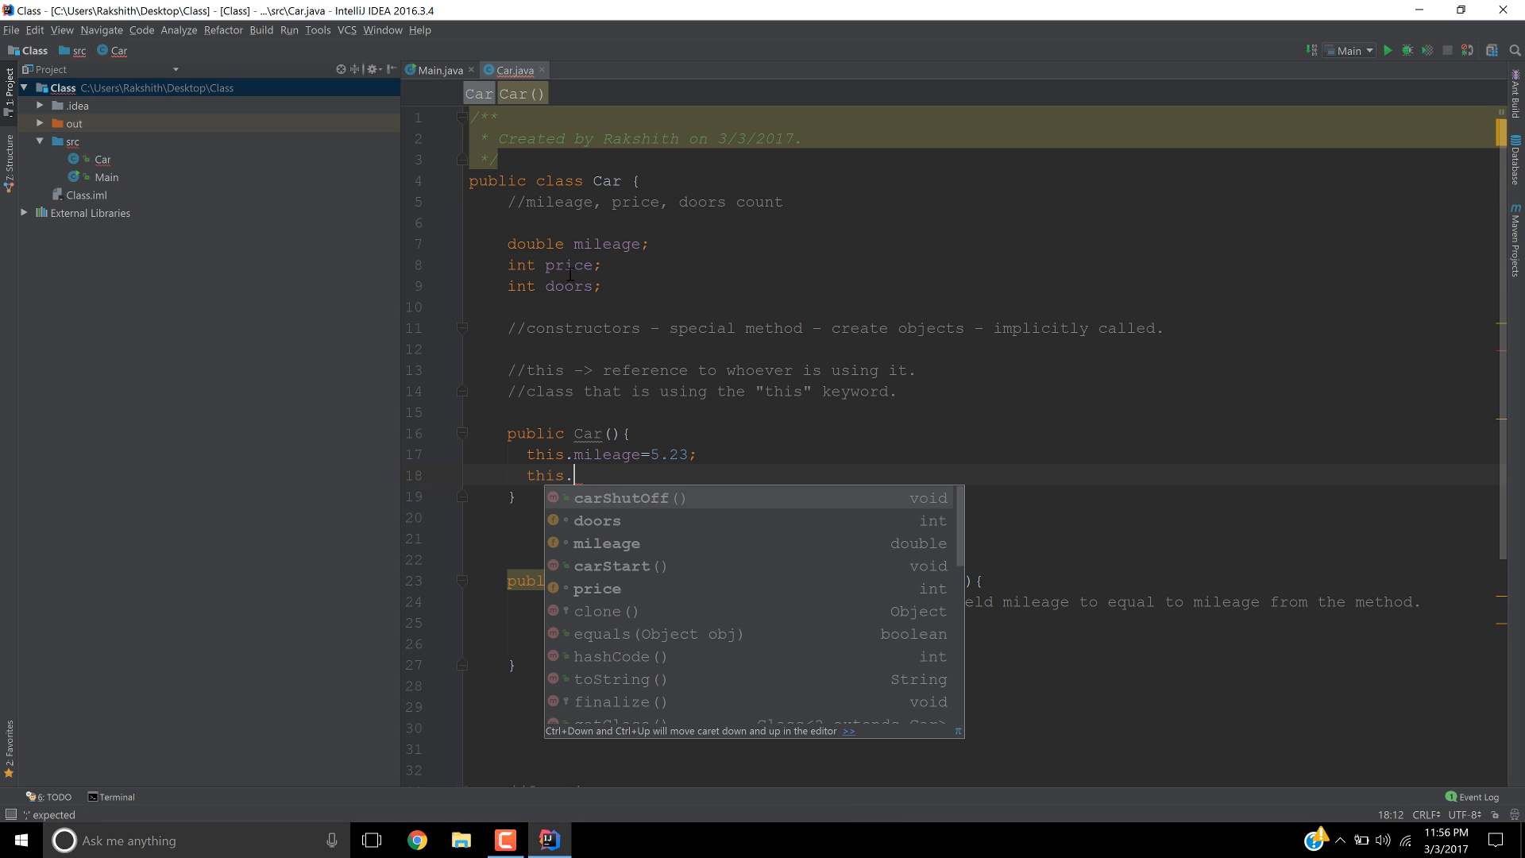
pyautogui.write('price =')
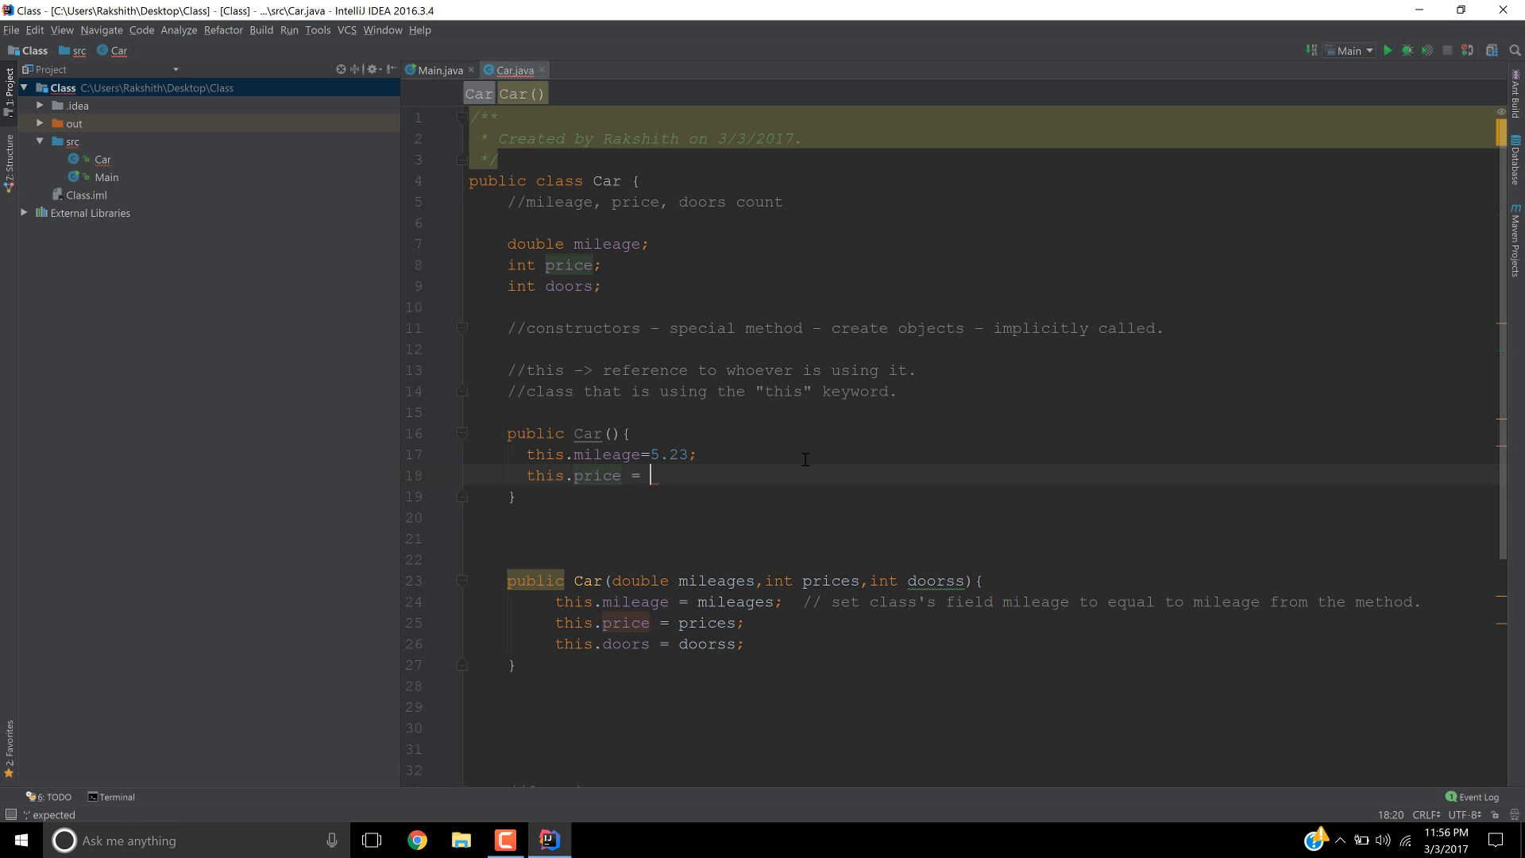
pyautogui.write('5000')
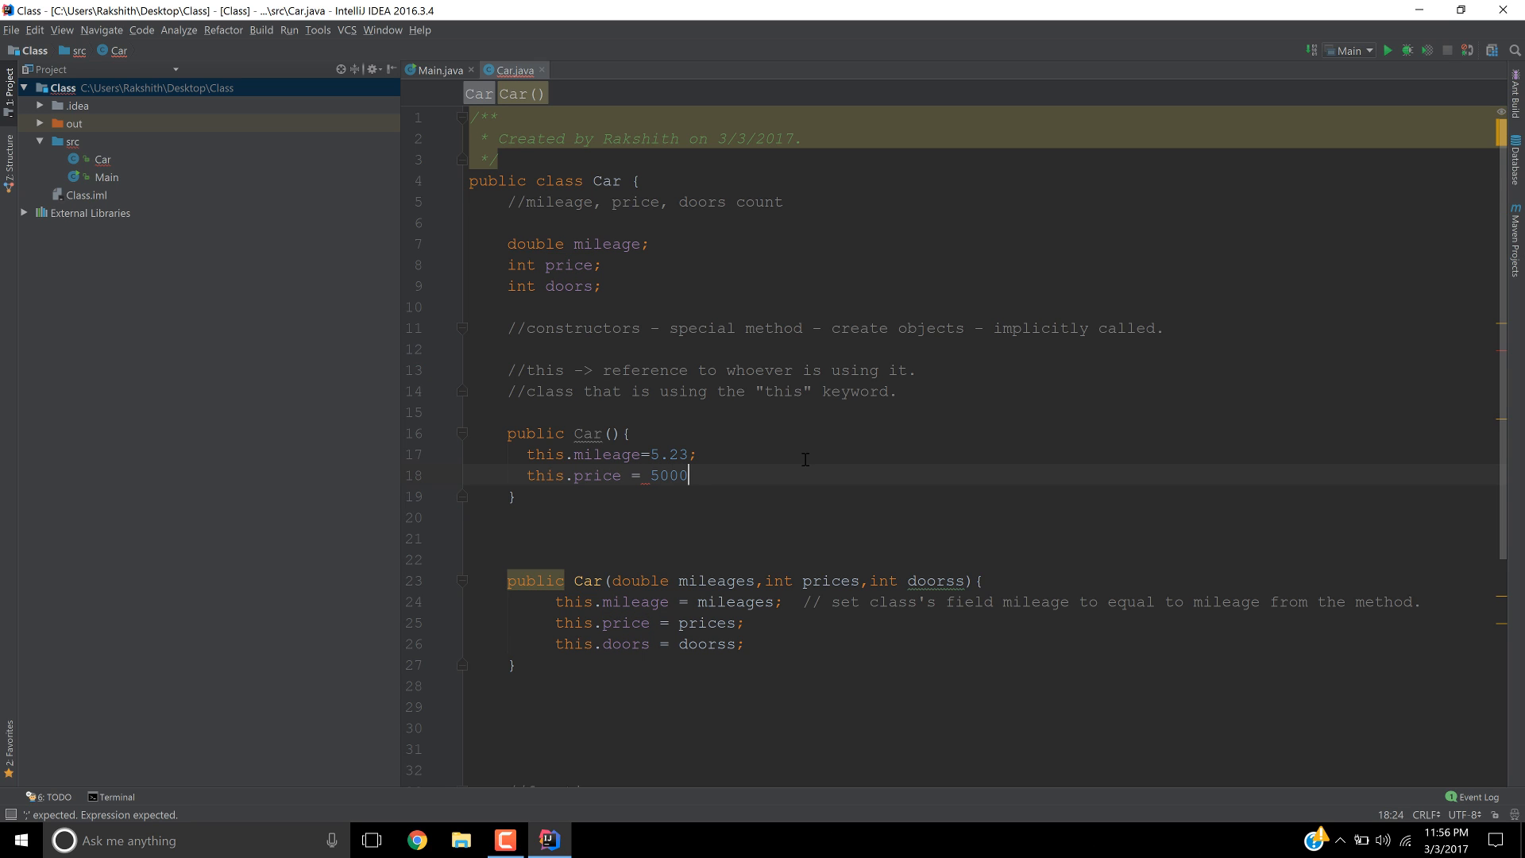
pyautogui.write('0;')
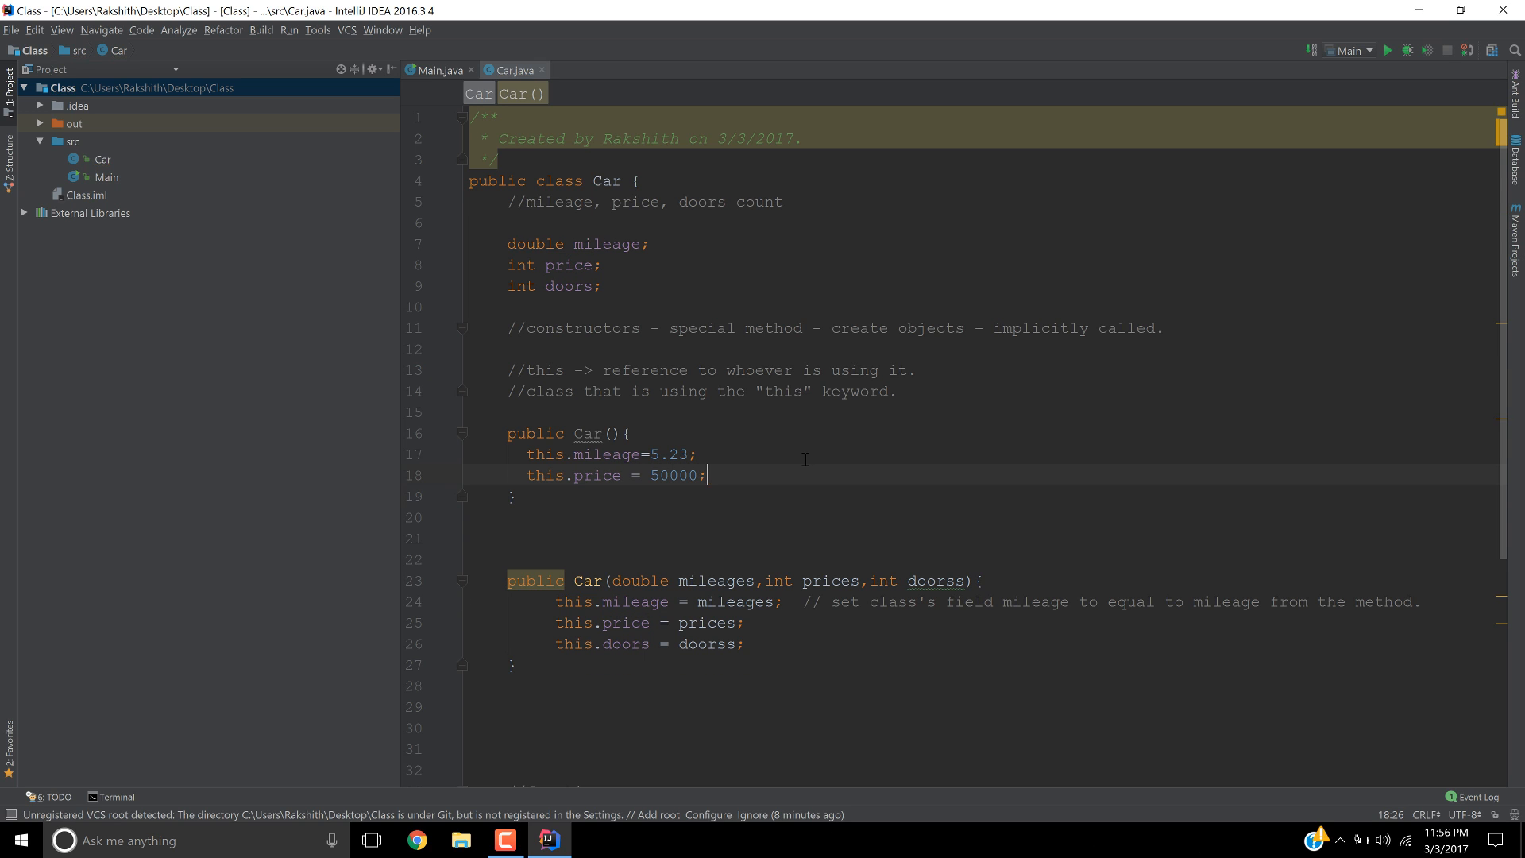
pyautogui.write('this')
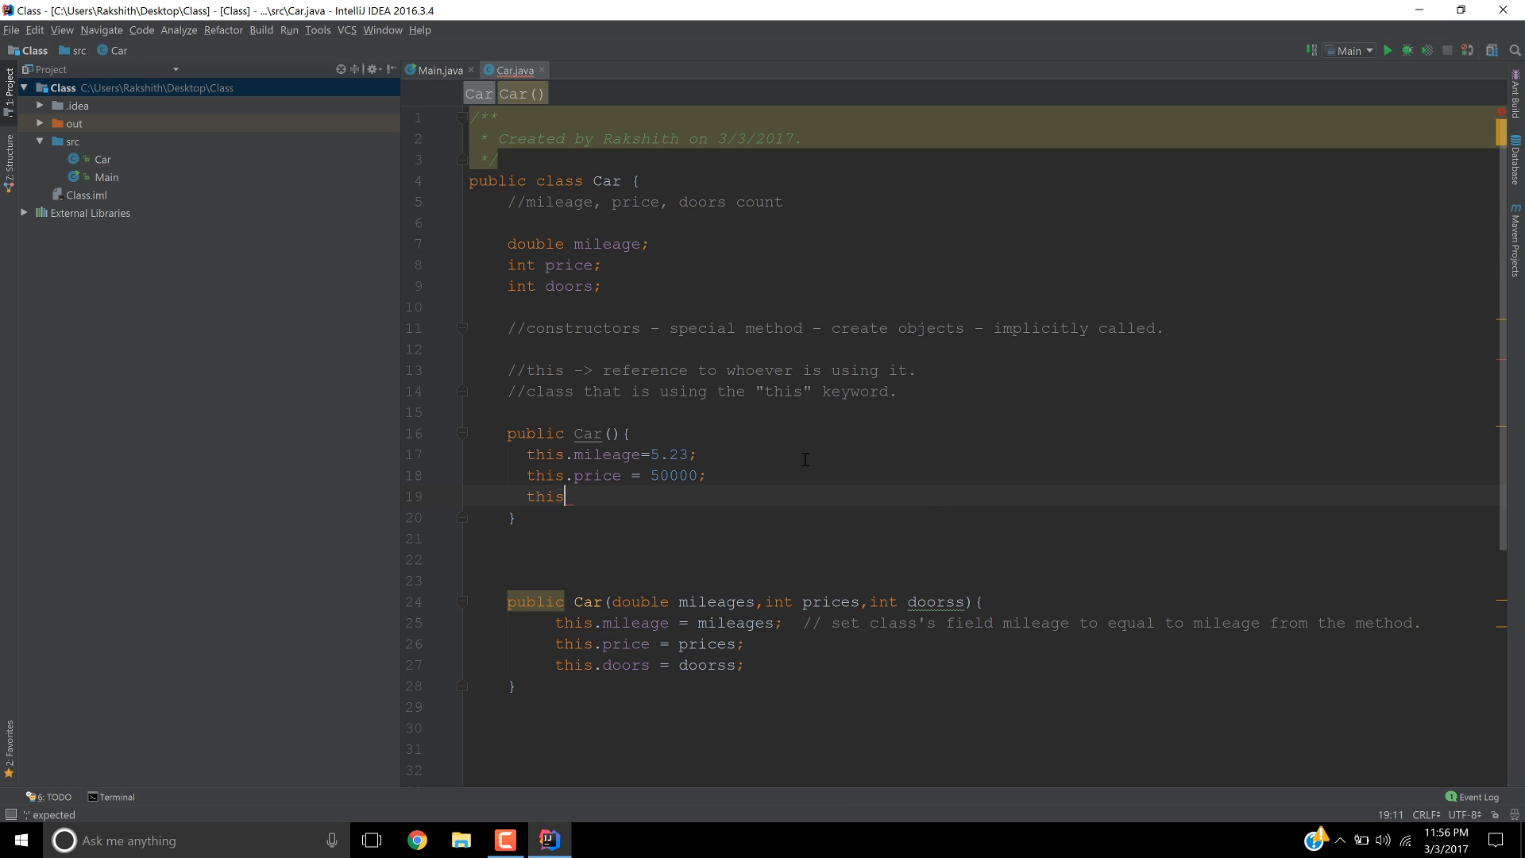
pyautogui.write('.doors =')
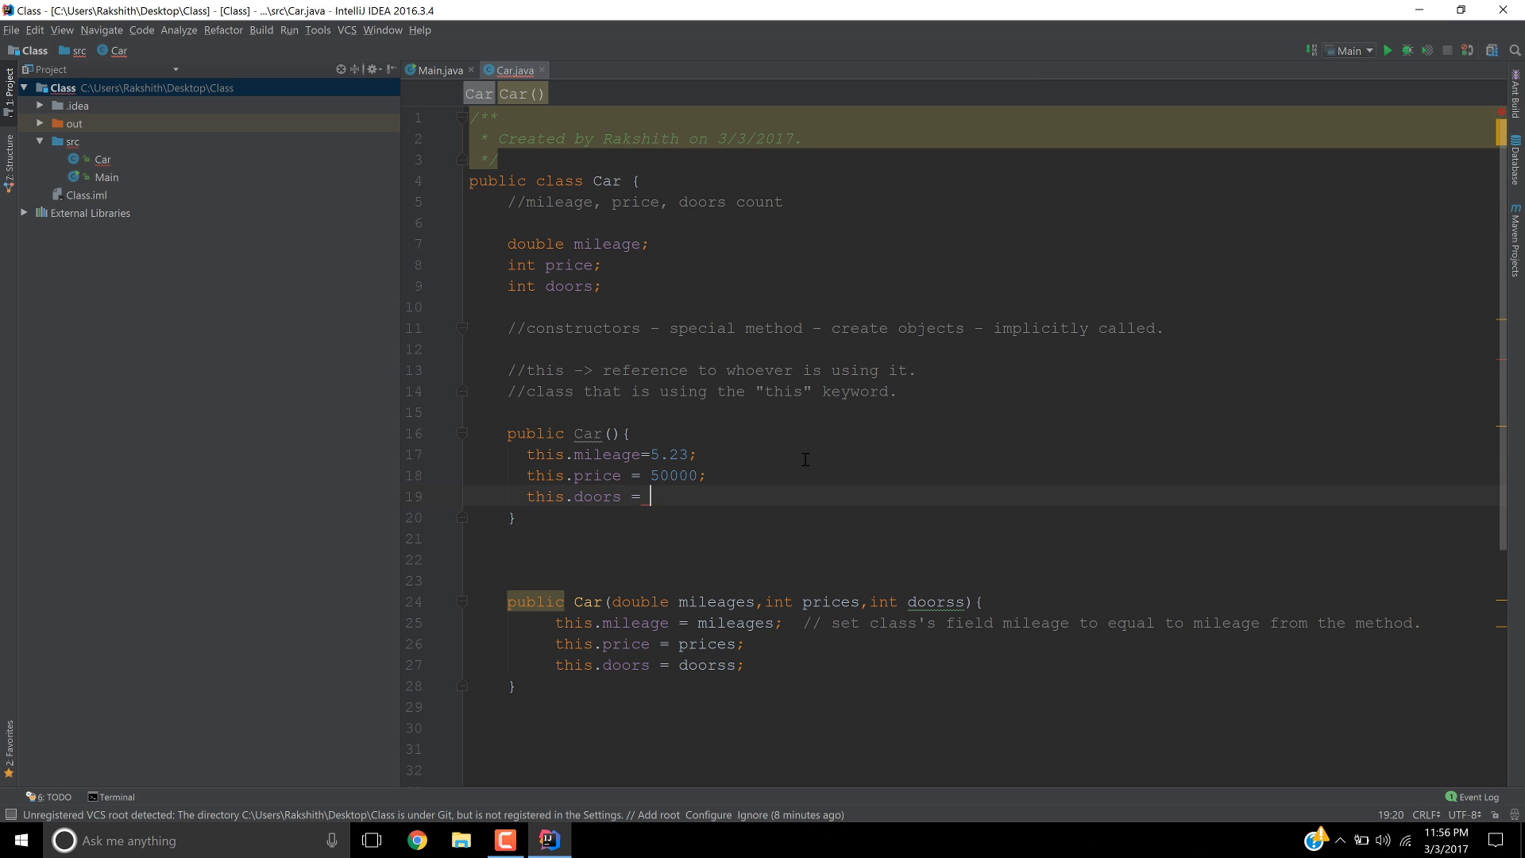
pyautogui.write('5')
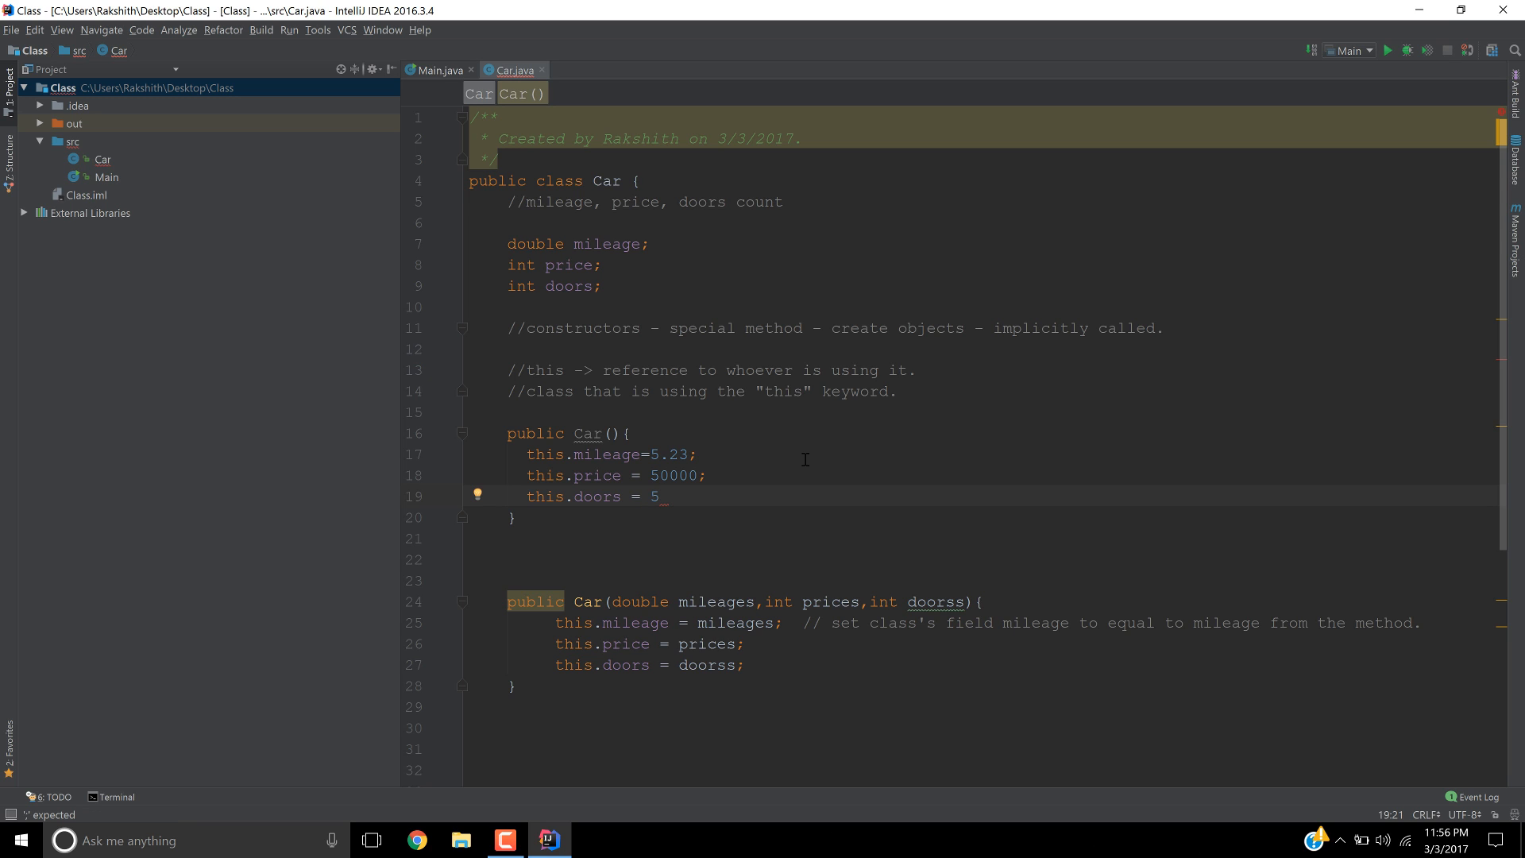
pyautogui.write(';')
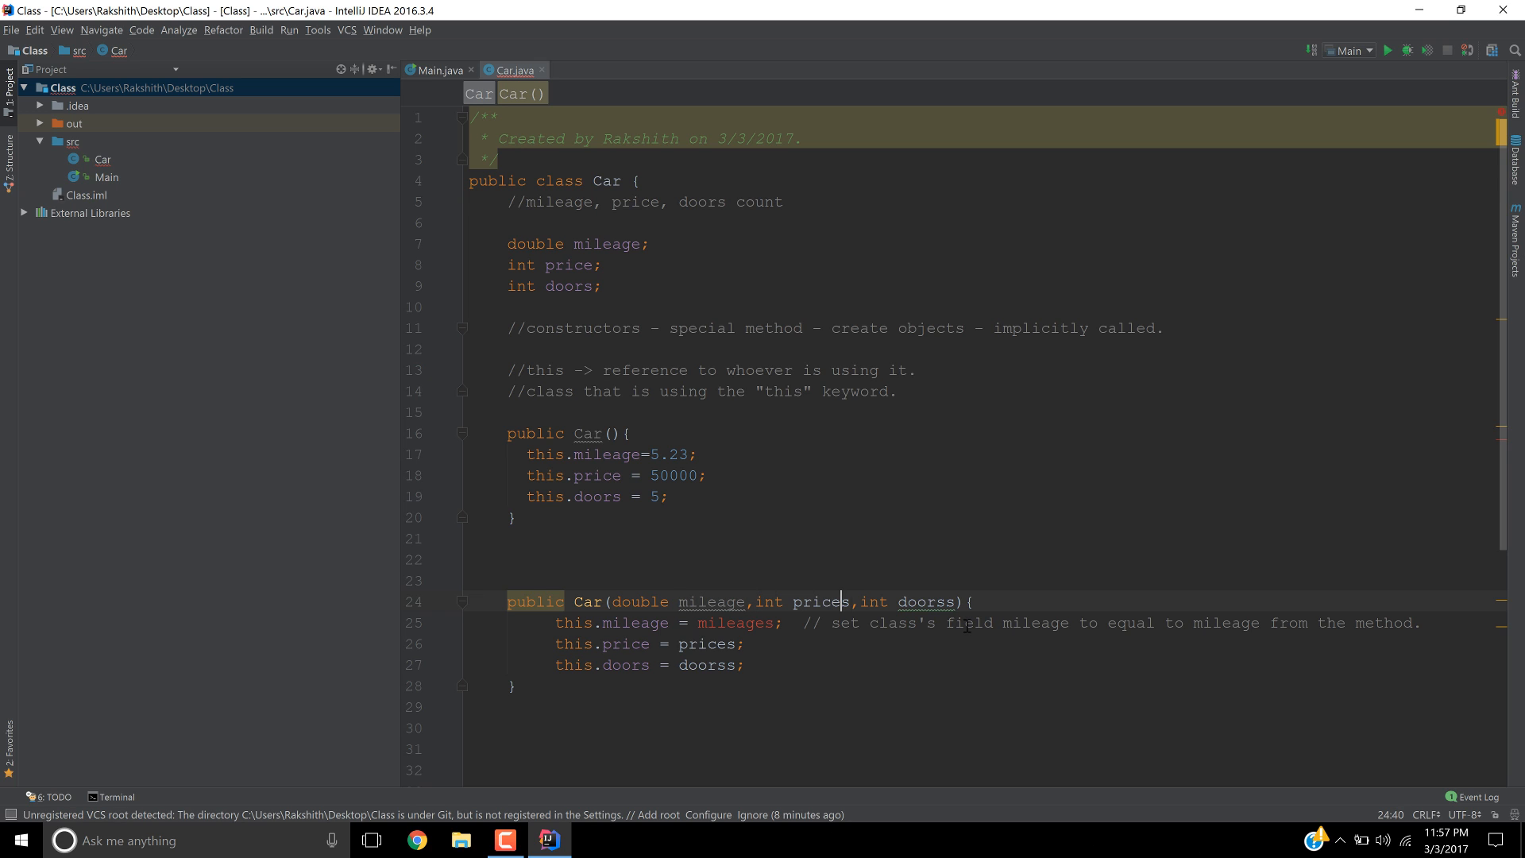
# - Remove the extra 's' so the parameter reads price
pyautogui.press('BackSpace')
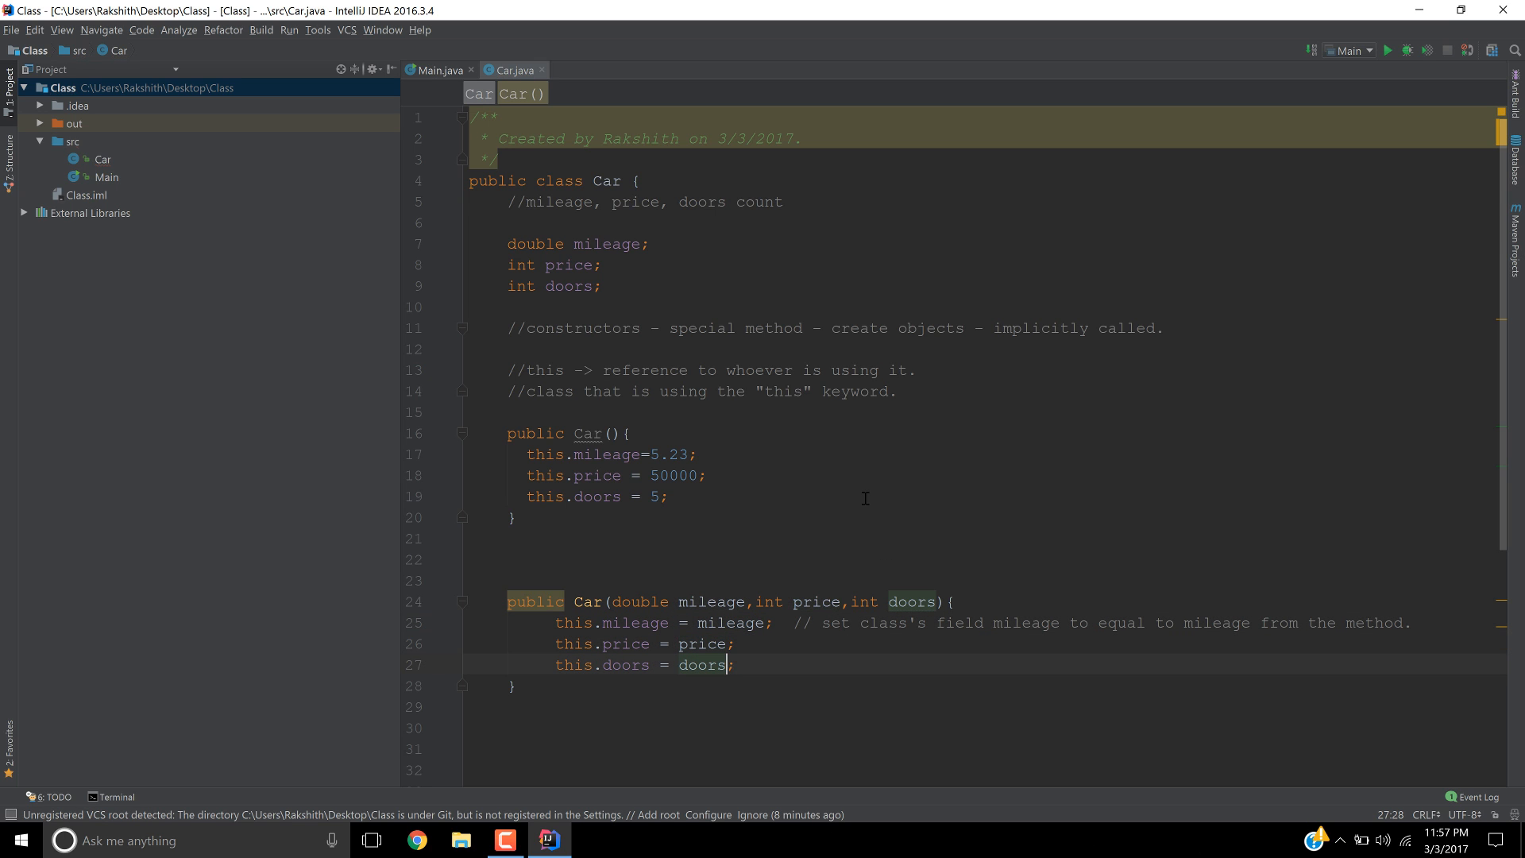
pyautogui.moveTo(586, 433)
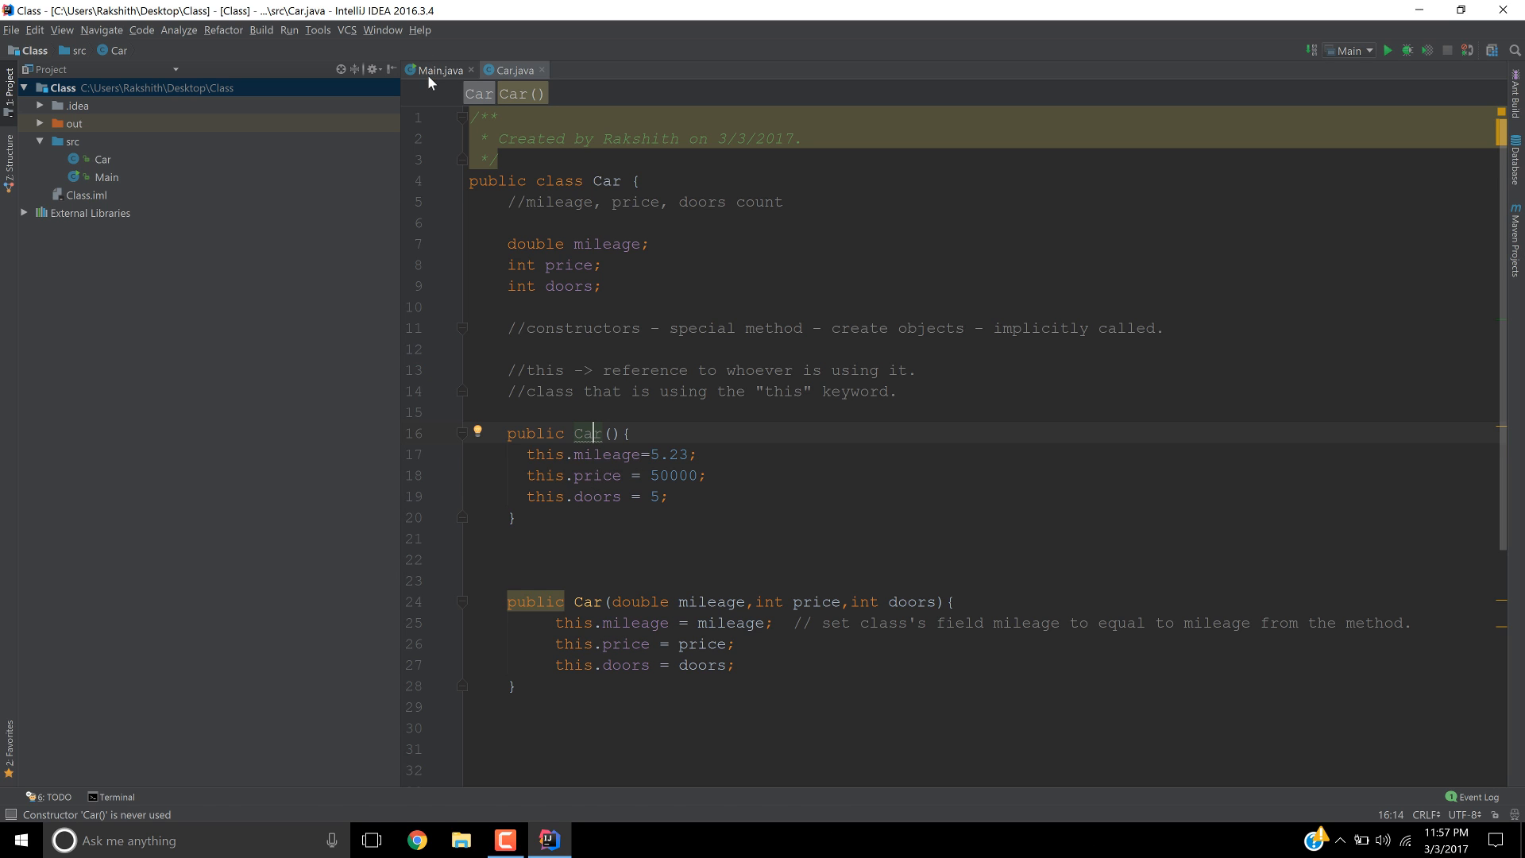
pyautogui.click(438, 70)
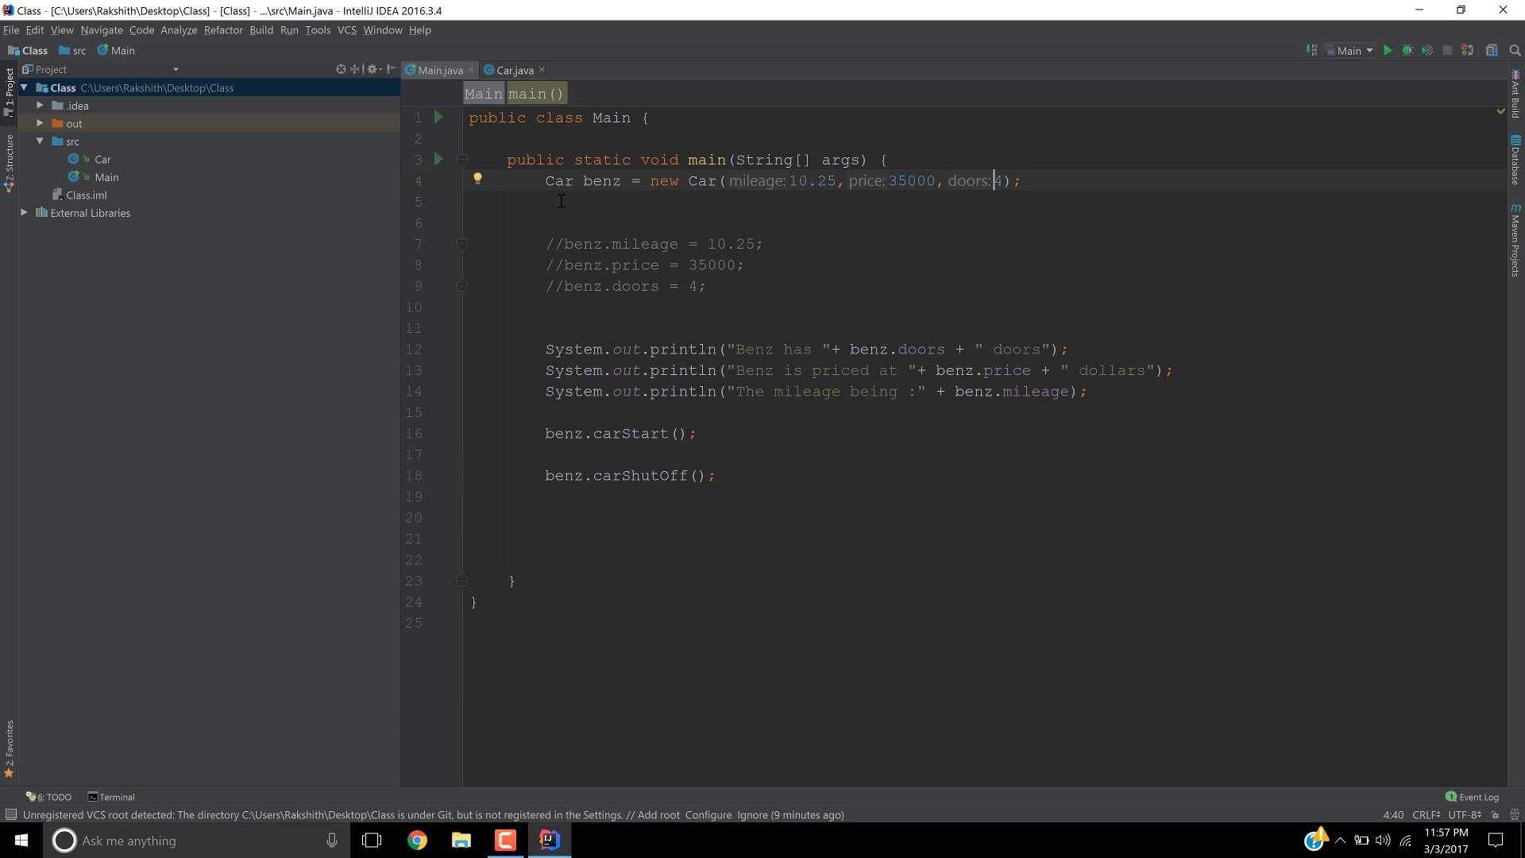
pyautogui.click(510, 70)
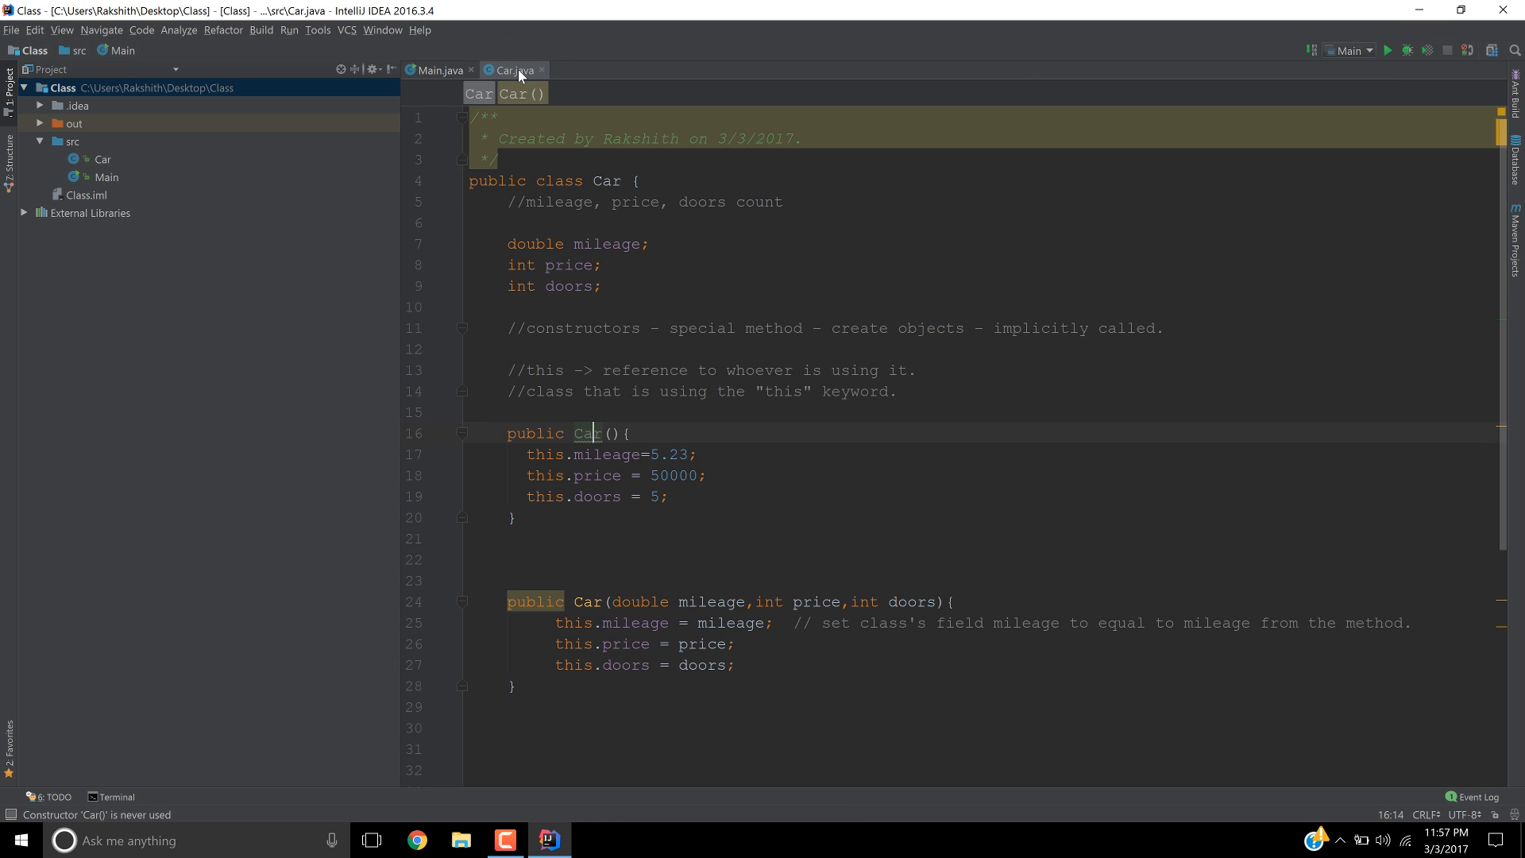
pyautogui.click(439, 70)
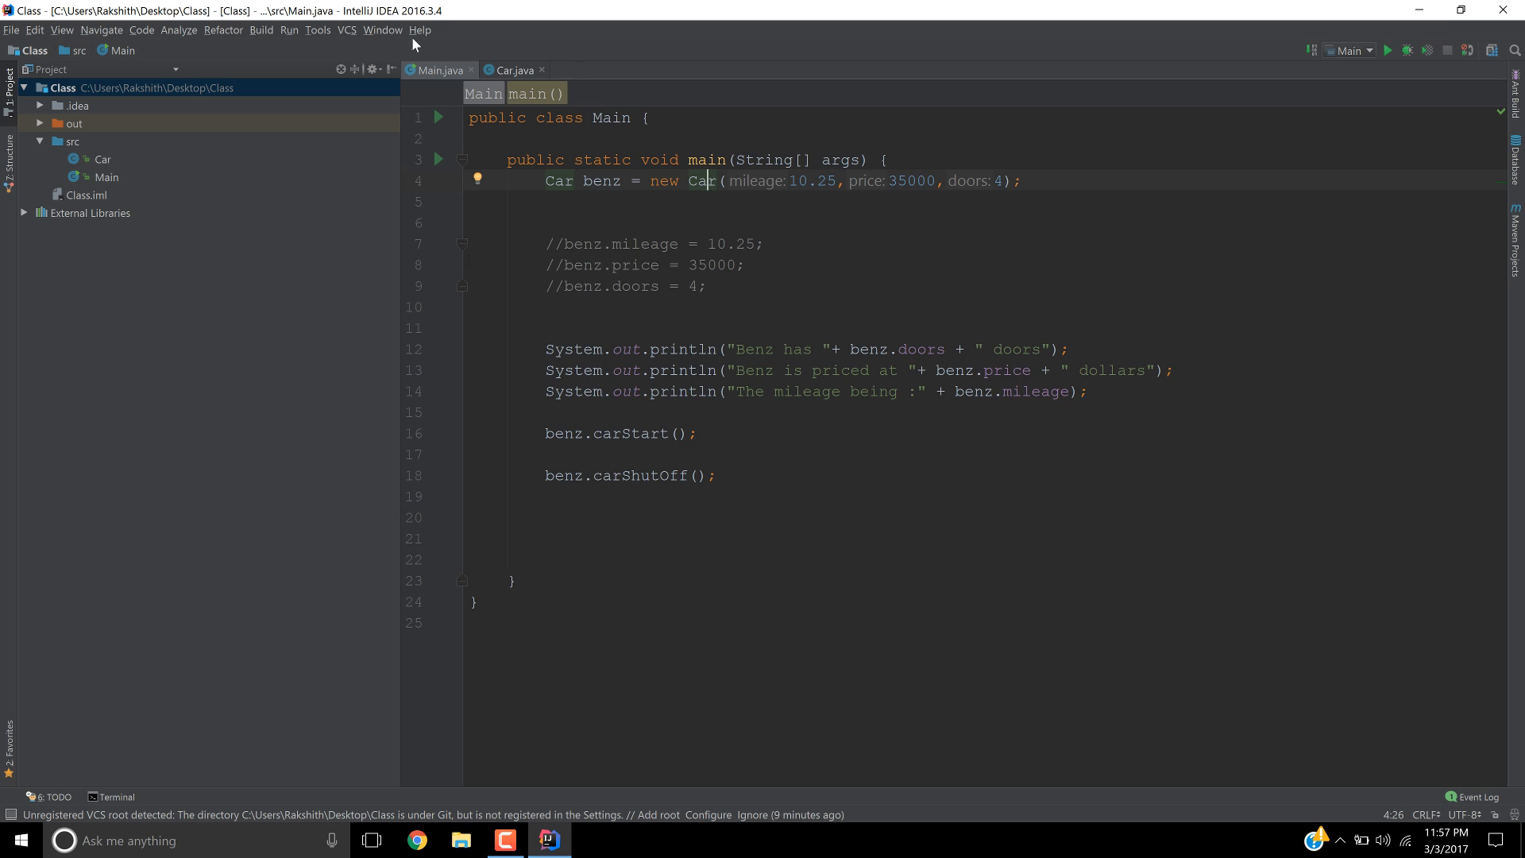
pyautogui.click(514, 70)
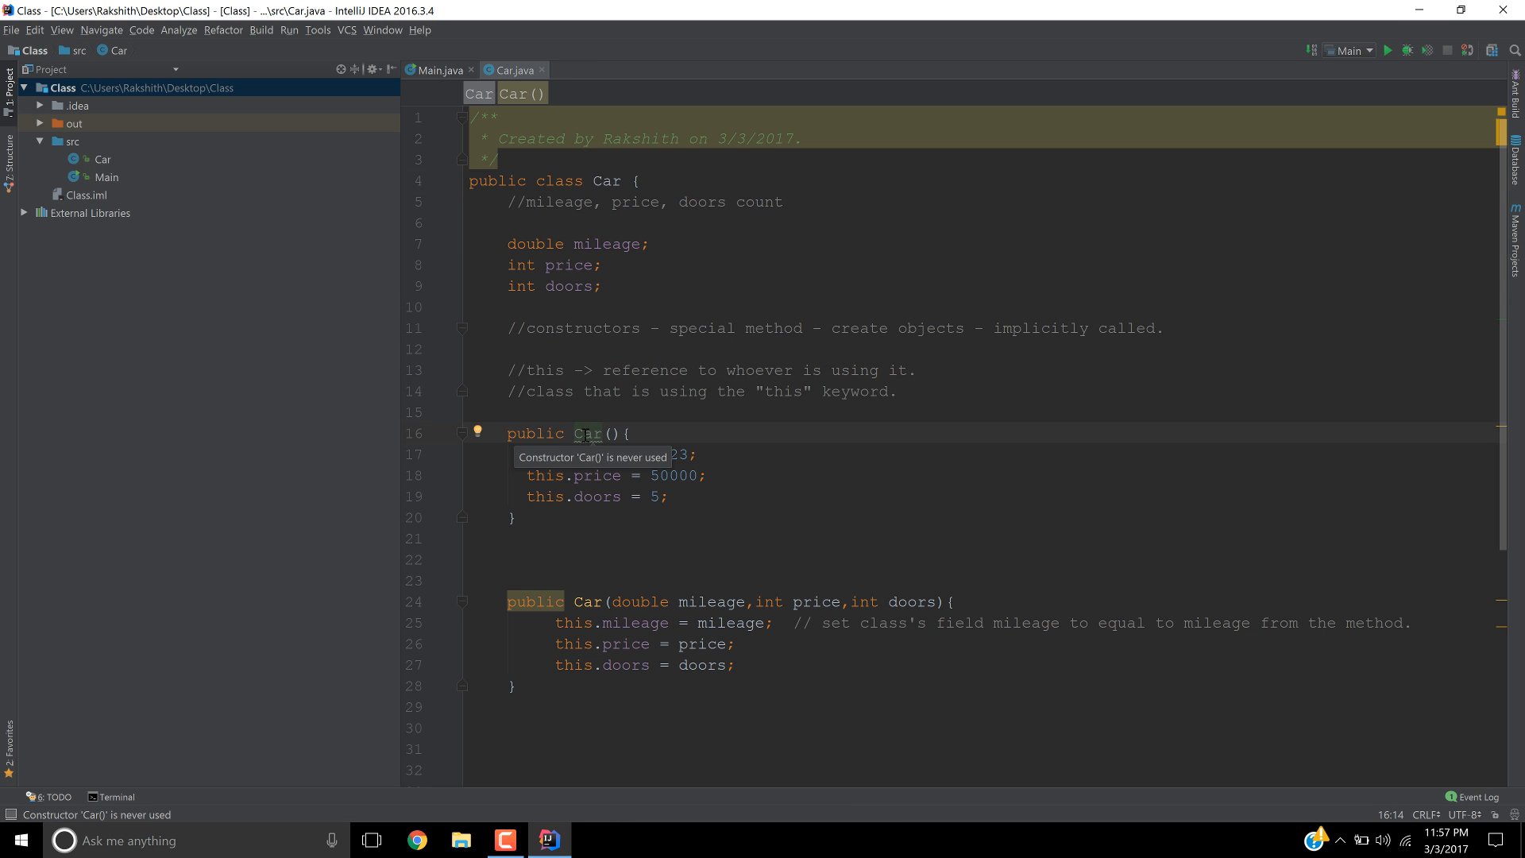
pyautogui.click(437, 69)
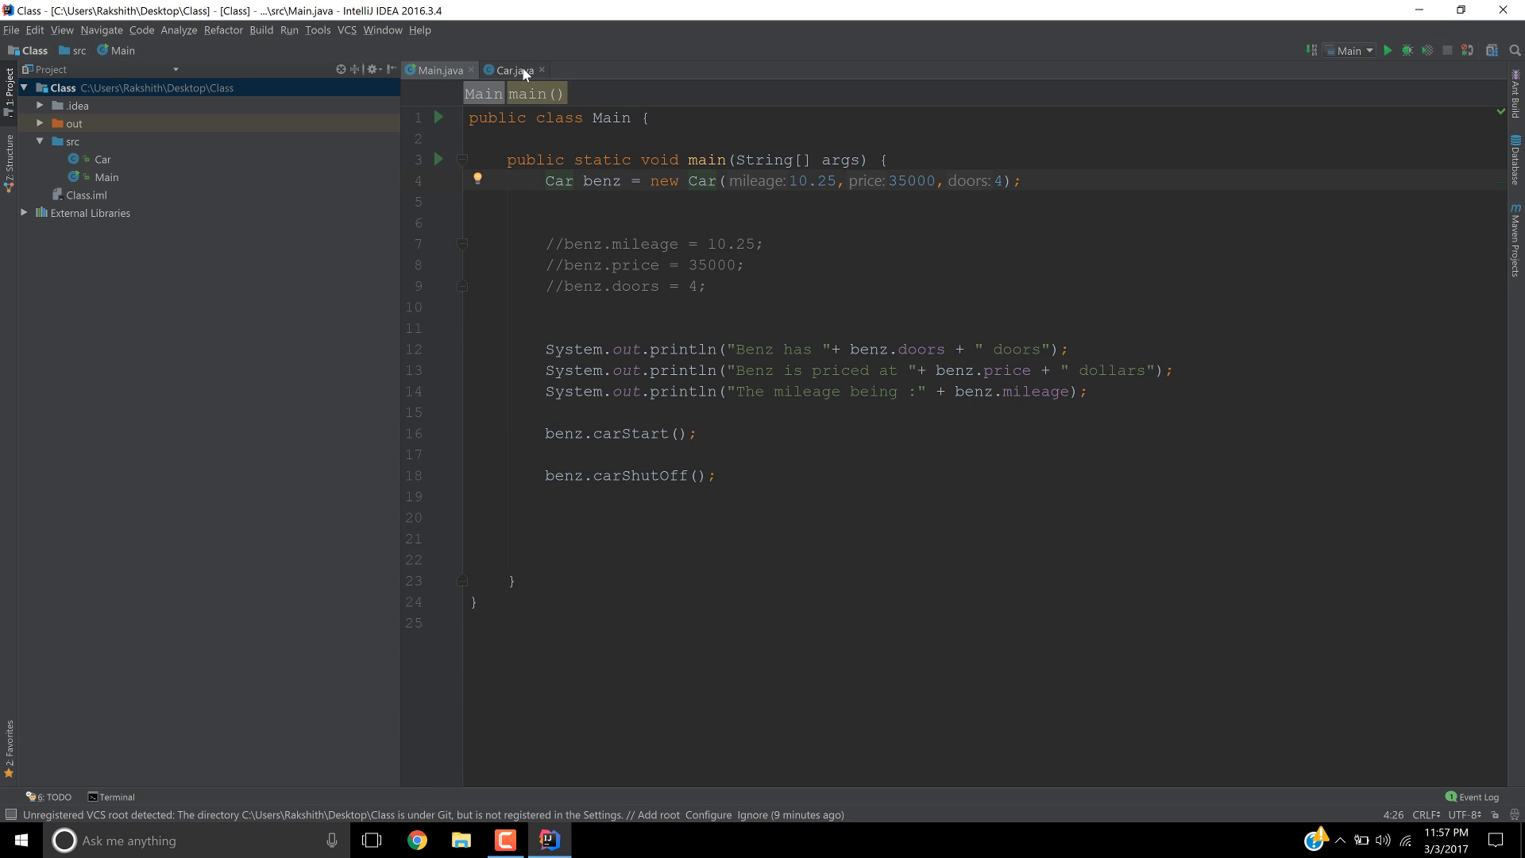
pyautogui.click(511, 70)
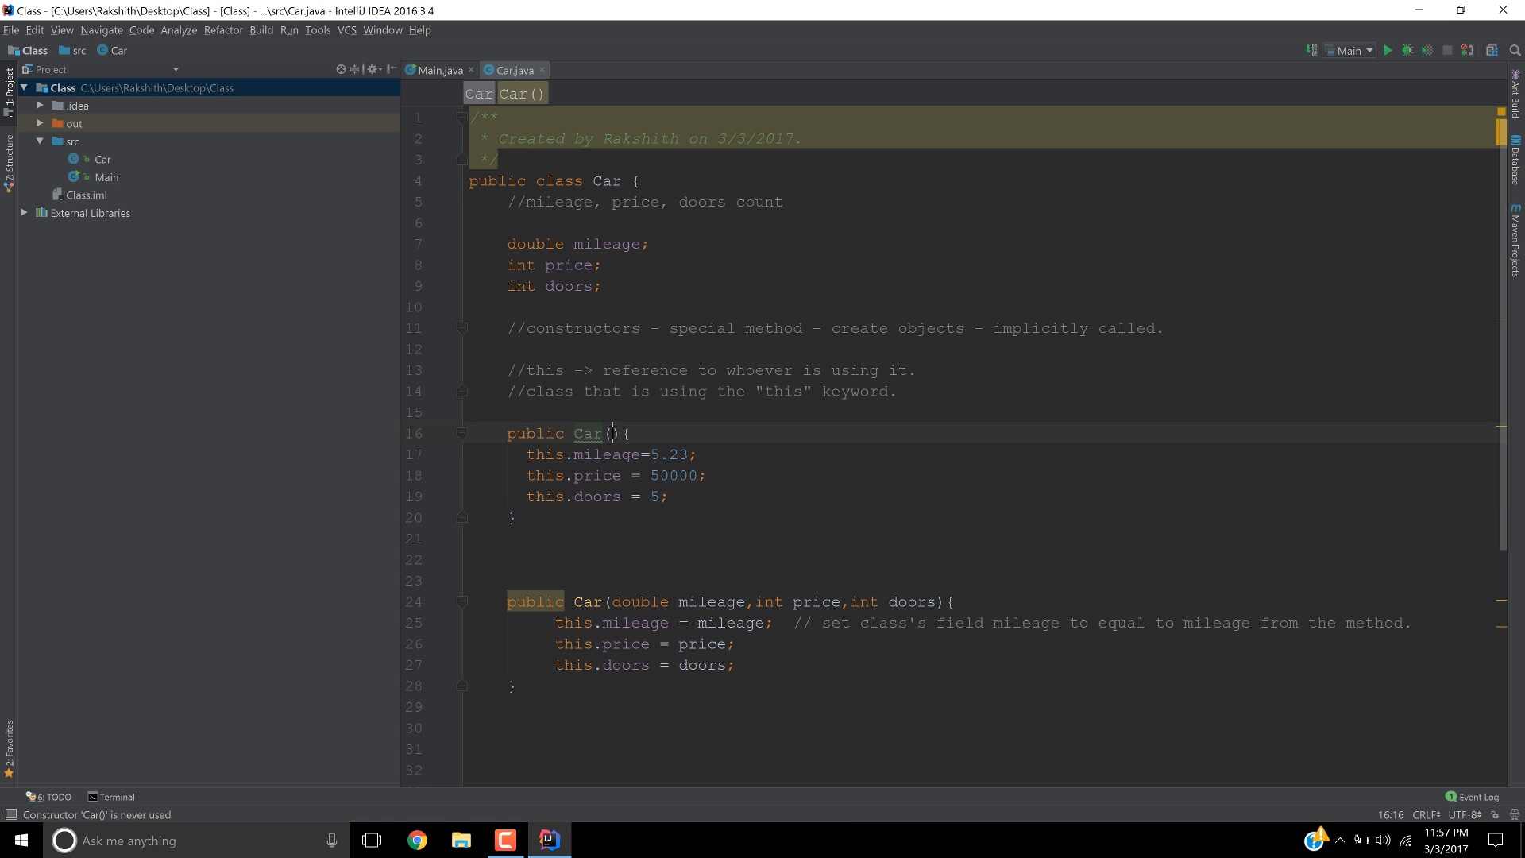
pyautogui.click(438, 70)
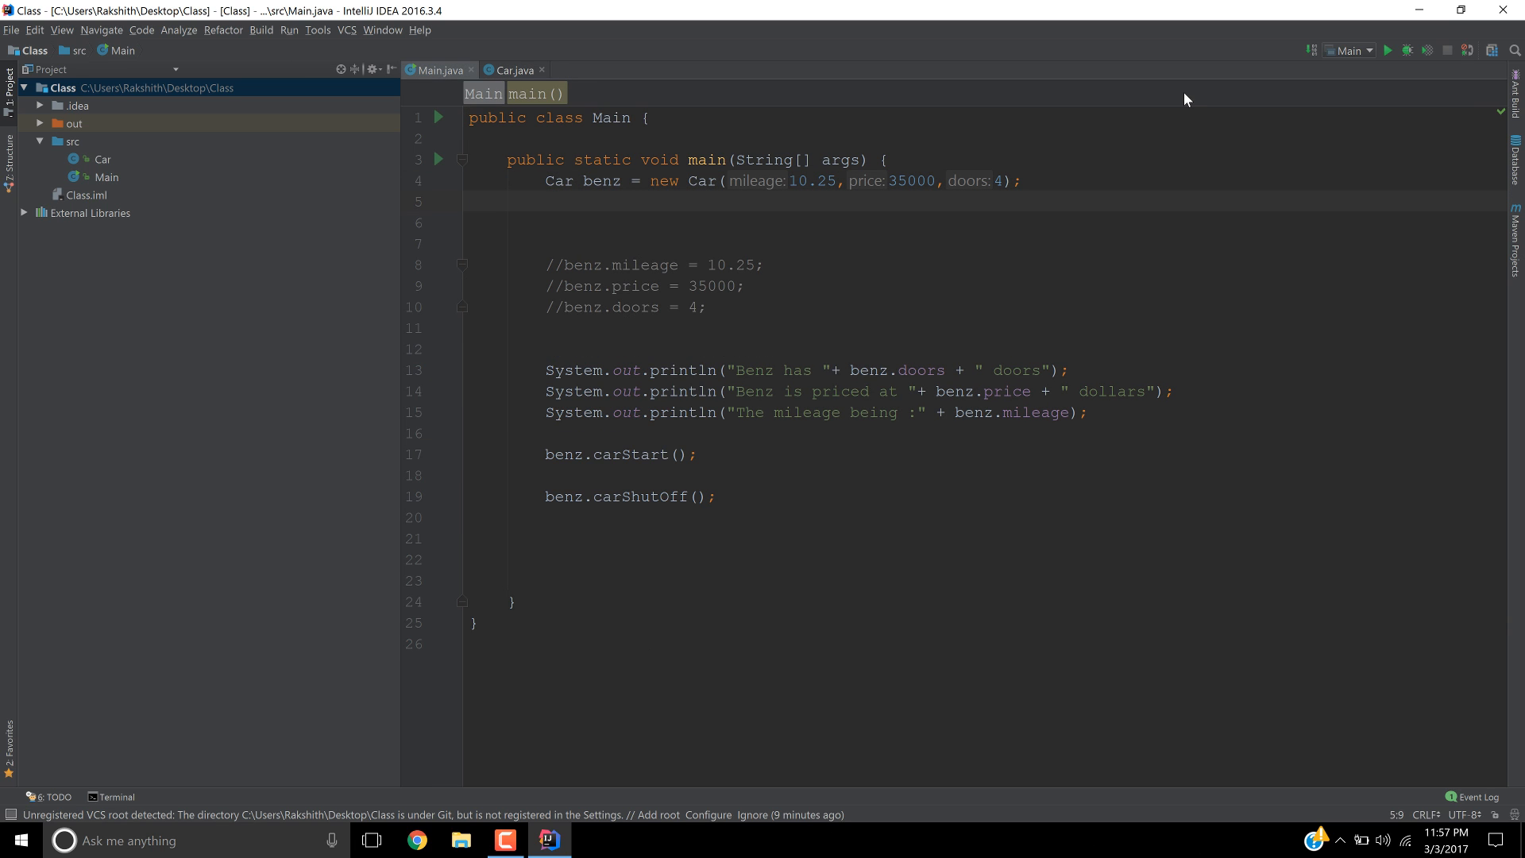
# - Add Car Audi = new Car(); below the benz line in Main.java
pyautogui.write('Car Audi')
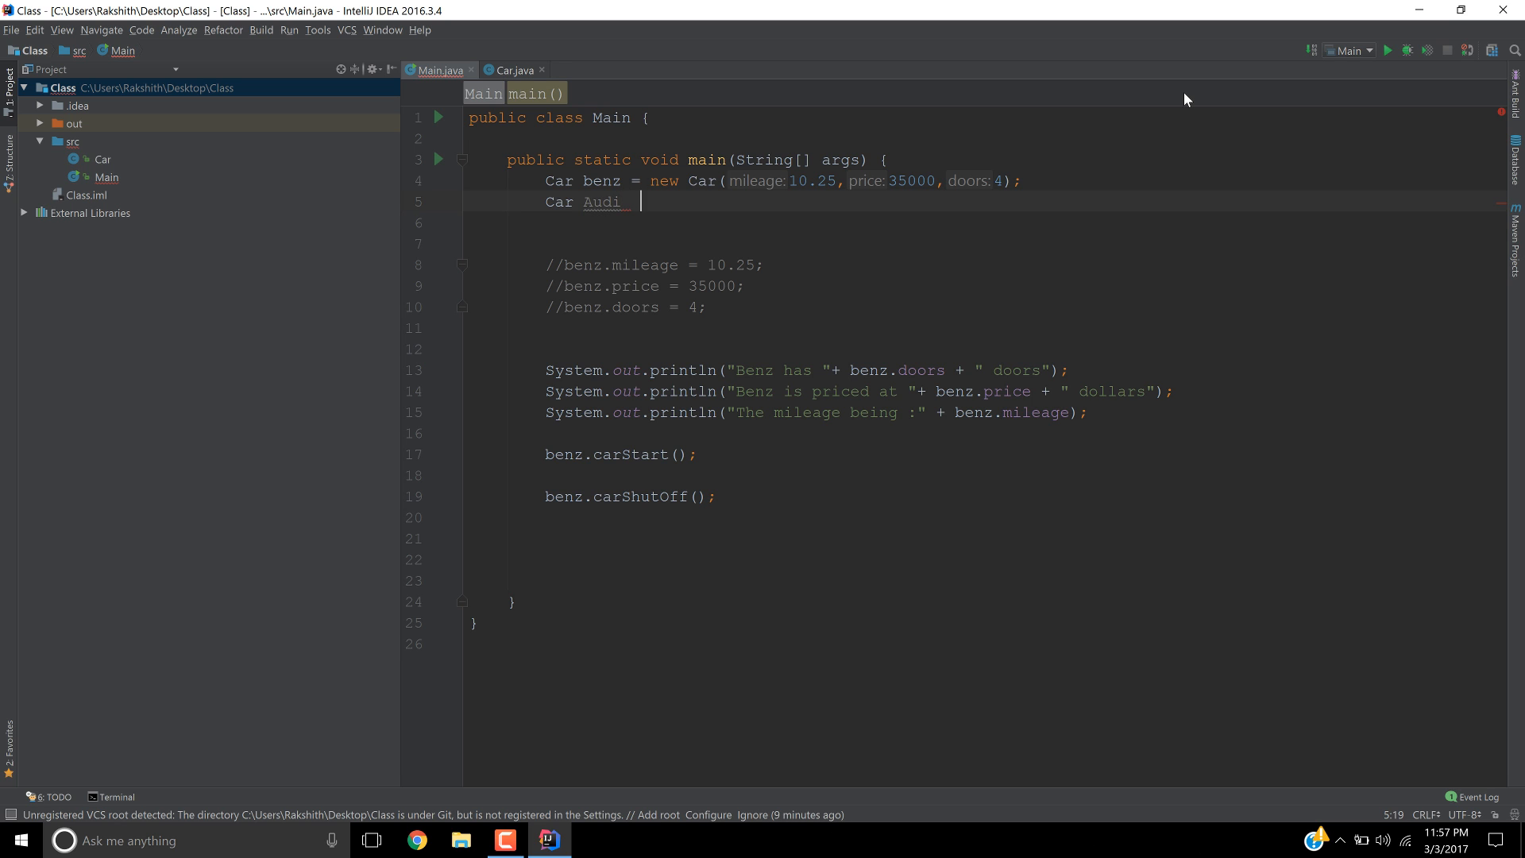
pyautogui.write('= new')
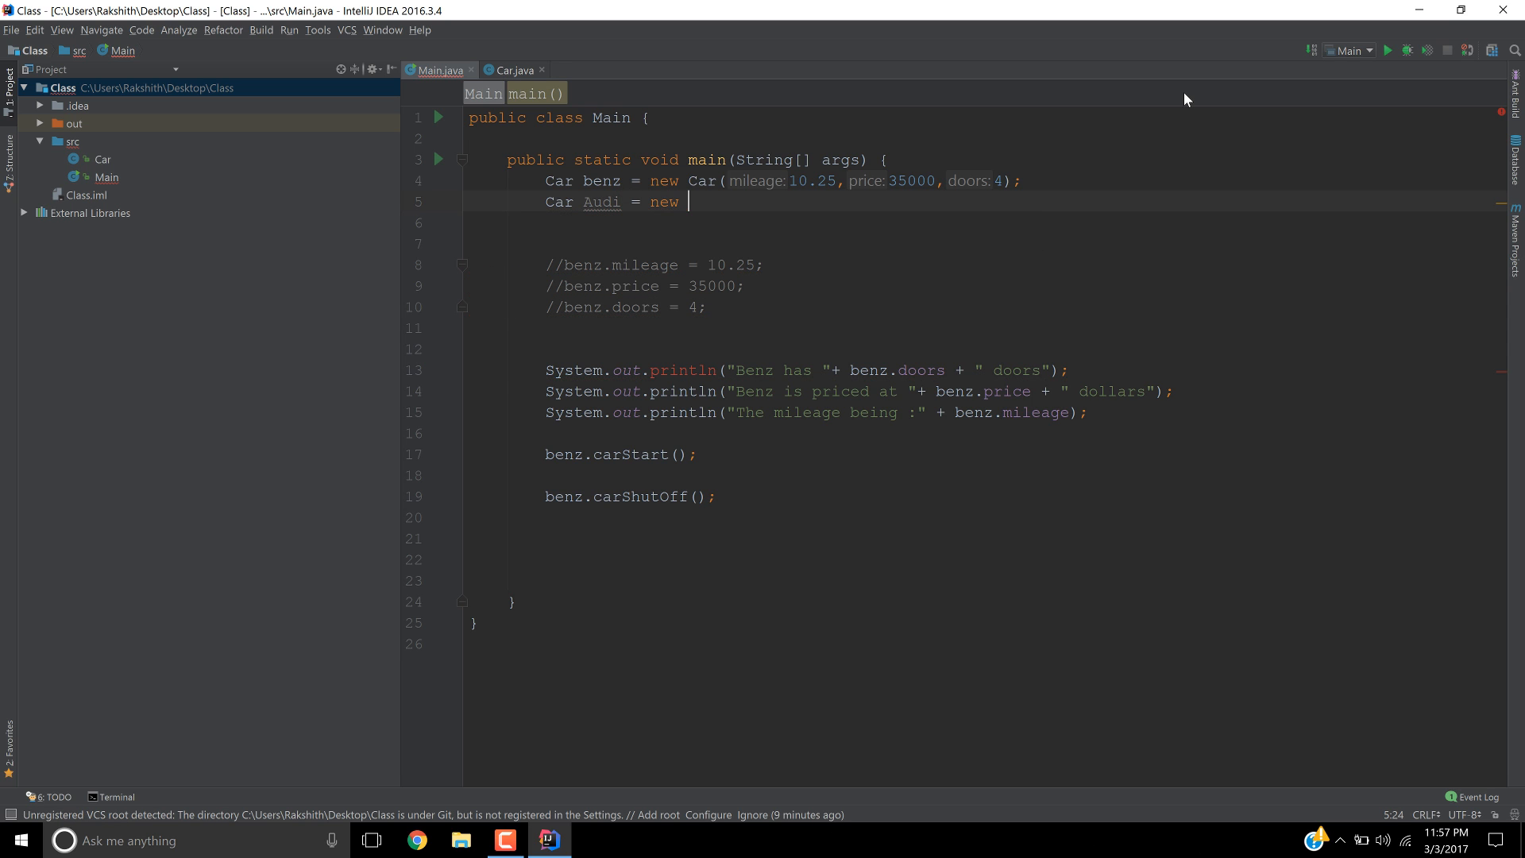
pyautogui.write('Car')
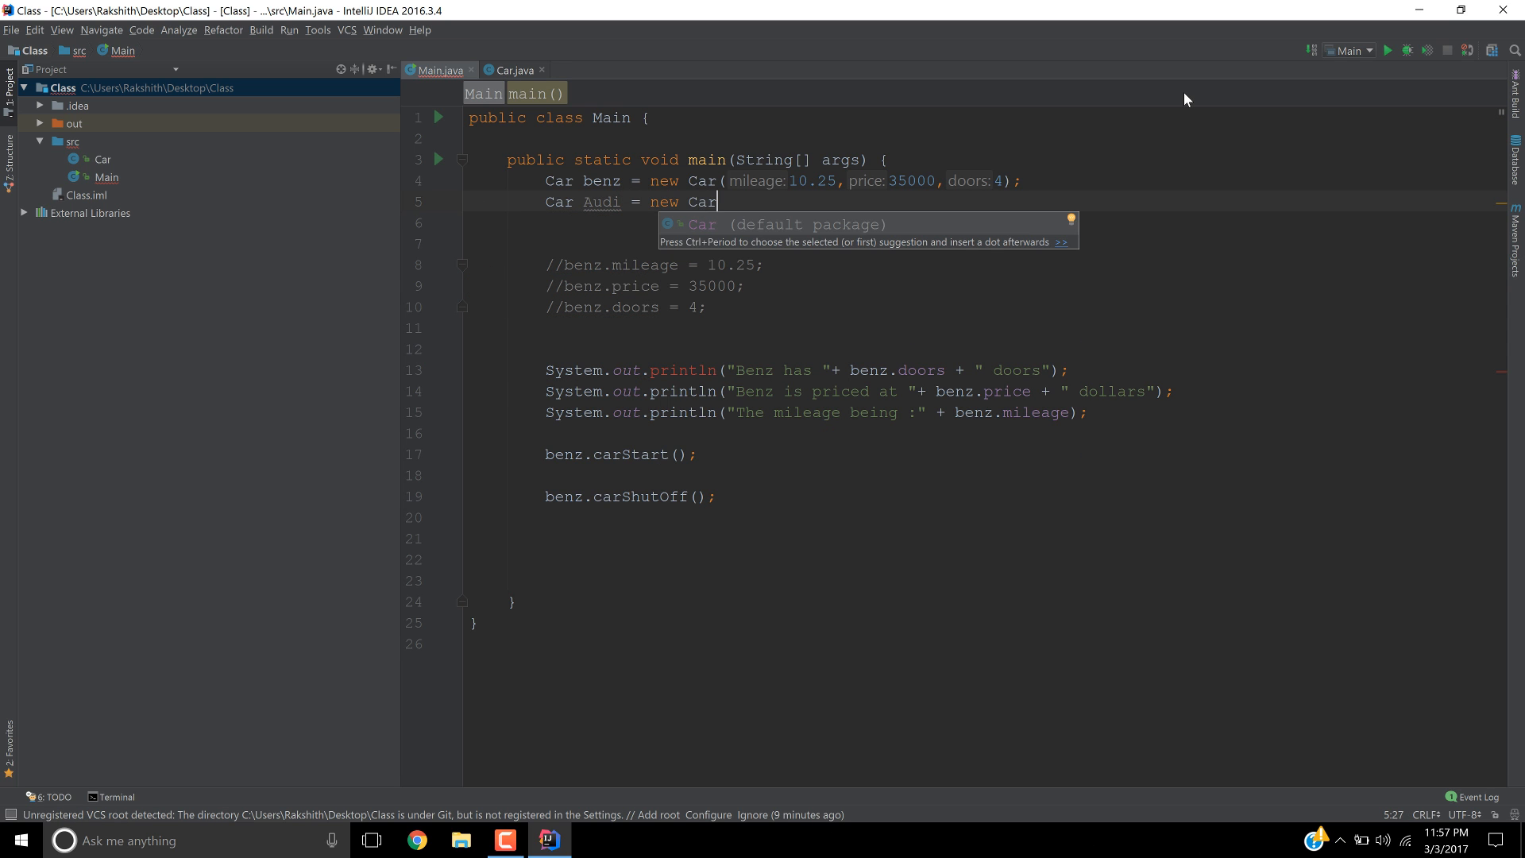
pyautogui.write('();')
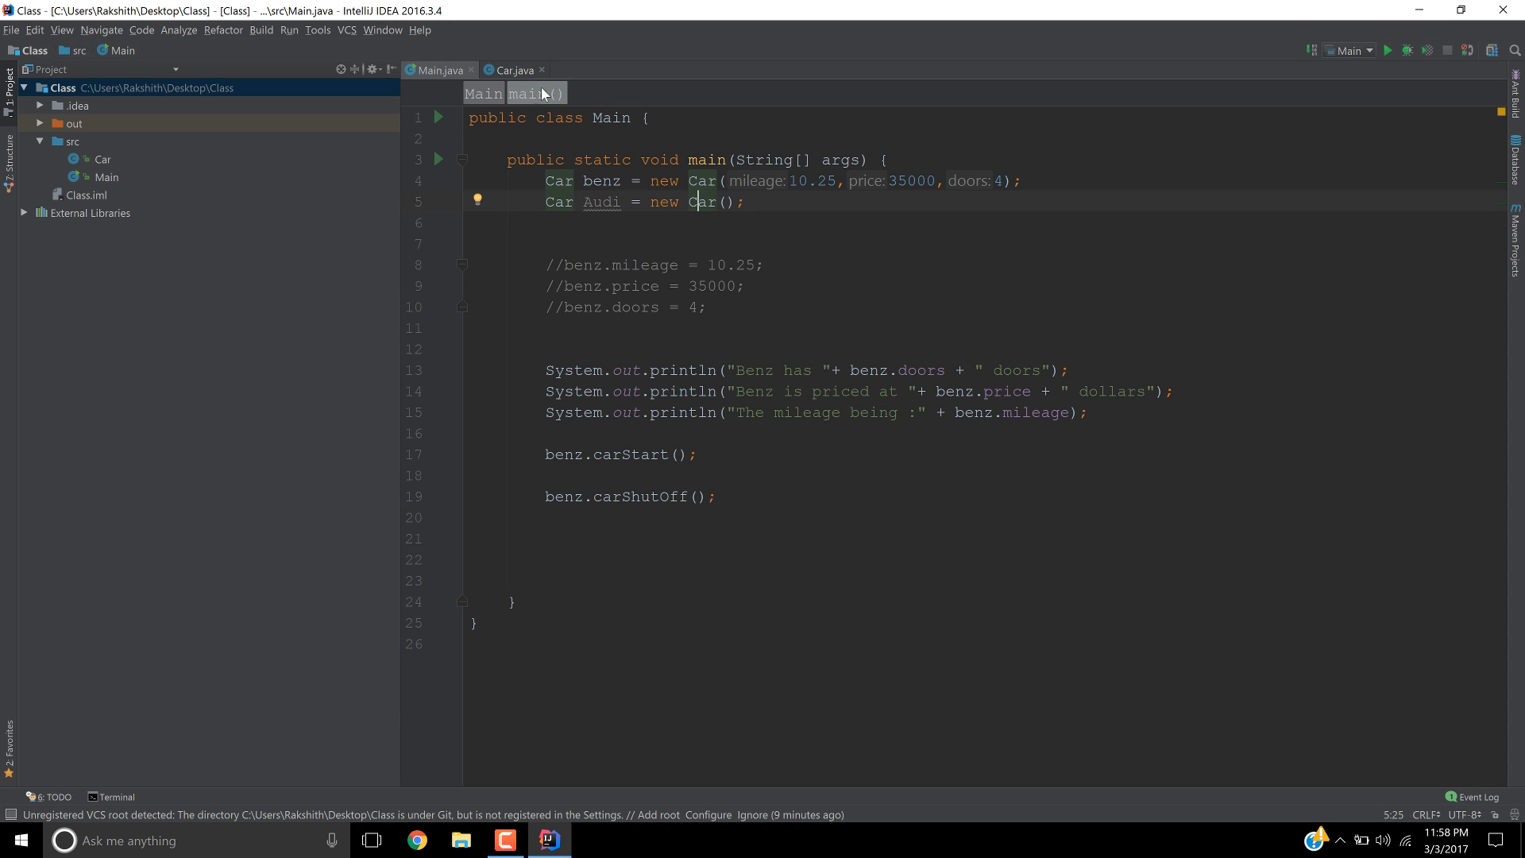
pyautogui.click(513, 69)
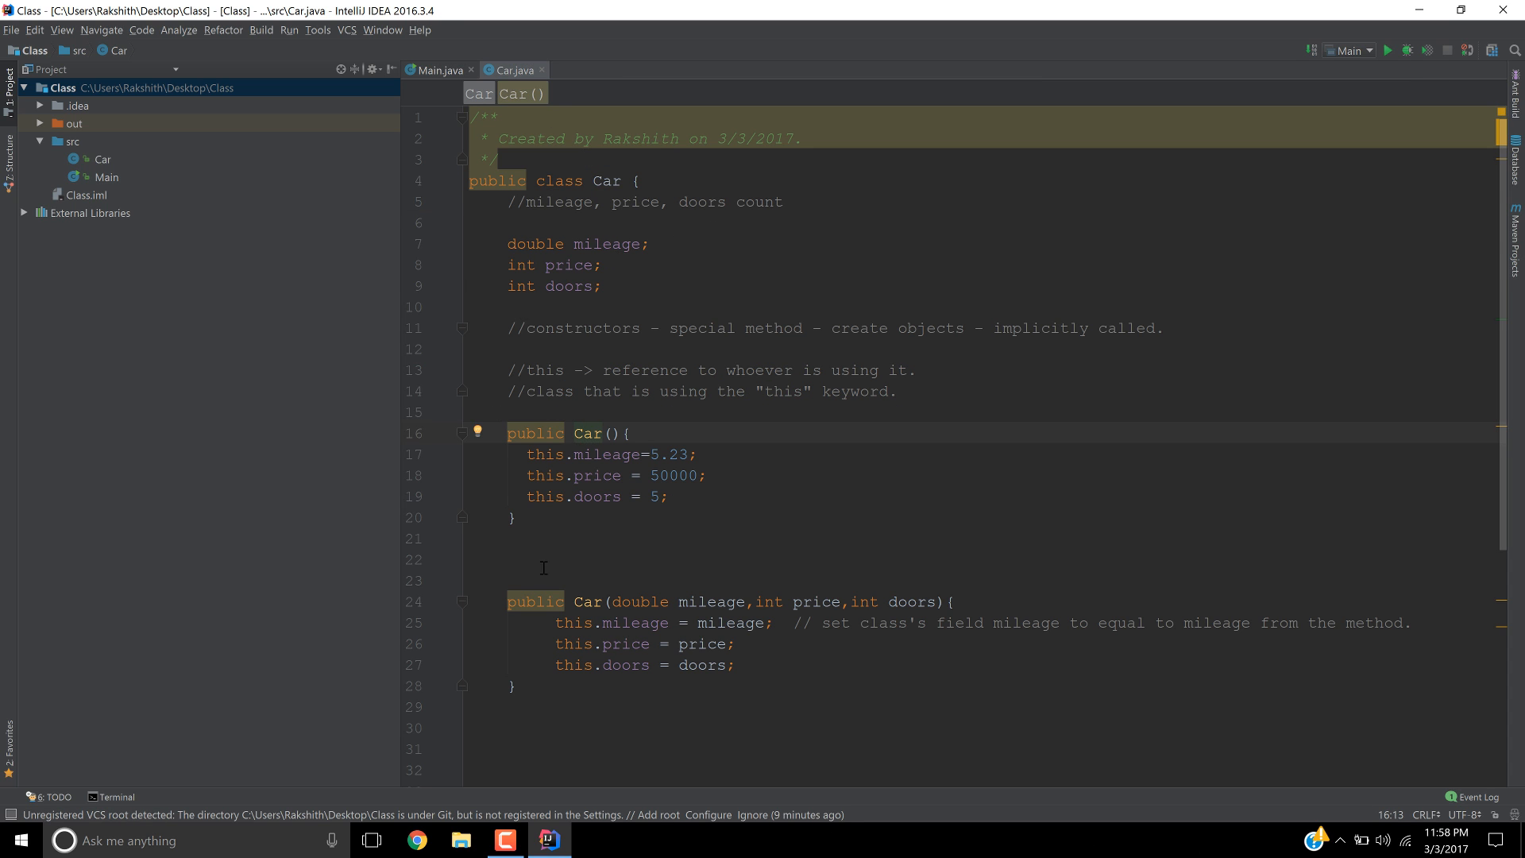
pyautogui.moveTo(570, 602); pyautogui.dragTo(733, 664)
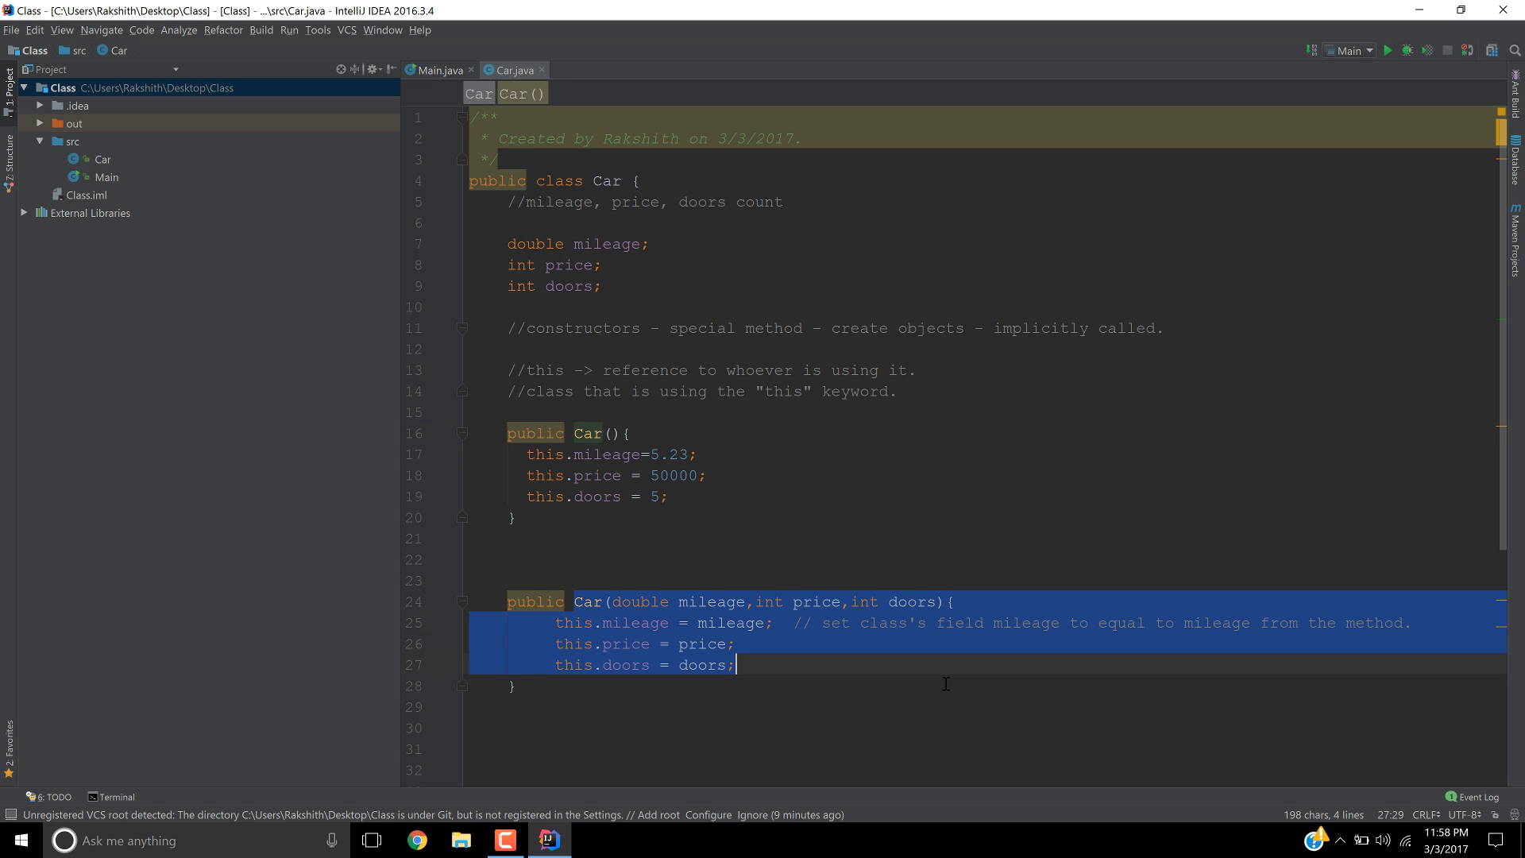
pyautogui.click(440, 69)
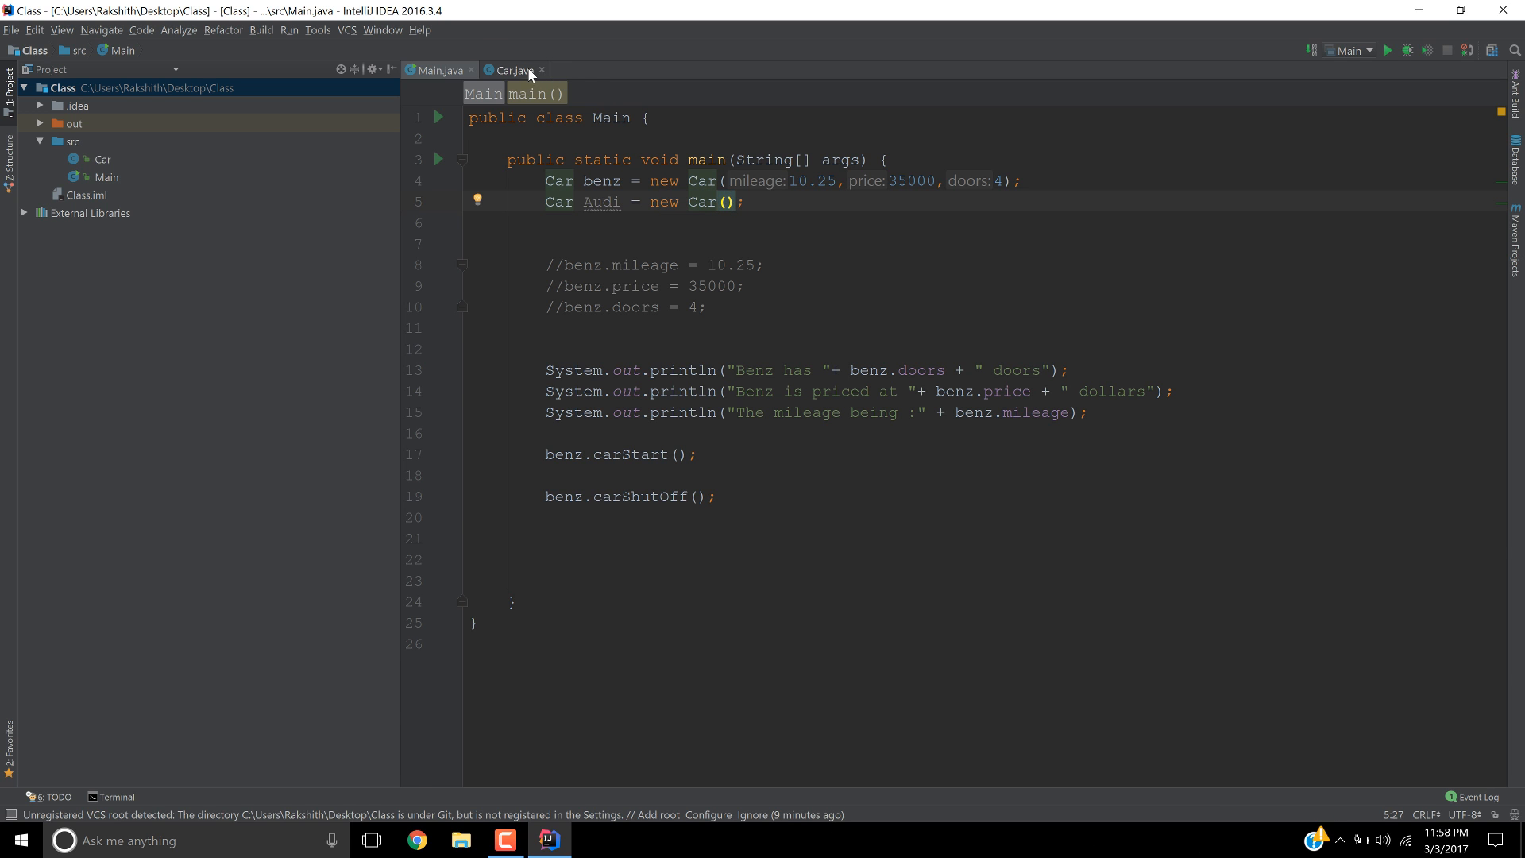
pyautogui.click(512, 70)
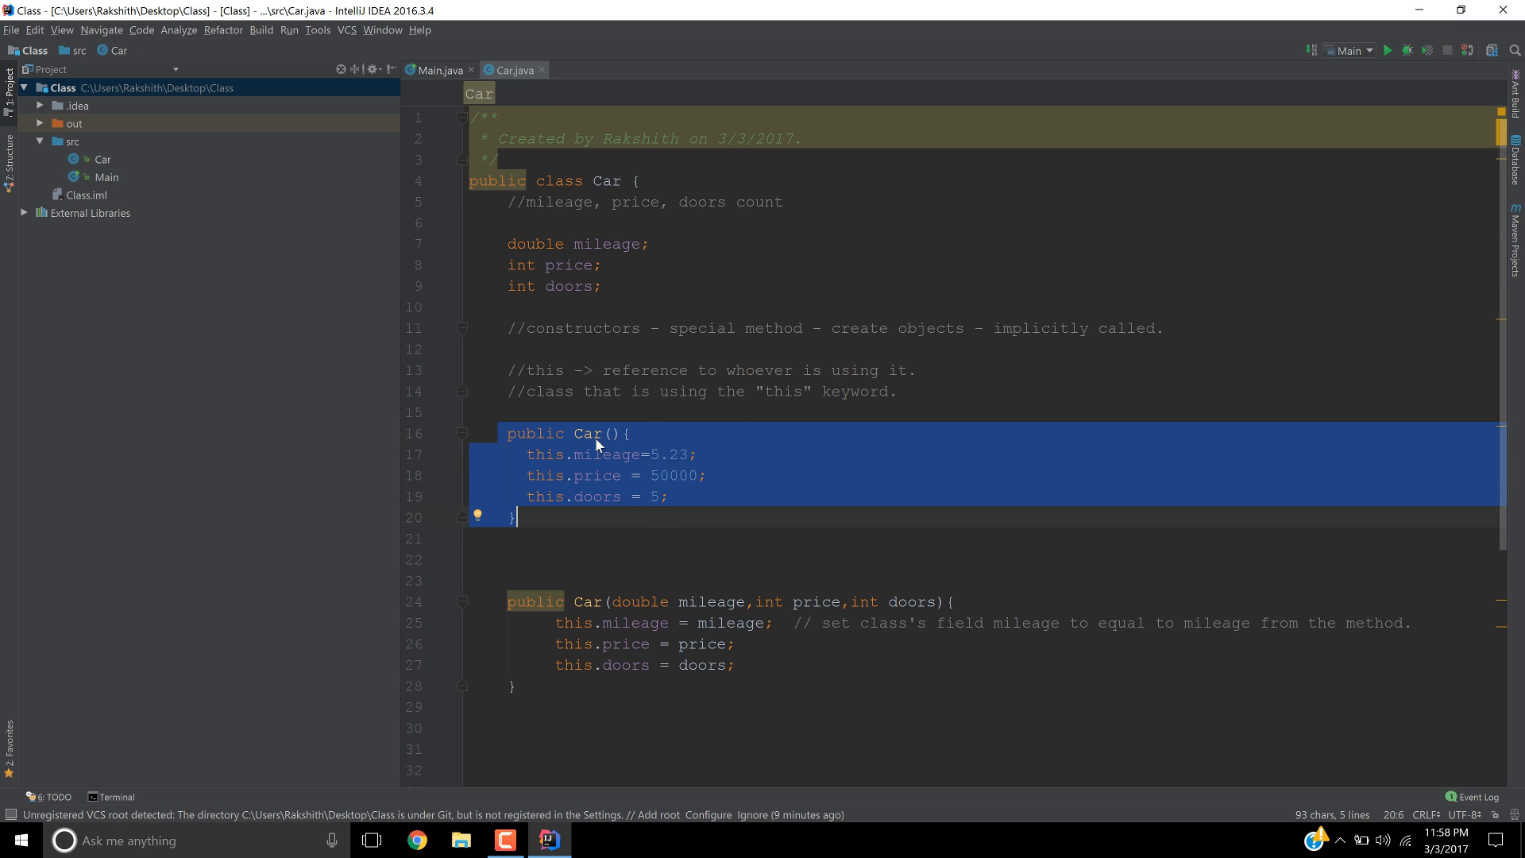
pyautogui.click(609, 433)
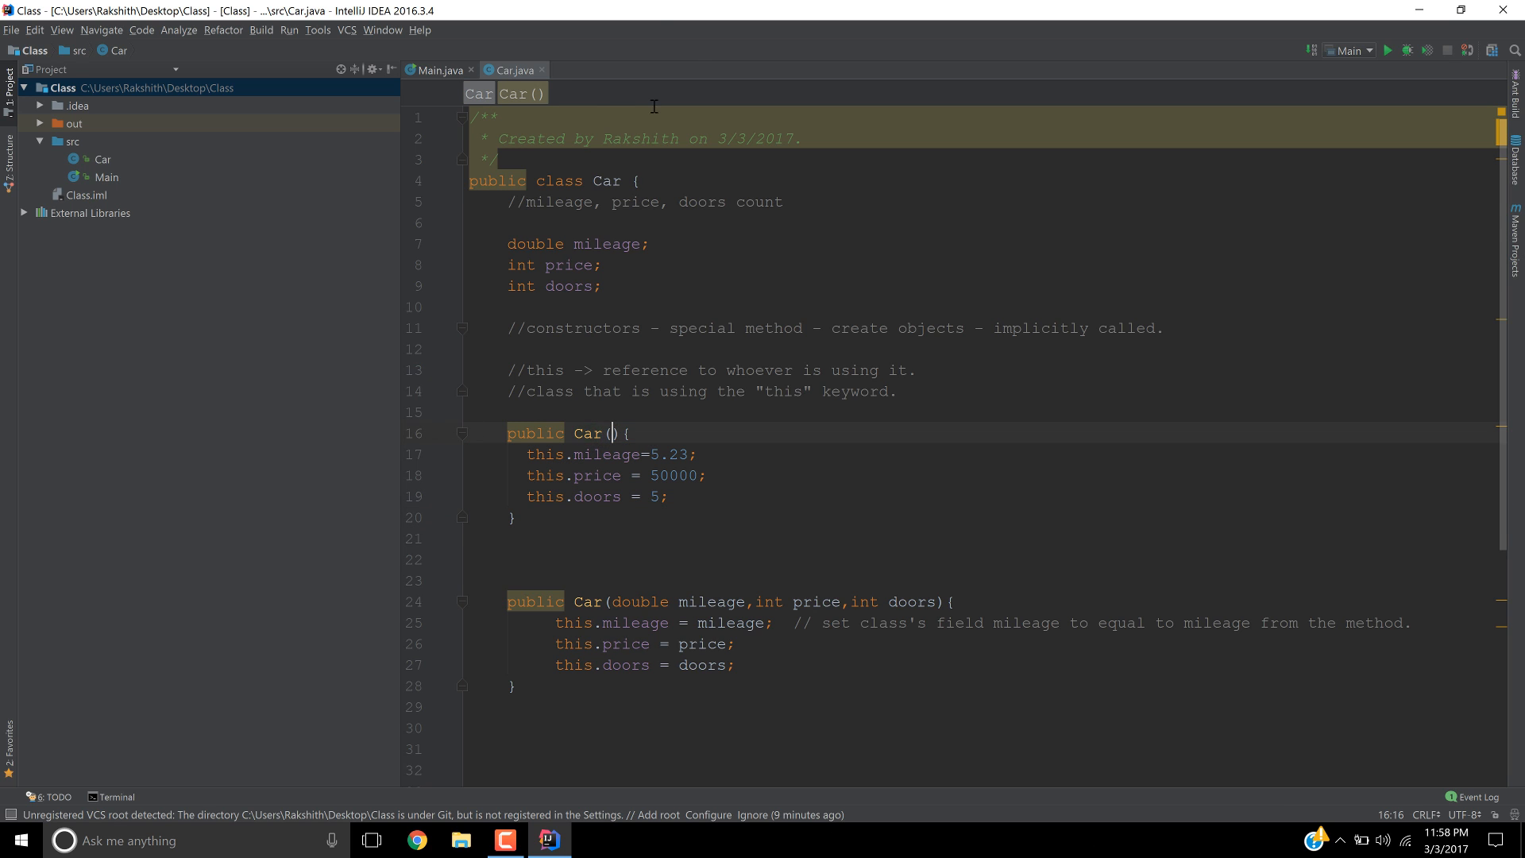
pyautogui.click(438, 69)
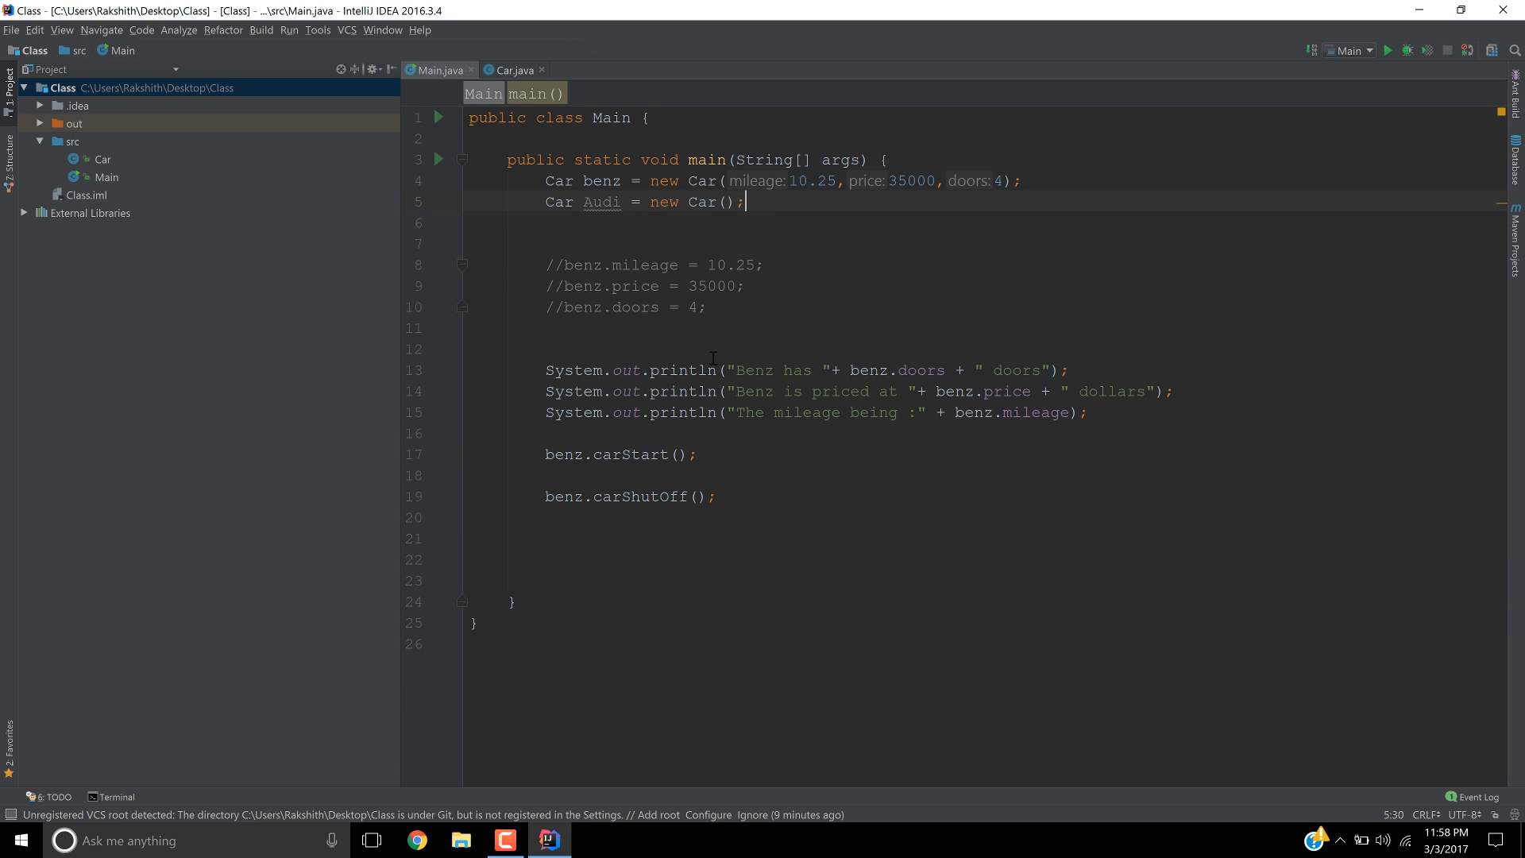
pyautogui.moveTo(745, 351)
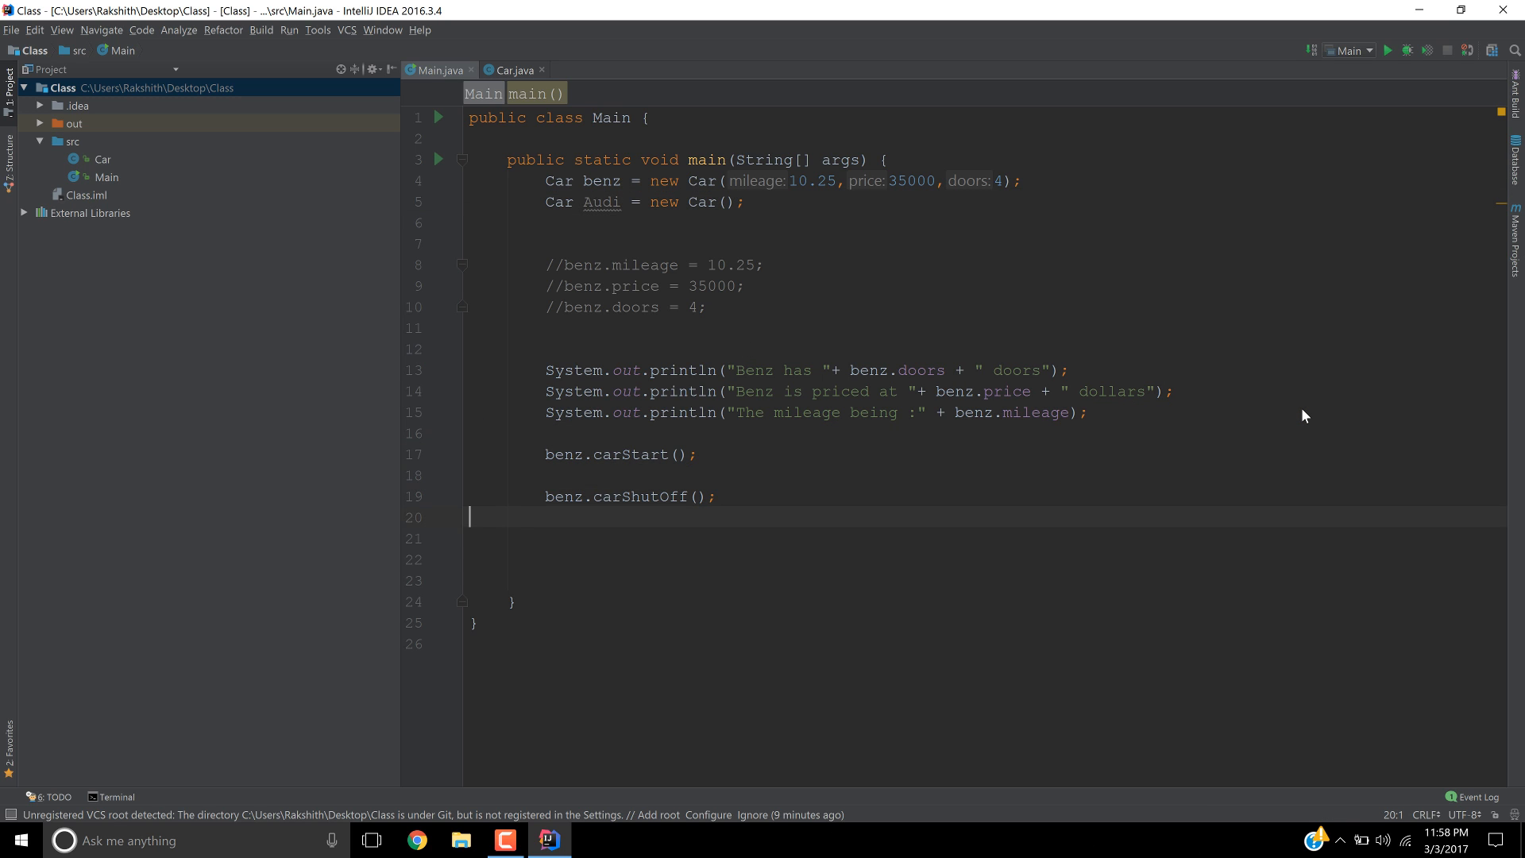
# - Add a println printing "Cost of Audi is: " with Audi.price and "dollars"
pyautogui.press('enter')
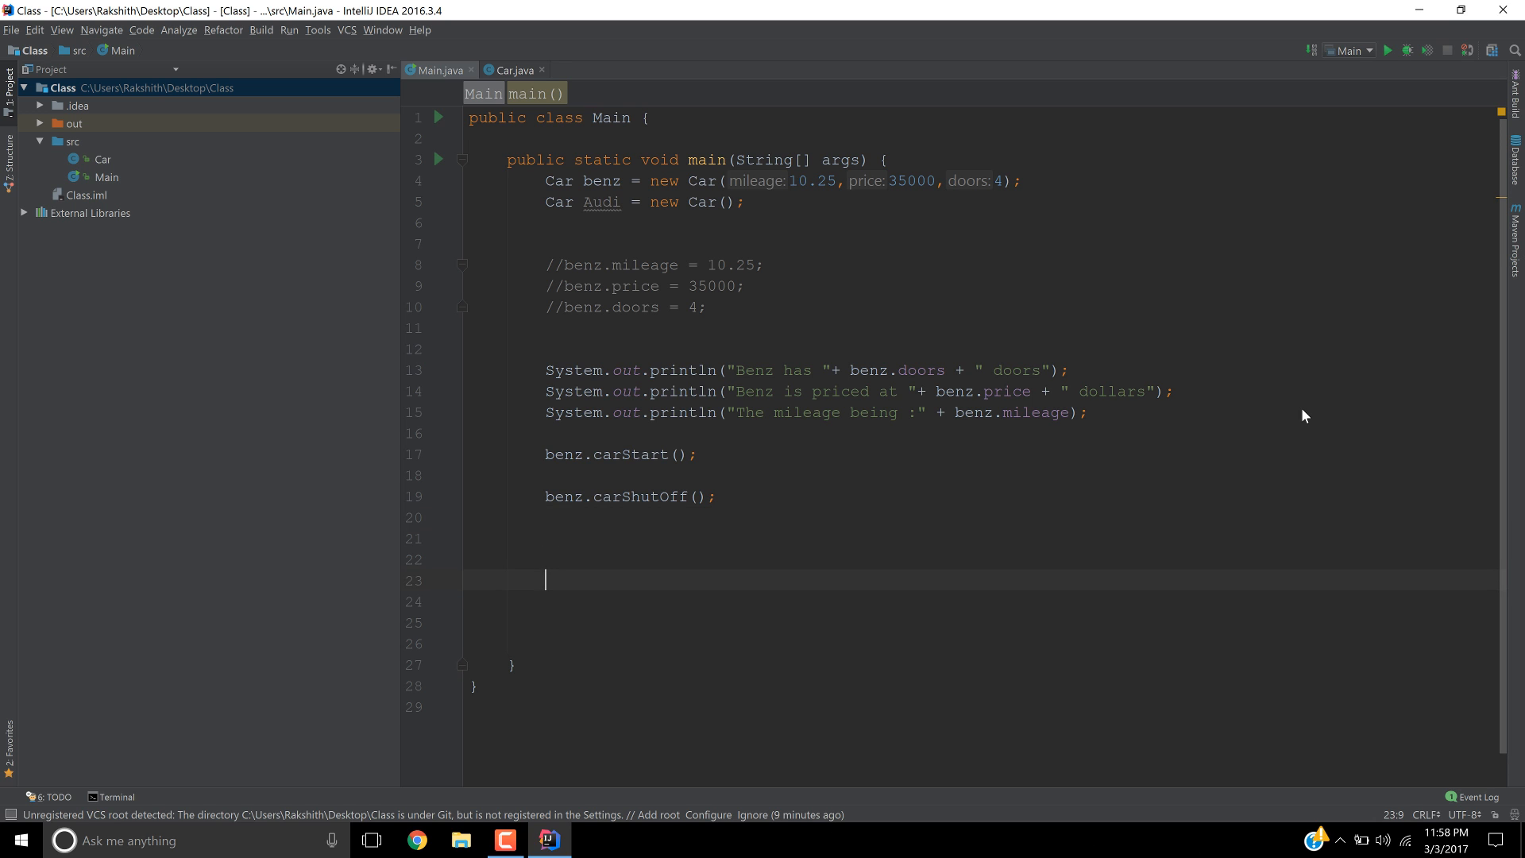
pyautogui.write('stem.out.println();')
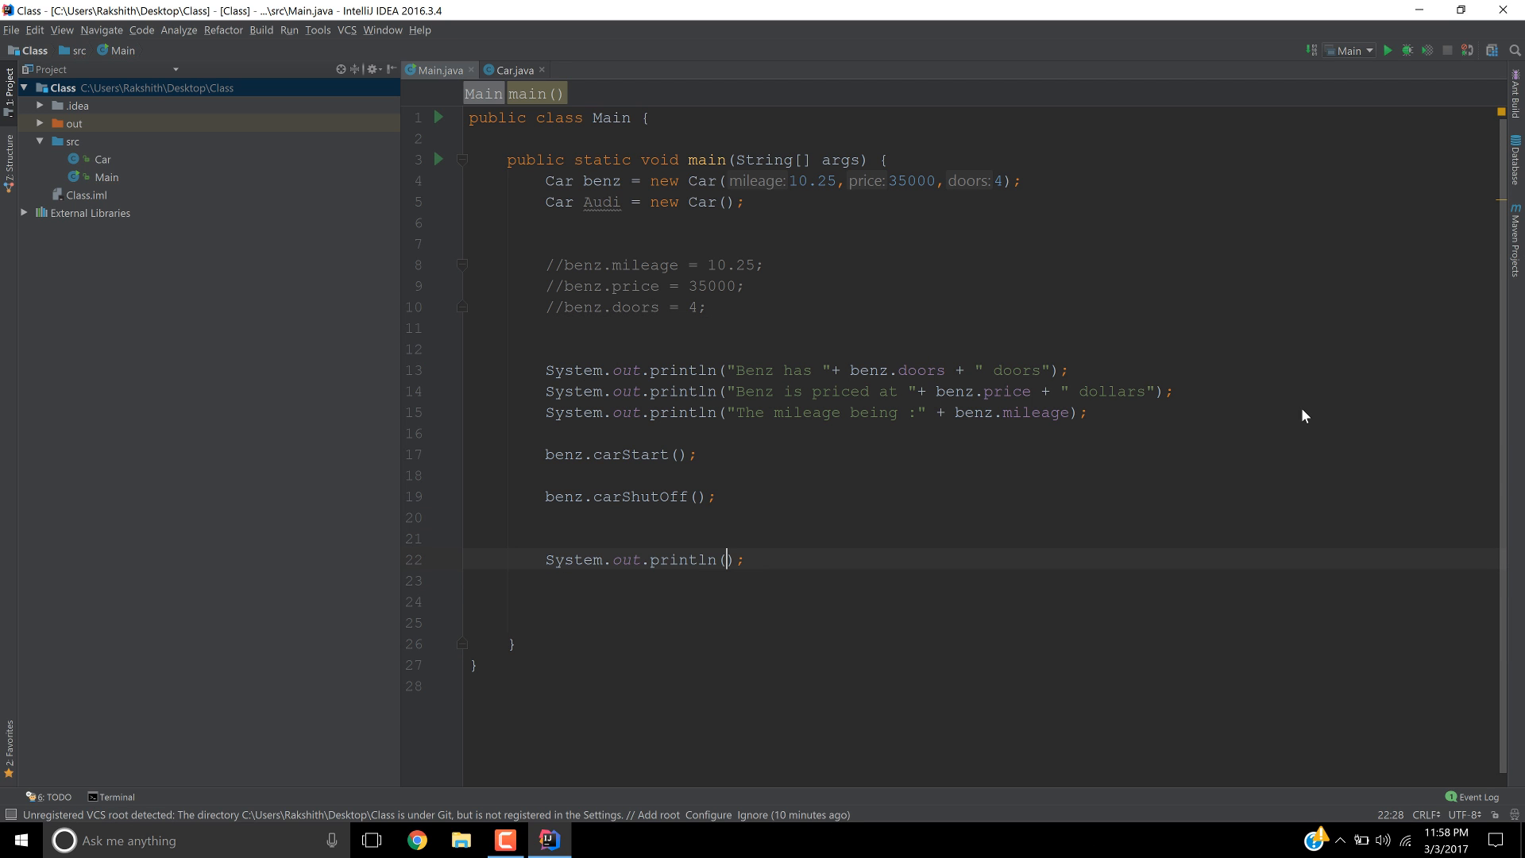
pyautogui.write('"Cost "')
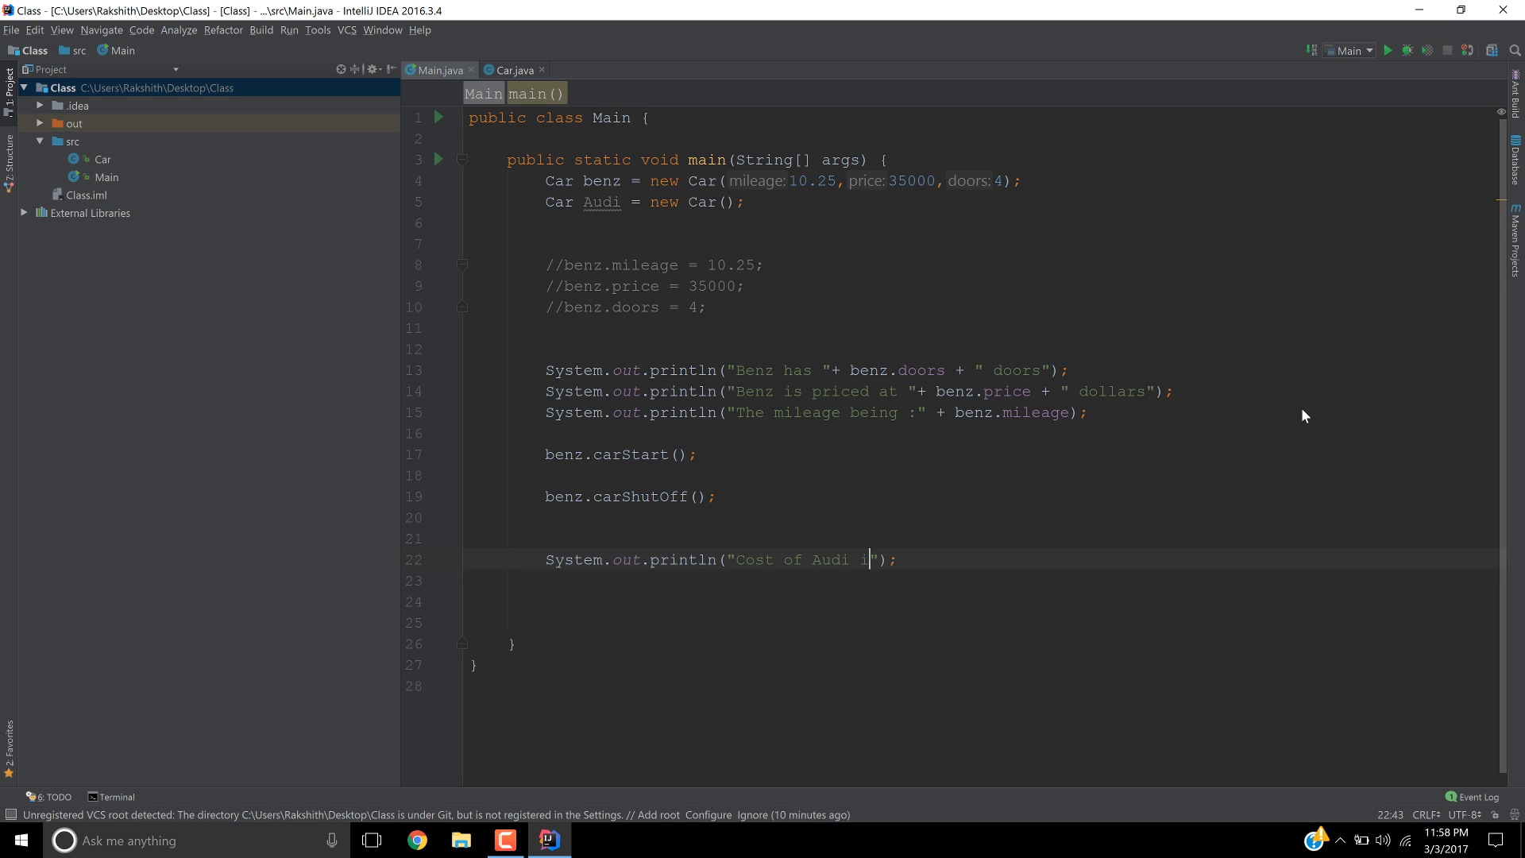
pyautogui.write('is:')
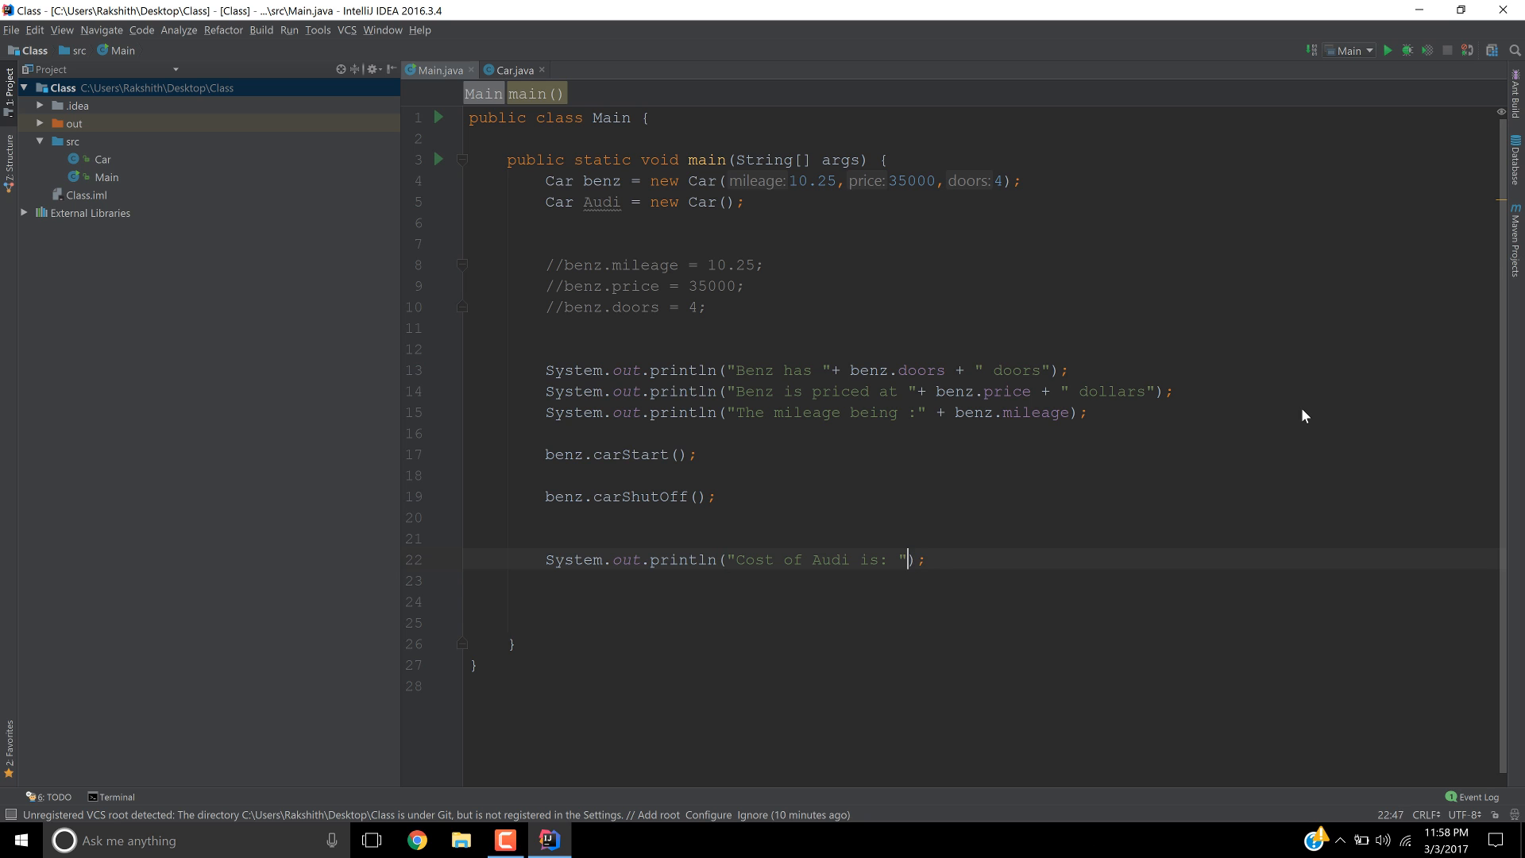
pyautogui.write('+ ""')
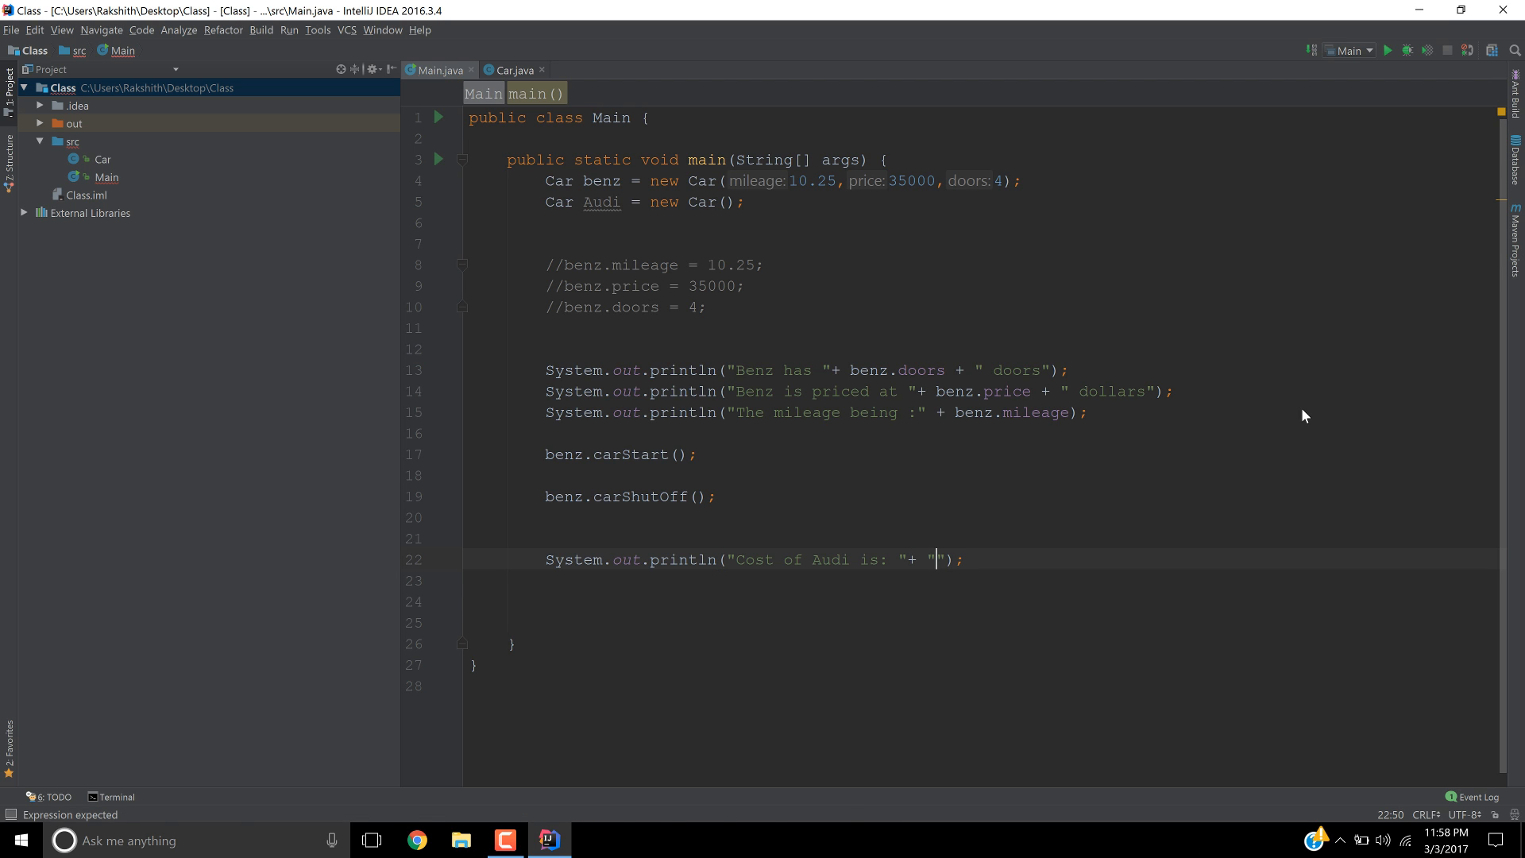
pyautogui.write('Audi.')
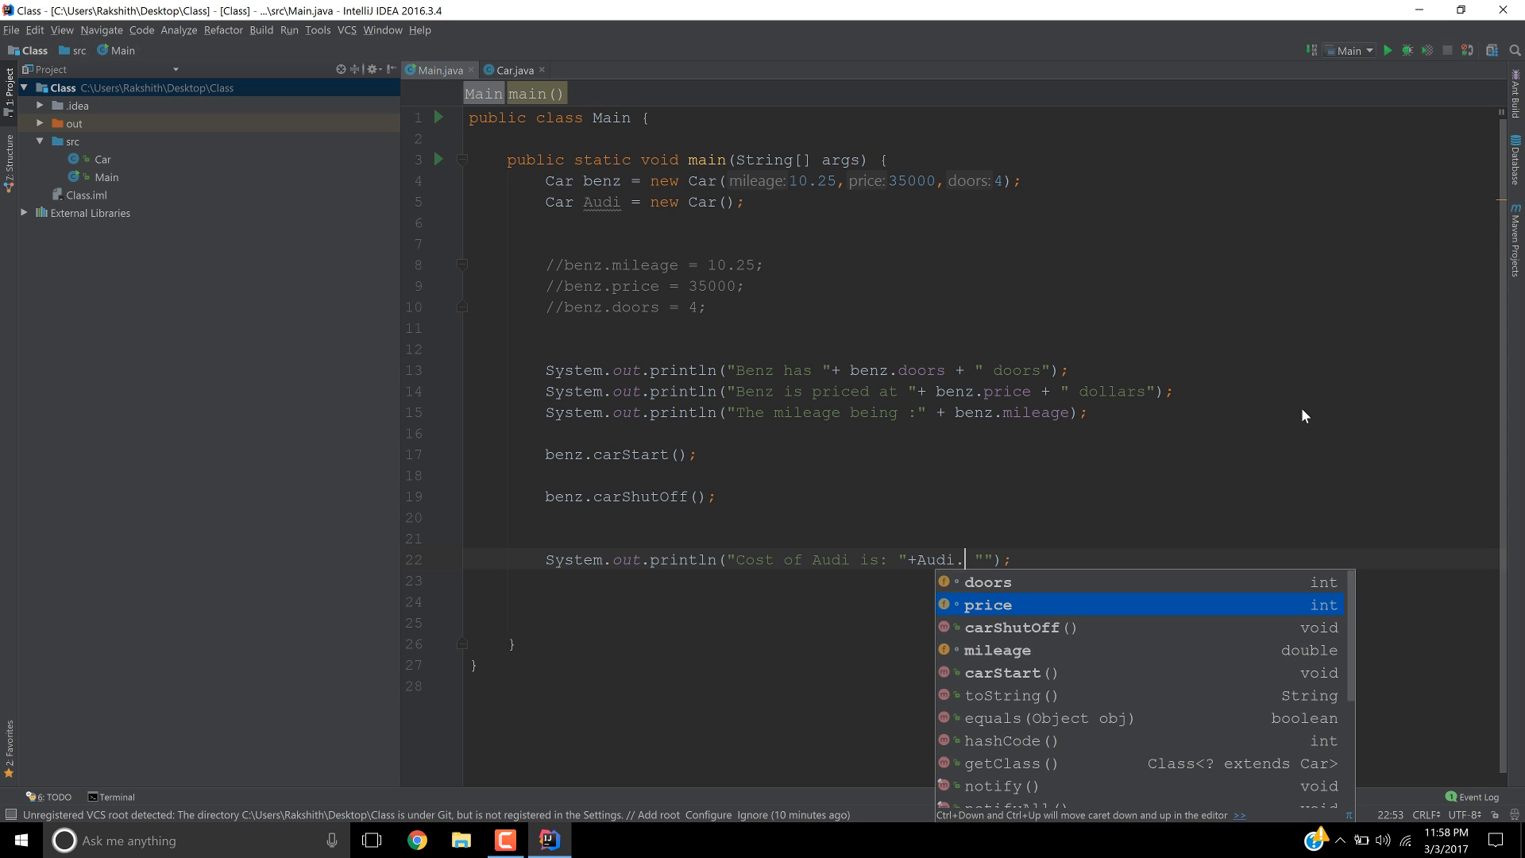
pyautogui.click(988, 604)
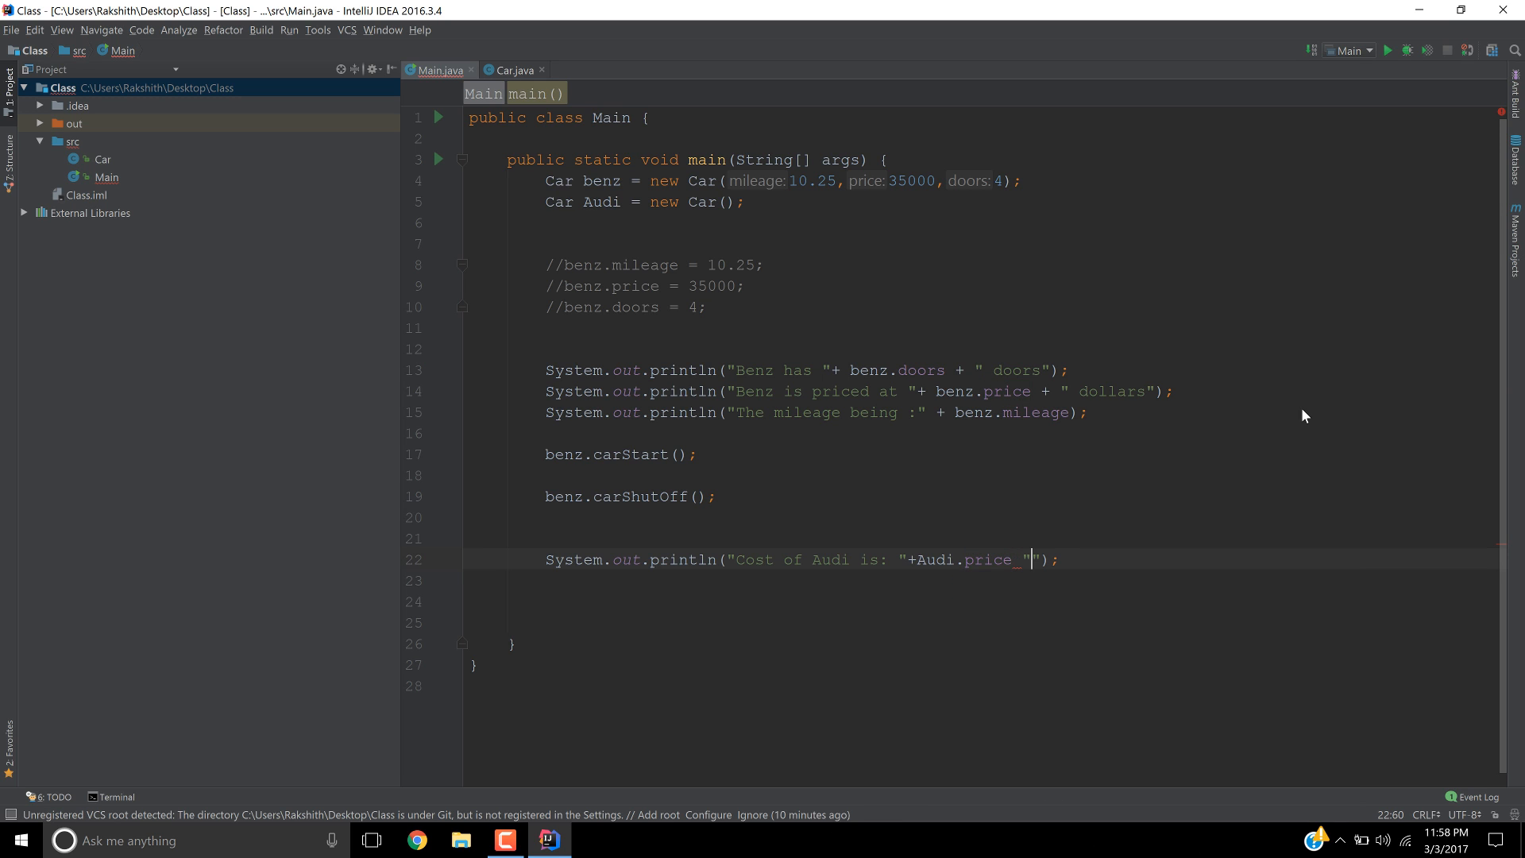
pyautogui.write('+')
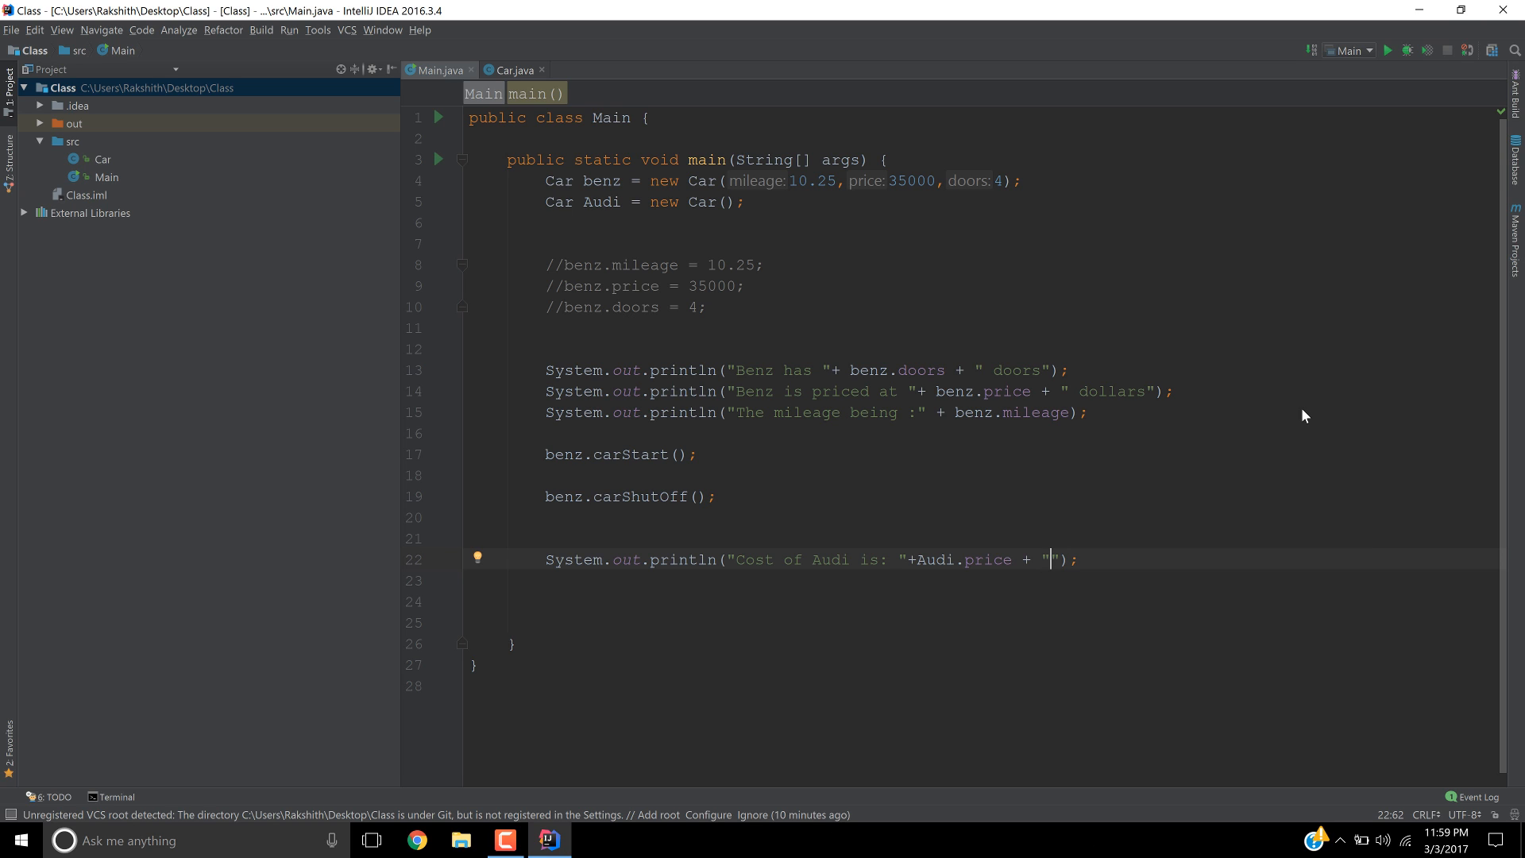
pyautogui.write('do')
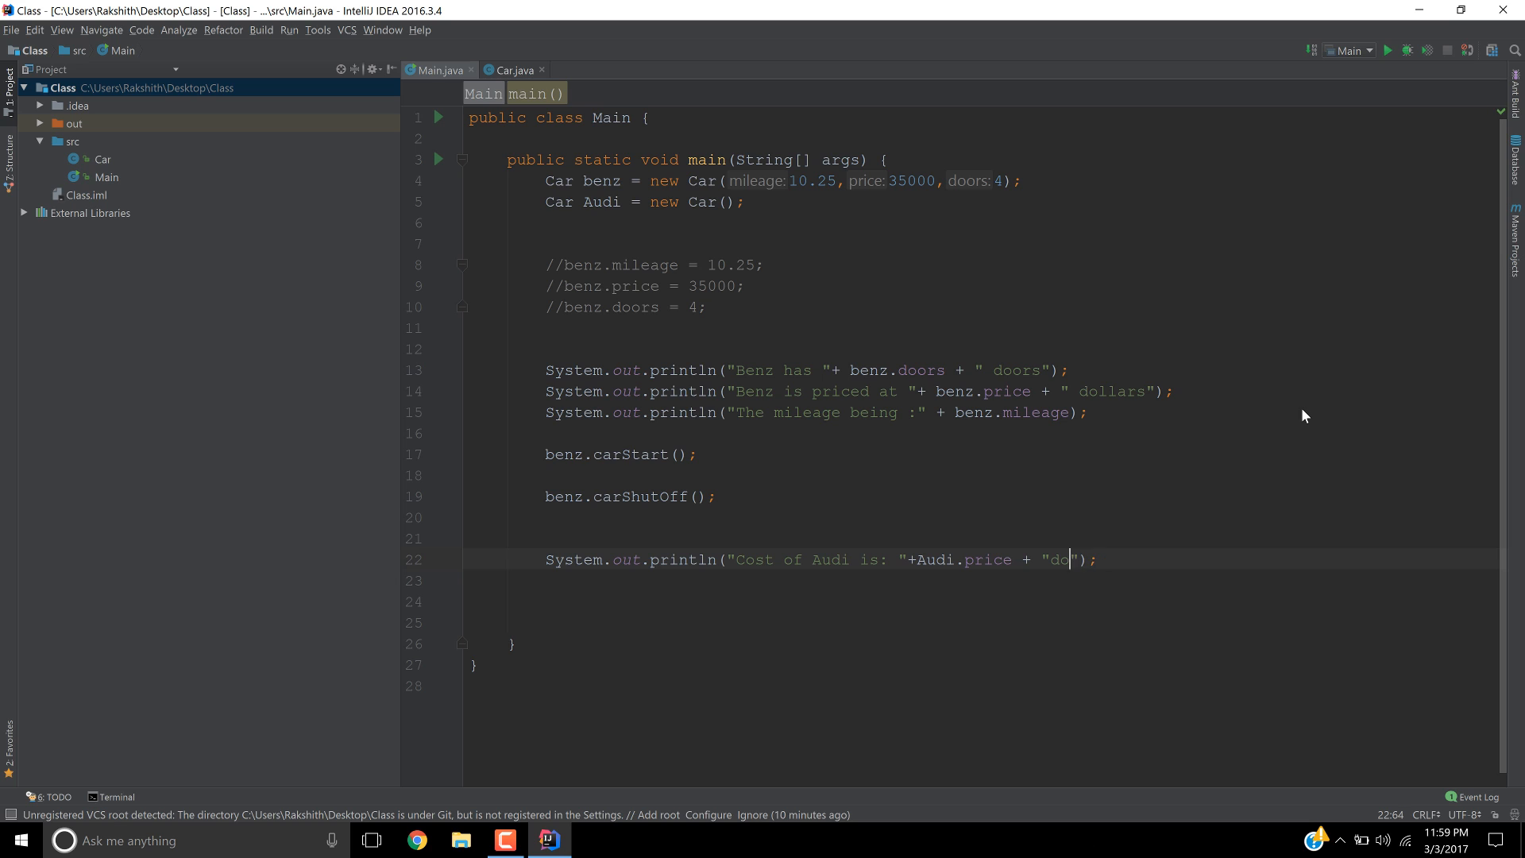
pyautogui.write('llars0')
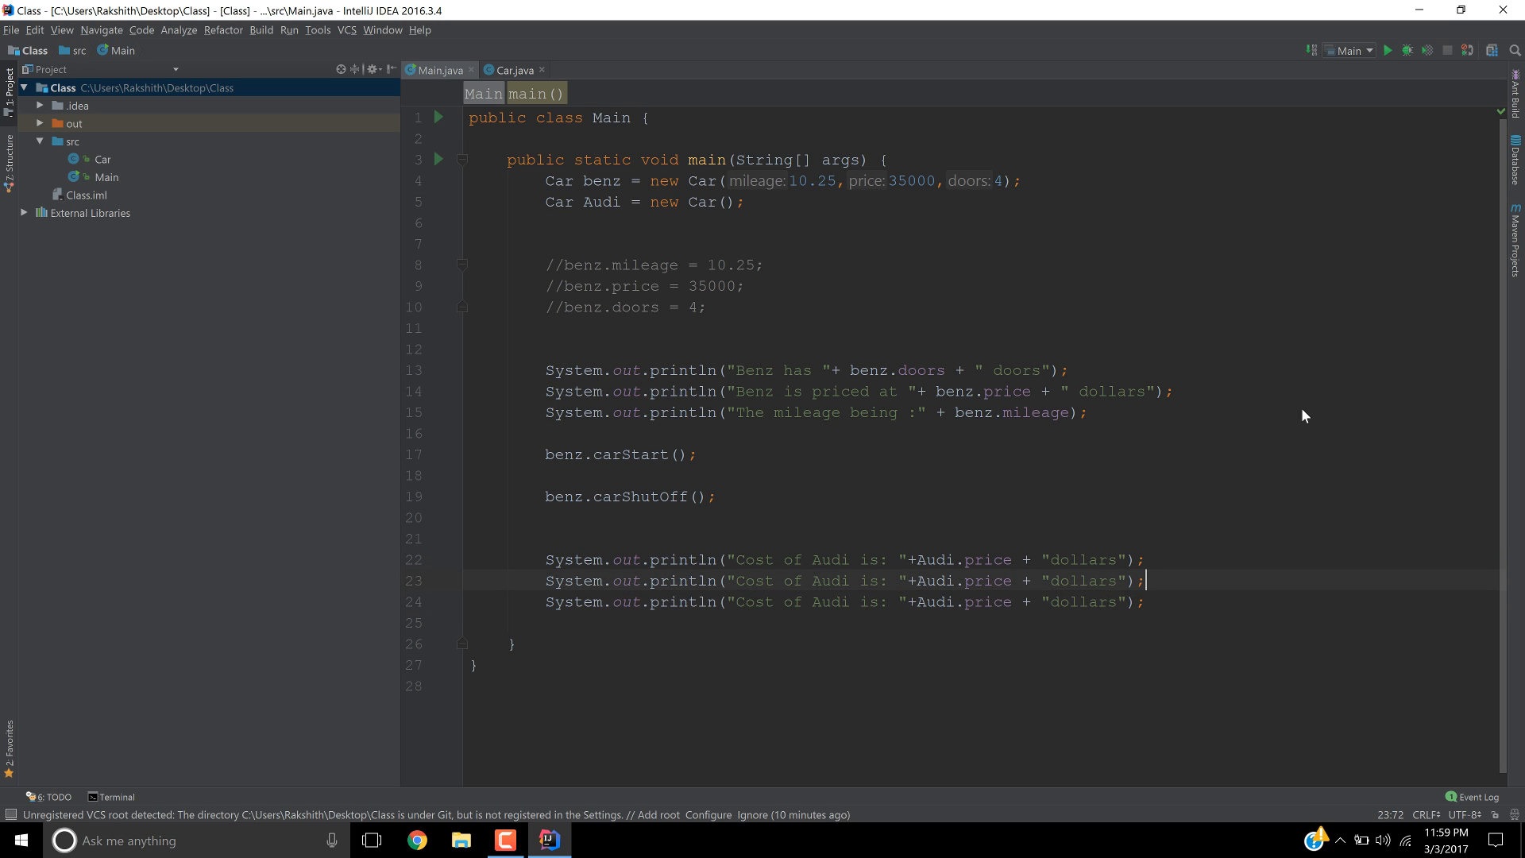
# - Change the second Audi line to print "Audi is priced at: "+Audi.price
pyautogui.click(888, 581)
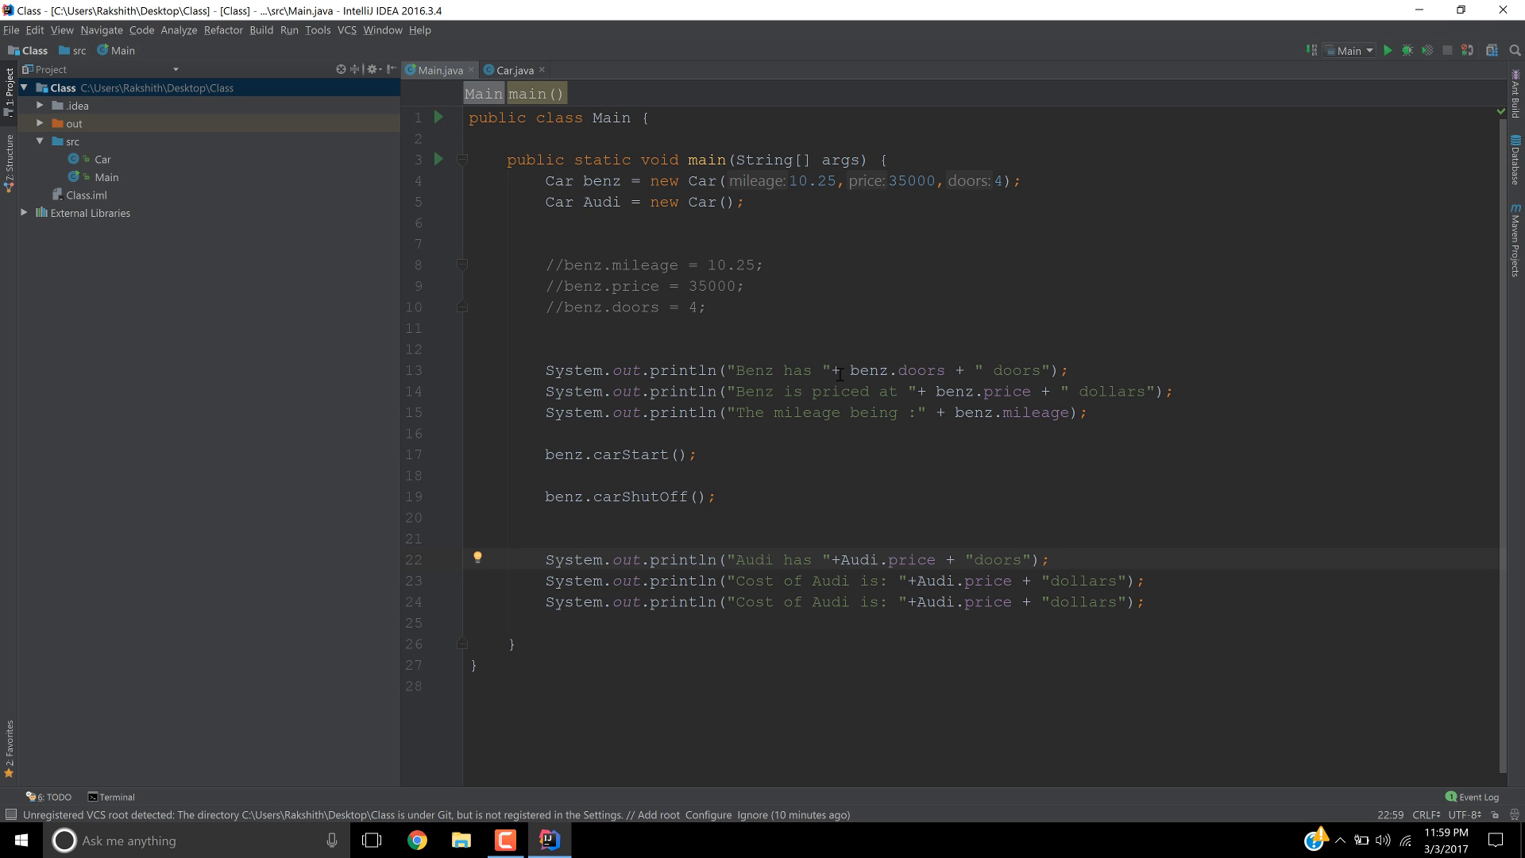
pyautogui.doubleClick(910, 559)
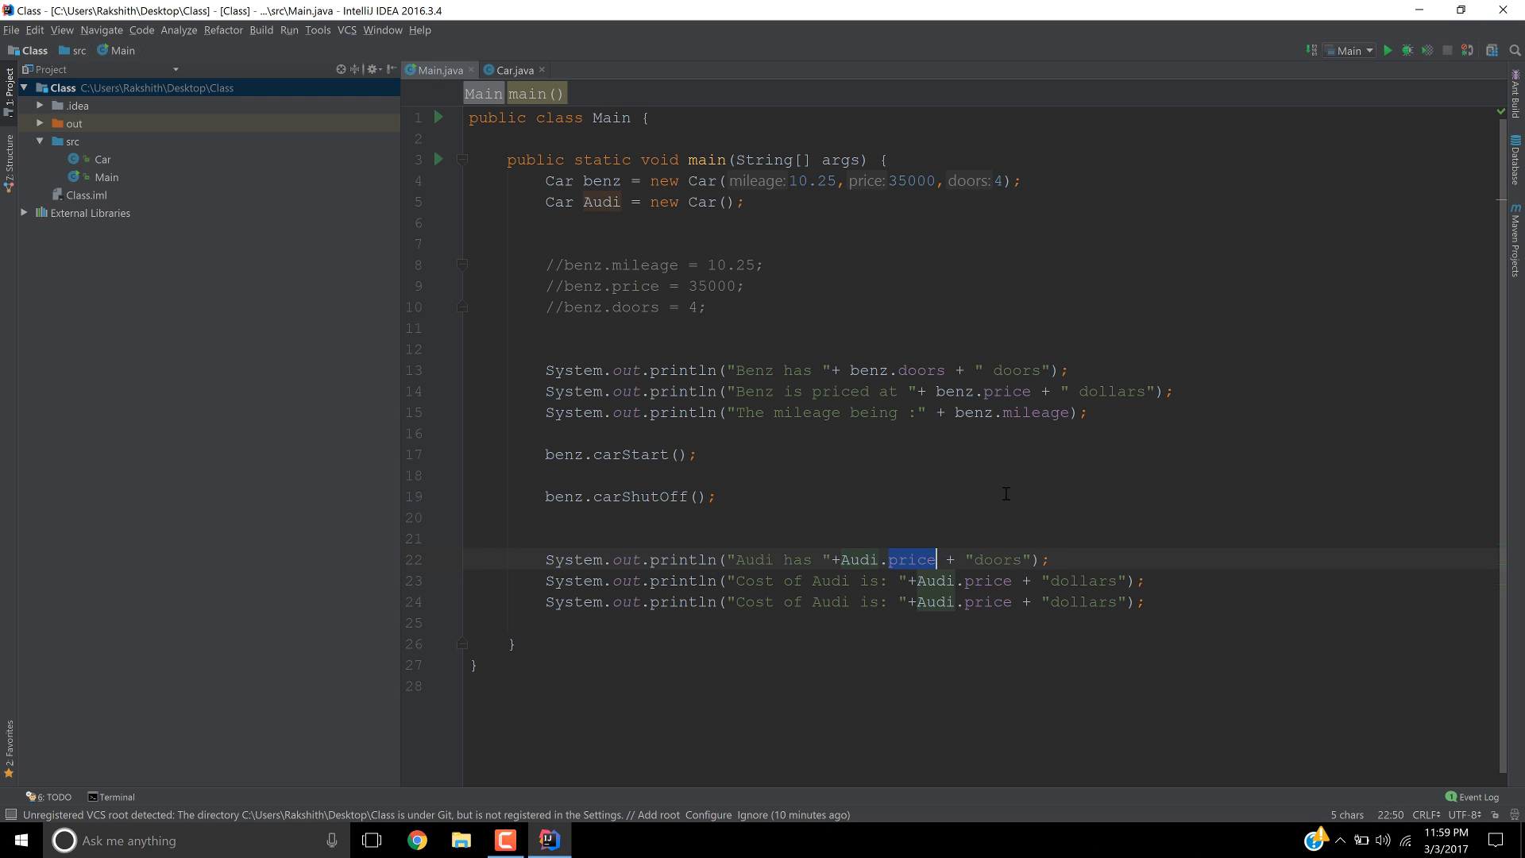
pyautogui.write('doors')
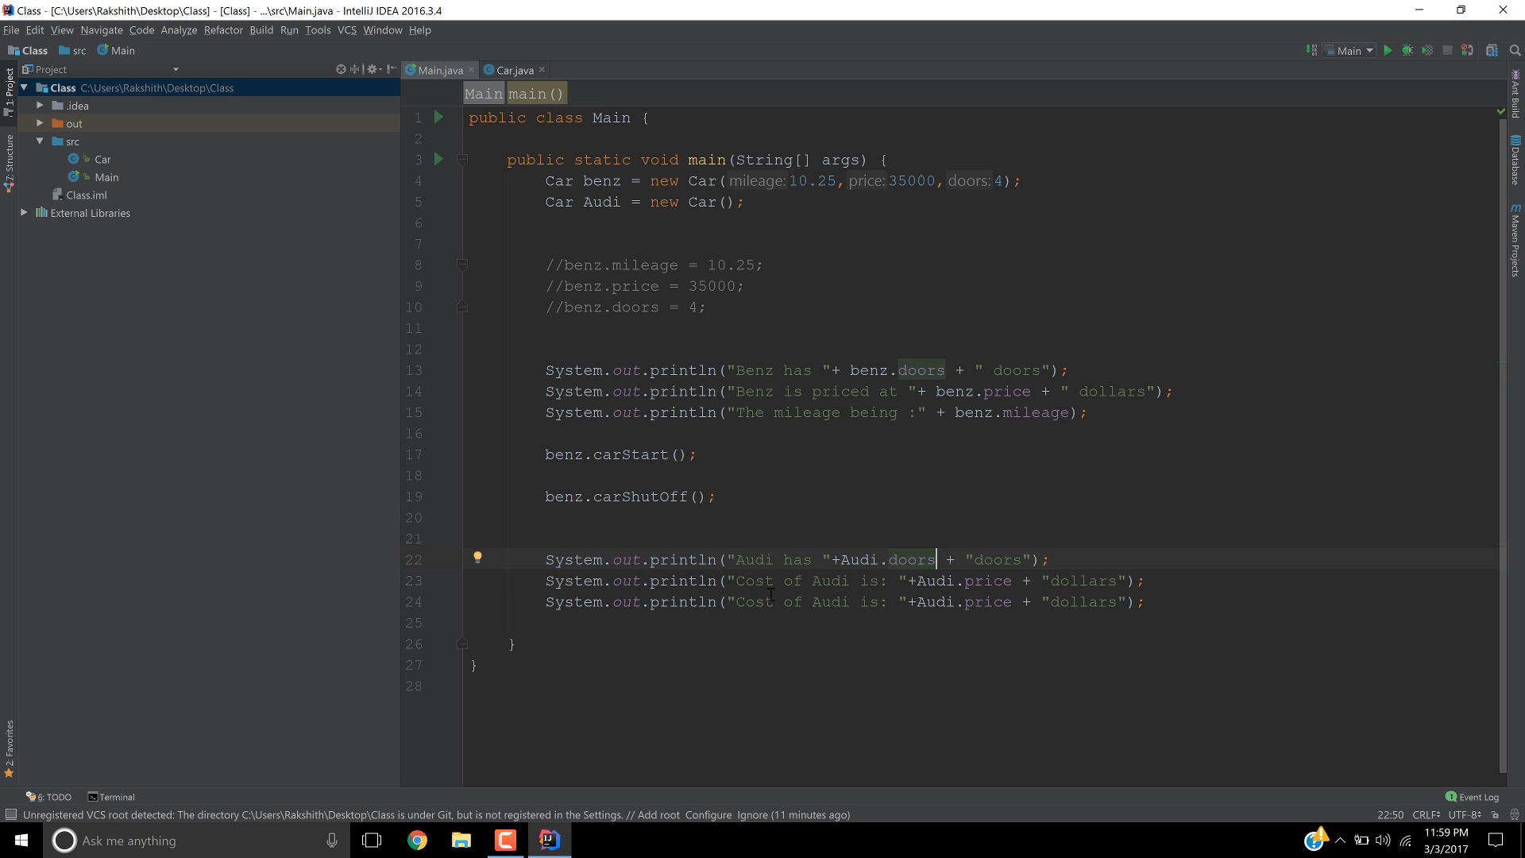
pyautogui.doubleClick(753, 581)
pyautogui.write('A')
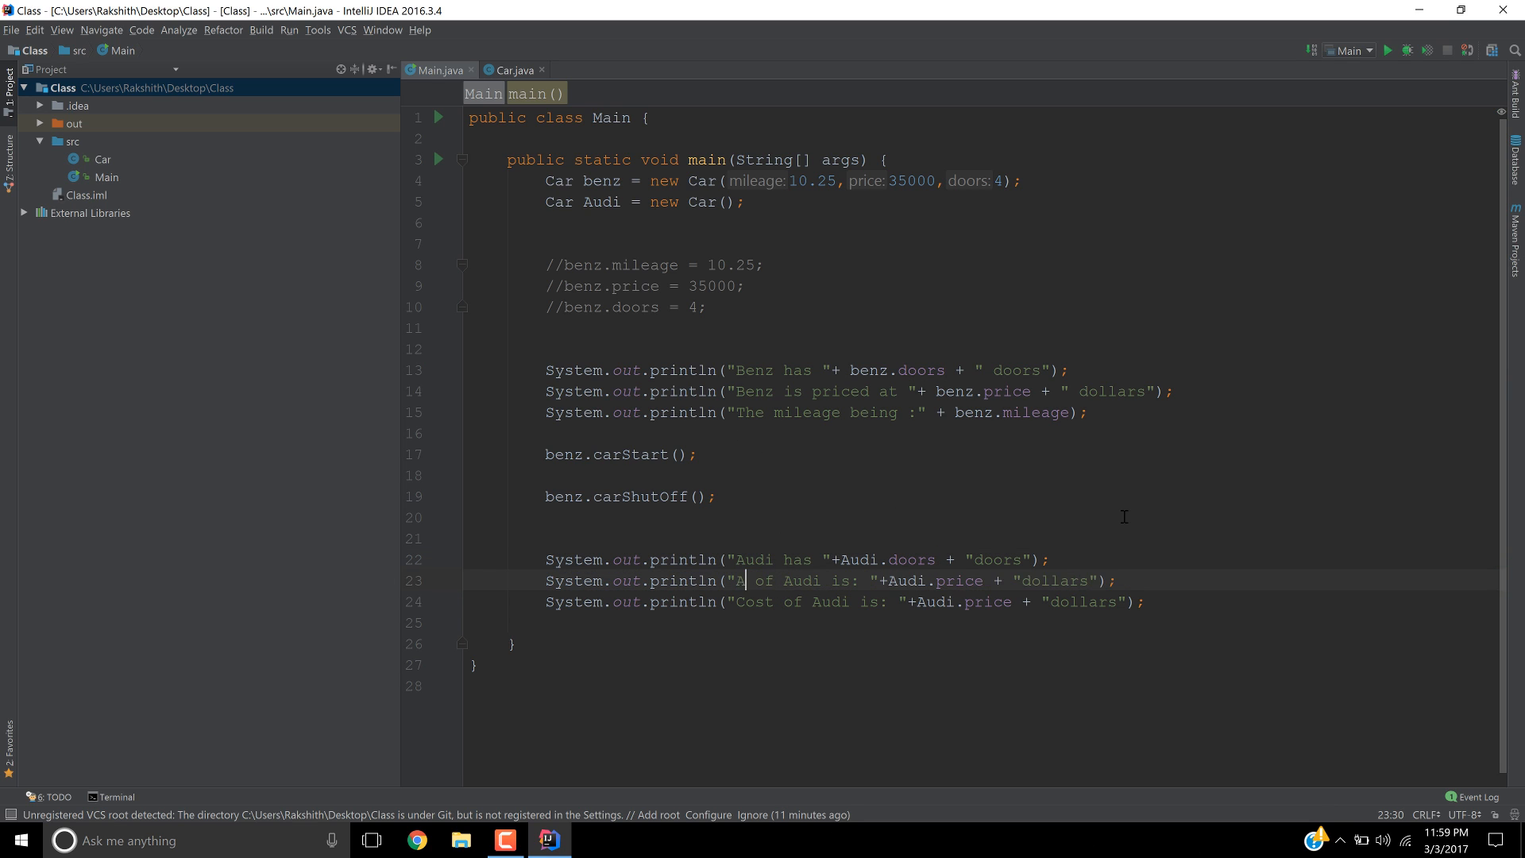
pyautogui.write('udi')
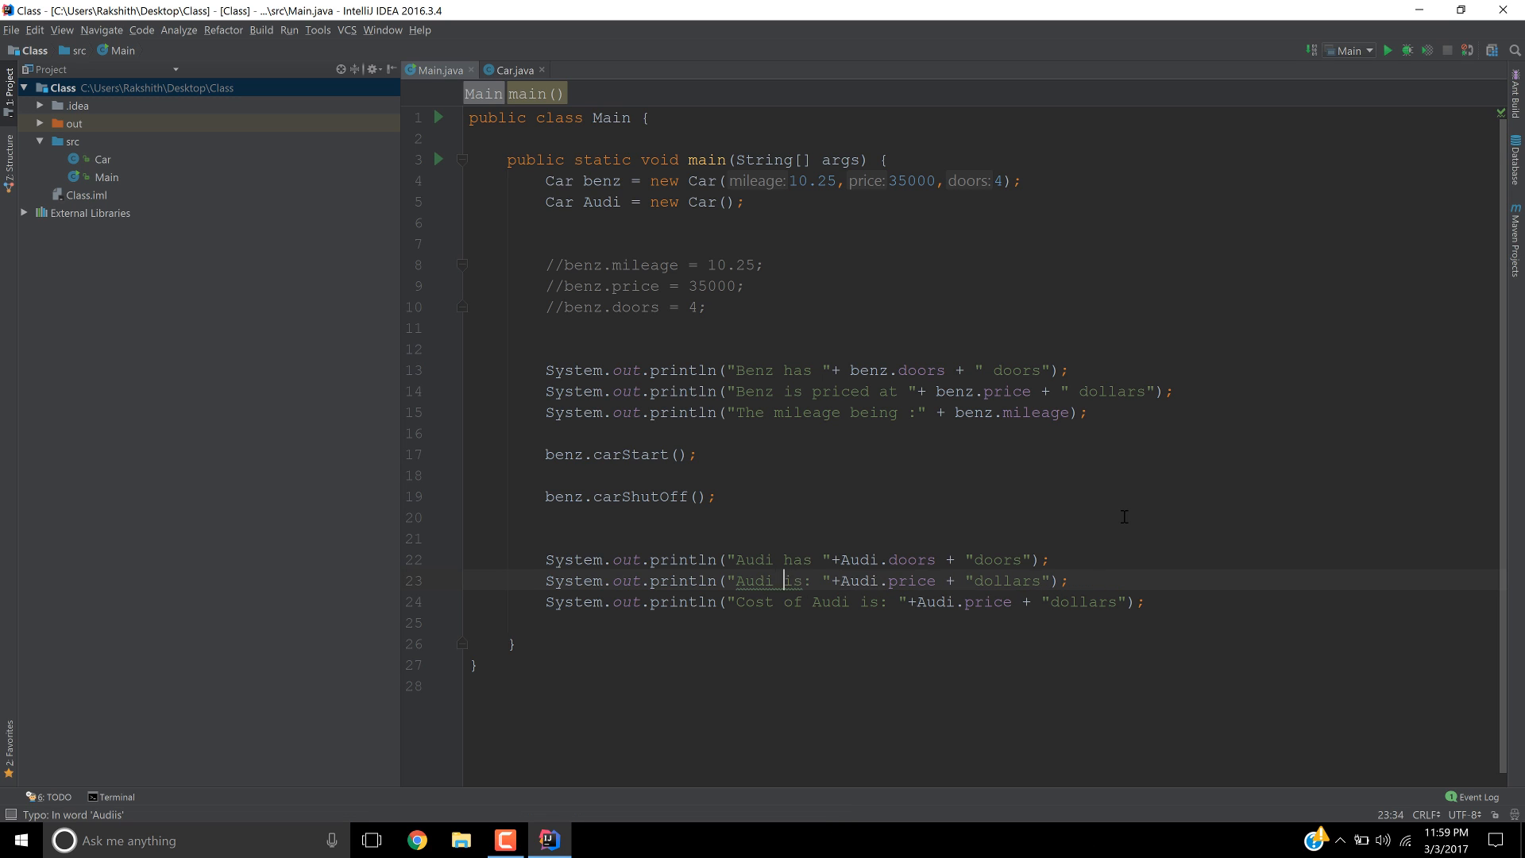
pyautogui.write('priced at')
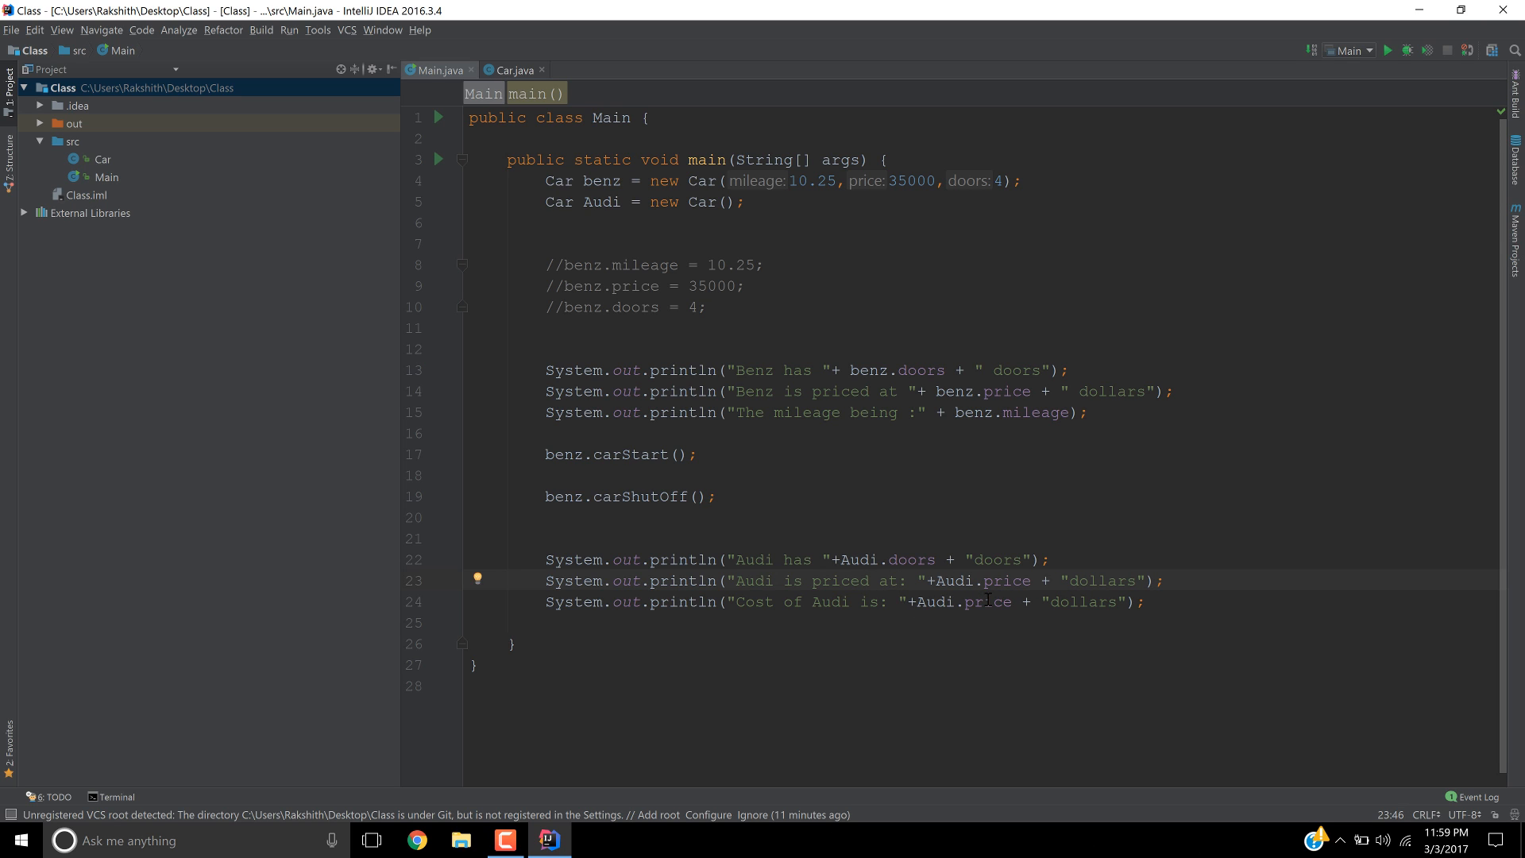
# - Change the third Audi line to print "The mileage being :"+Audi.mileage
pyautogui.doubleClick(1100, 581)
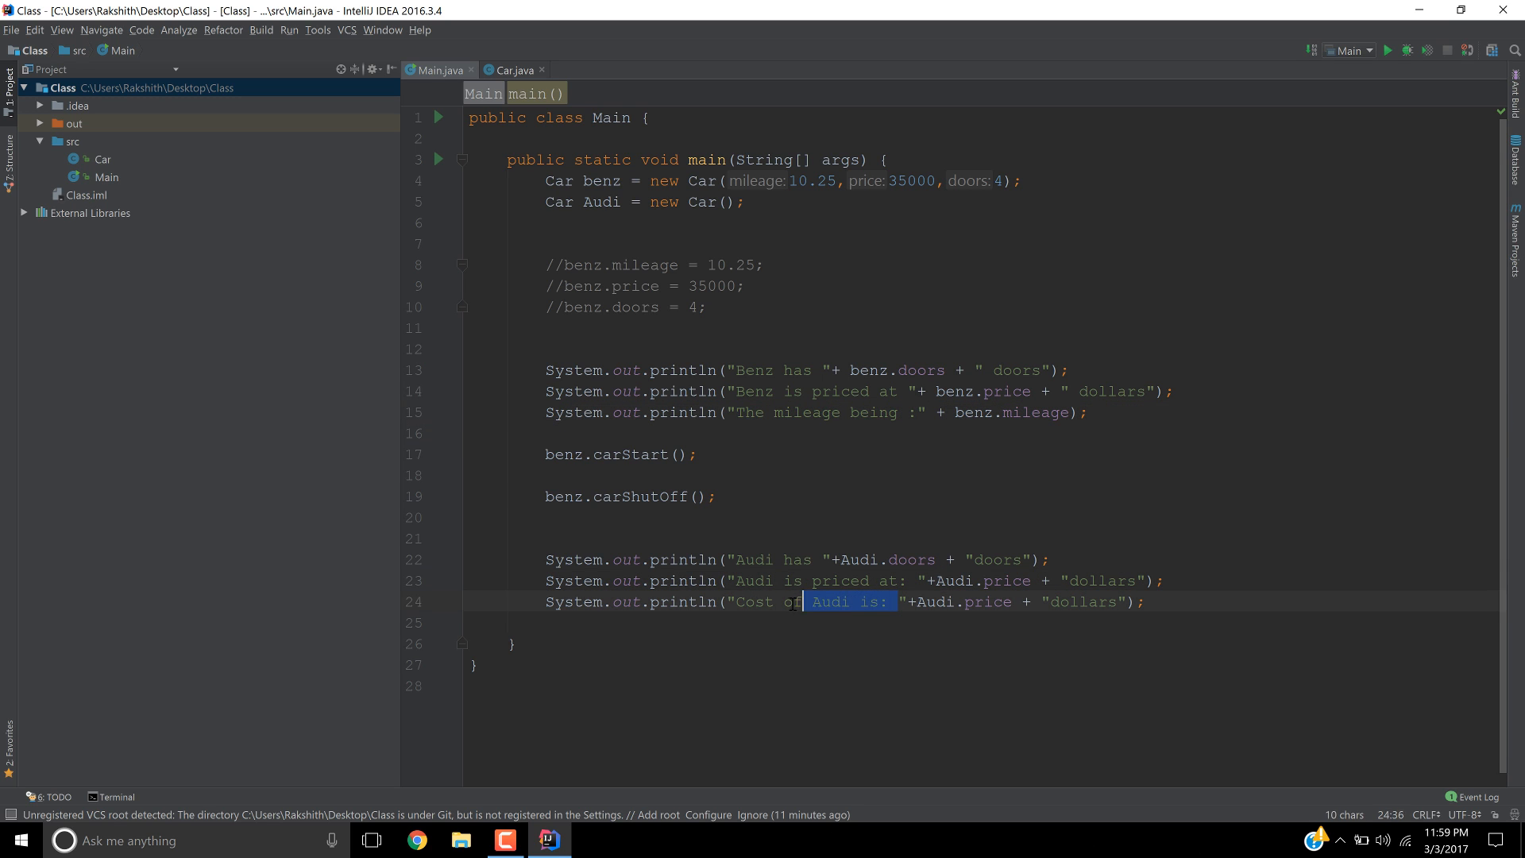
pyautogui.write('The mileage being ;')
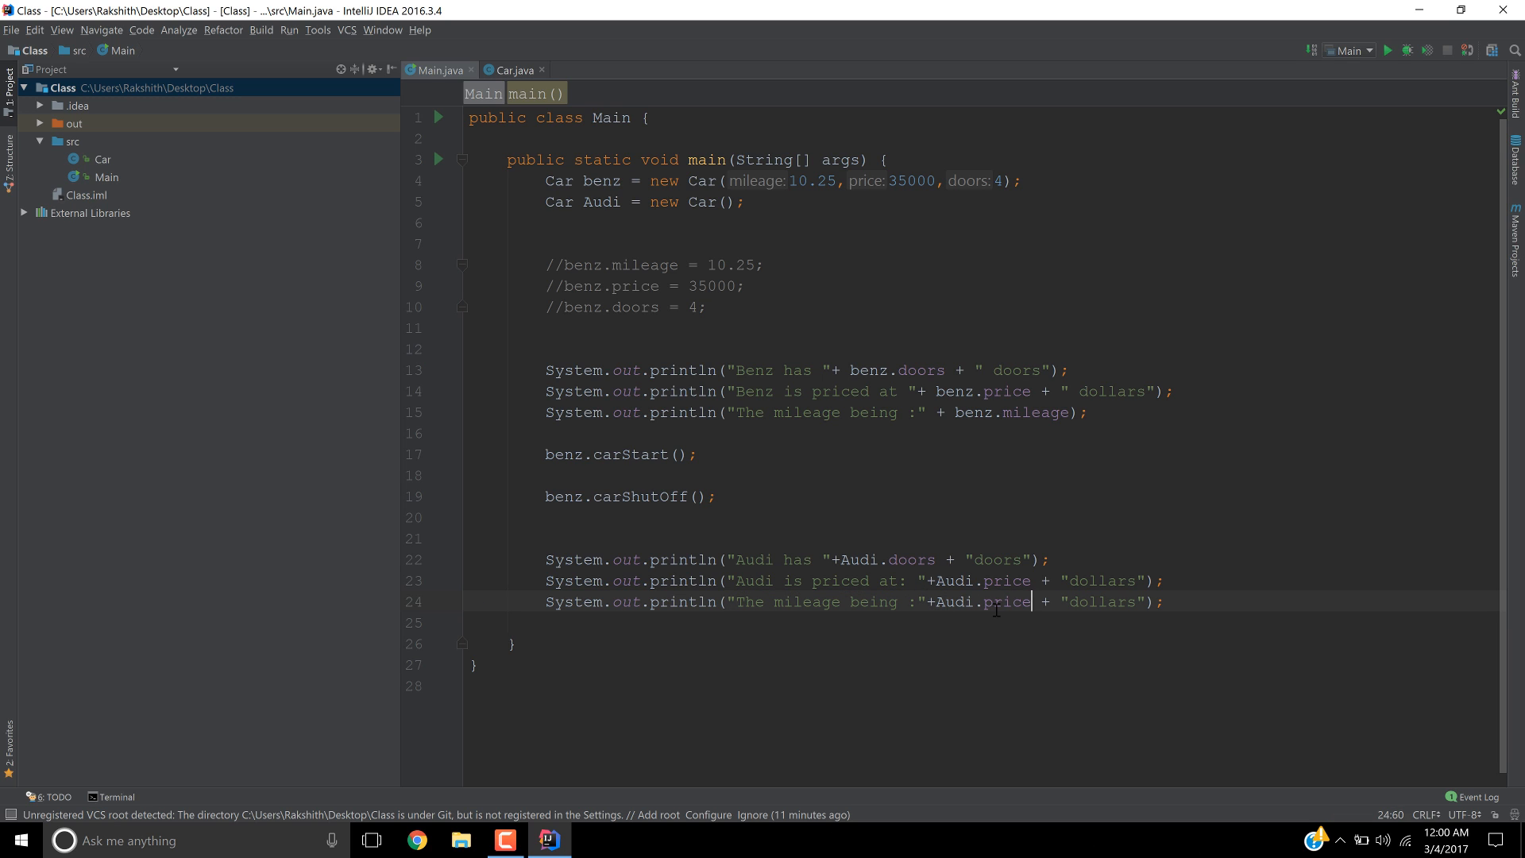
pyautogui.press('Backspace')
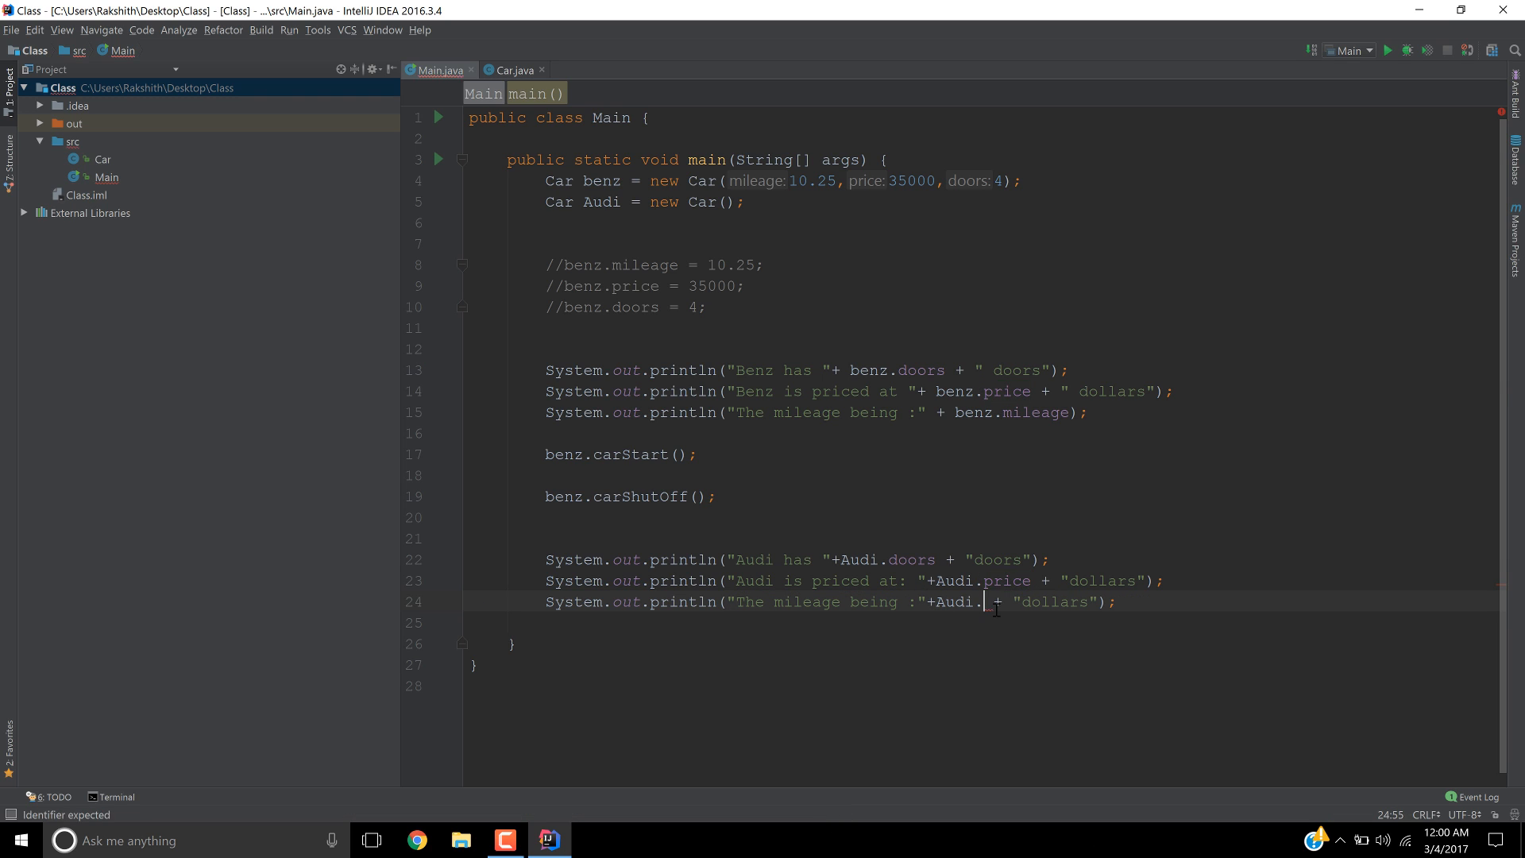
pyautogui.write('mileage')
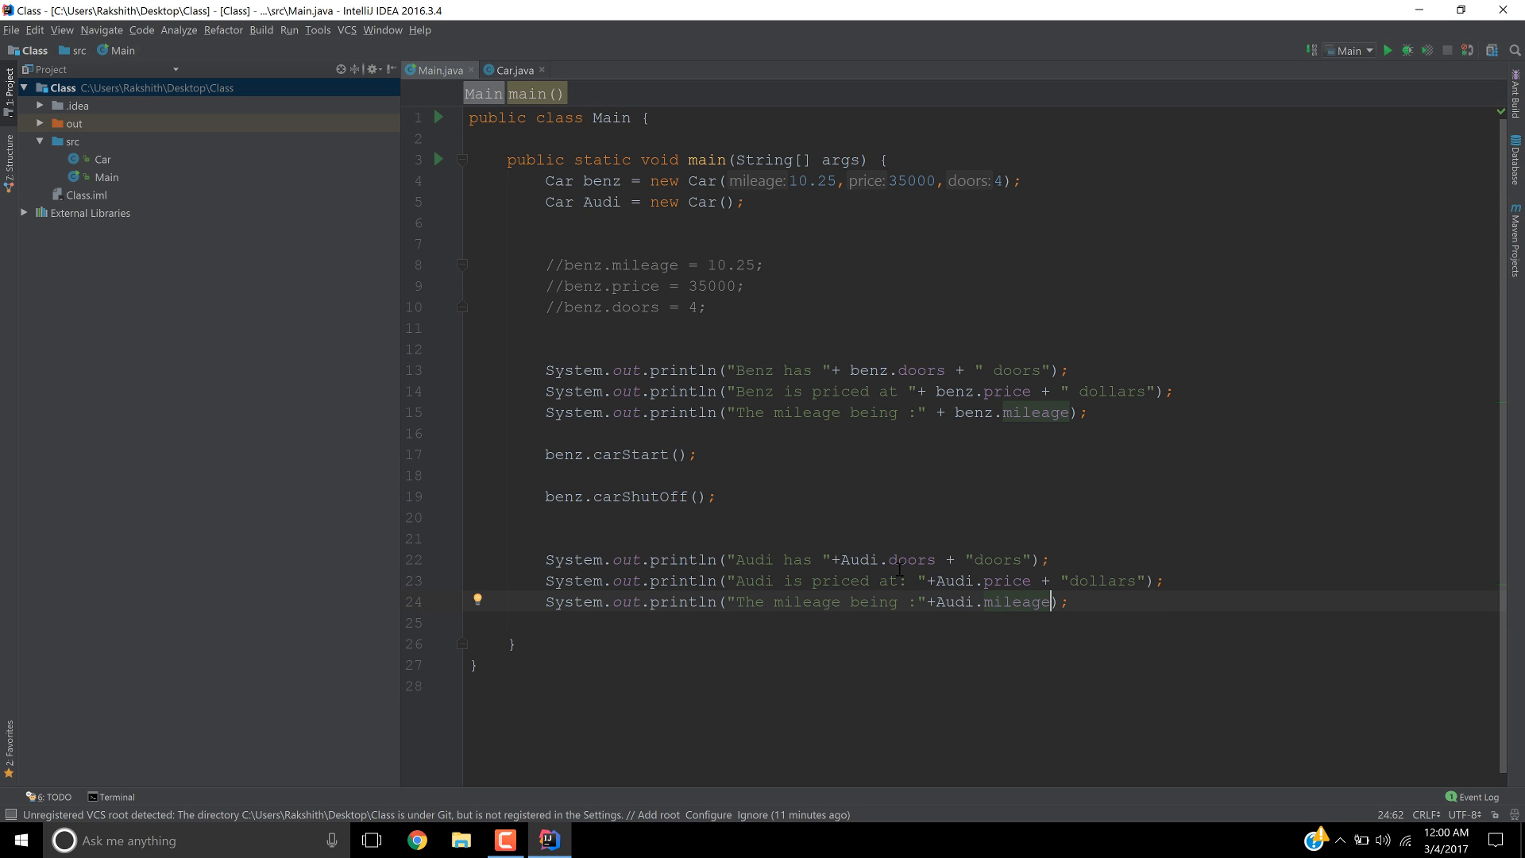
pyautogui.moveTo(1059, 465)
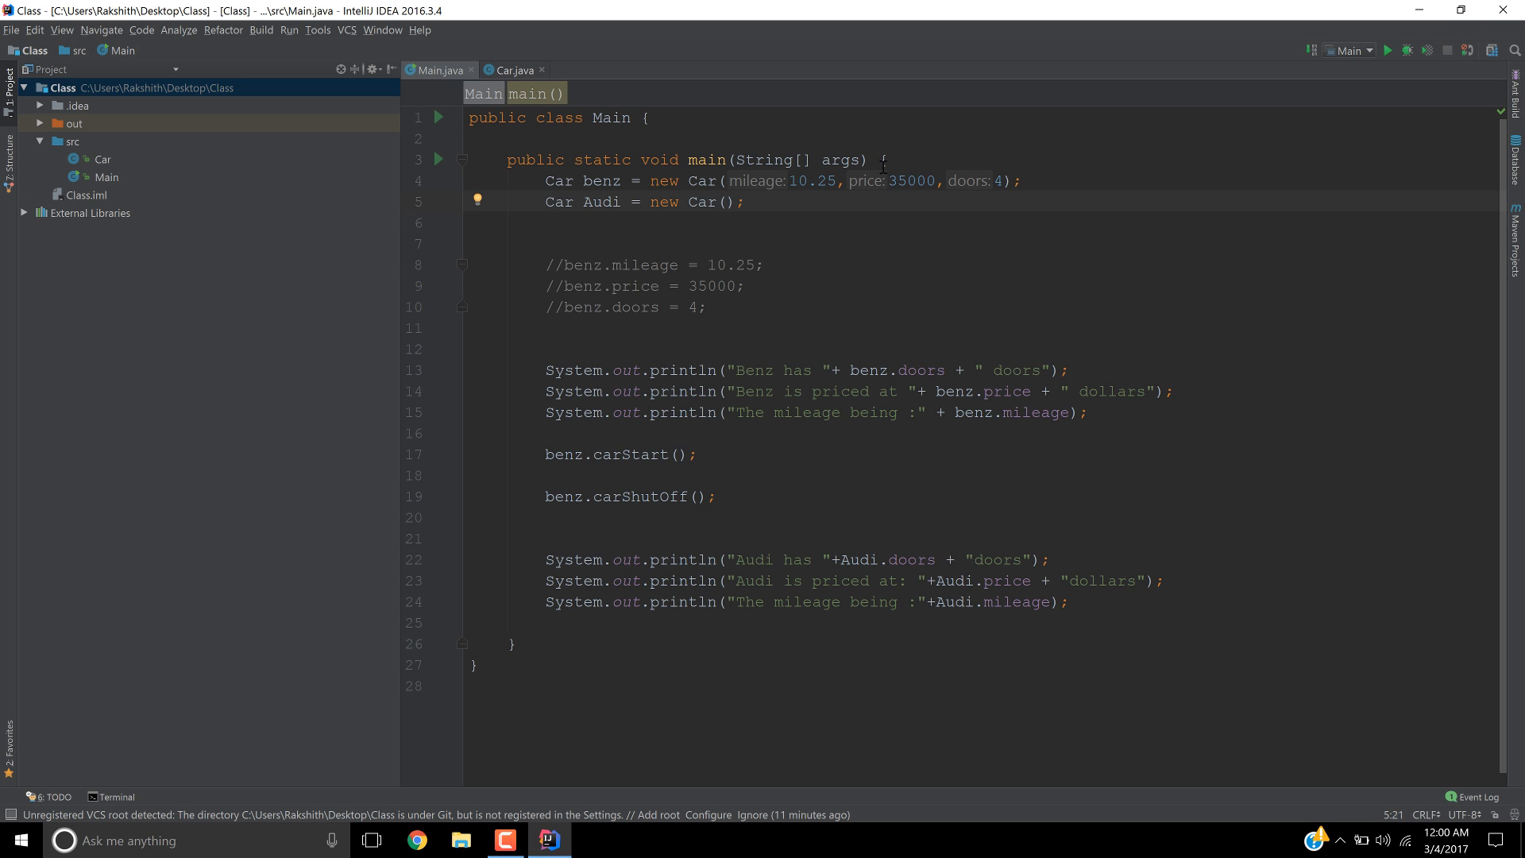
pyautogui.moveTo(856, 153)
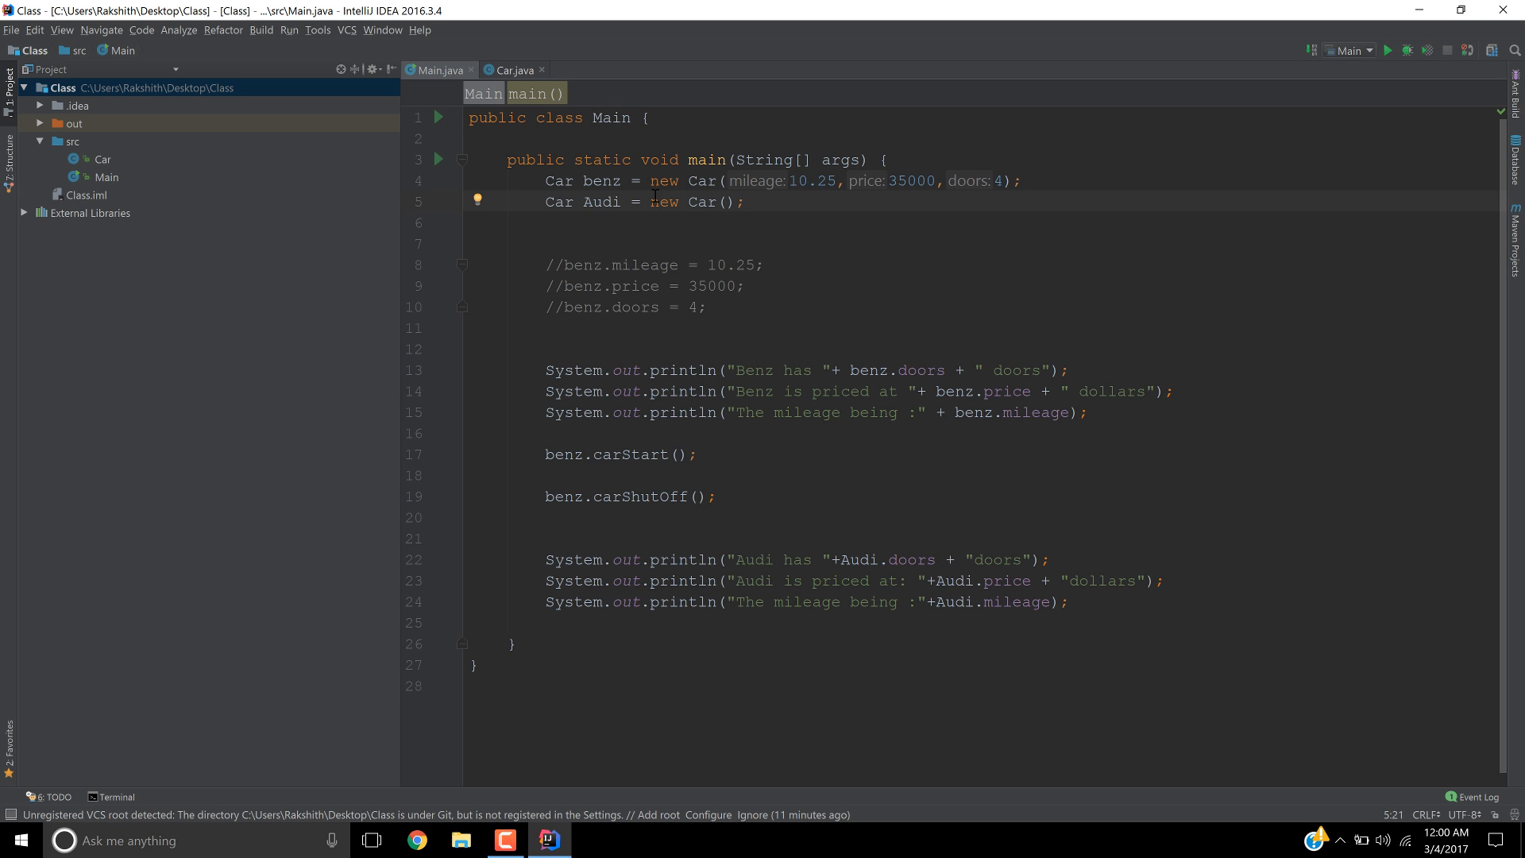
pyautogui.doubleClick(663, 202)
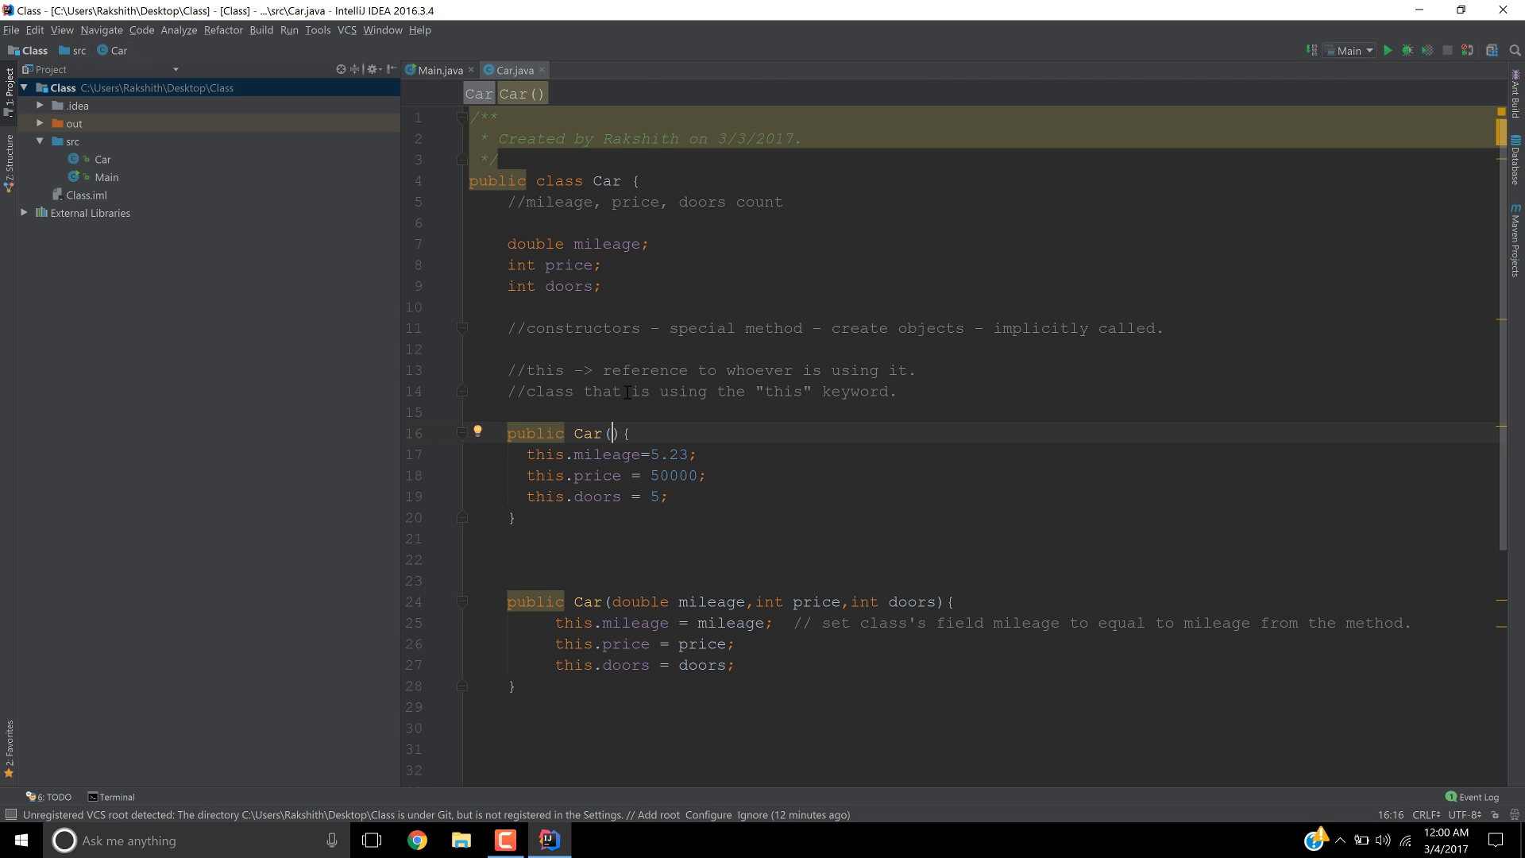
pyautogui.doubleClick(588, 433)
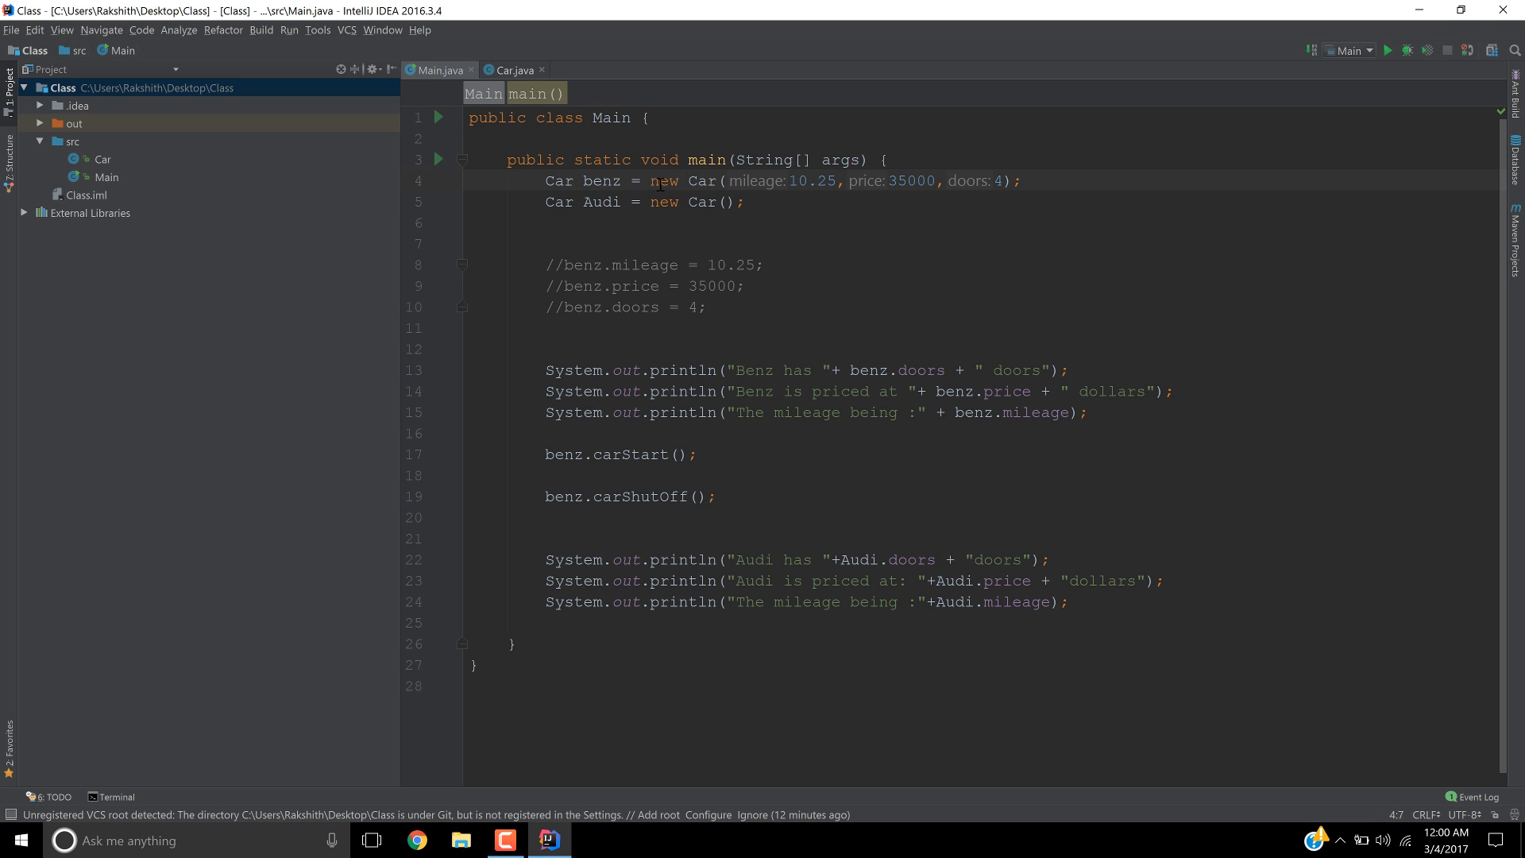
pyautogui.click(660, 180)
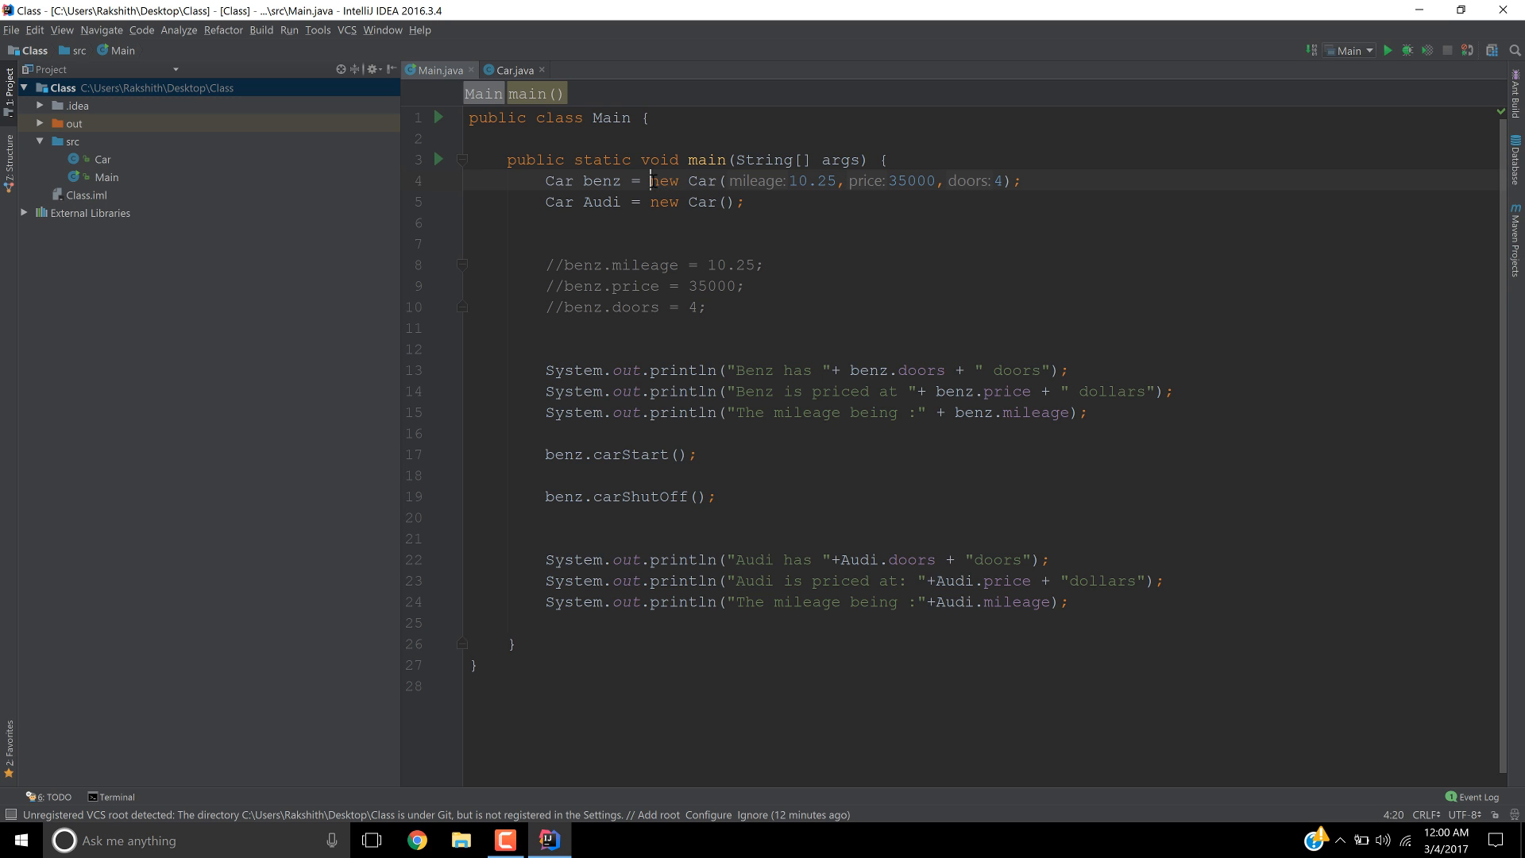
pyautogui.moveTo(650, 181); pyautogui.dragTo(888, 181)
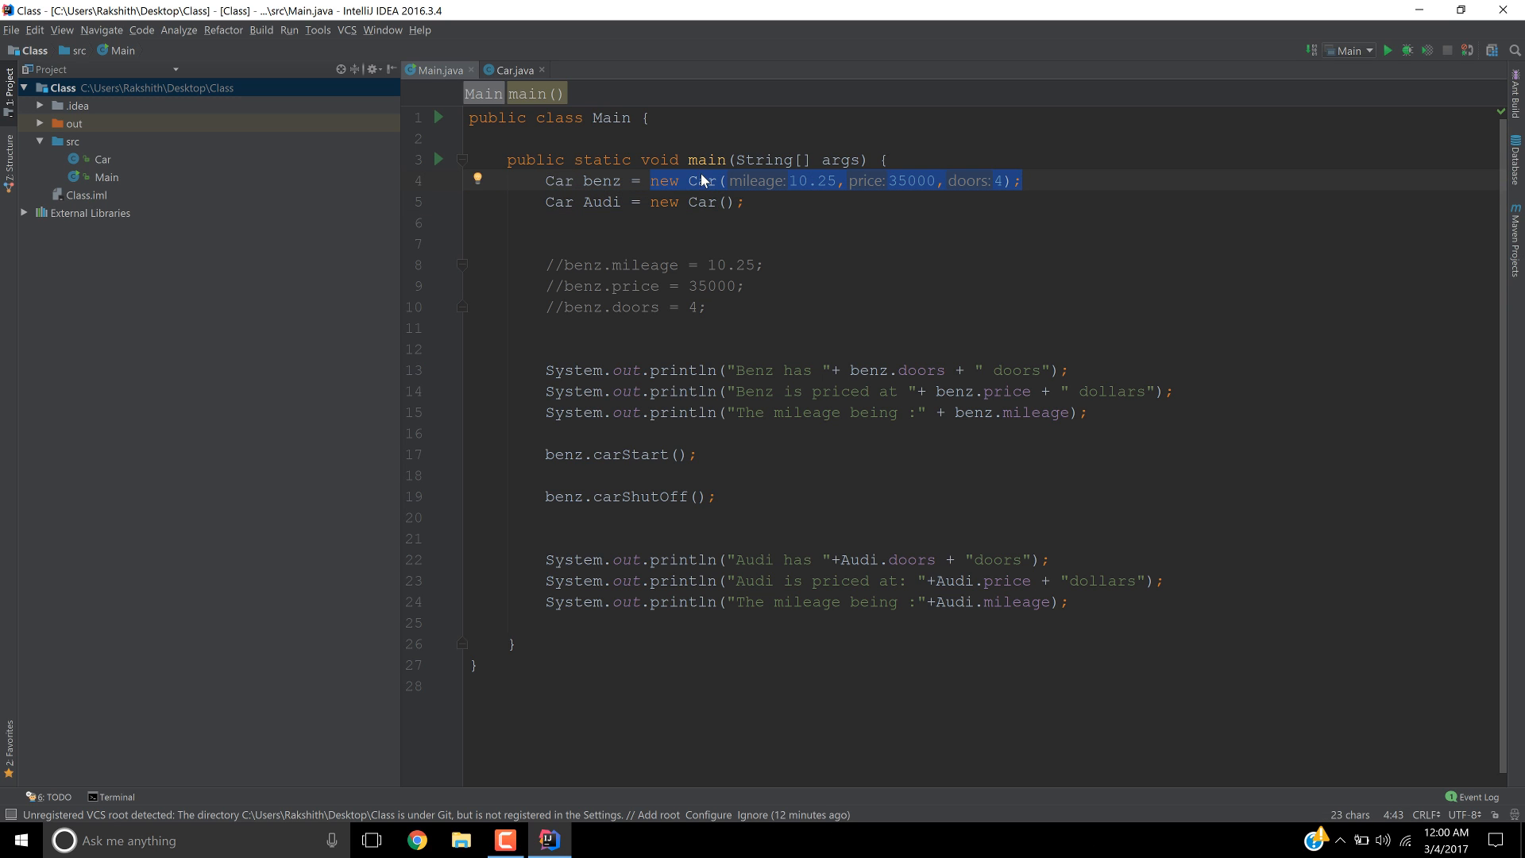
pyautogui.click(512, 70)
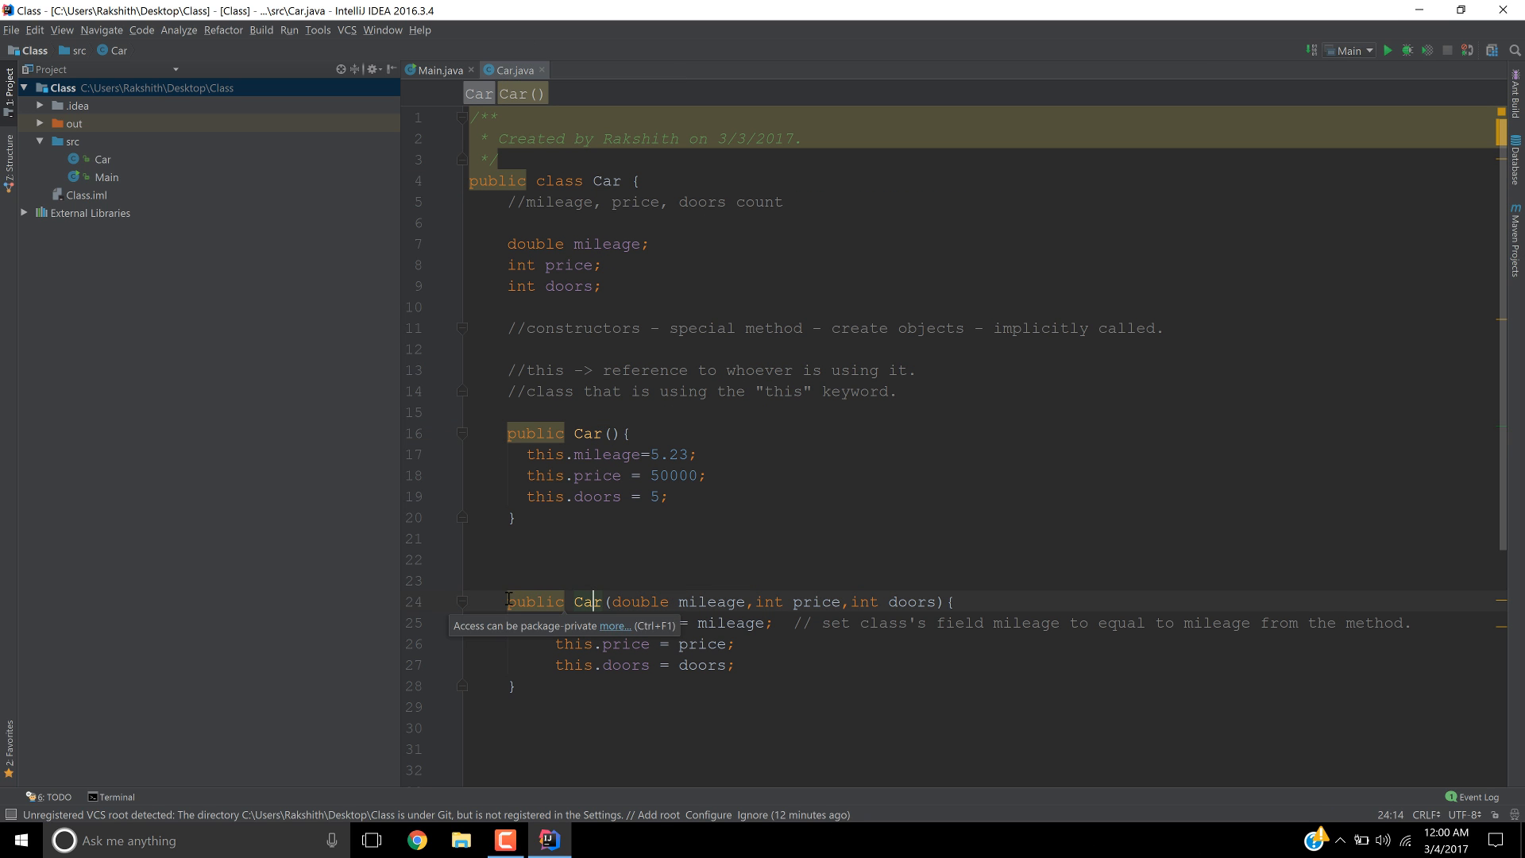
pyautogui.moveTo(507, 601); pyautogui.dragTo(516, 686)
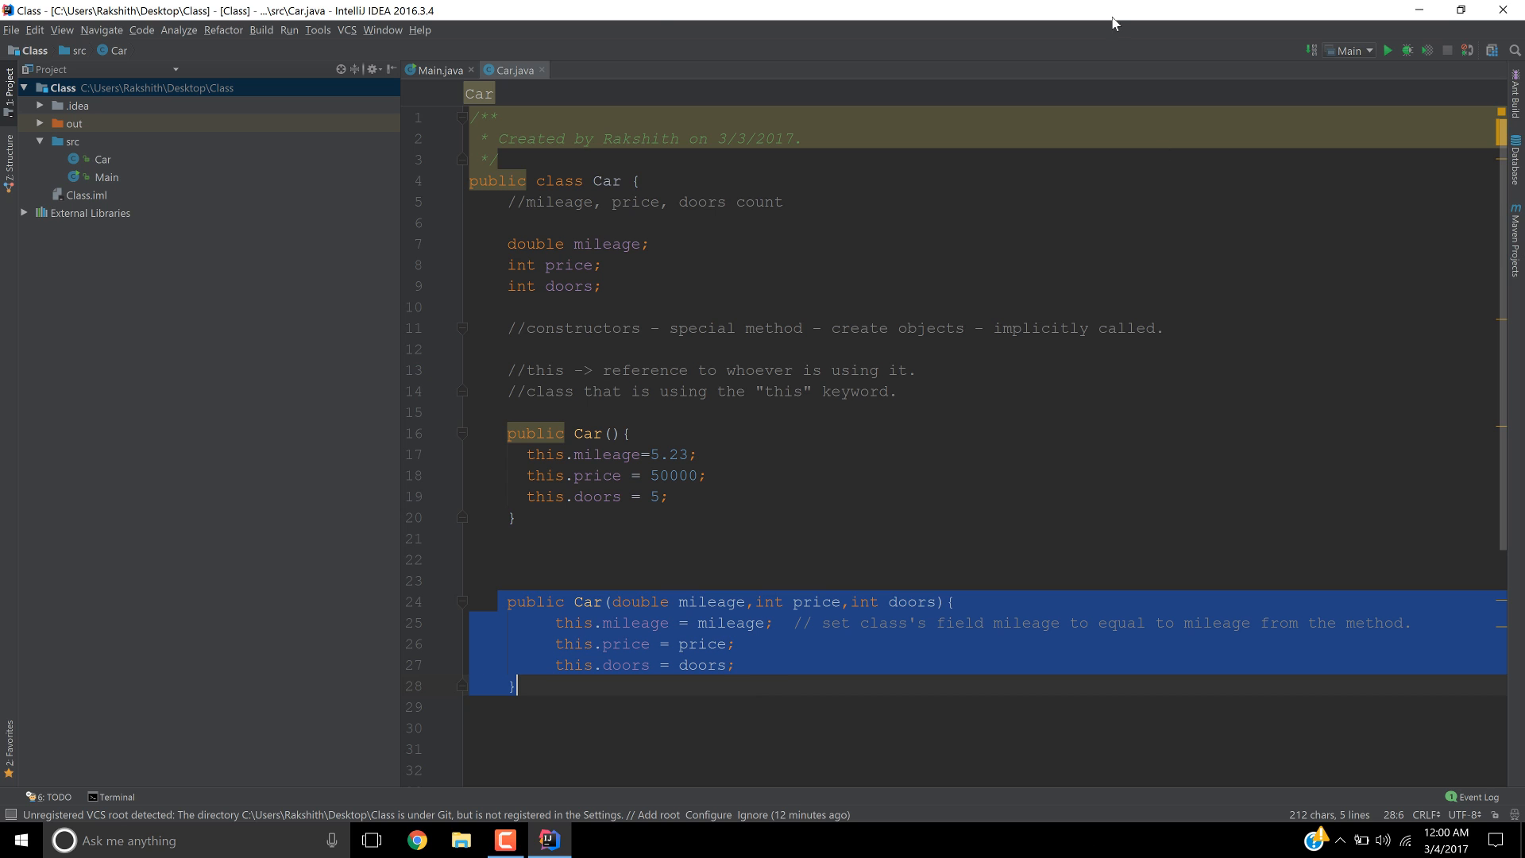
pyautogui.click(438, 70)
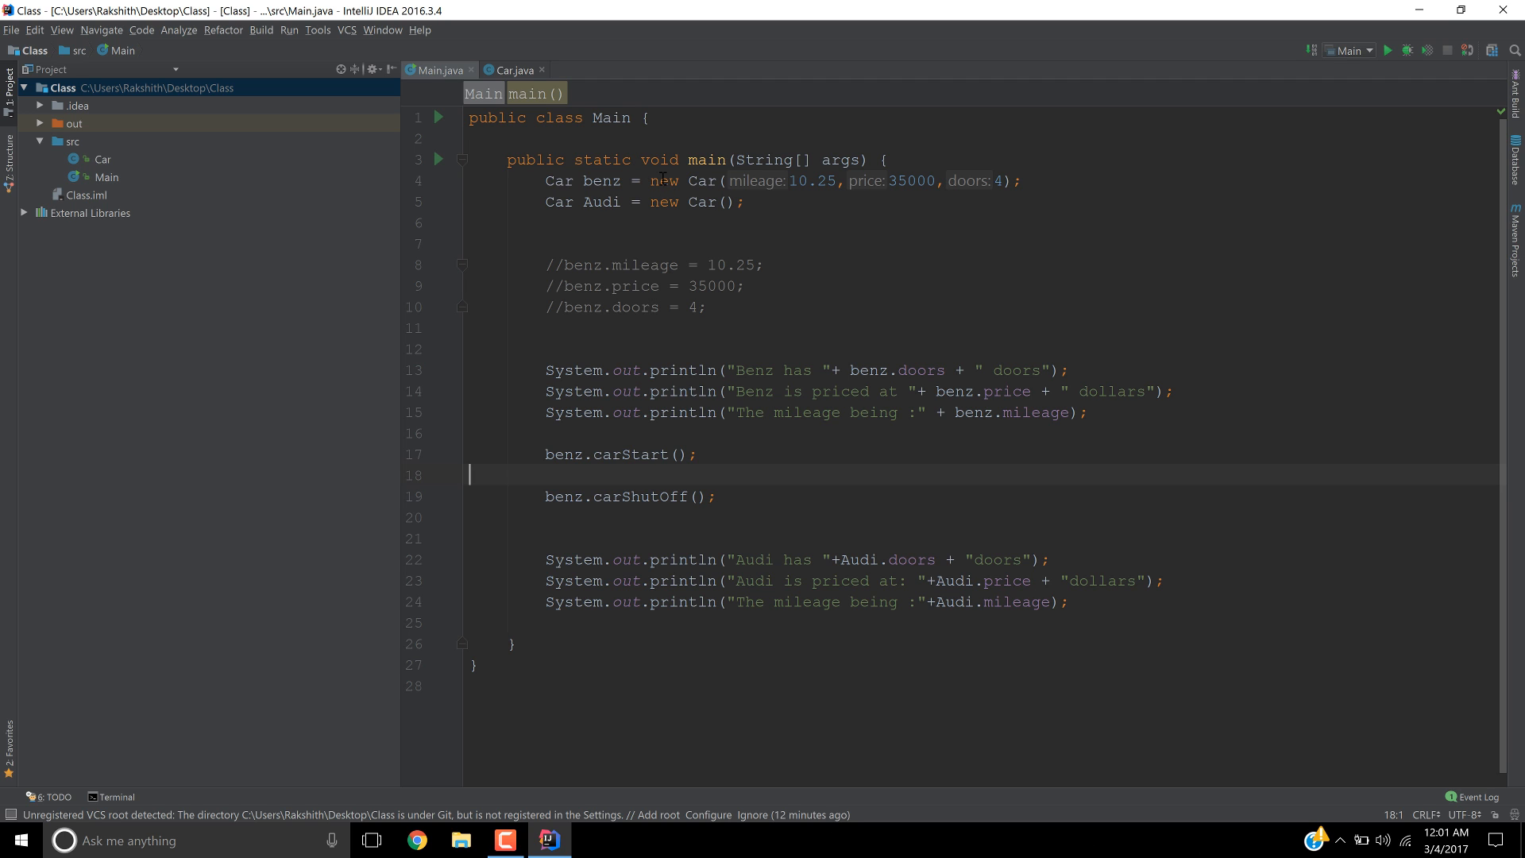
pyautogui.doubleClick(665, 182)
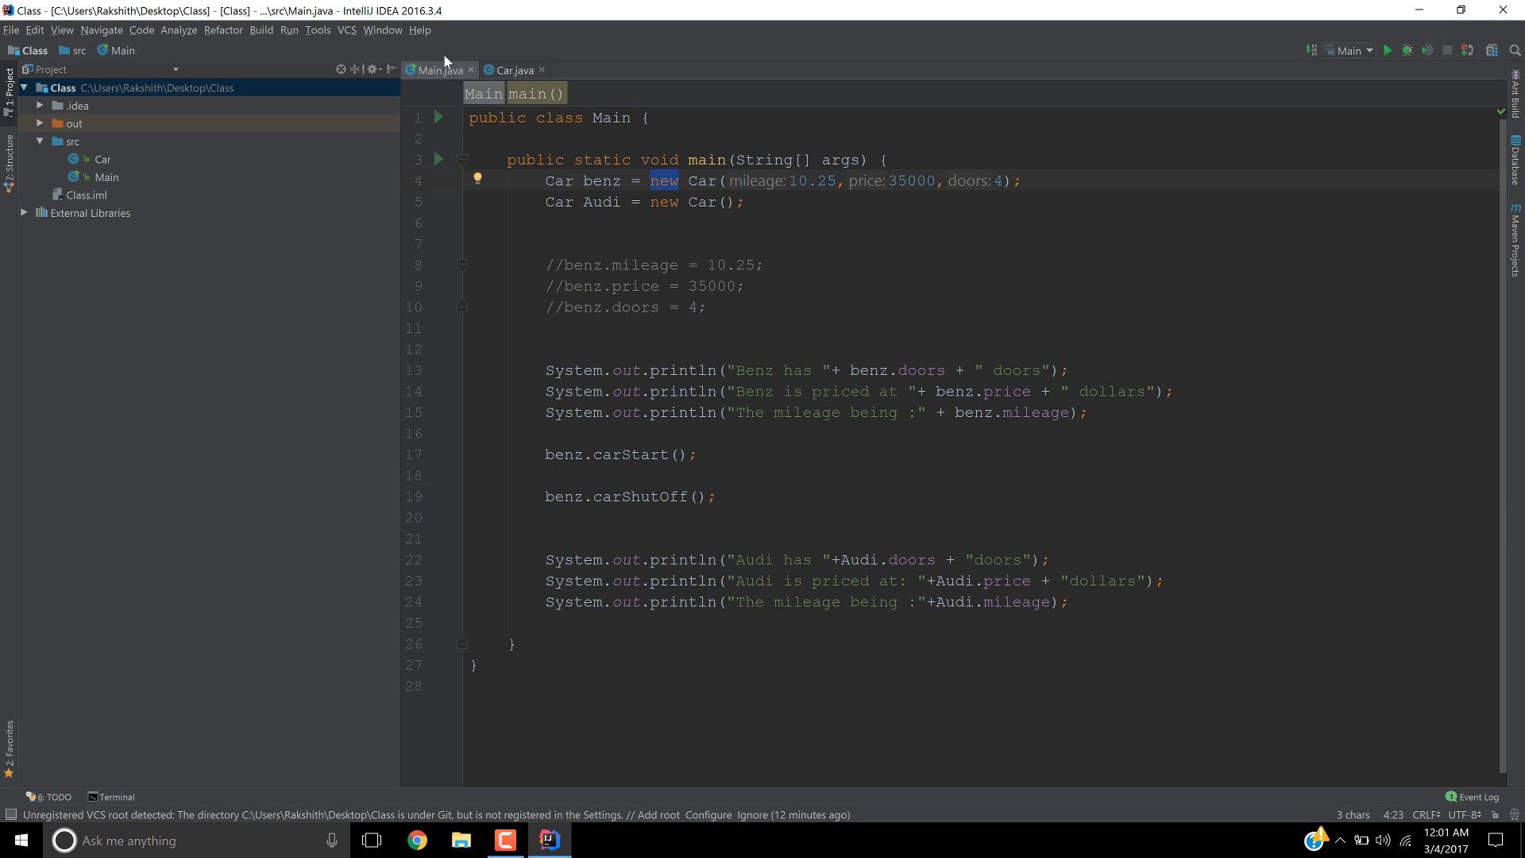
pyautogui.click(510, 69)
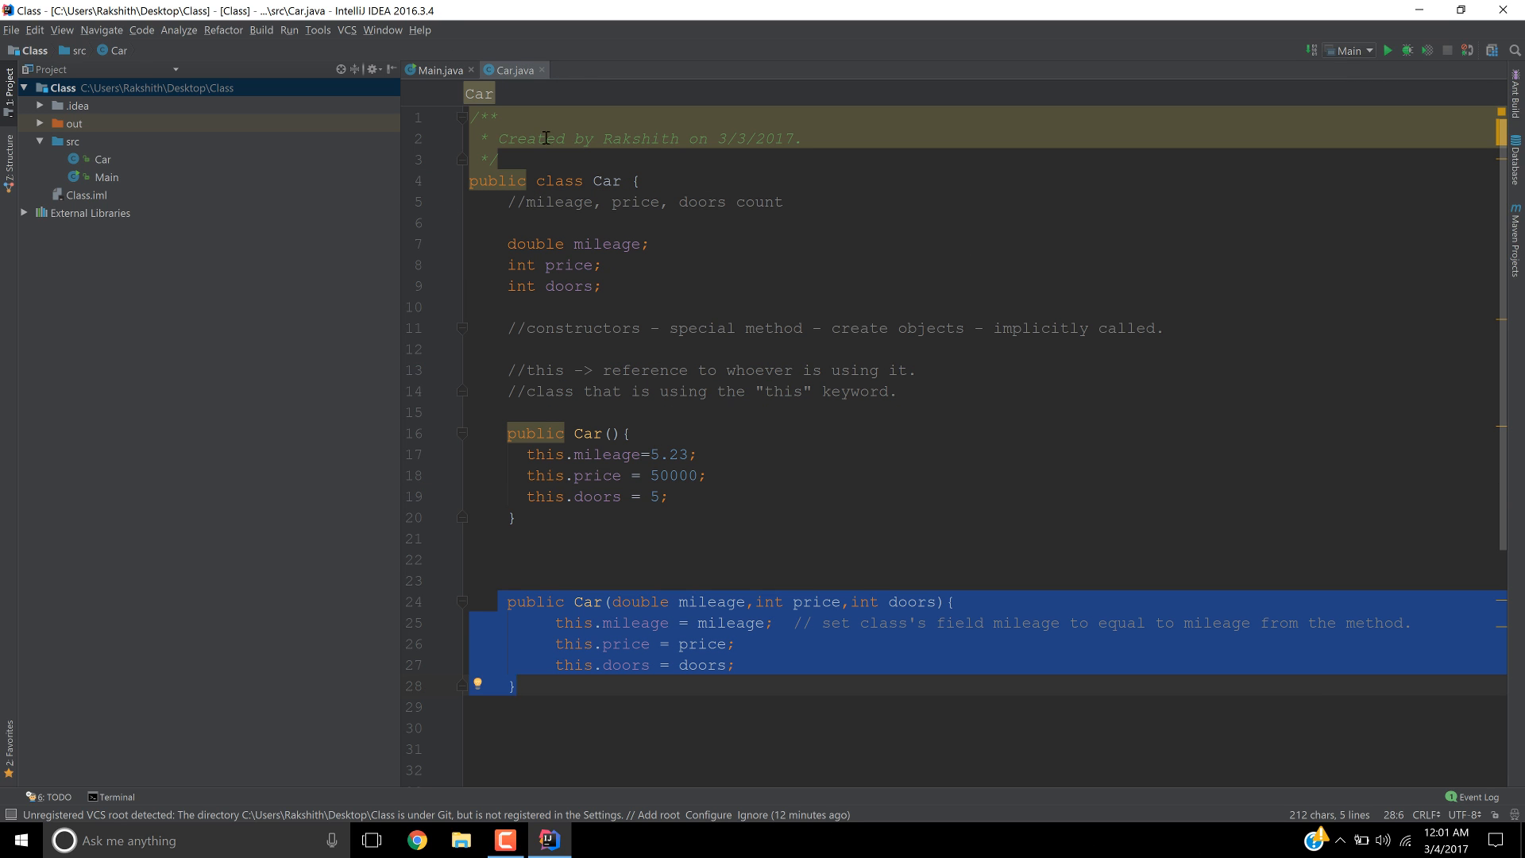
pyautogui.click(438, 70)
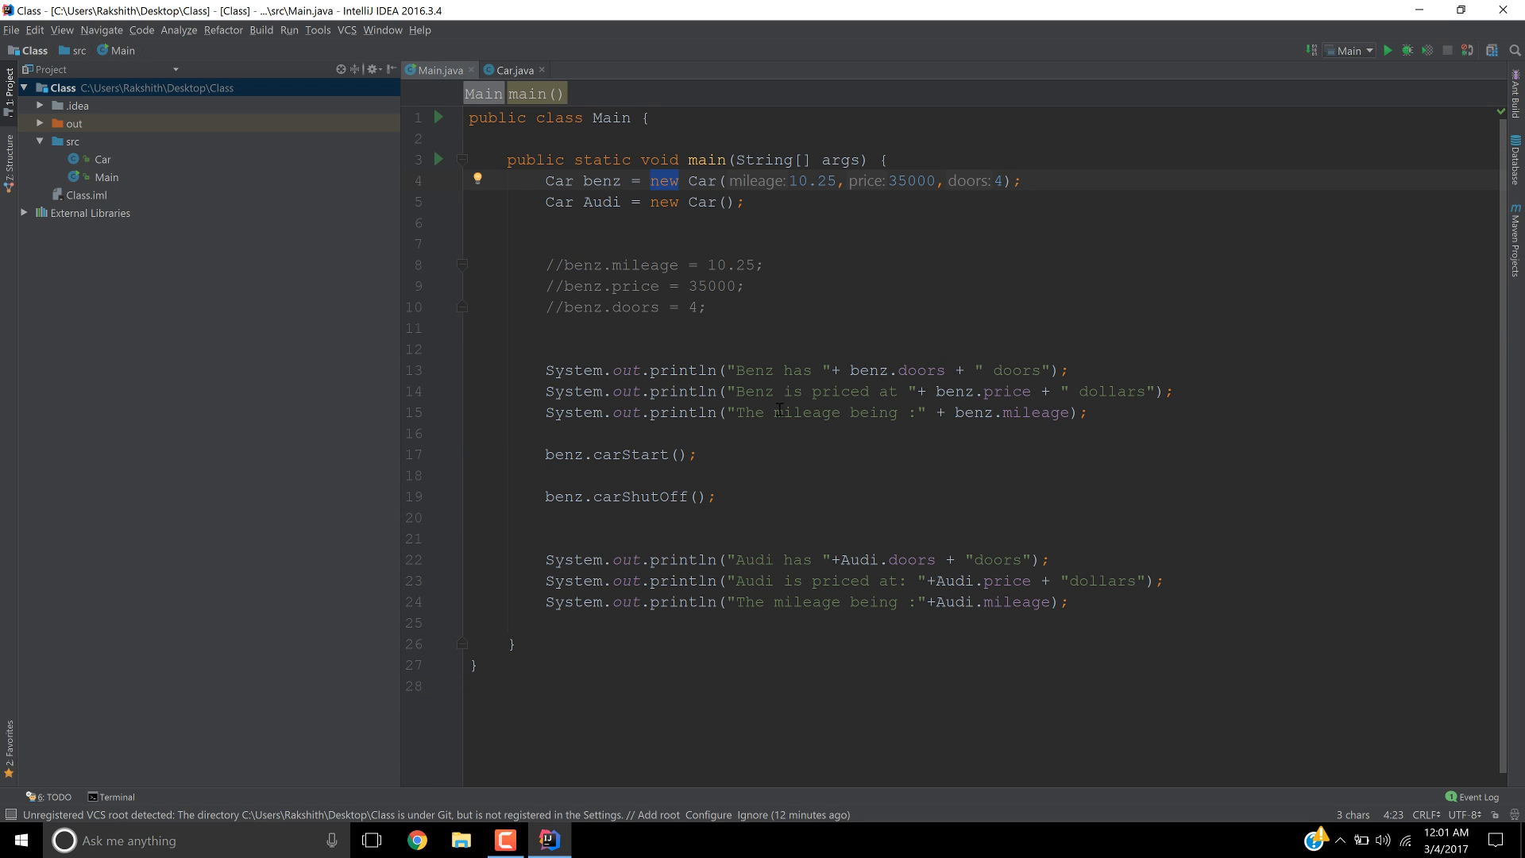
pyautogui.moveTo(777, 406)
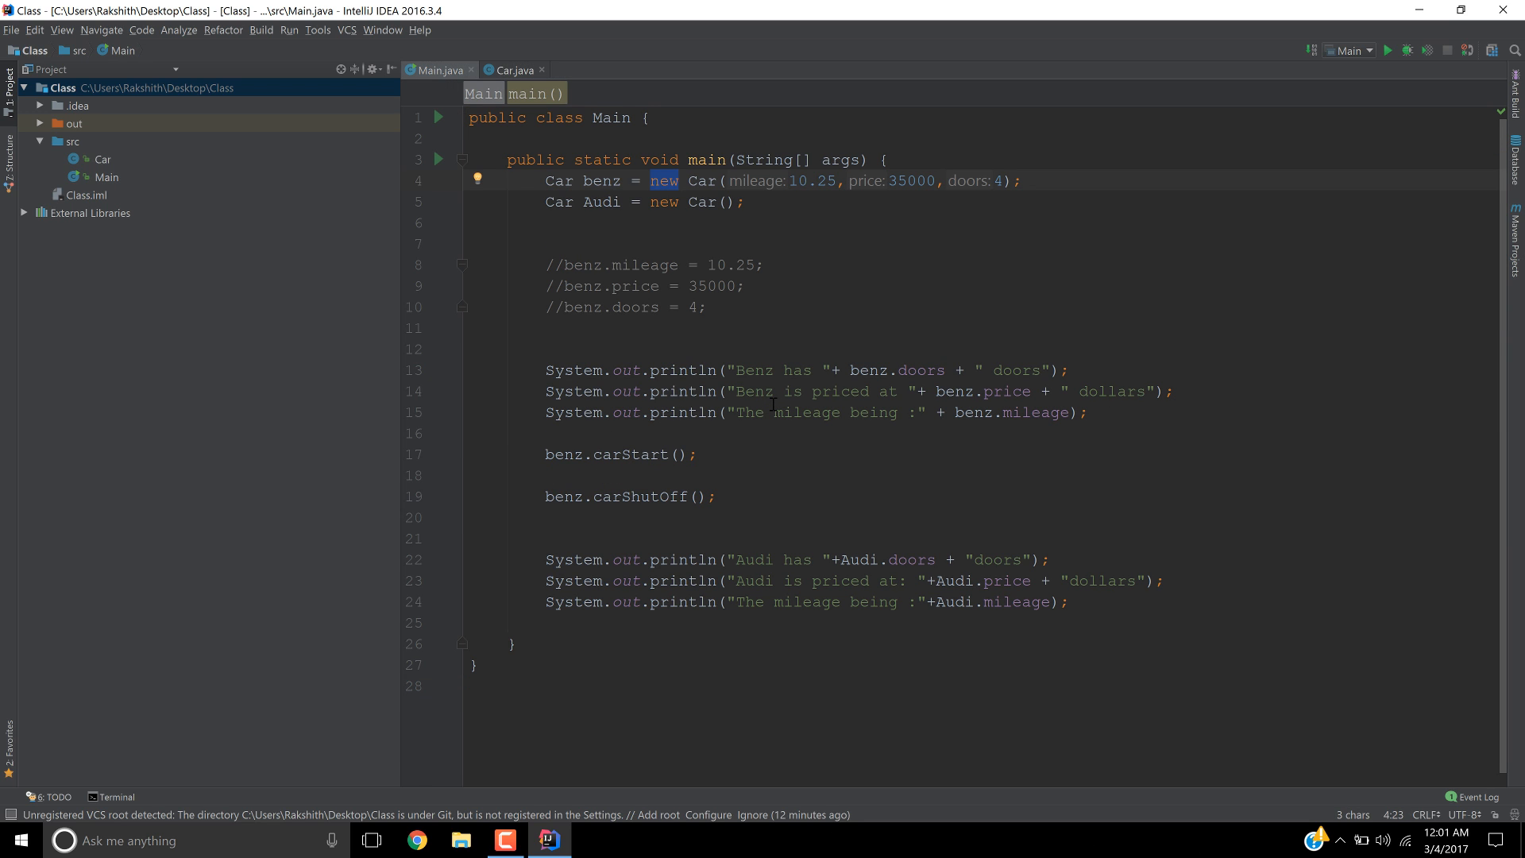
pyautogui.moveTo(771, 401)
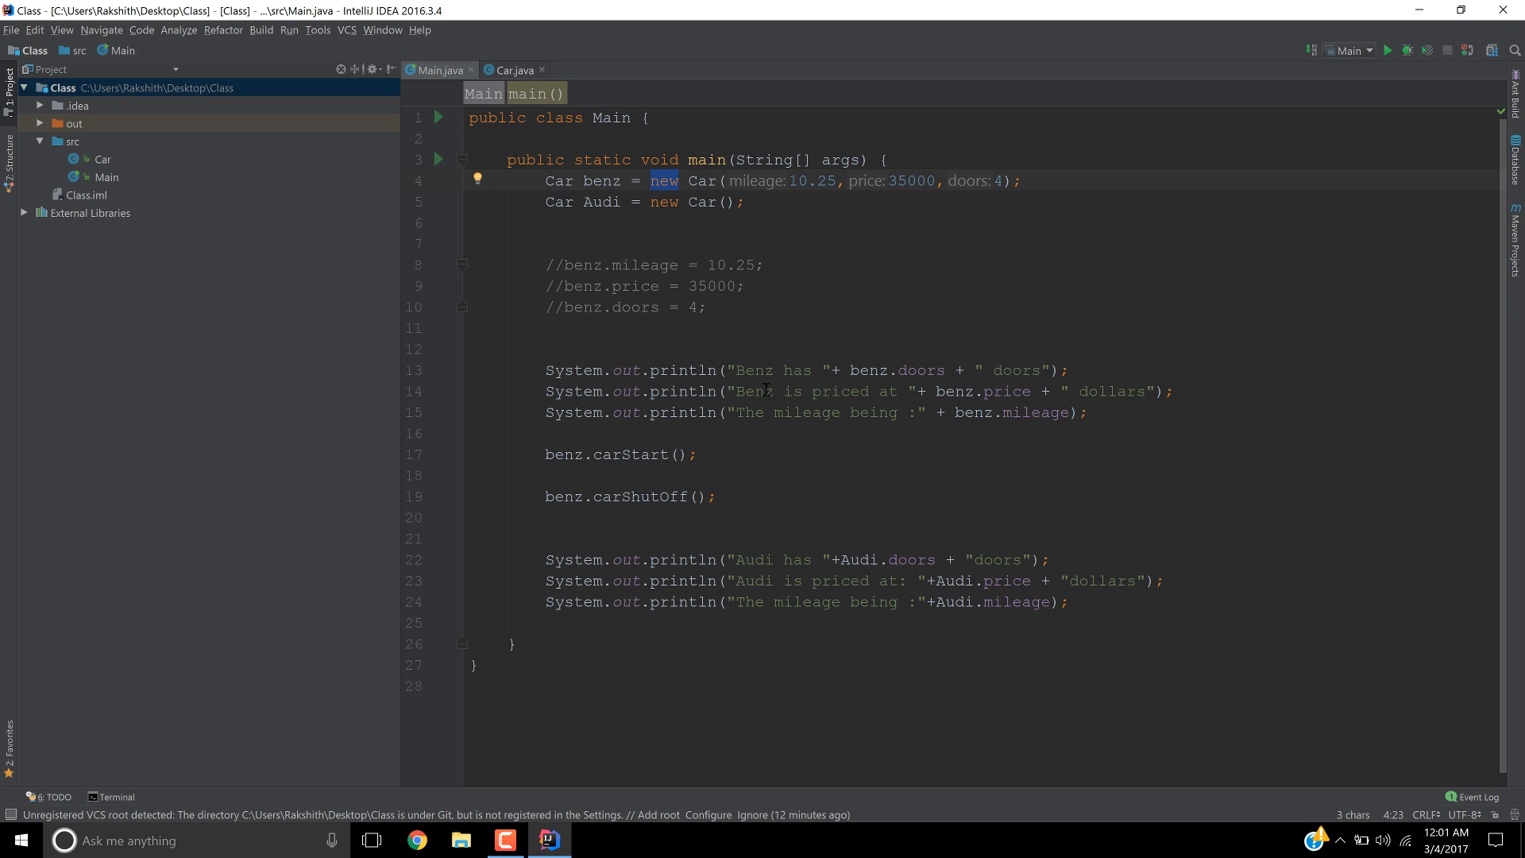
pyautogui.moveTo(745, 416)
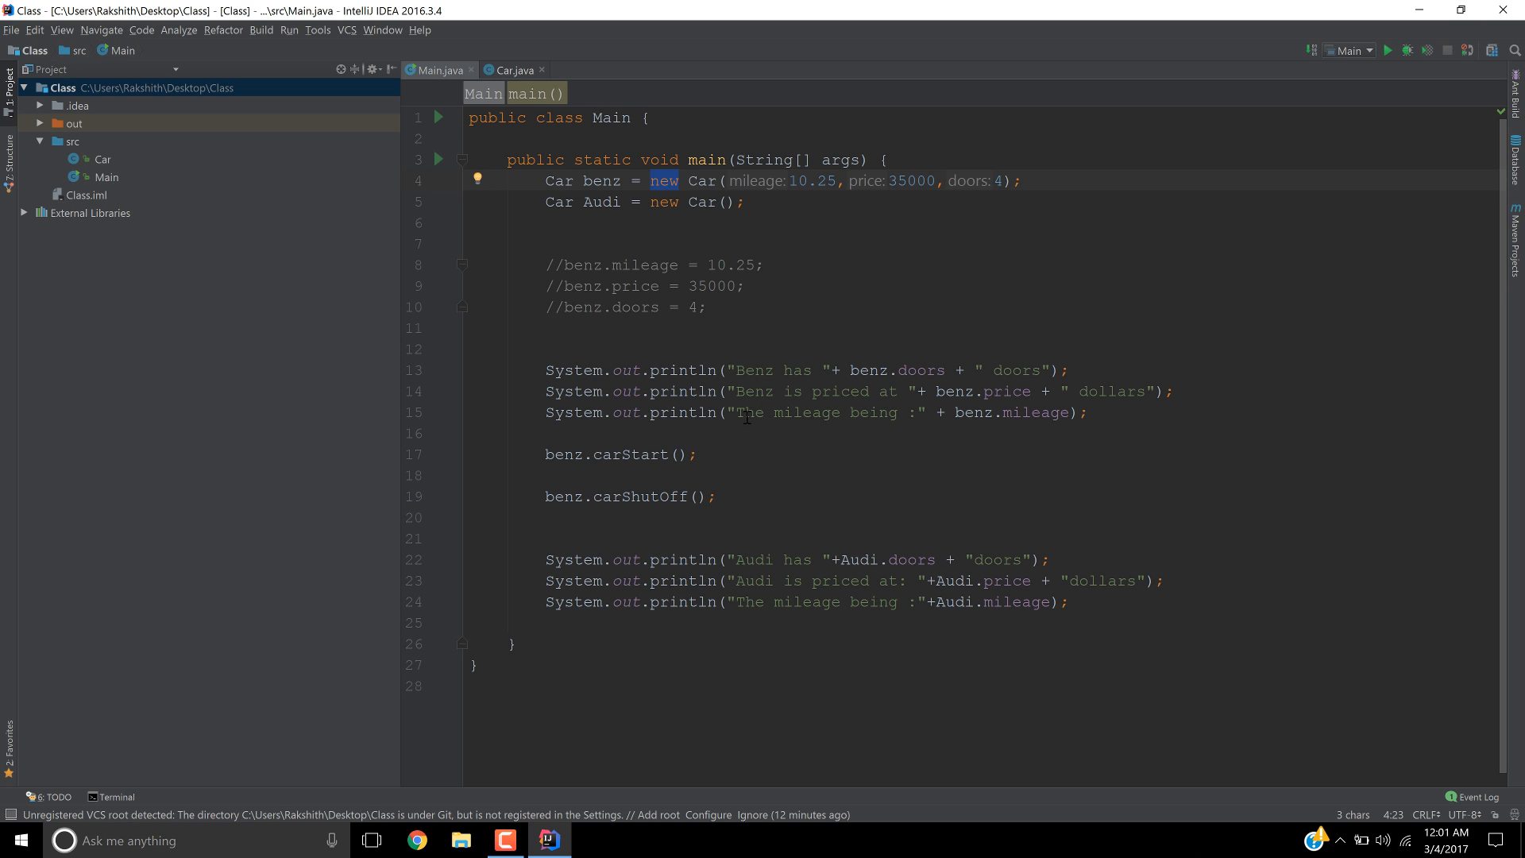
pyautogui.moveTo(770, 493)
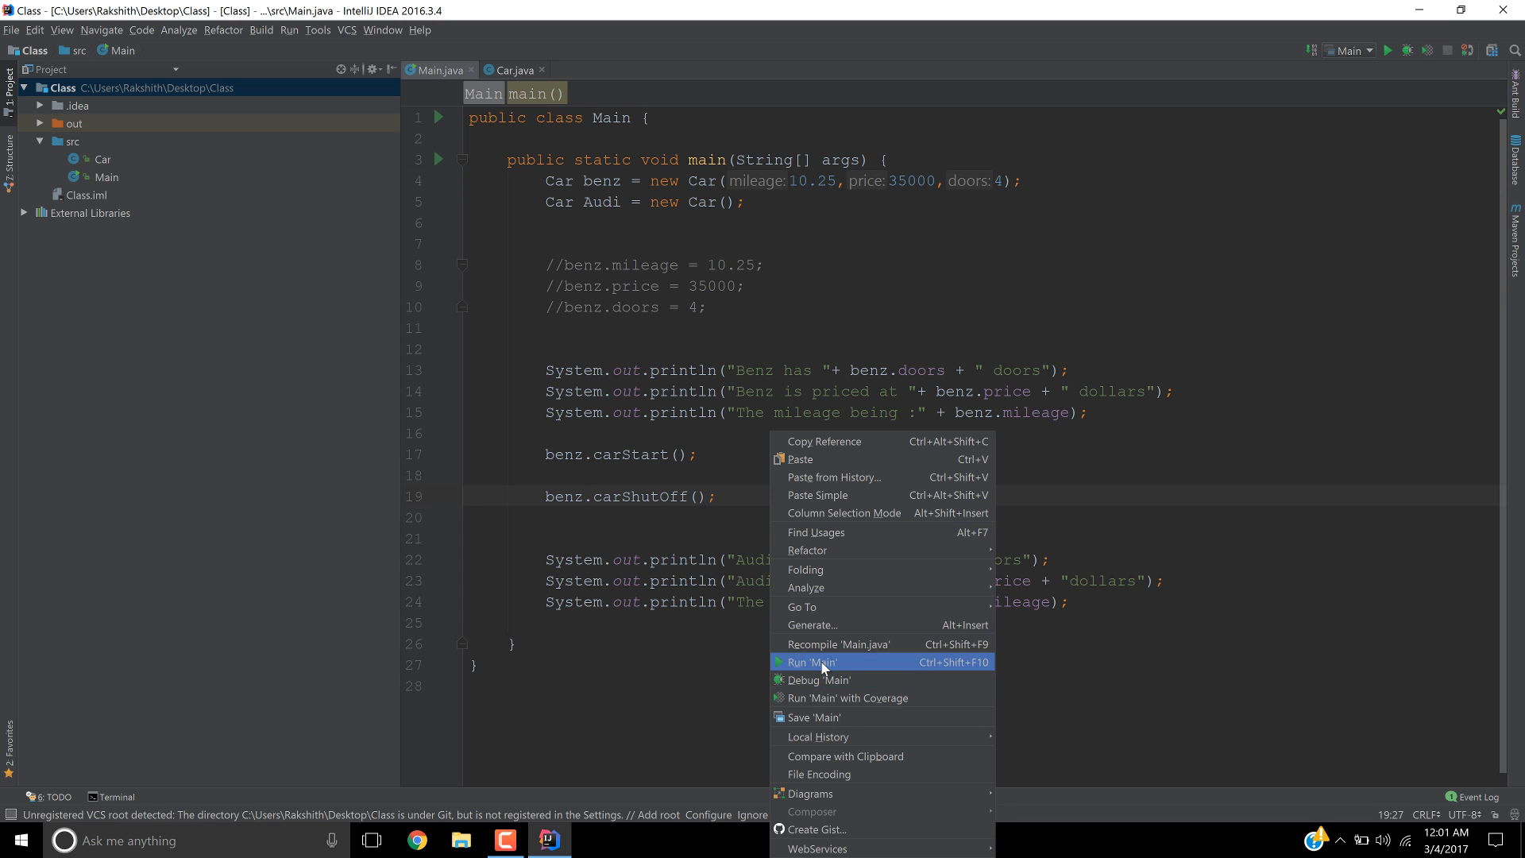
# - Run Main, then delete the selected Audi doors expression from its message
pyautogui.click(811, 662)
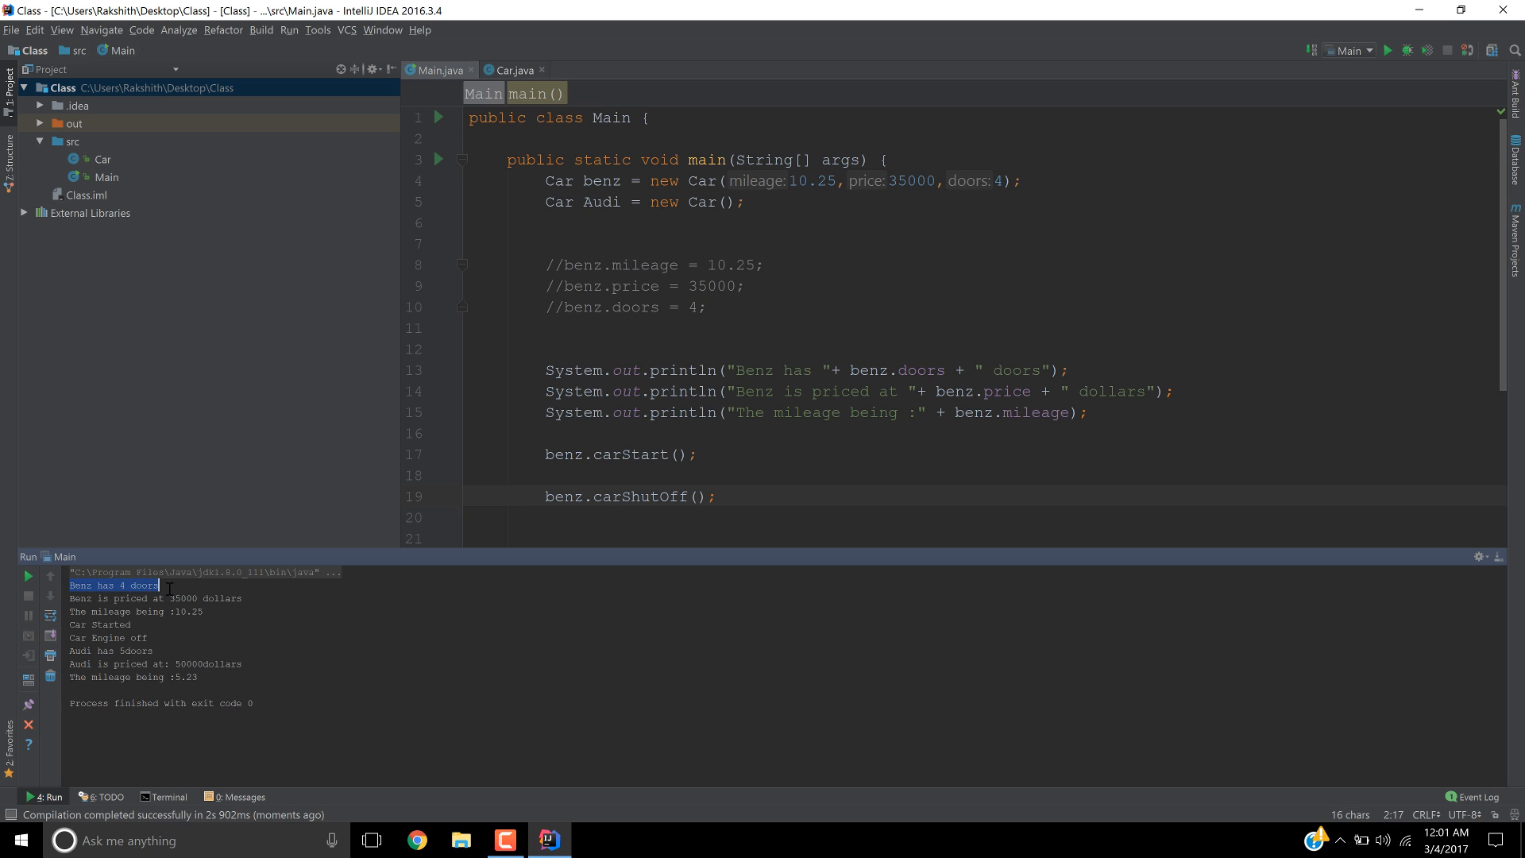
pyautogui.moveTo(242, 602)
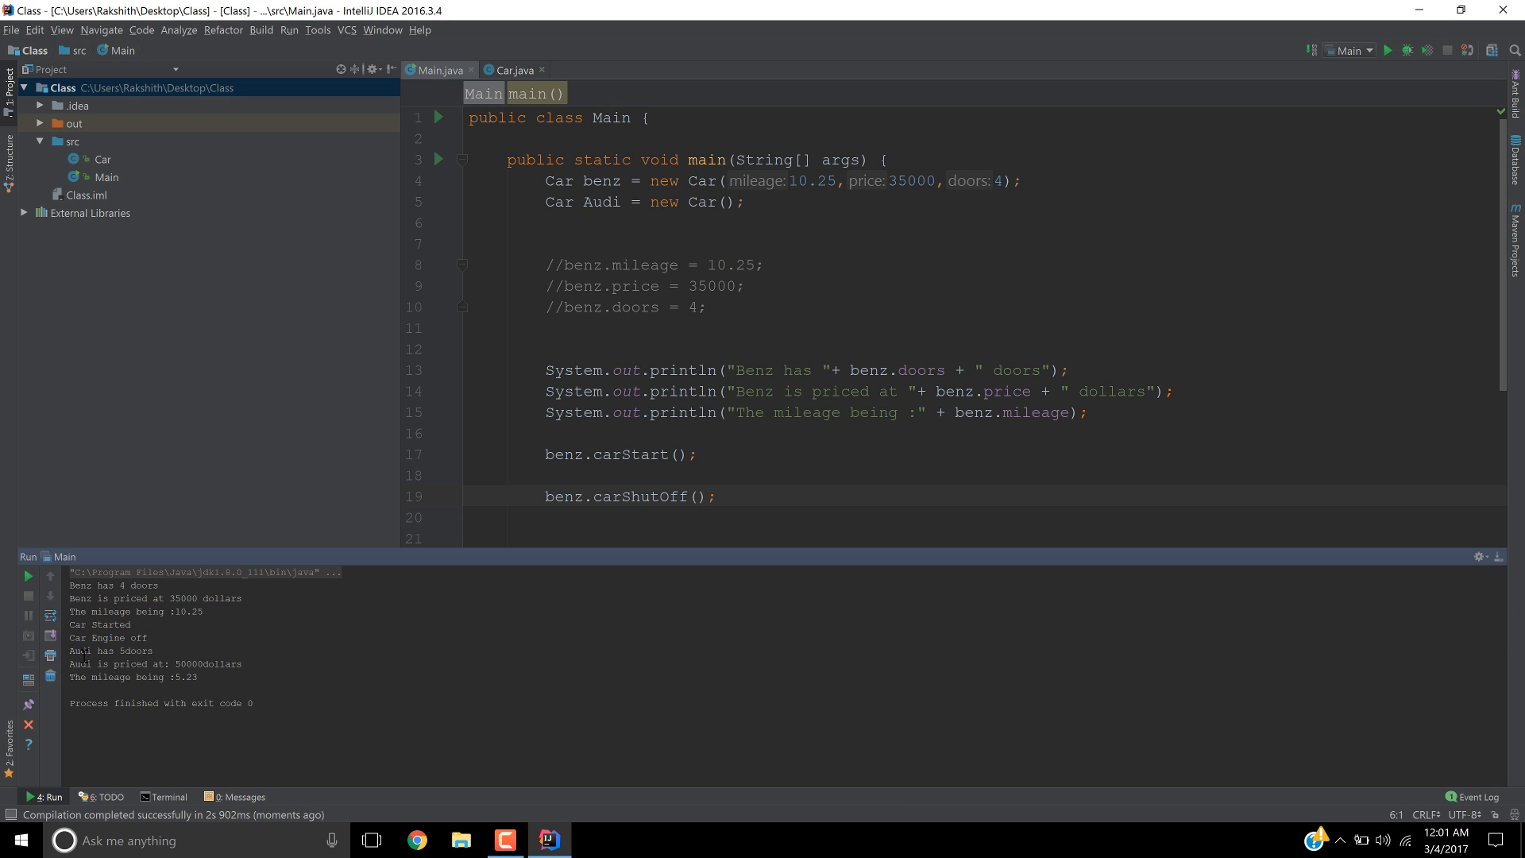
pyautogui.scroll(-3)
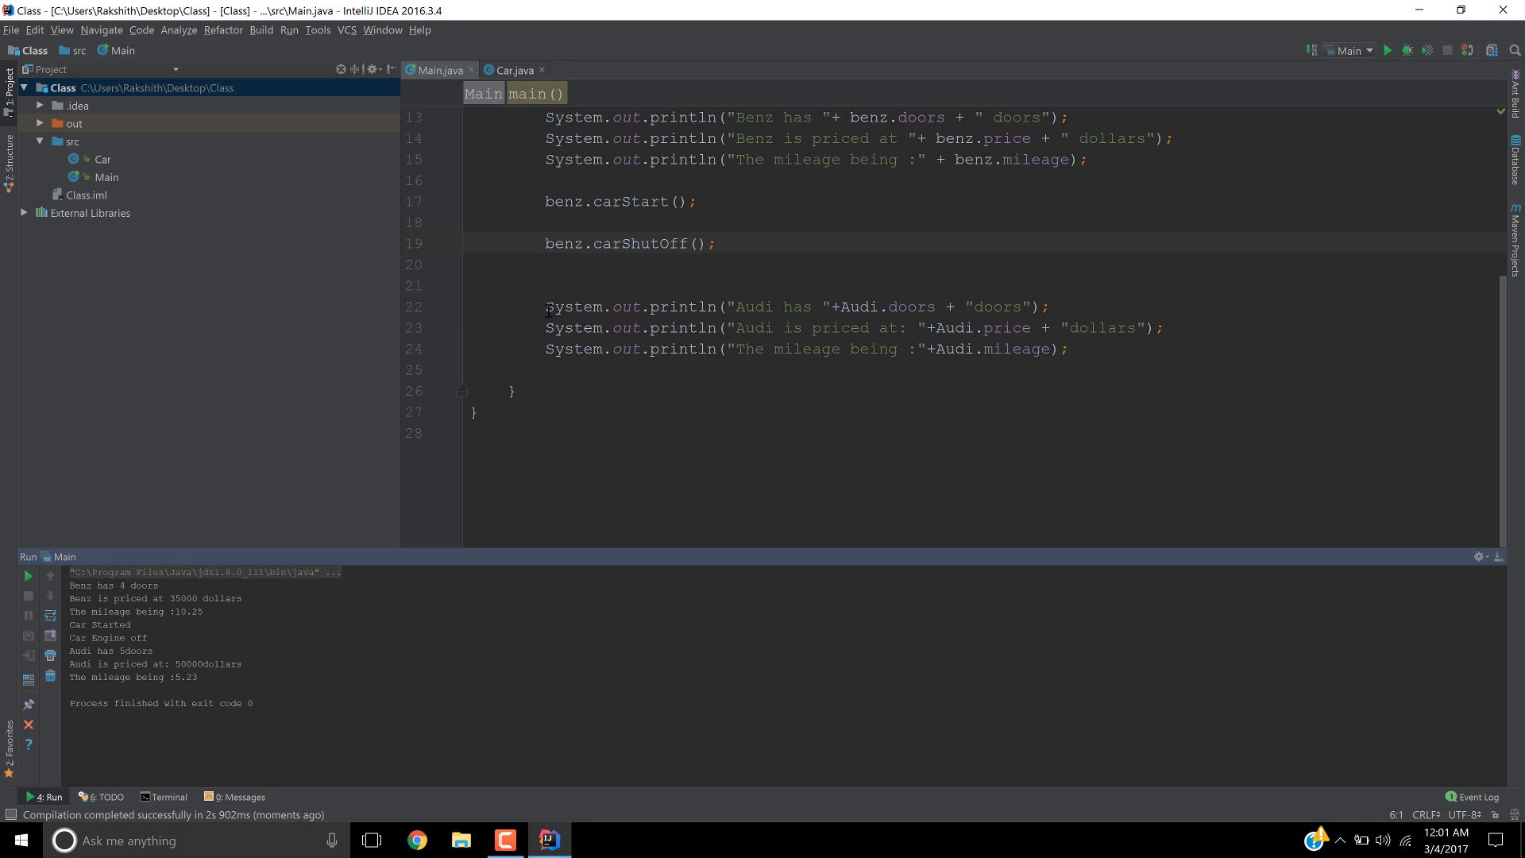
pyautogui.moveTo(547, 307); pyautogui.dragTo(1067, 348)
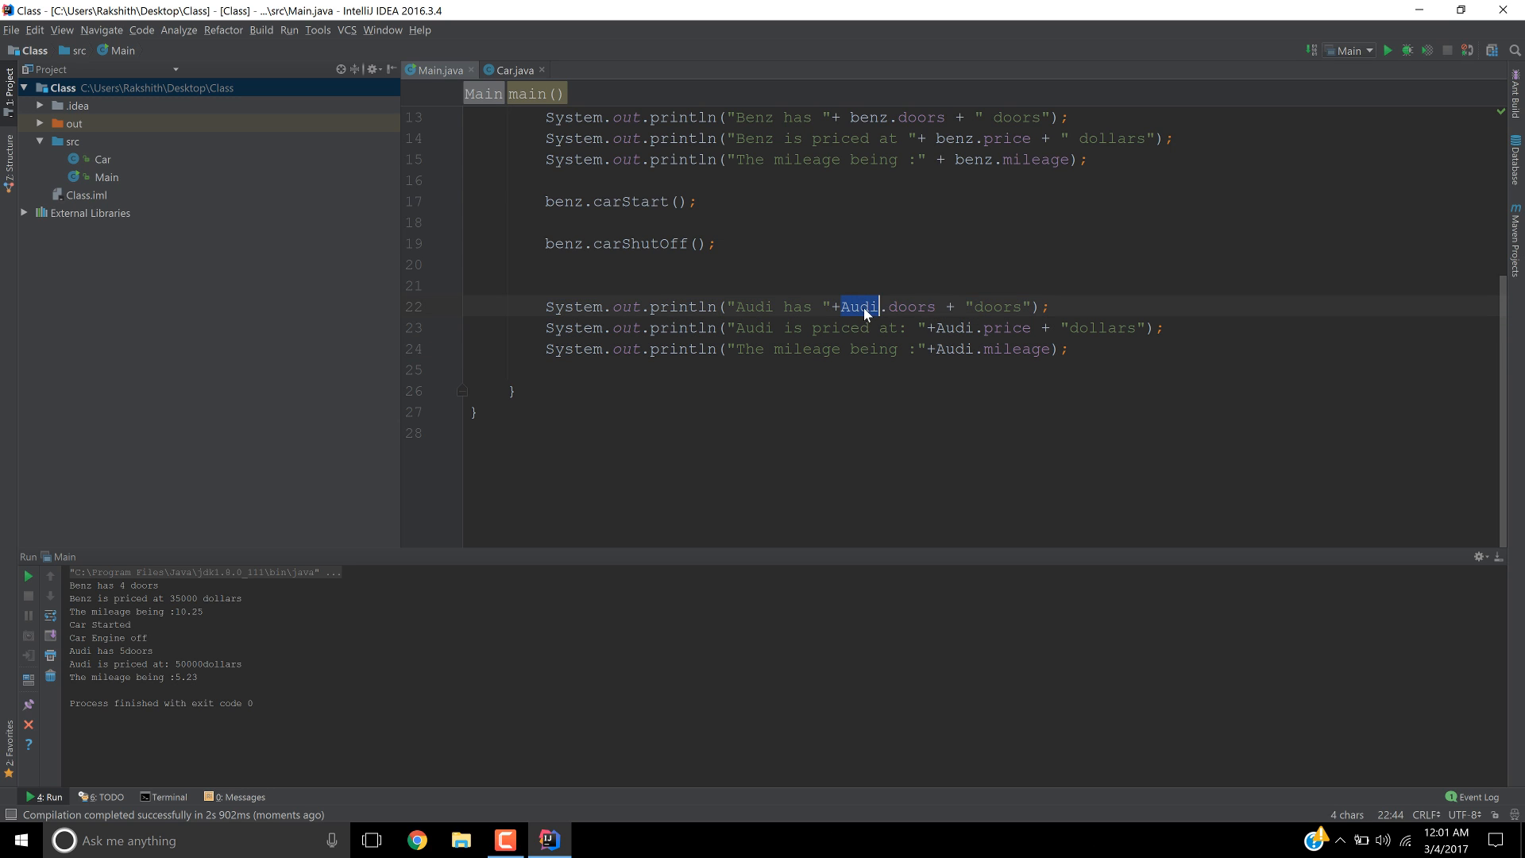
pyautogui.moveTo(876, 306); pyautogui.dragTo(1023, 306)
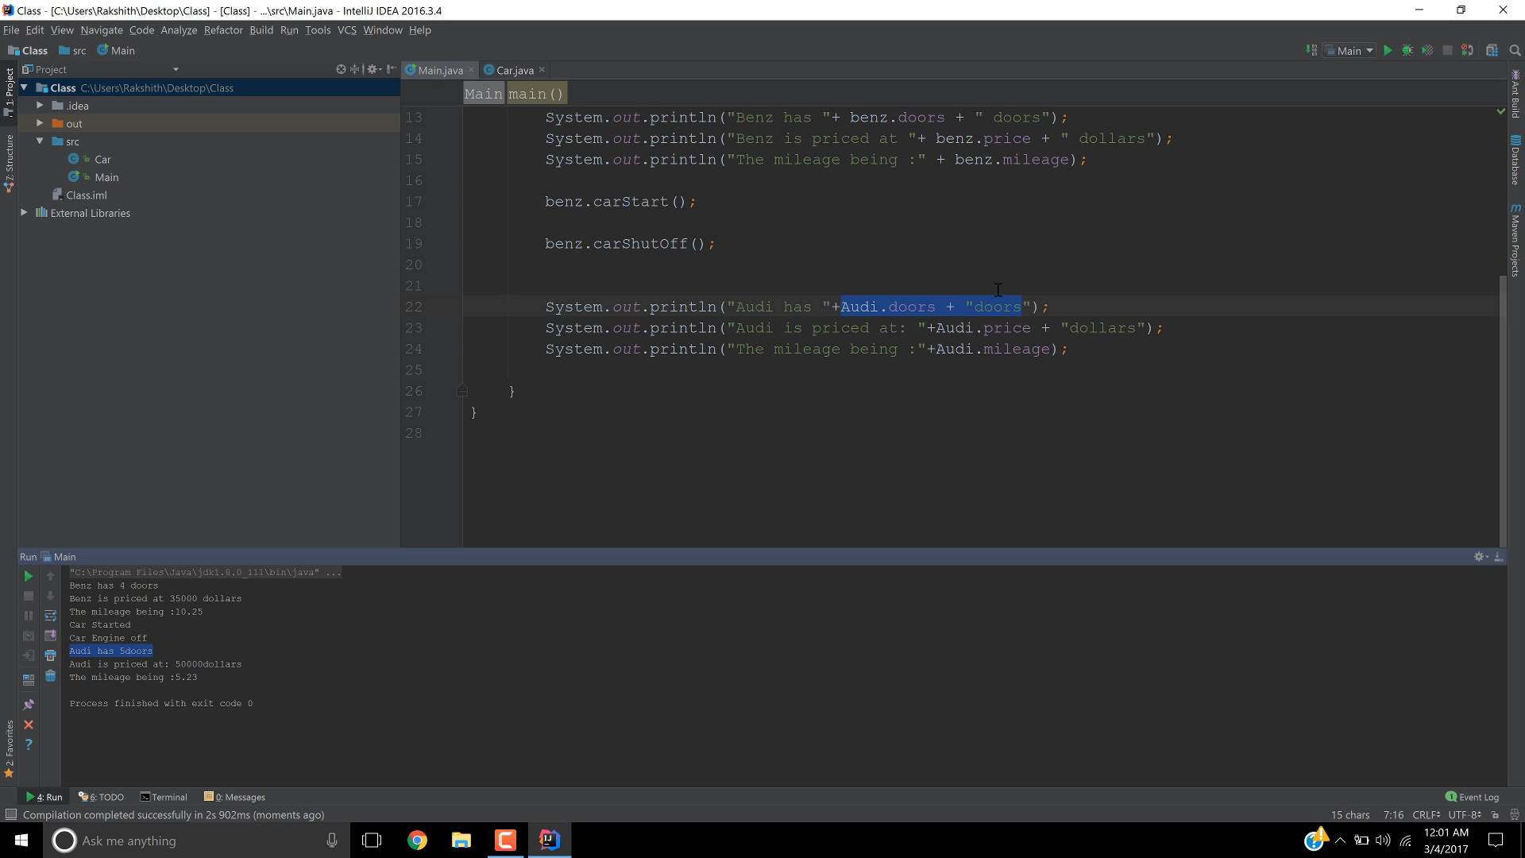
pyautogui.press('Delete')
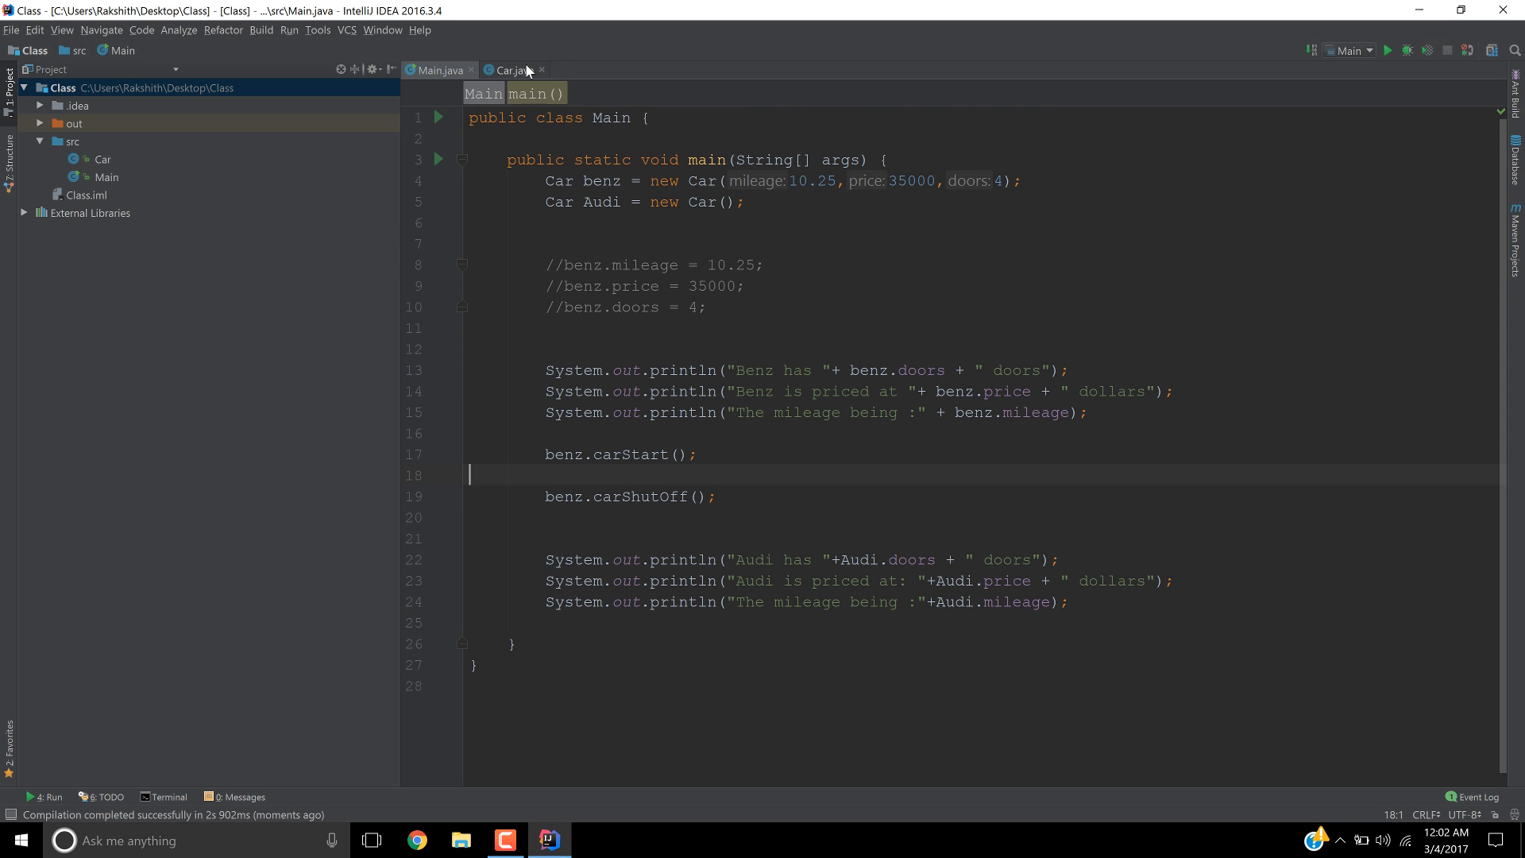
pyautogui.click(506, 70)
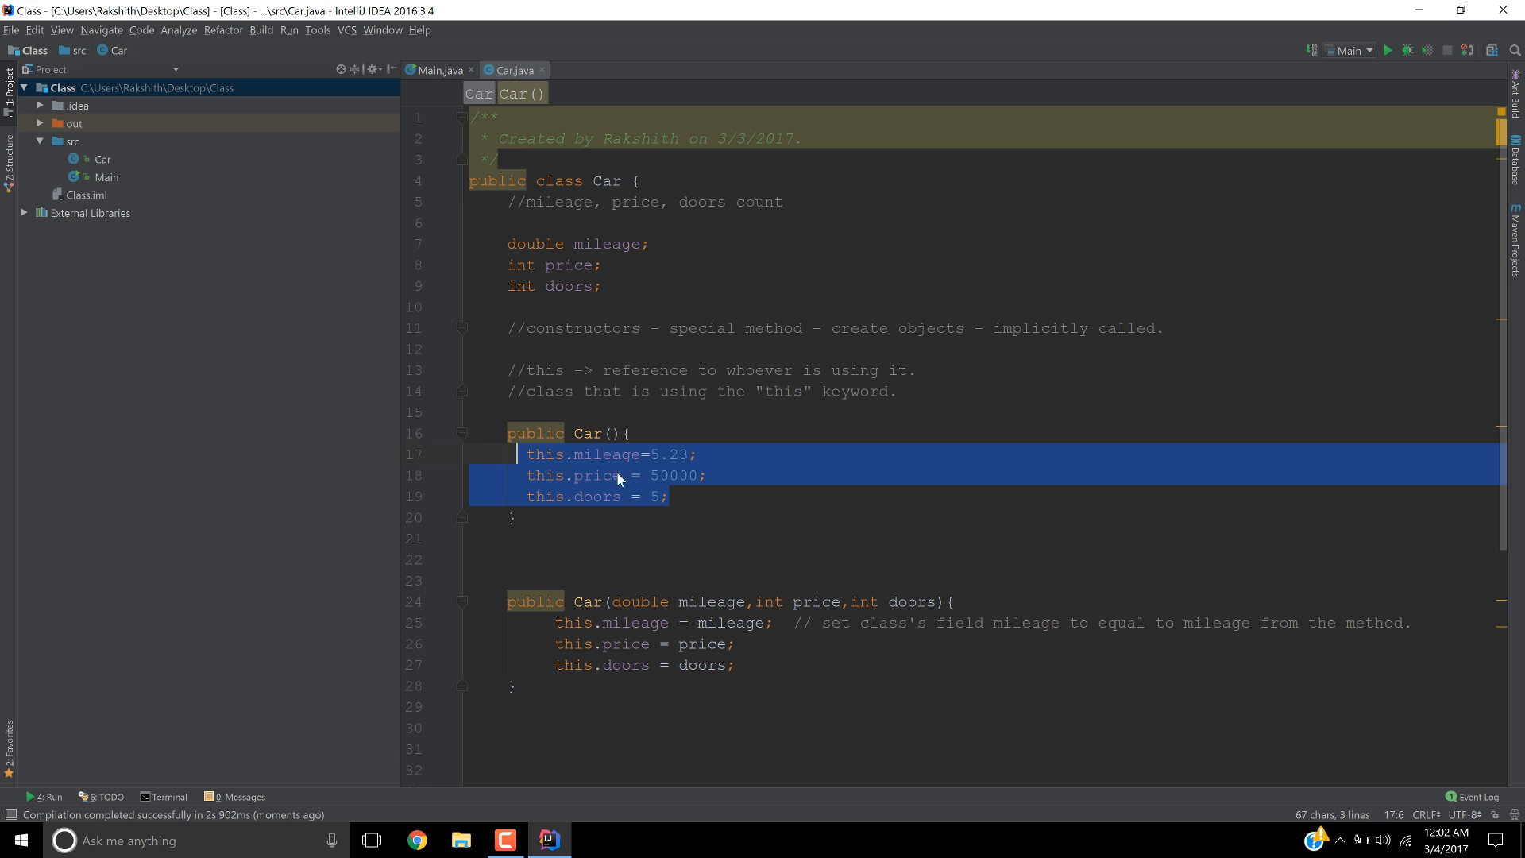
pyautogui.click(630, 433)
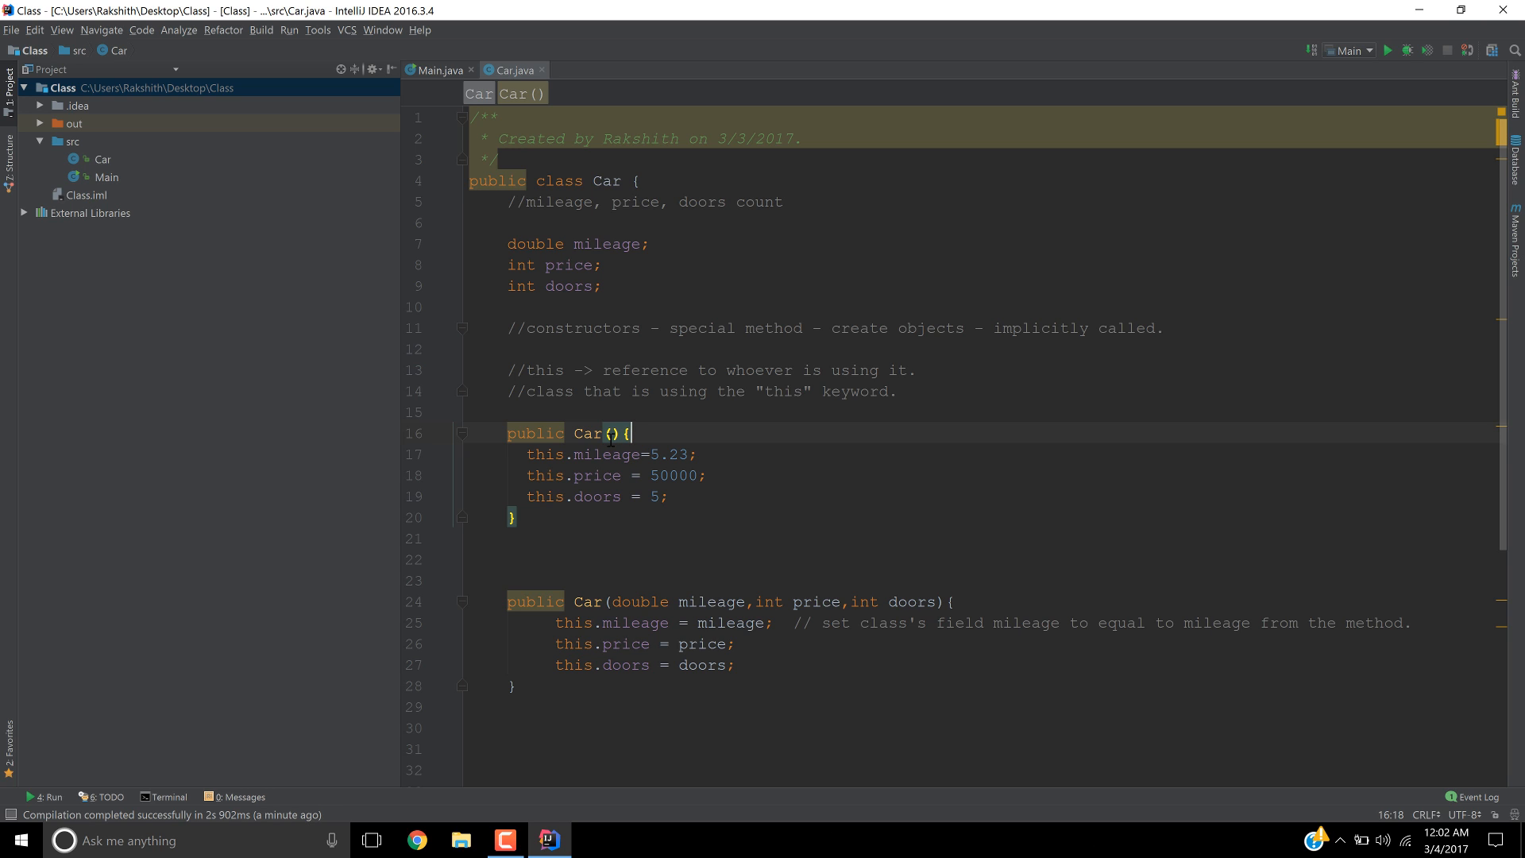
pyautogui.moveTo(523, 454); pyautogui.dragTo(623, 454)
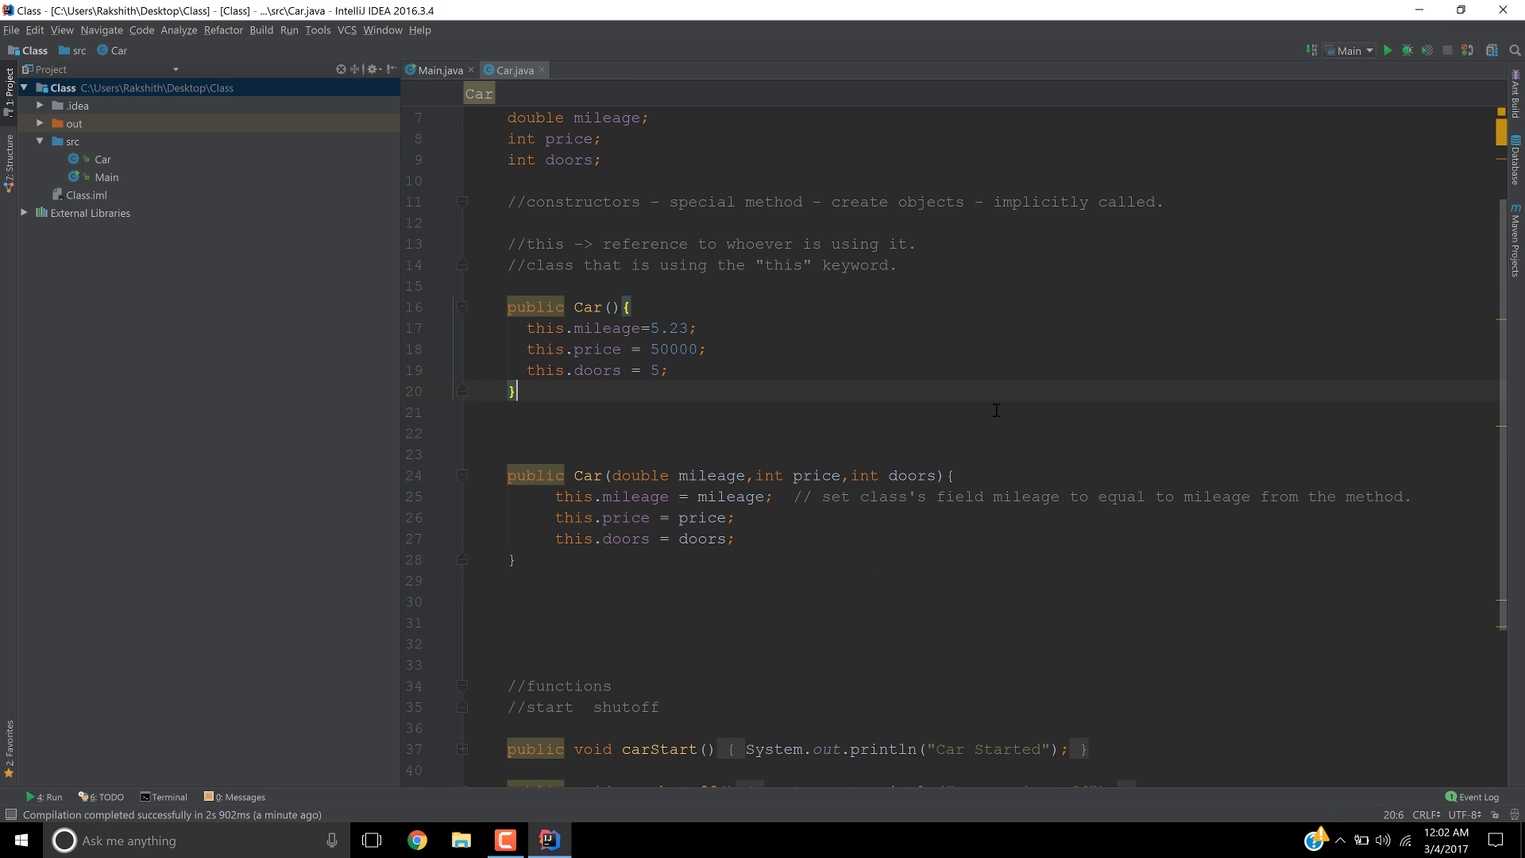
# - Write public Car(int doors){ this.doors=doors; } below Car() in Car.java
pyautogui.press('enter')
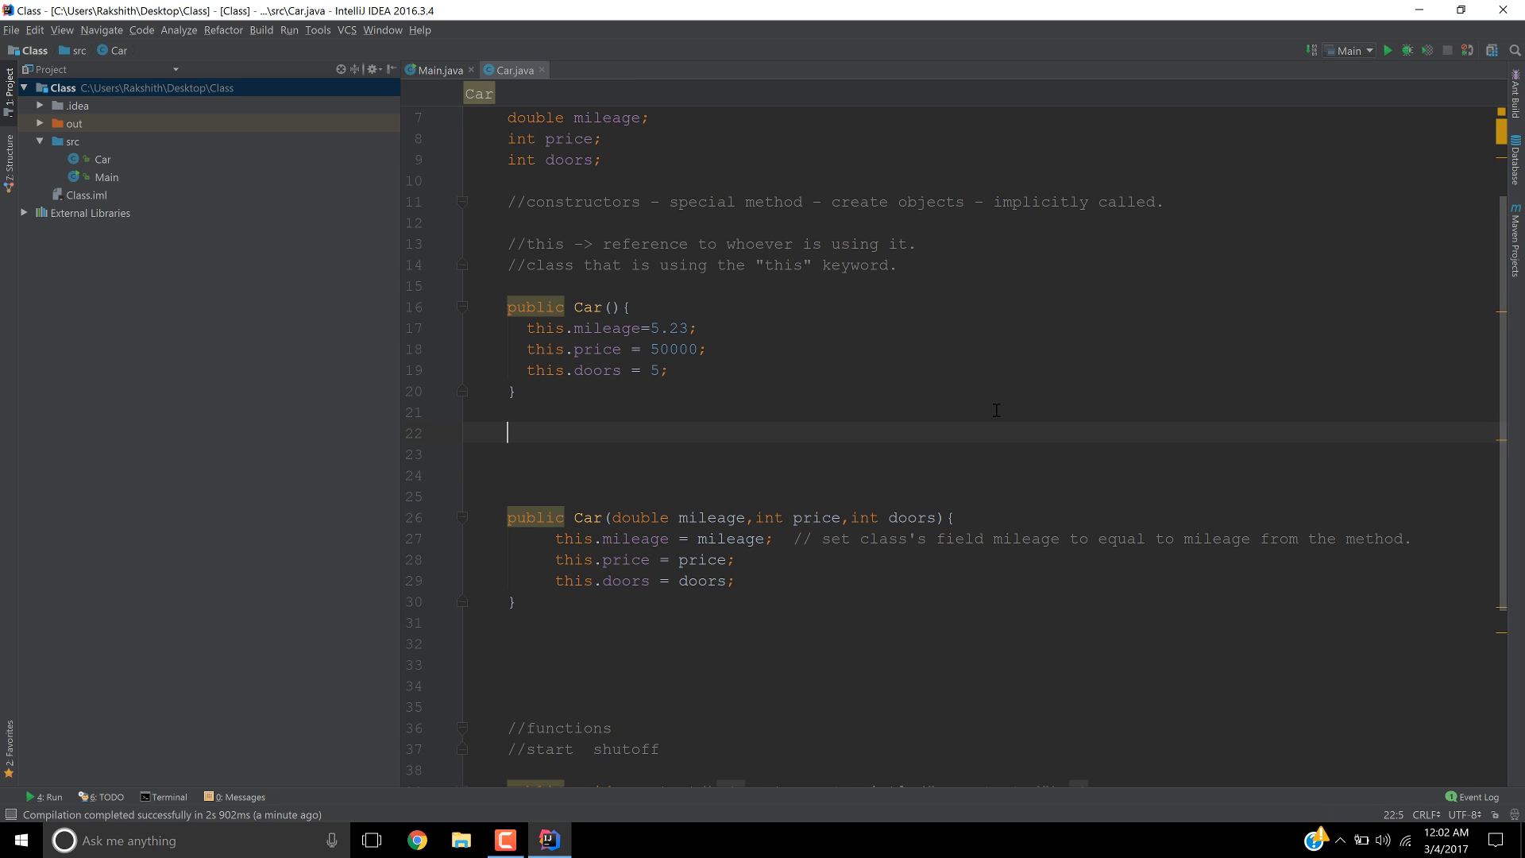
pyautogui.write('public')
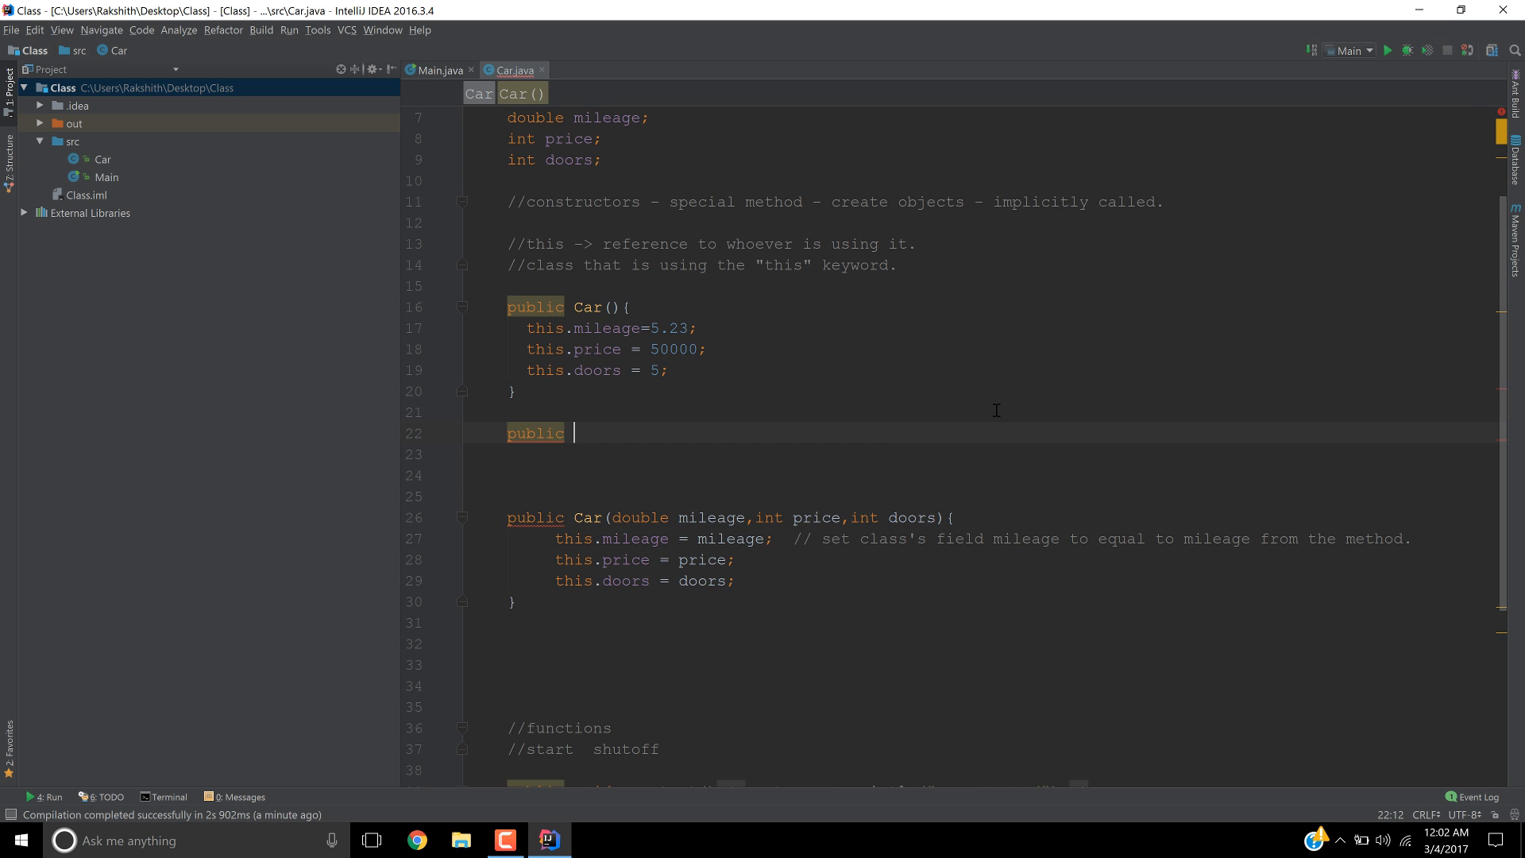
pyautogui.write('Car')
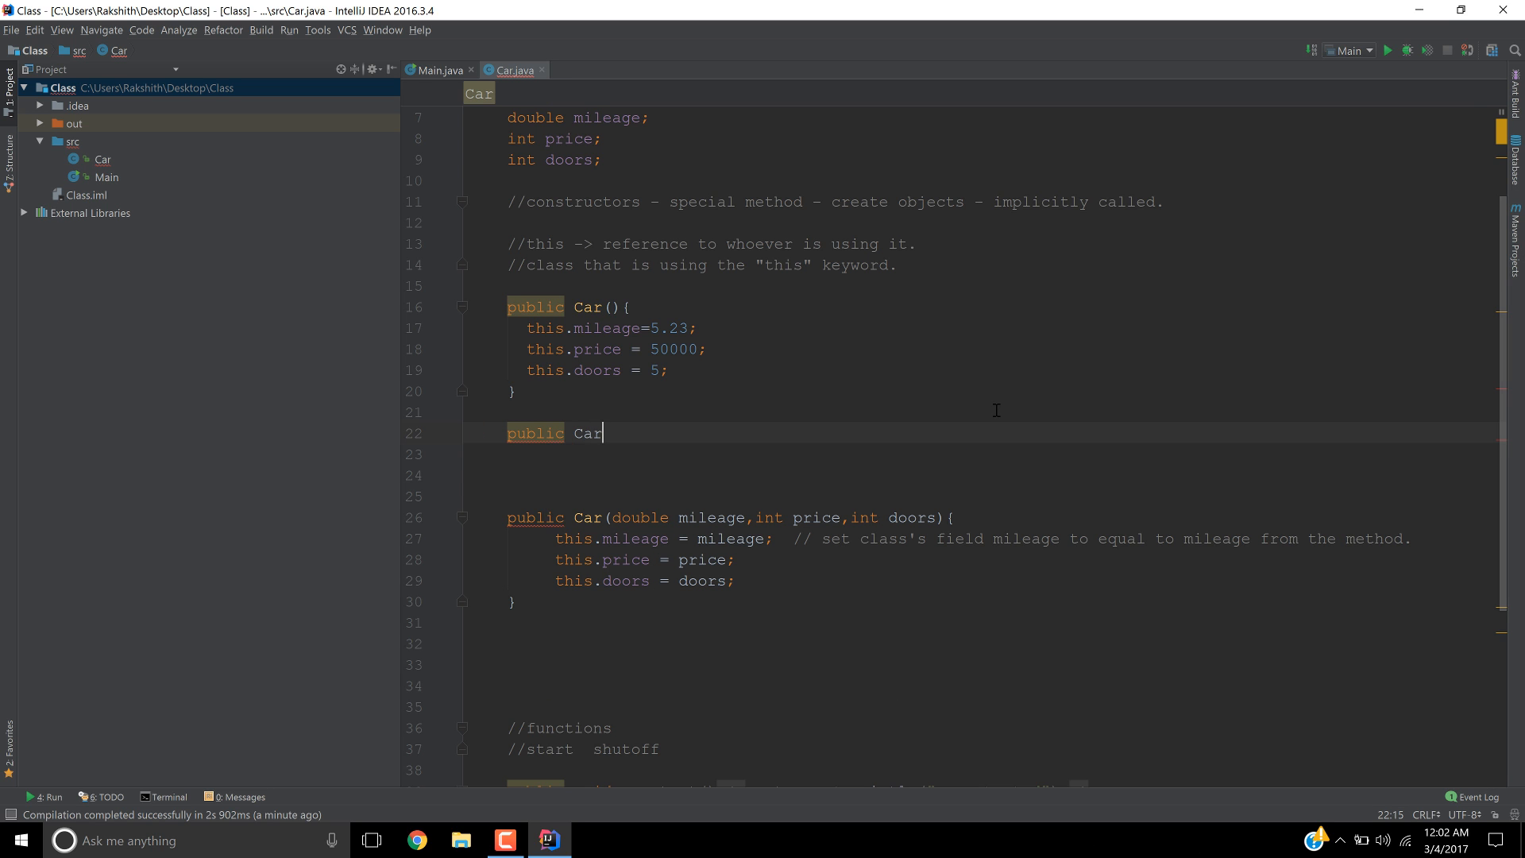
pyautogui.write('()')
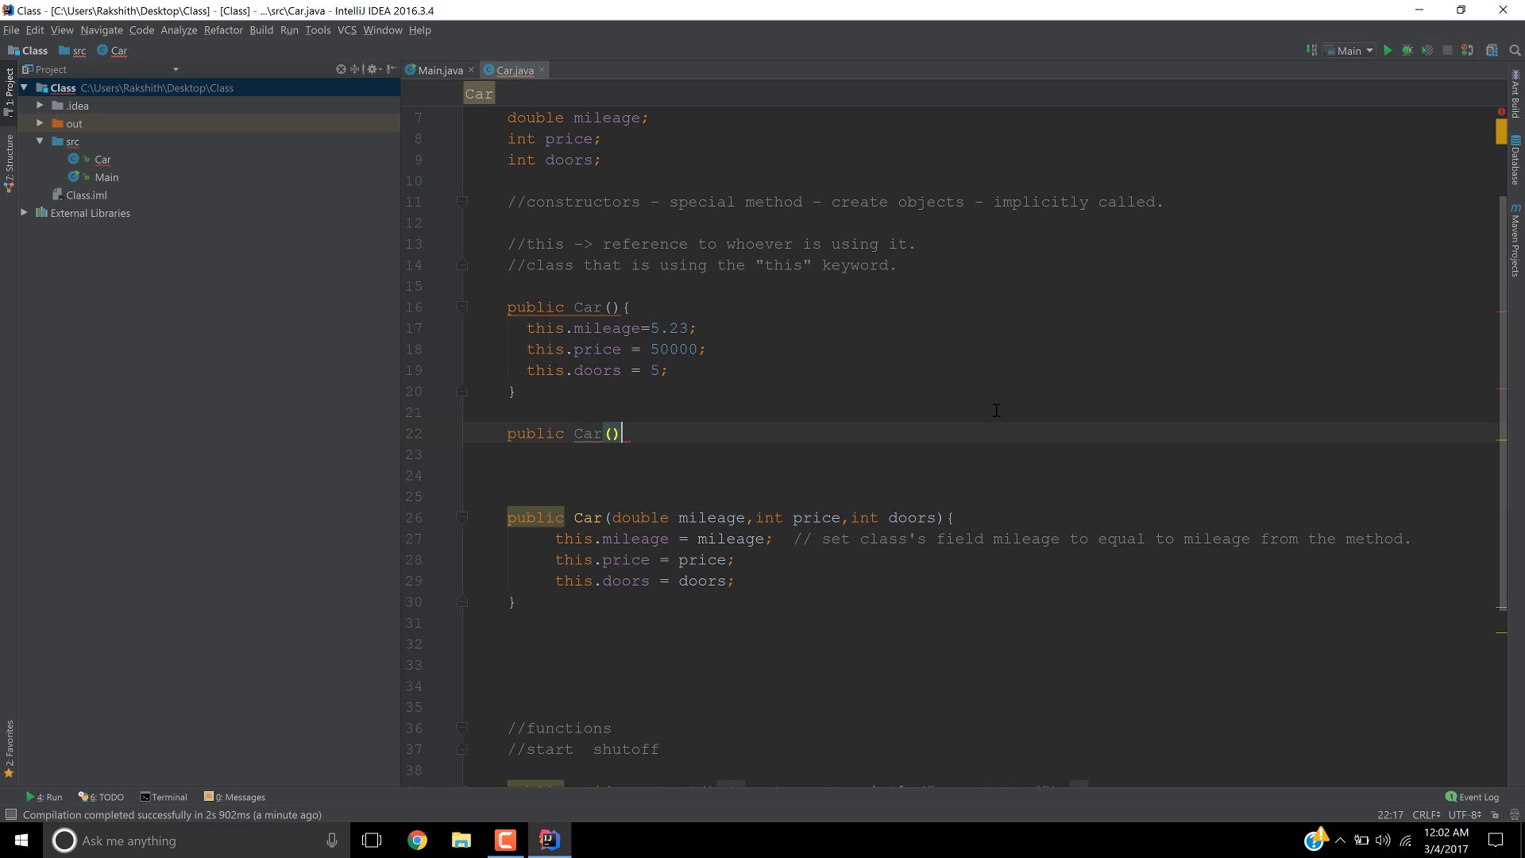
pyautogui.write('{')
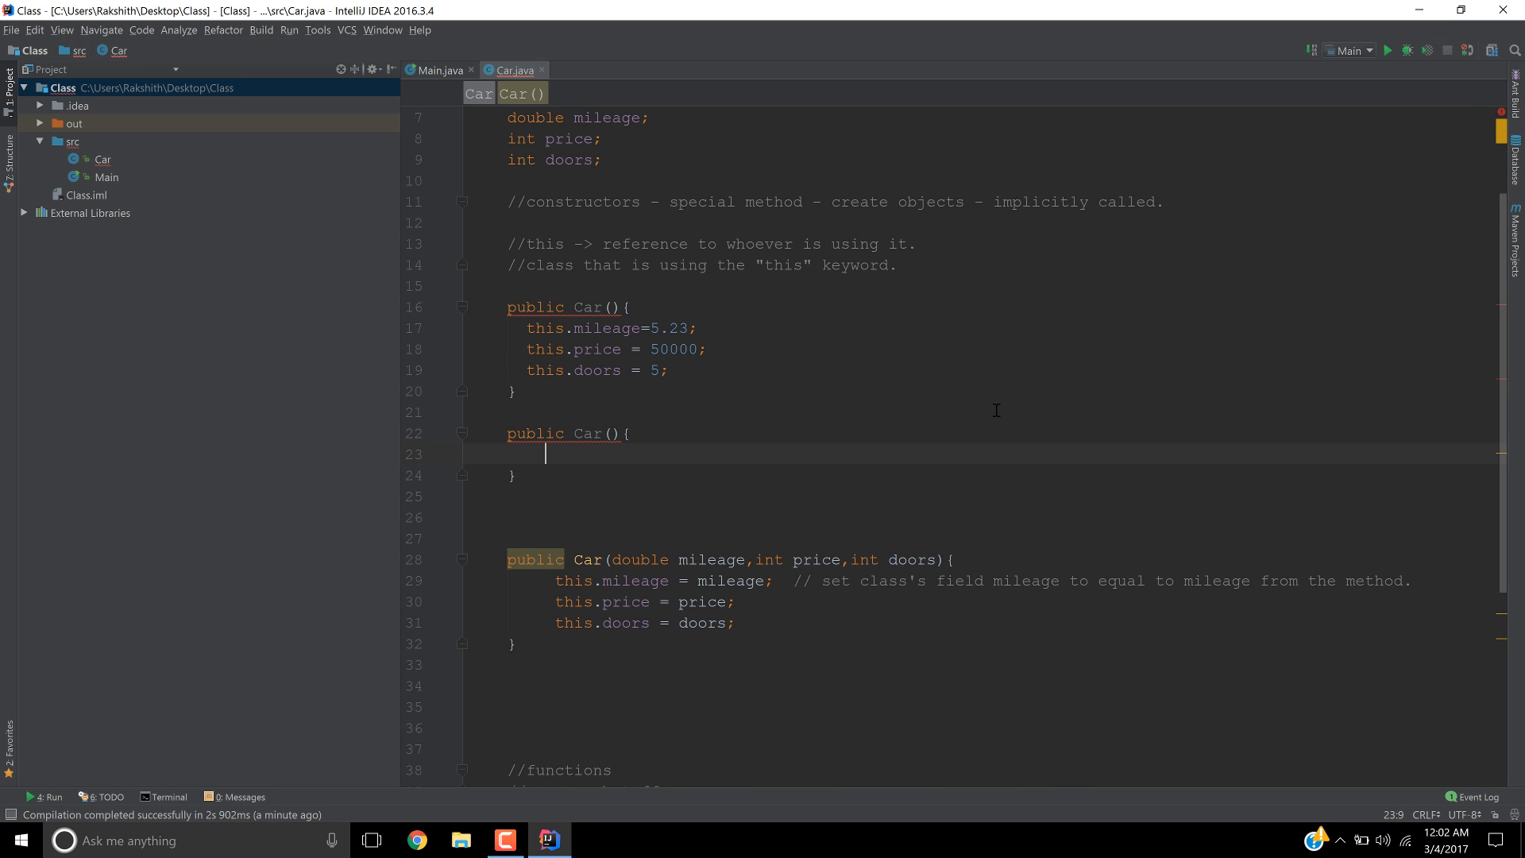
pyautogui.click(581, 433)
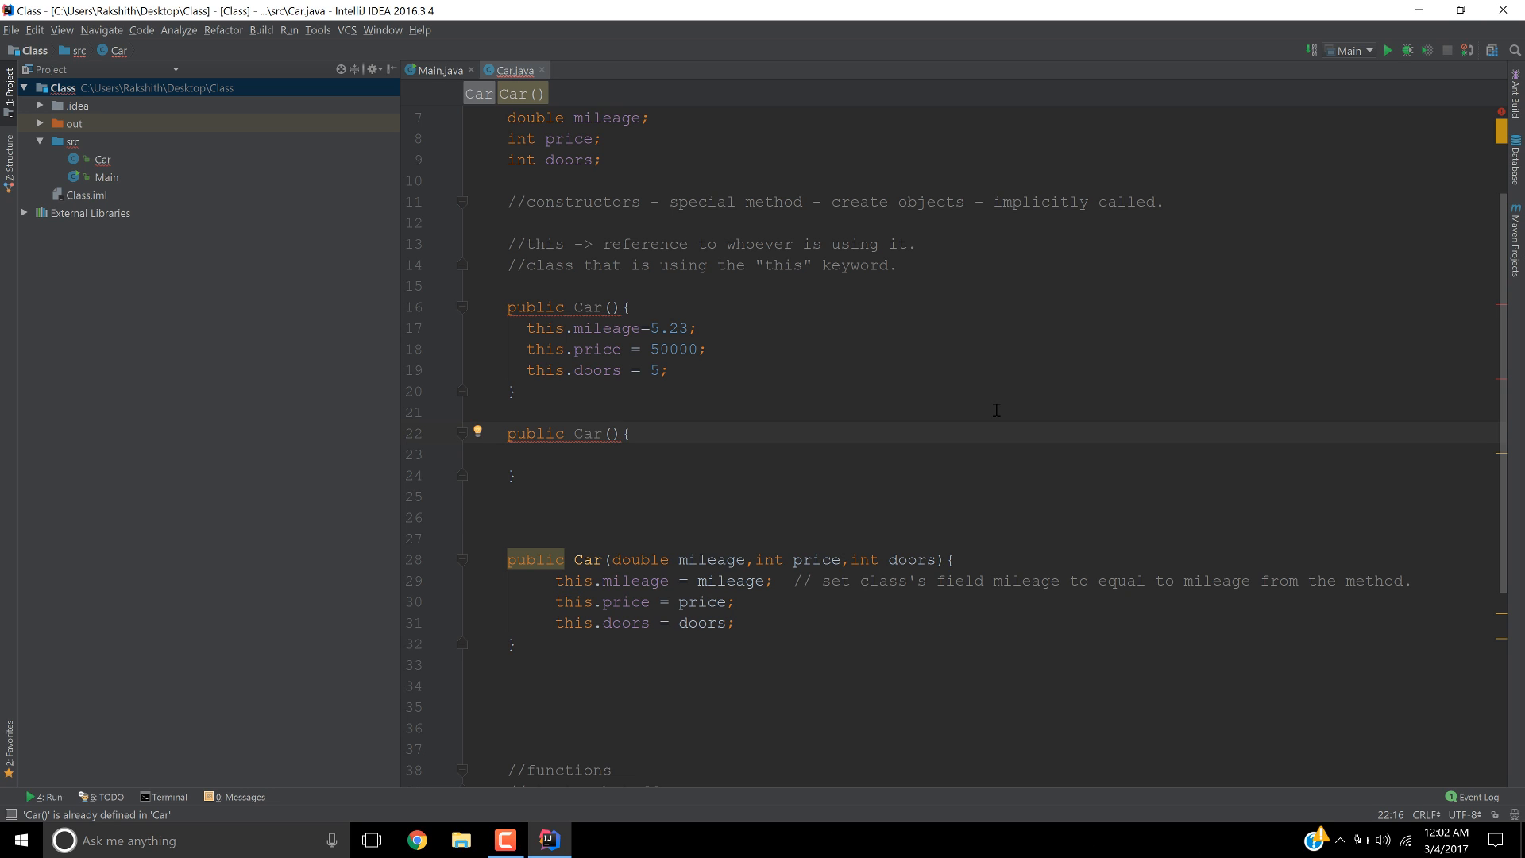
pyautogui.write('int')
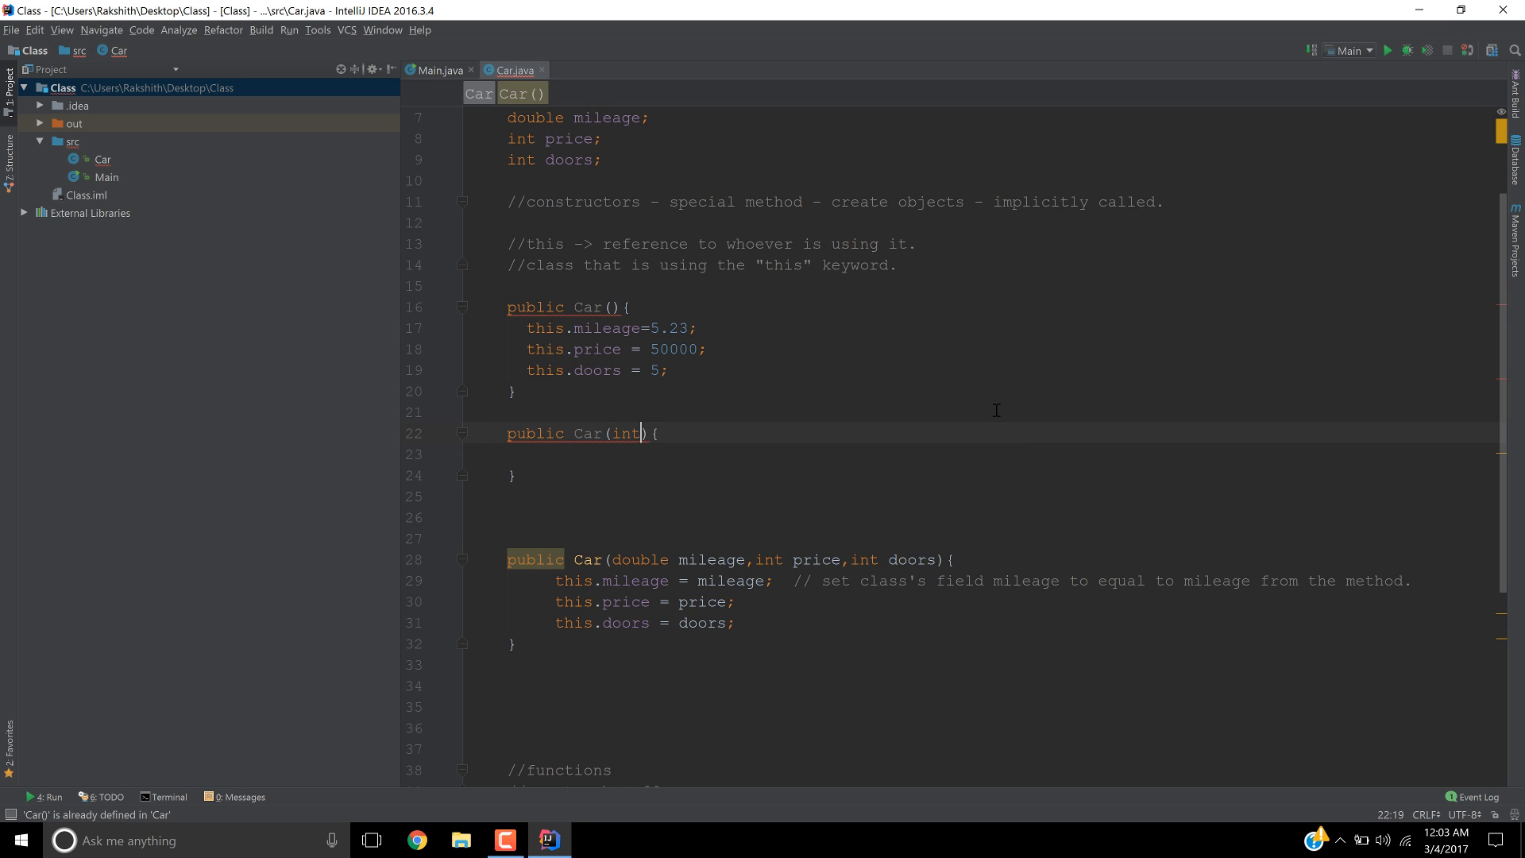
pyautogui.write('doors')
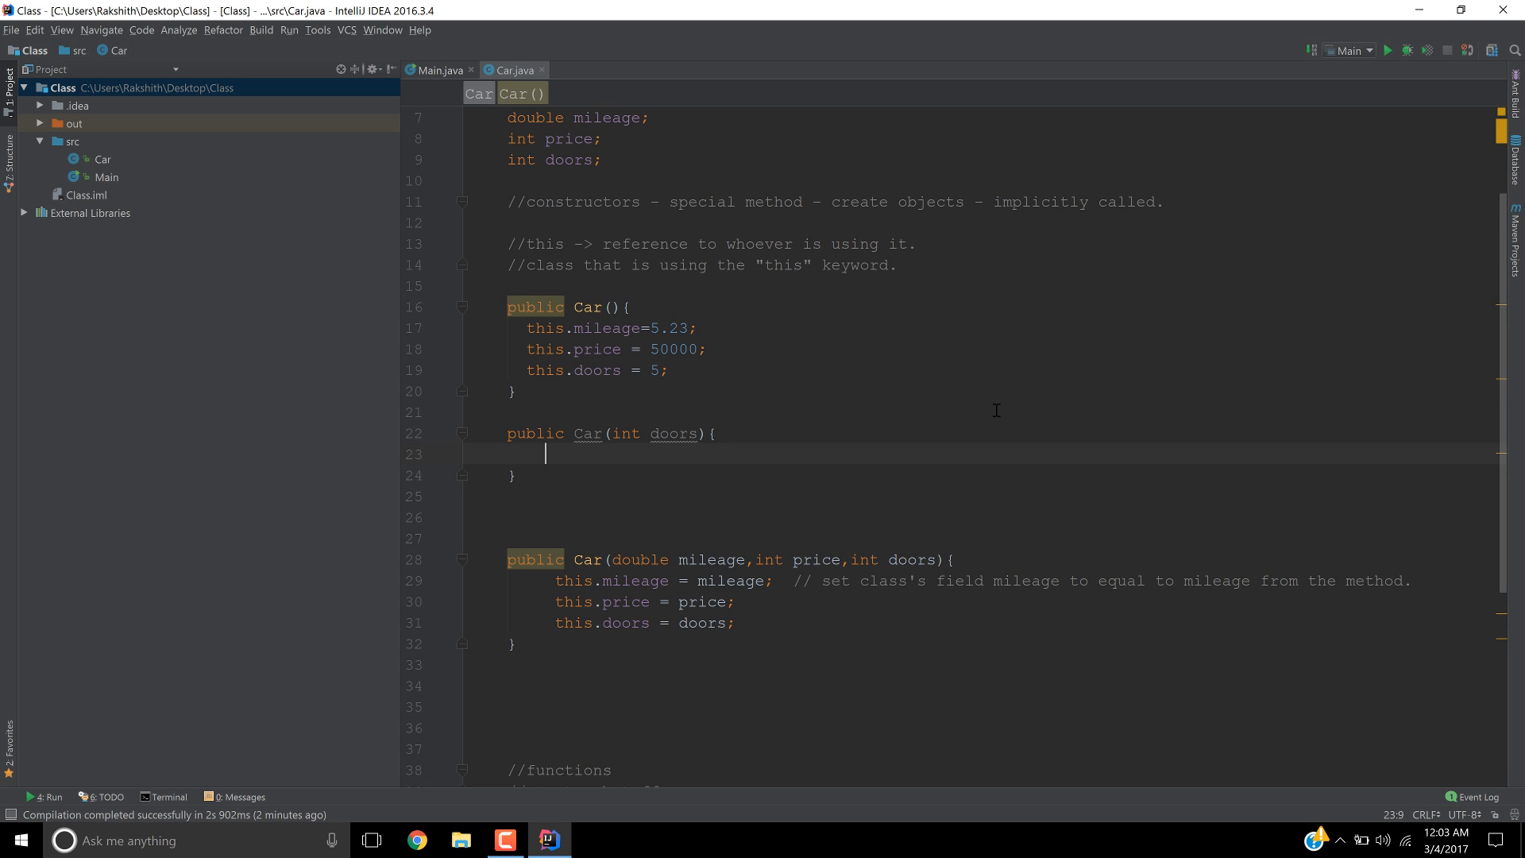
pyautogui.write('this')
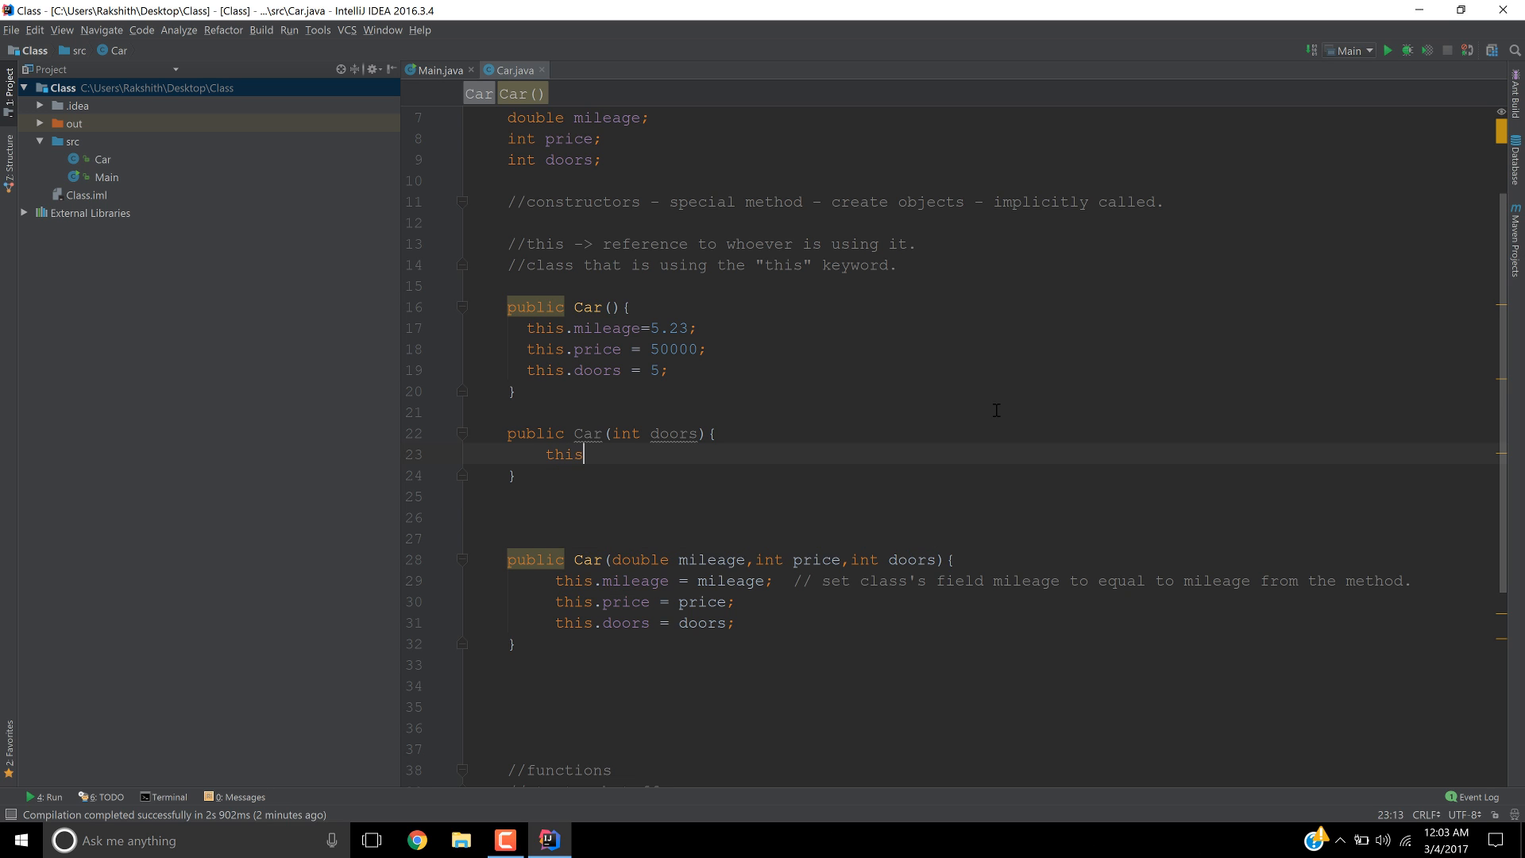
pyautogui.write('.doors=')
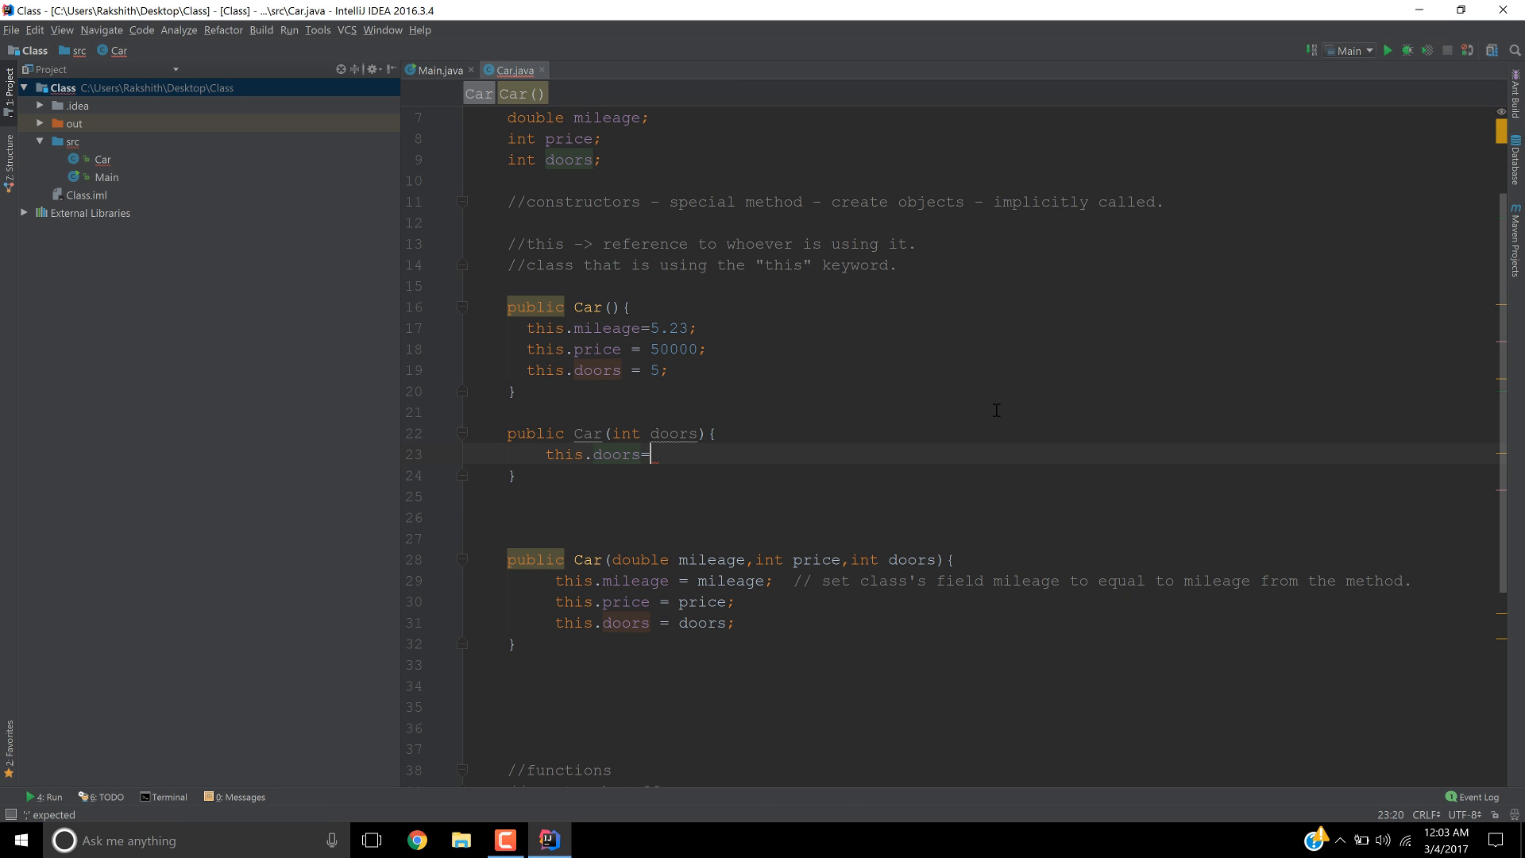
pyautogui.write('doors;')
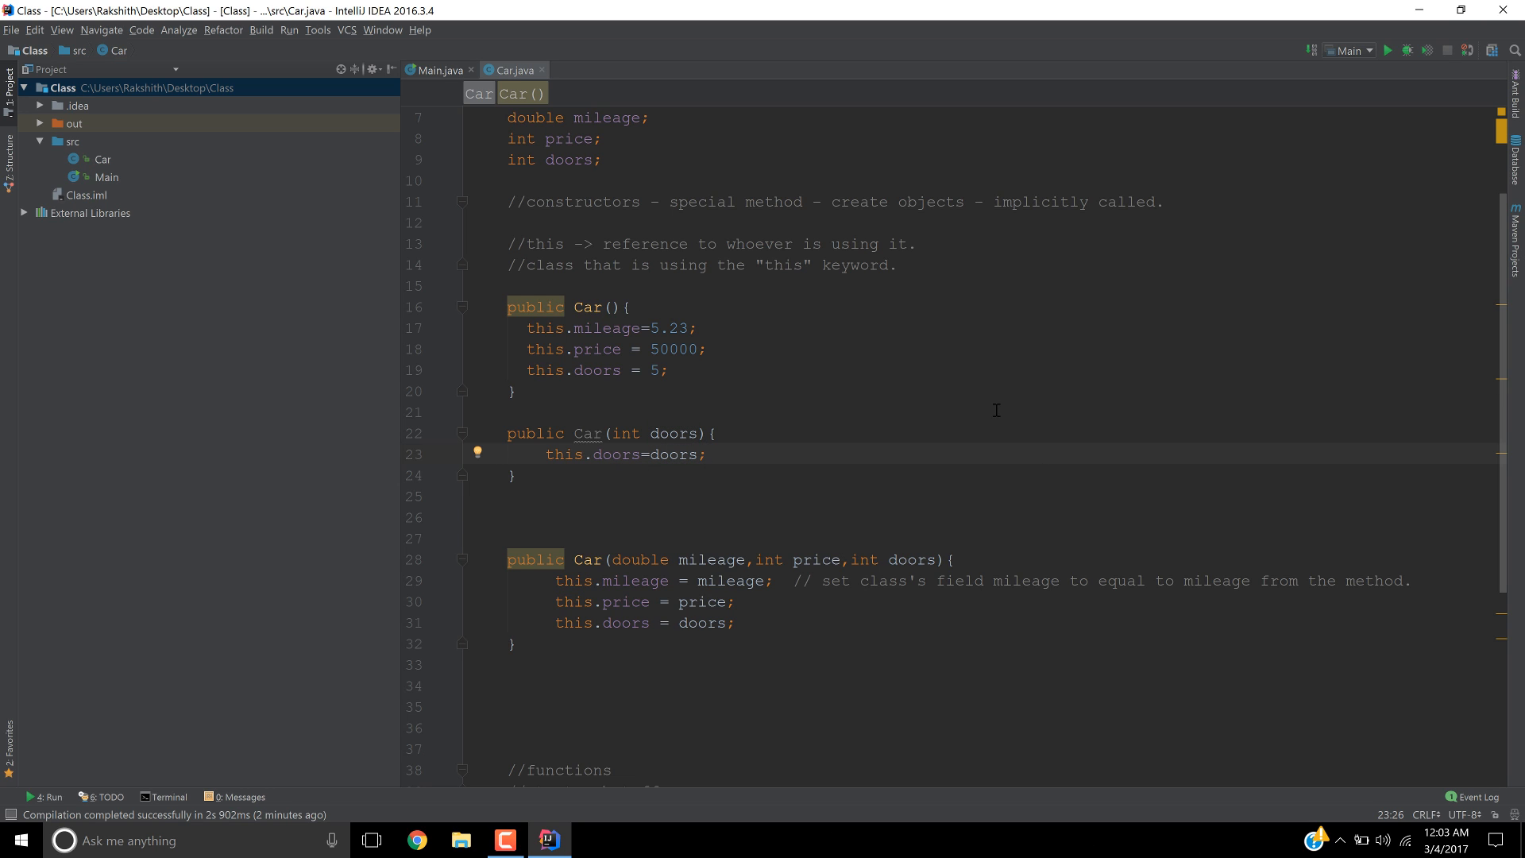
pyautogui.scroll(-3)
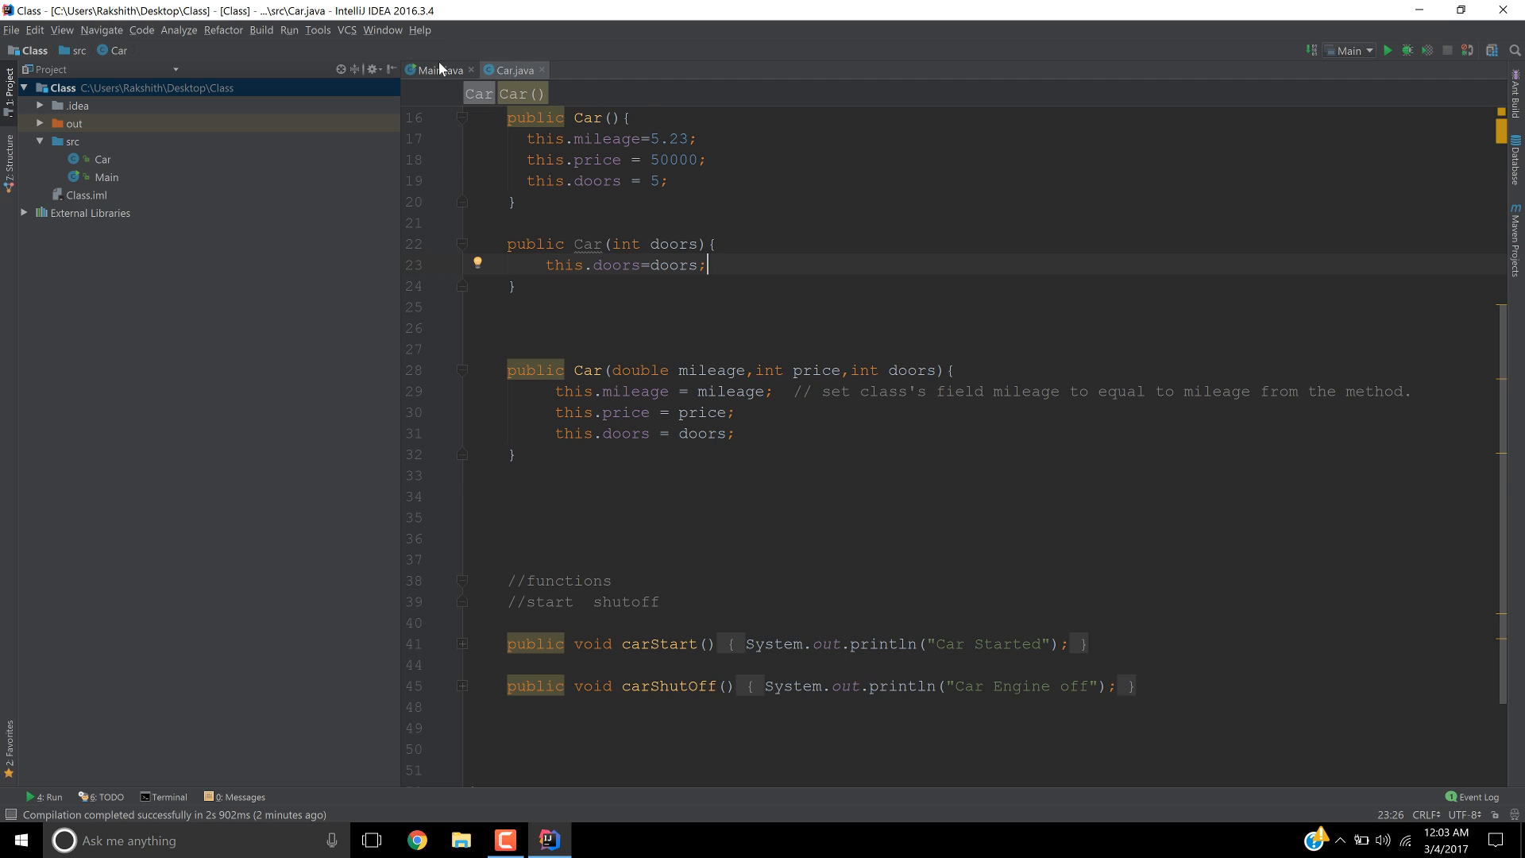
# - In Main.java, declare Car Ram = new Car(6); below the Audi line
pyautogui.click(438, 70)
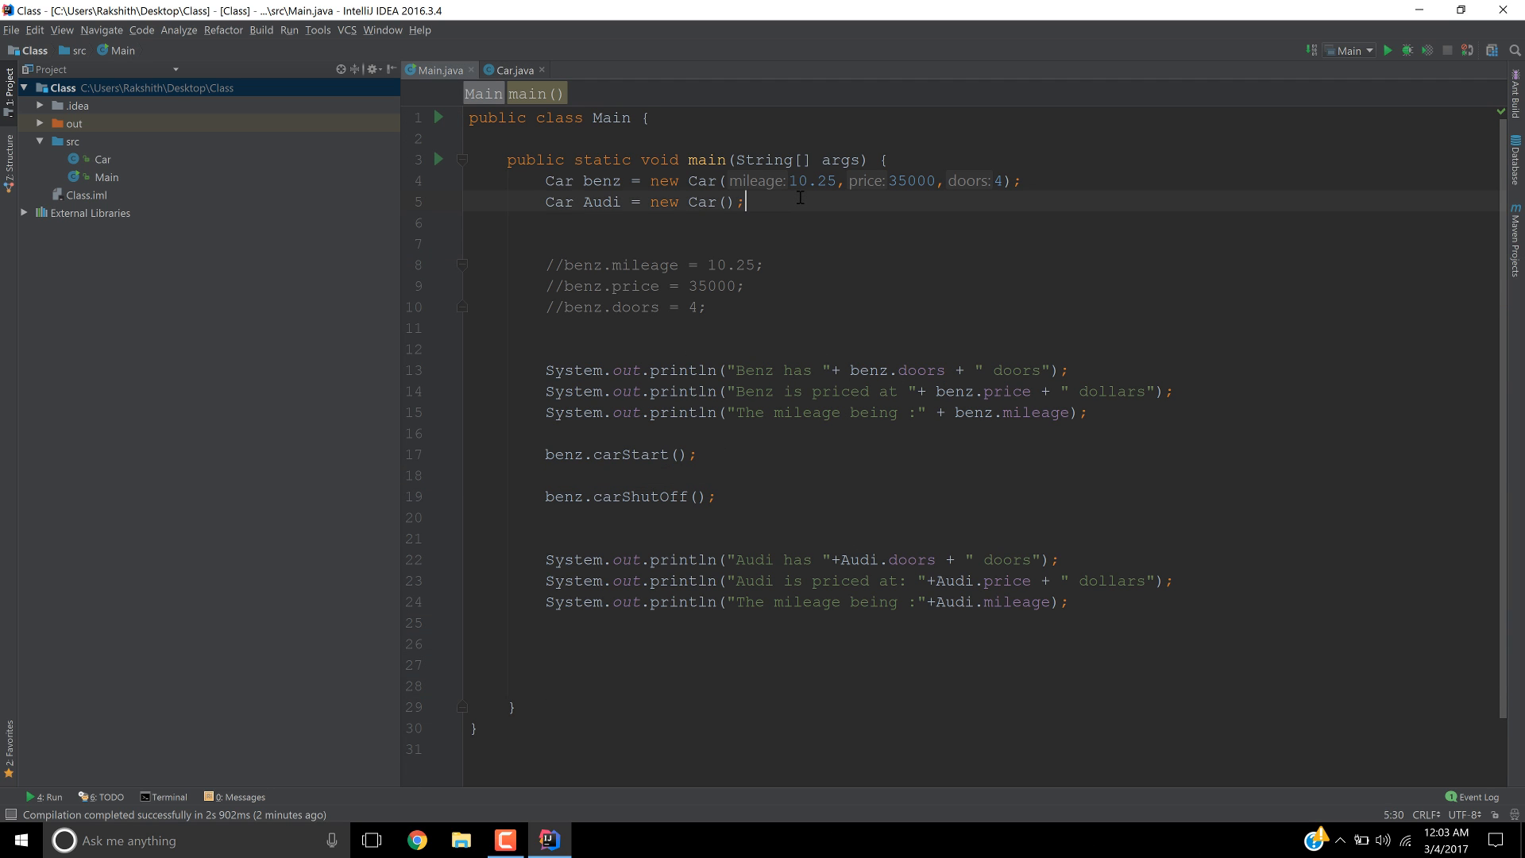
pyautogui.write('Car')
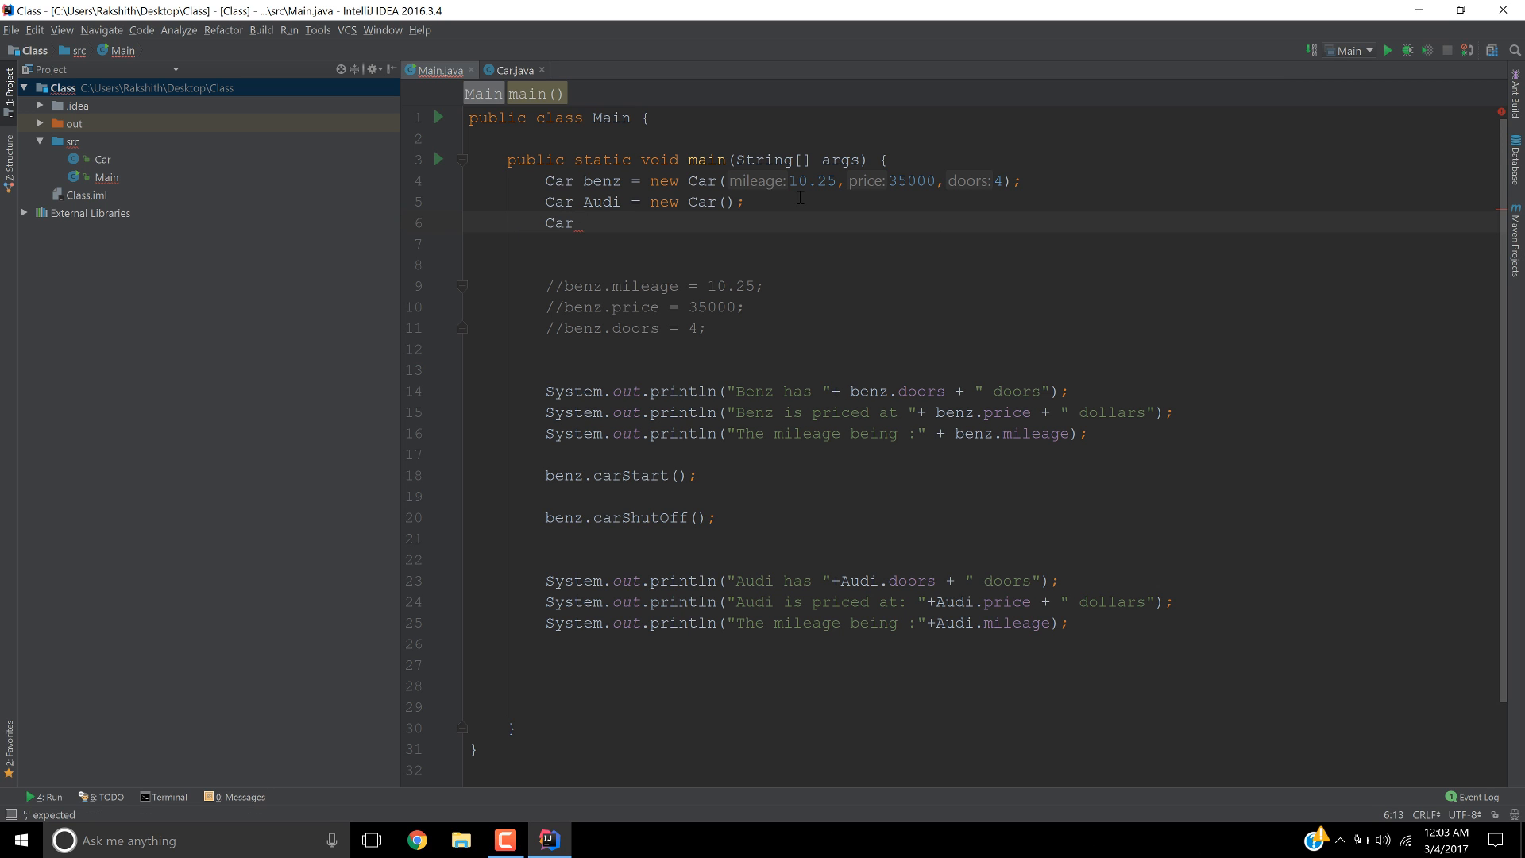
pyautogui.write('Ram = new Car(')
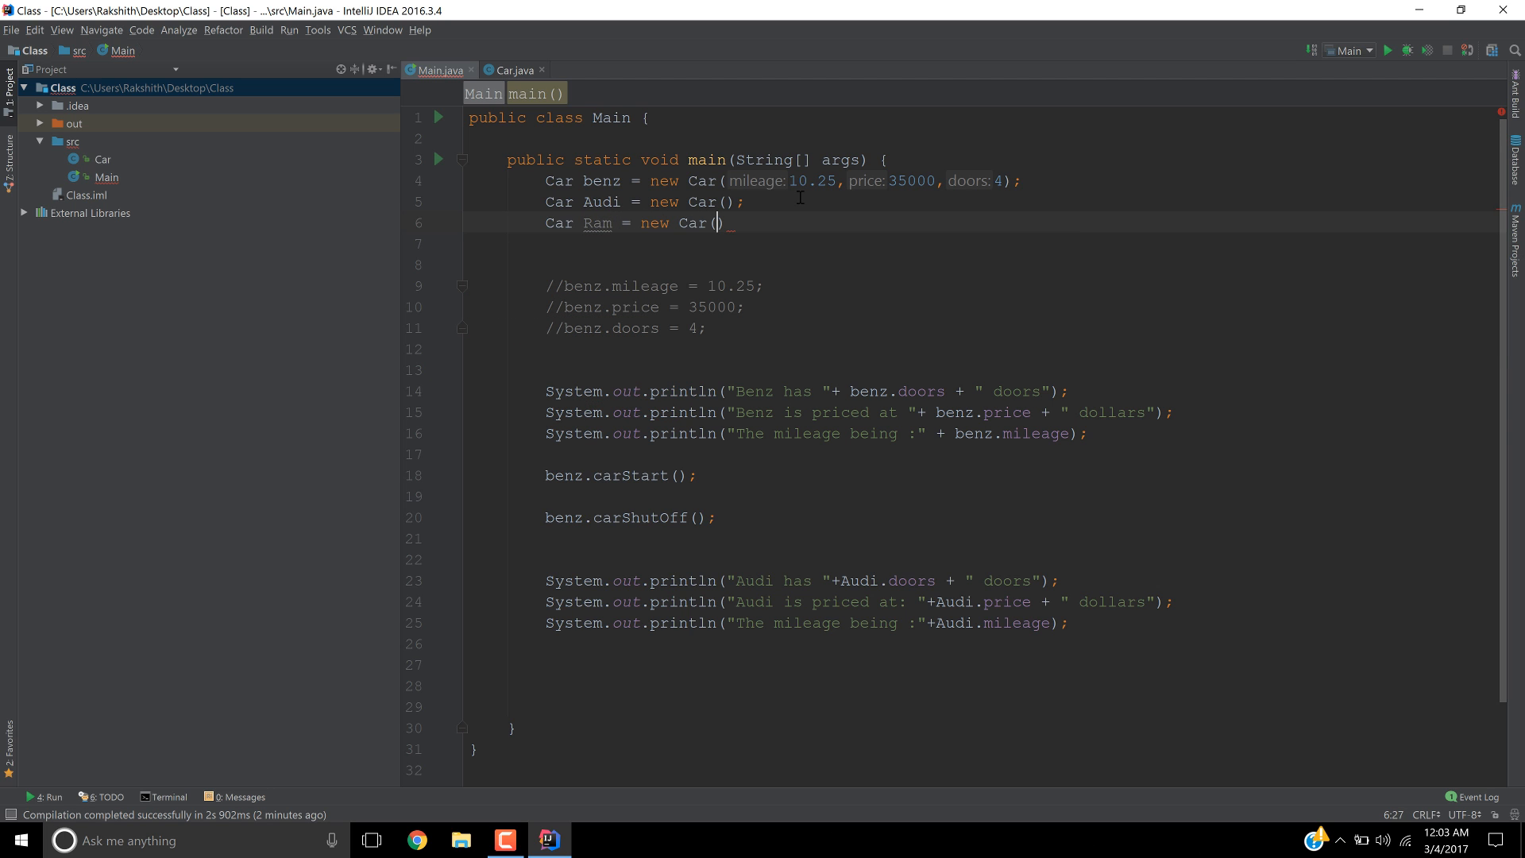
pyautogui.write(';')
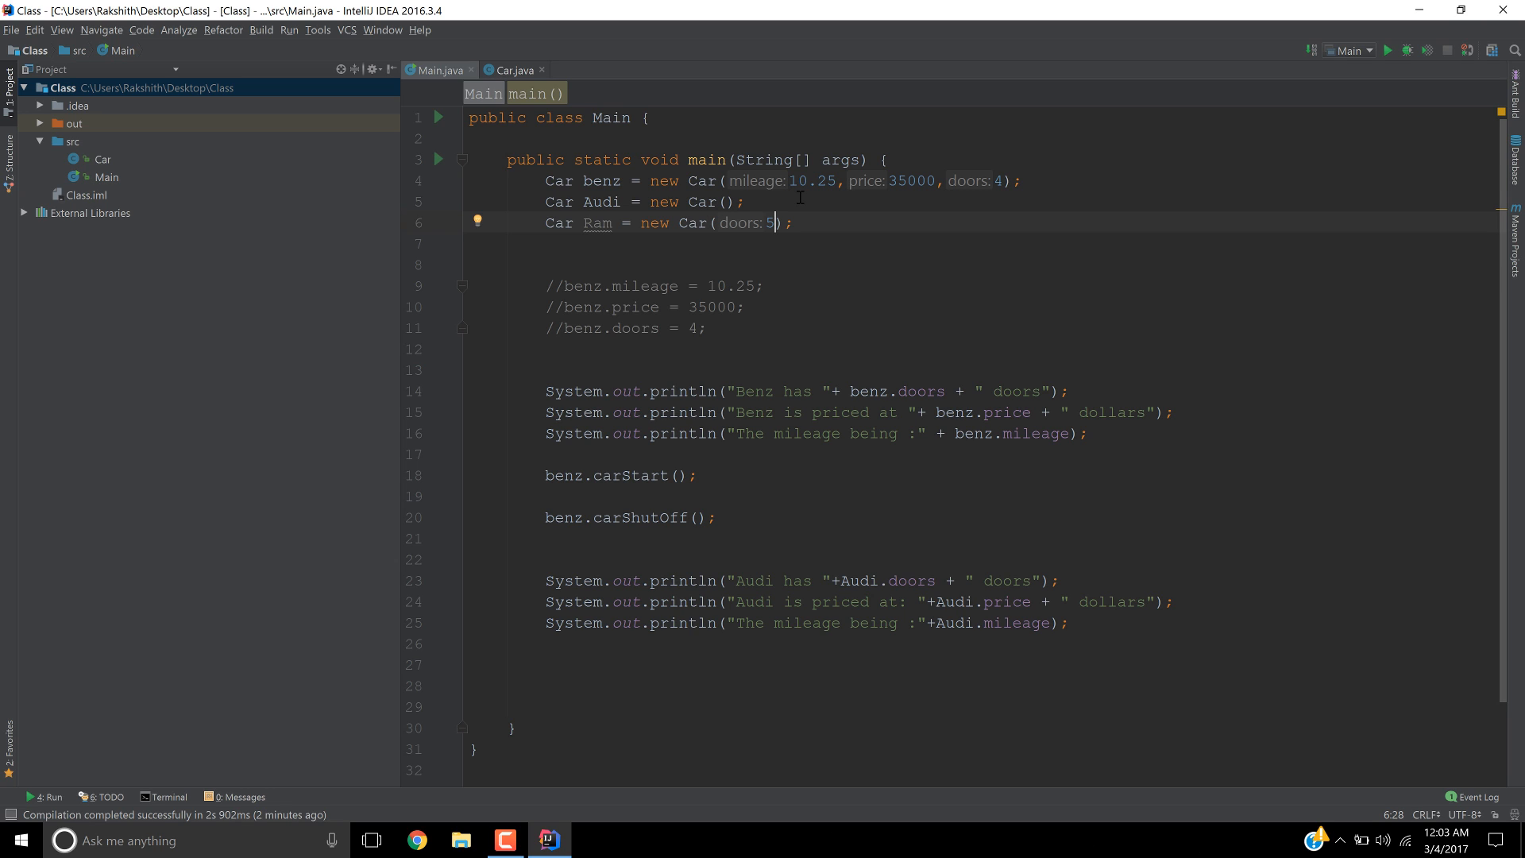
pyautogui.write('6')
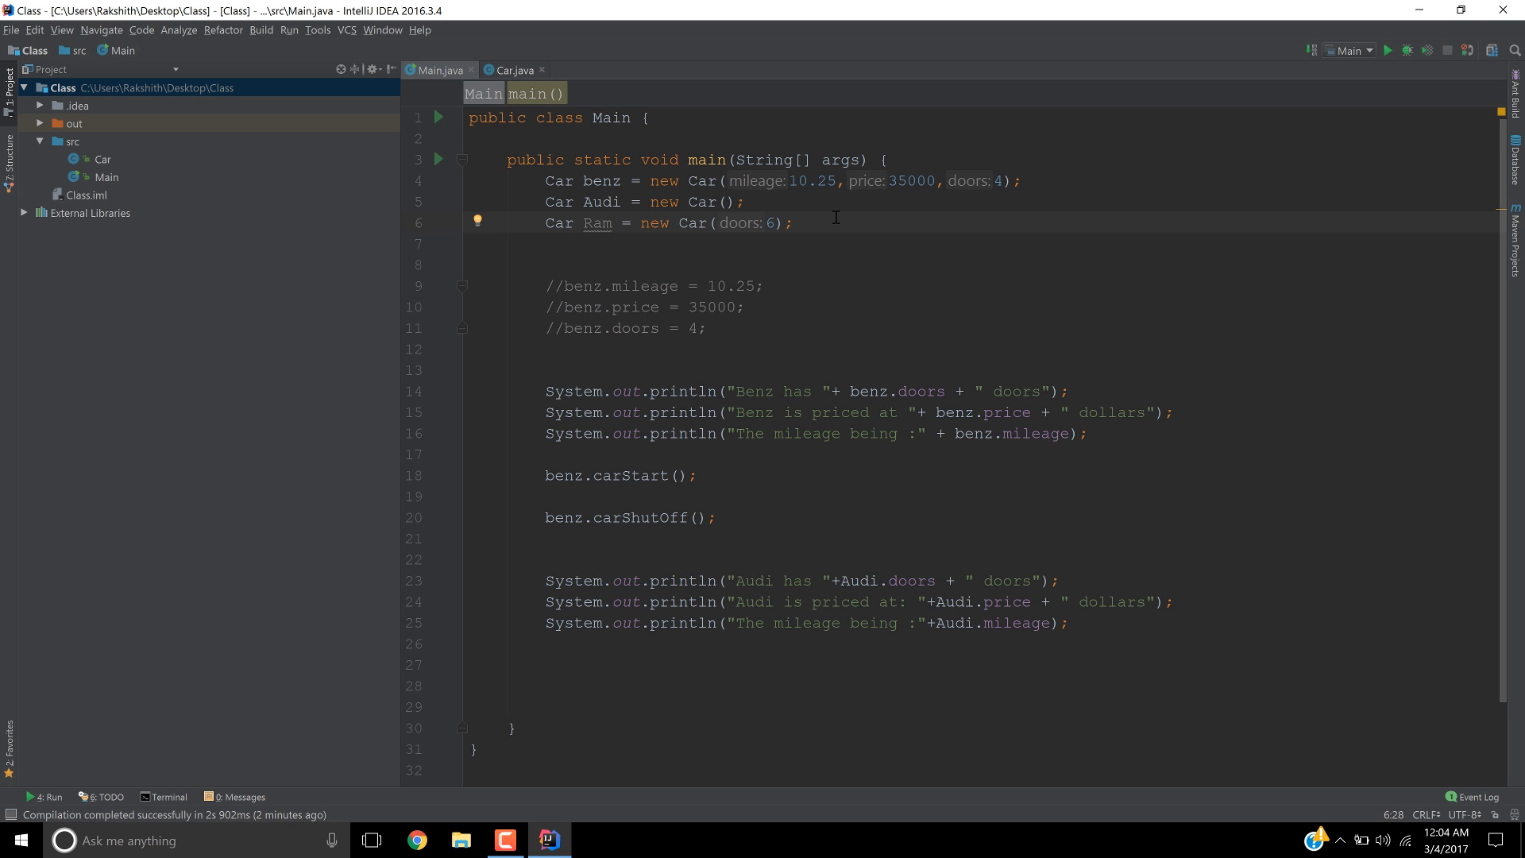
pyautogui.moveTo(980, 653)
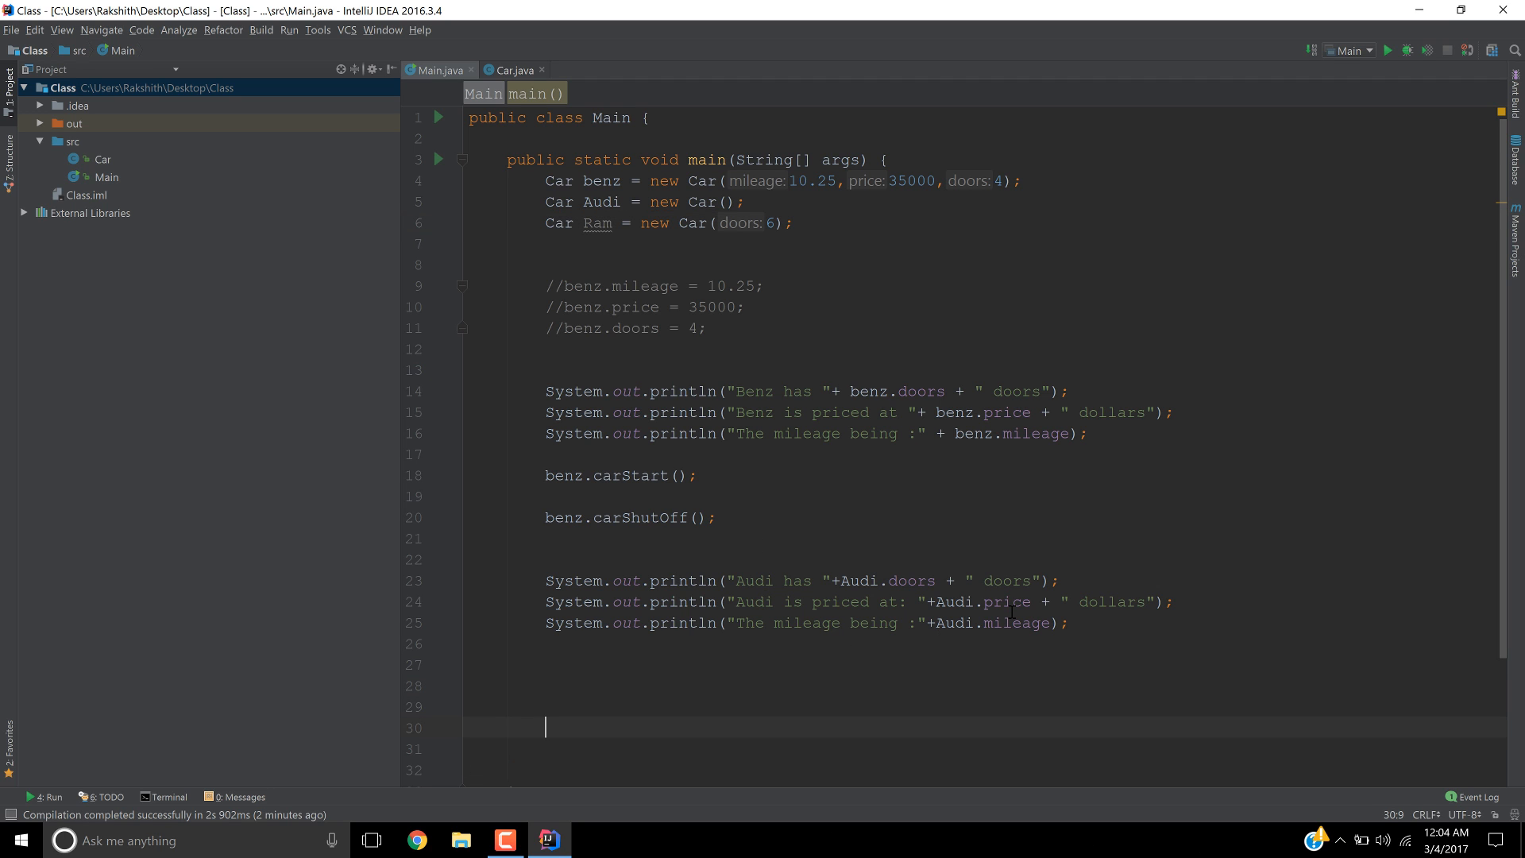
# - Add a println for Ram's doors: "Ram has" + Ram's doors + "doors"
pyautogui.scroll(-3)
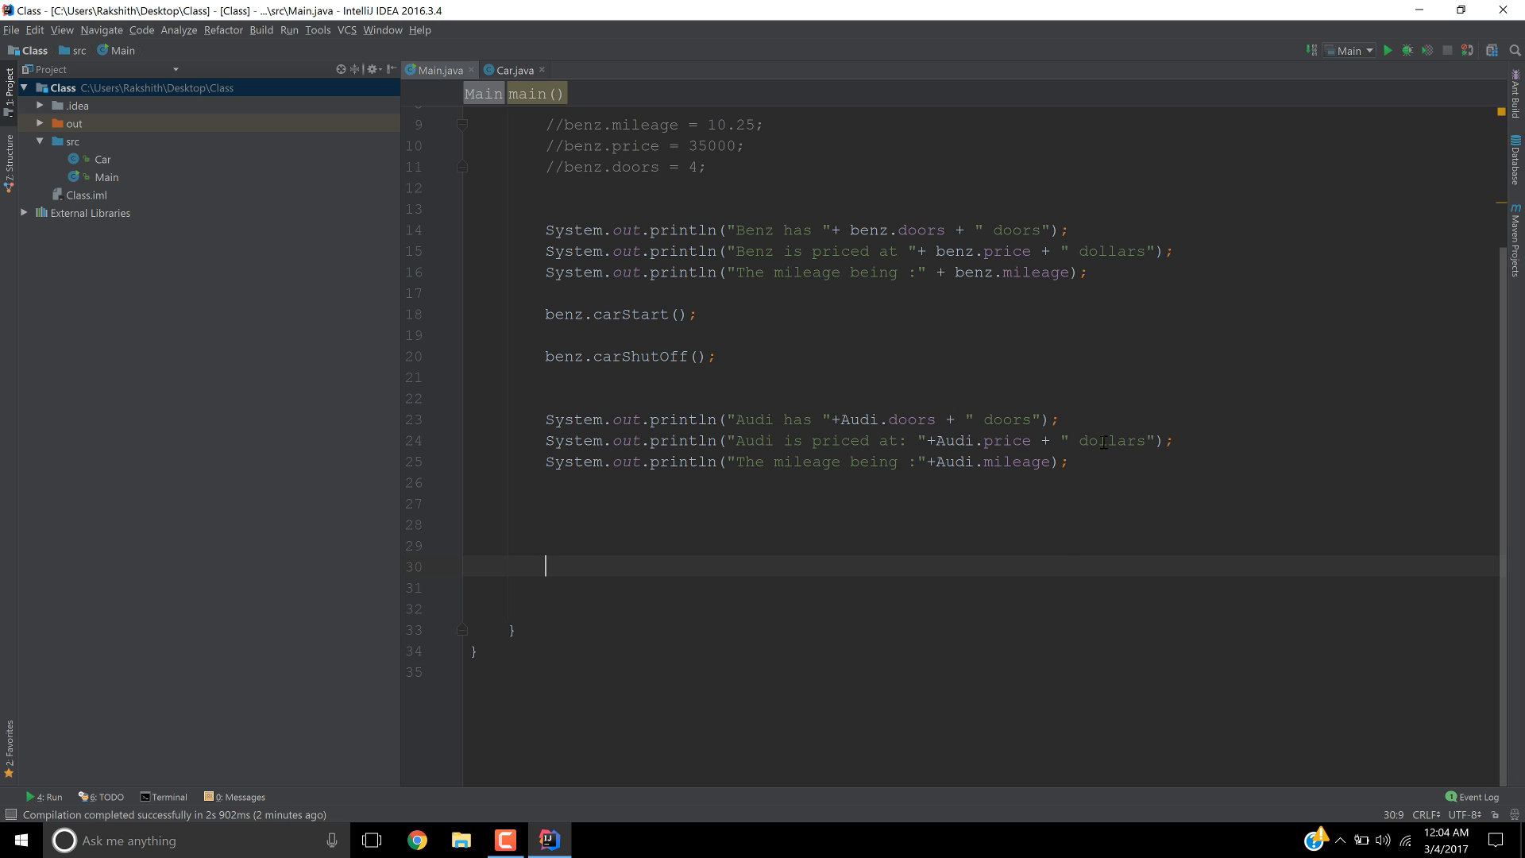
pyautogui.write('System.out.println();')
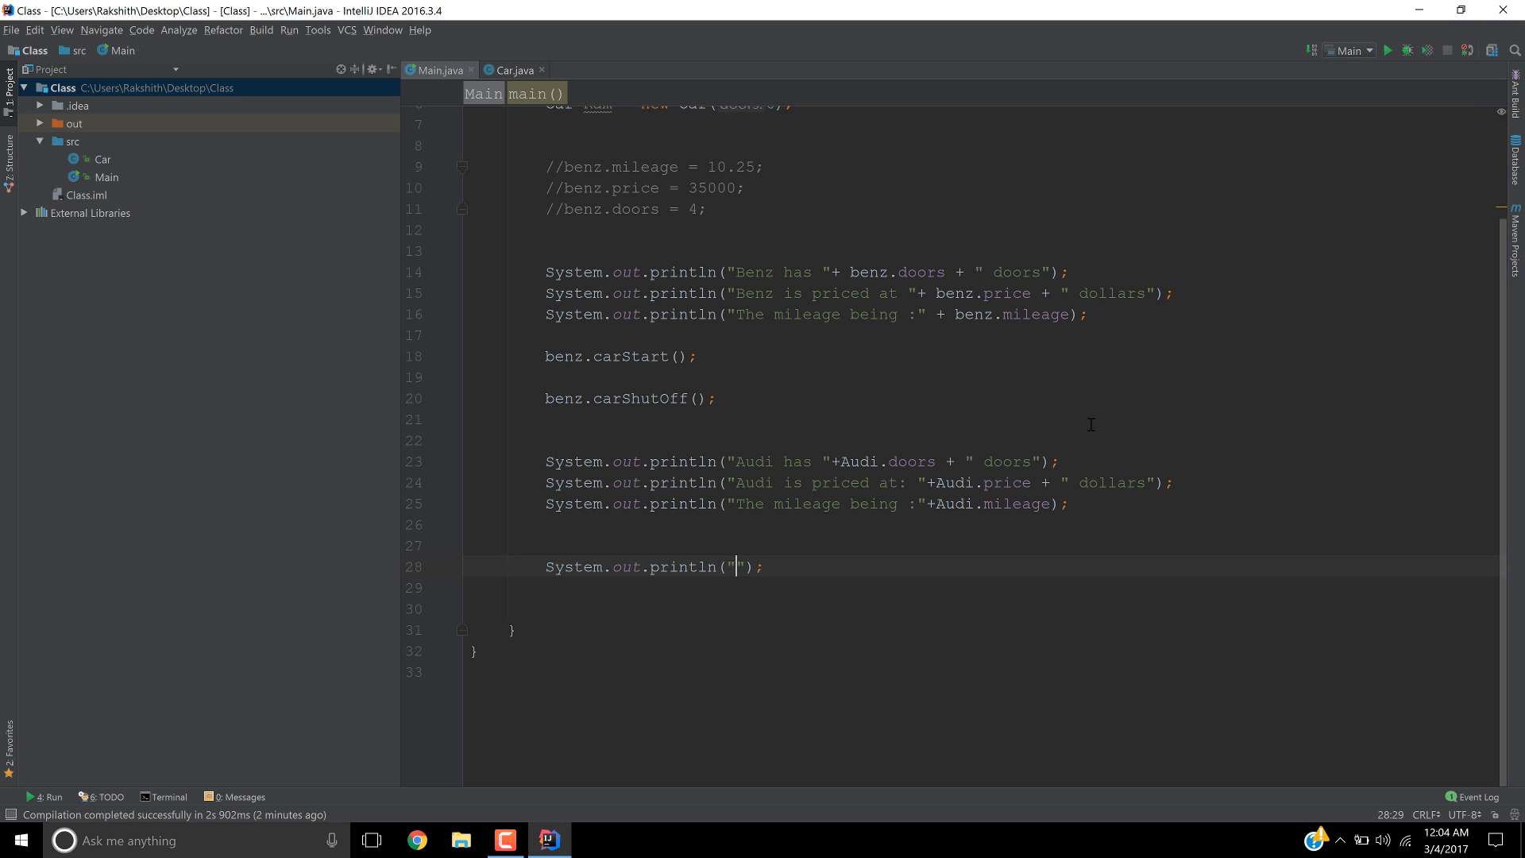
pyautogui.write('Ram has')
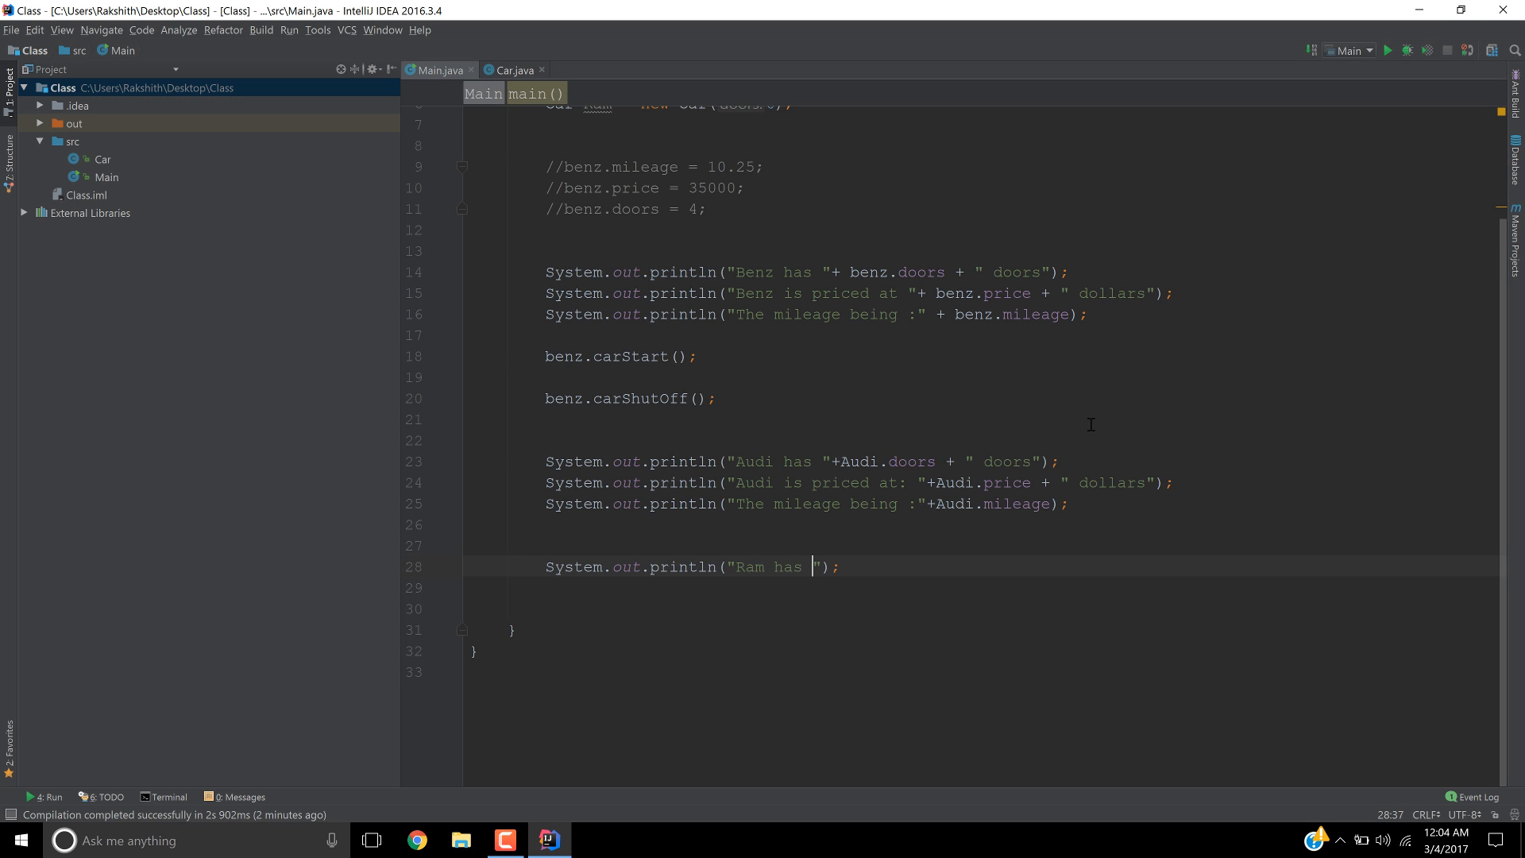
pyautogui.write('+')
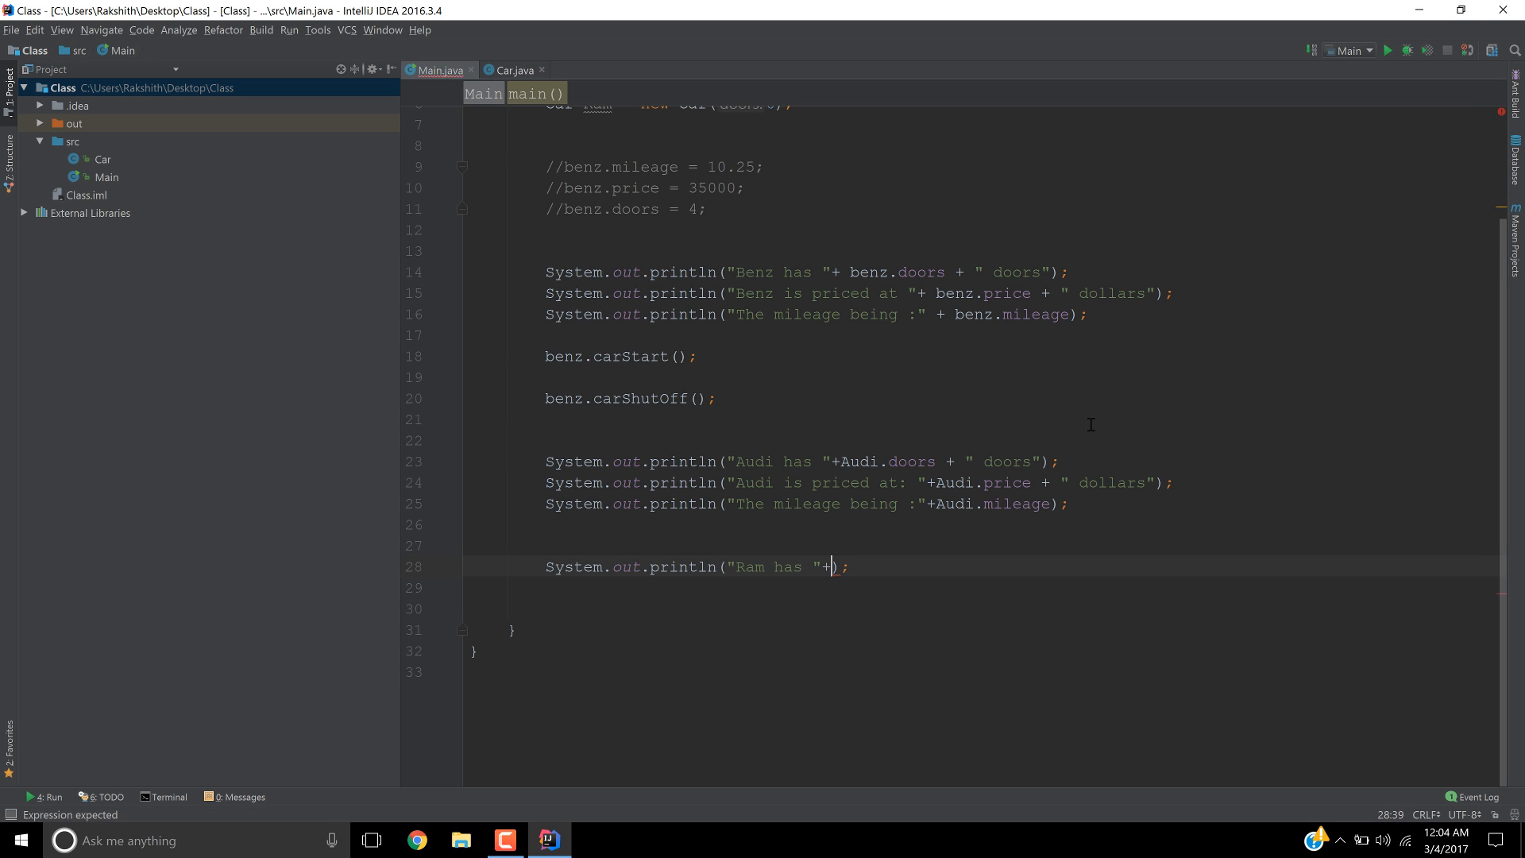
pyautogui.write('ra')
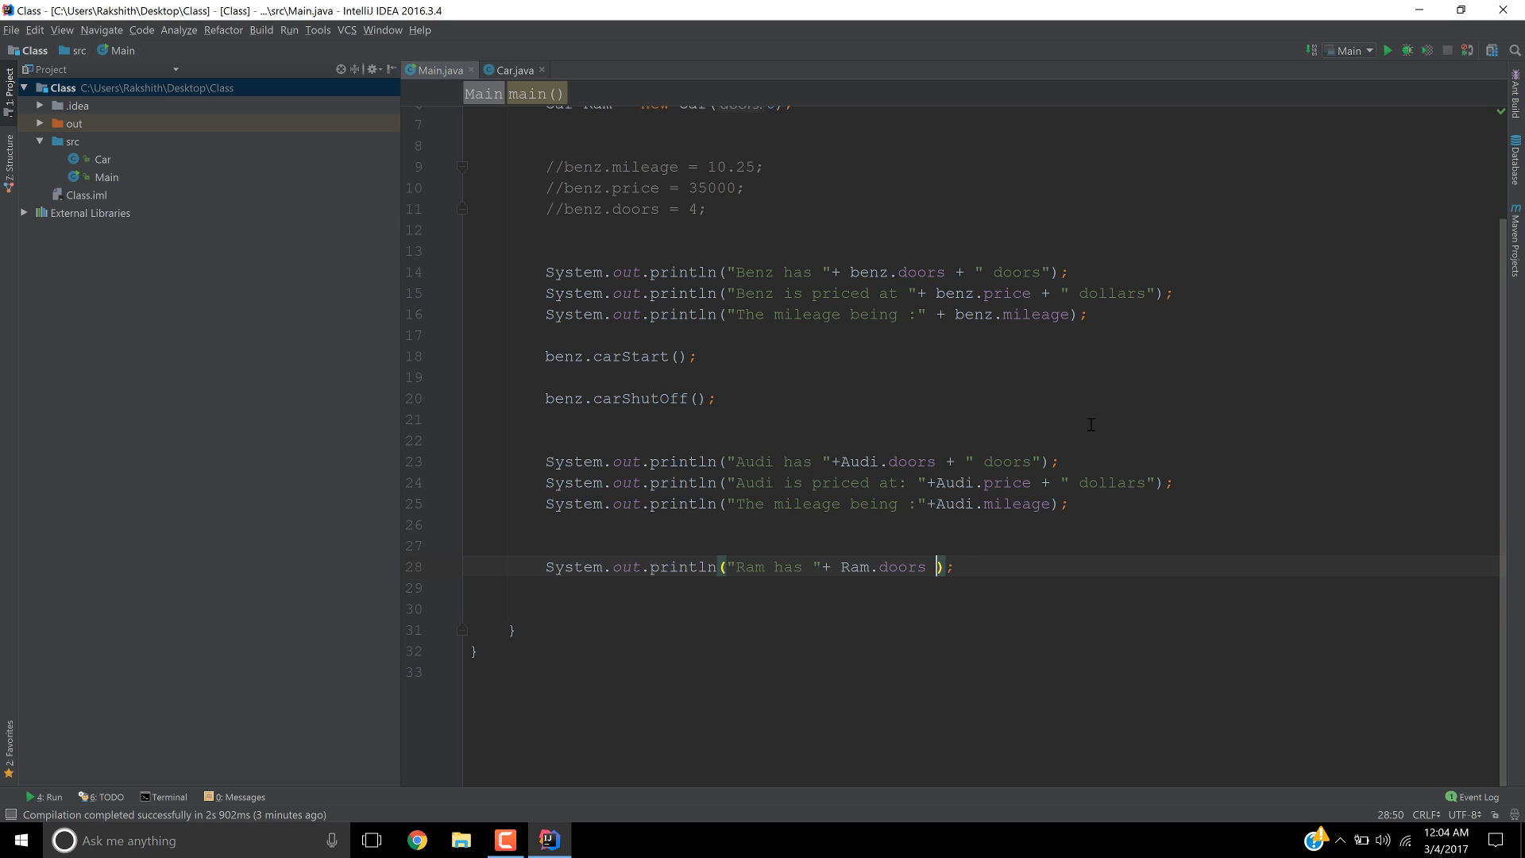
pyautogui.write('+ "doors')
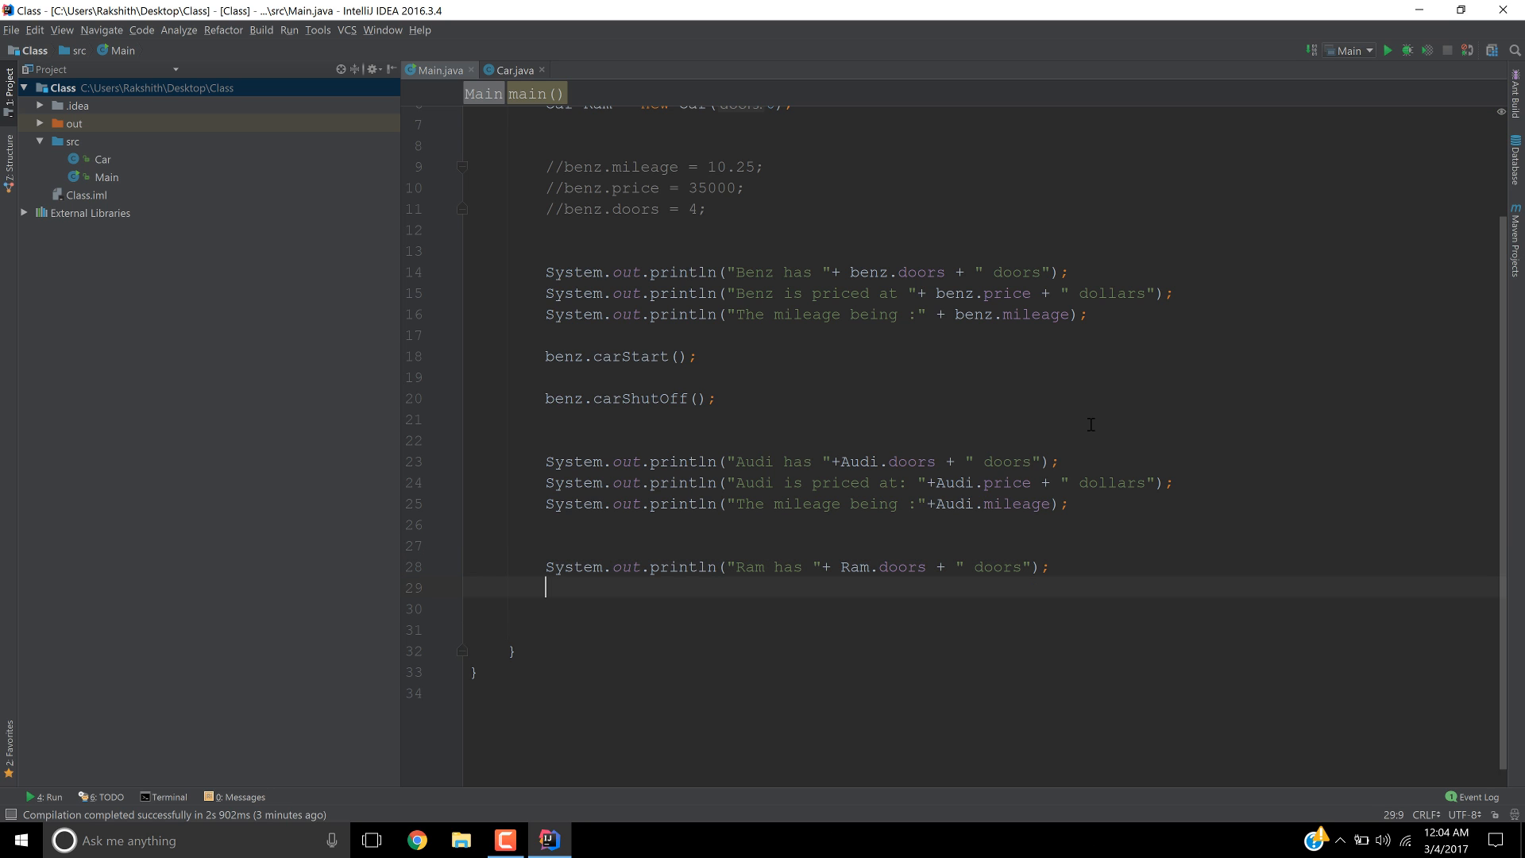
# - Add a println "Ram is priced at" + Ram.price + "dollars"
pyautogui.write('sy')
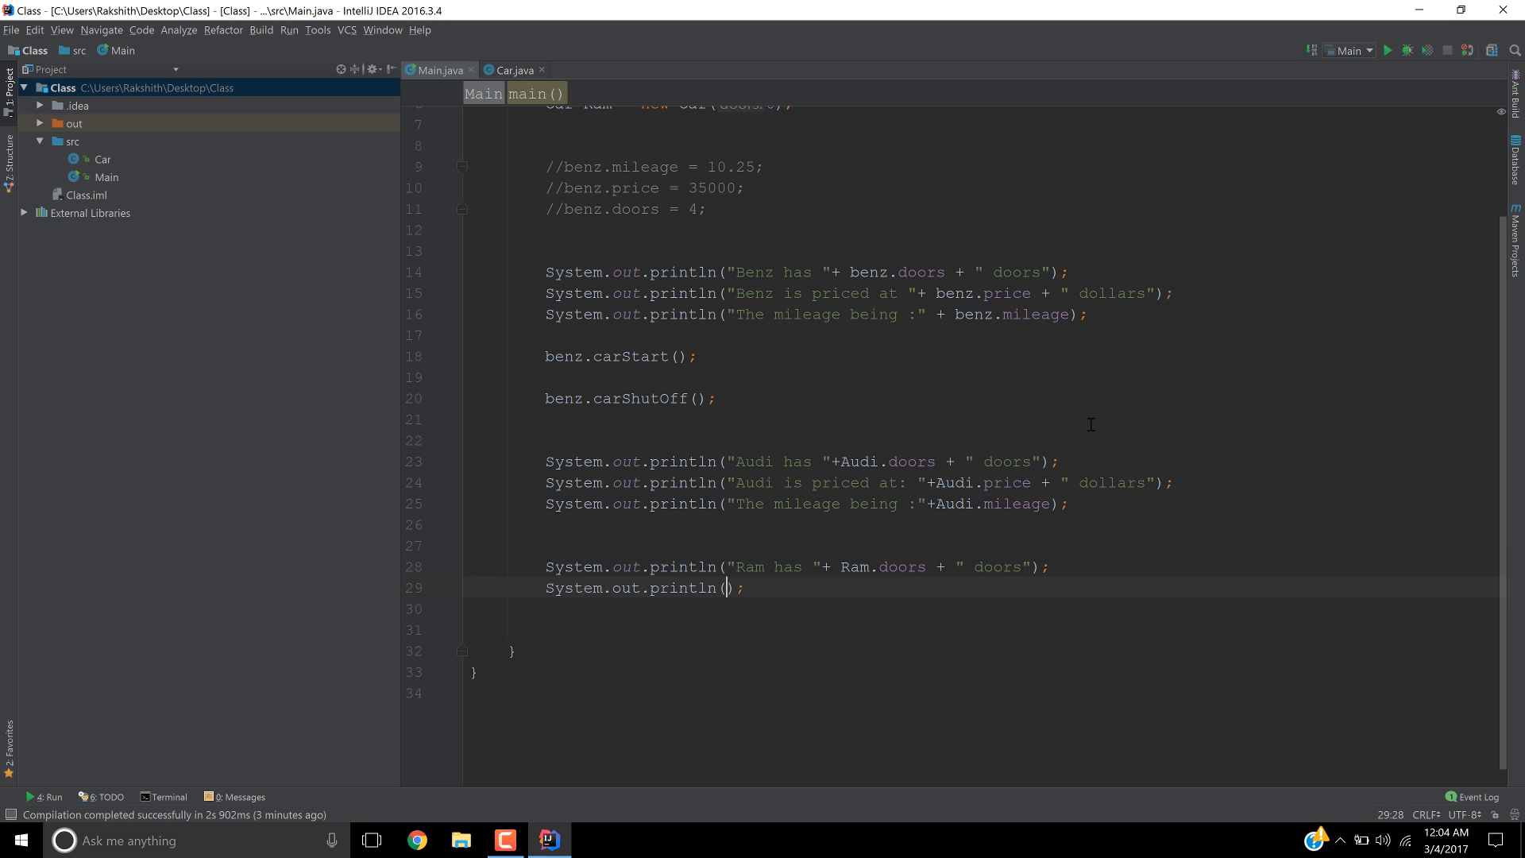
pyautogui.write('"Ram "+')
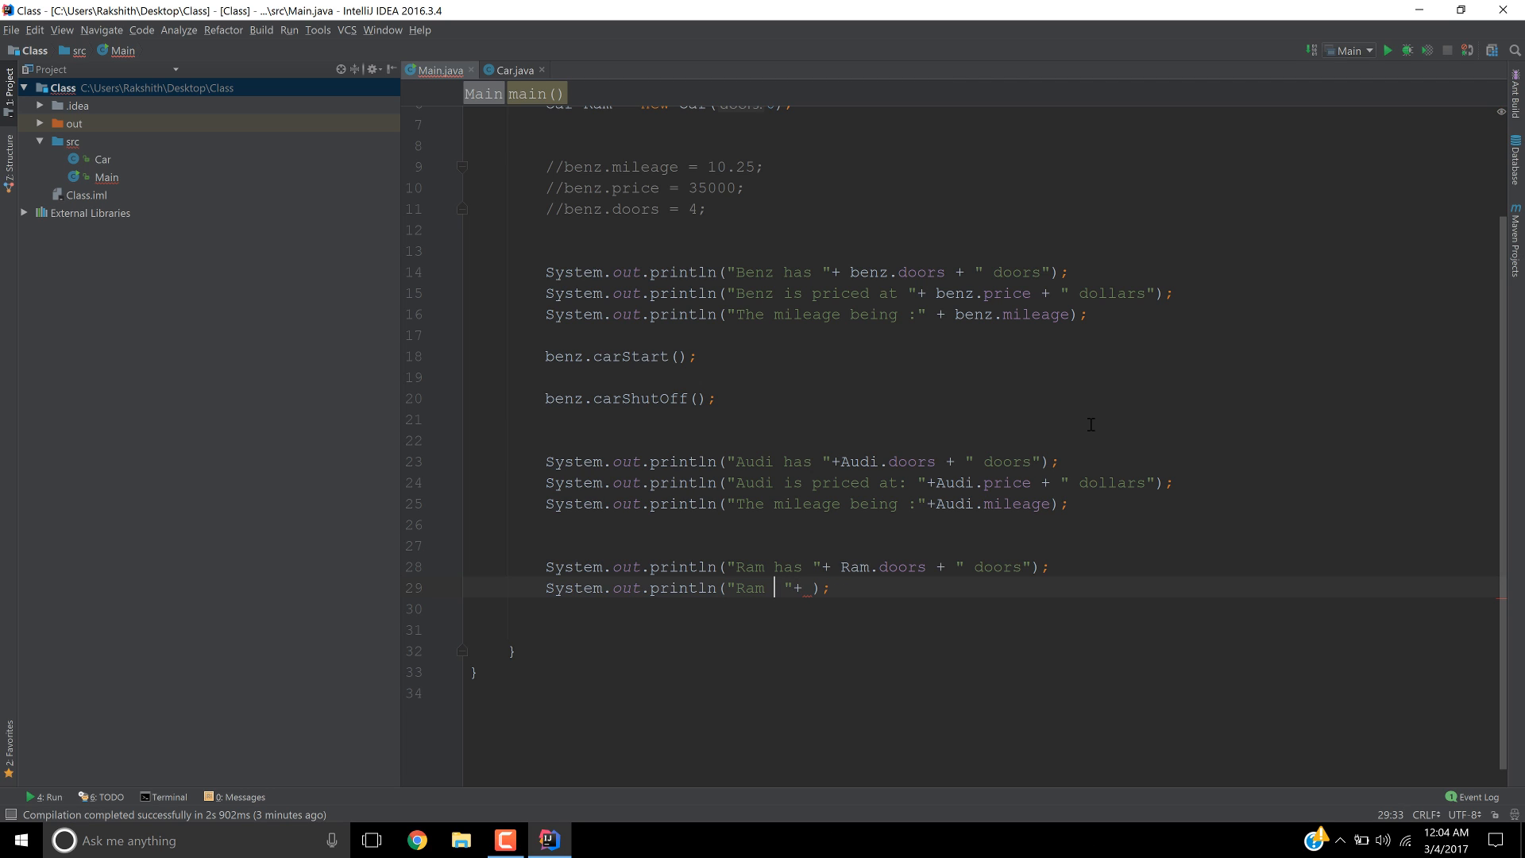
pyautogui.write('is priced at')
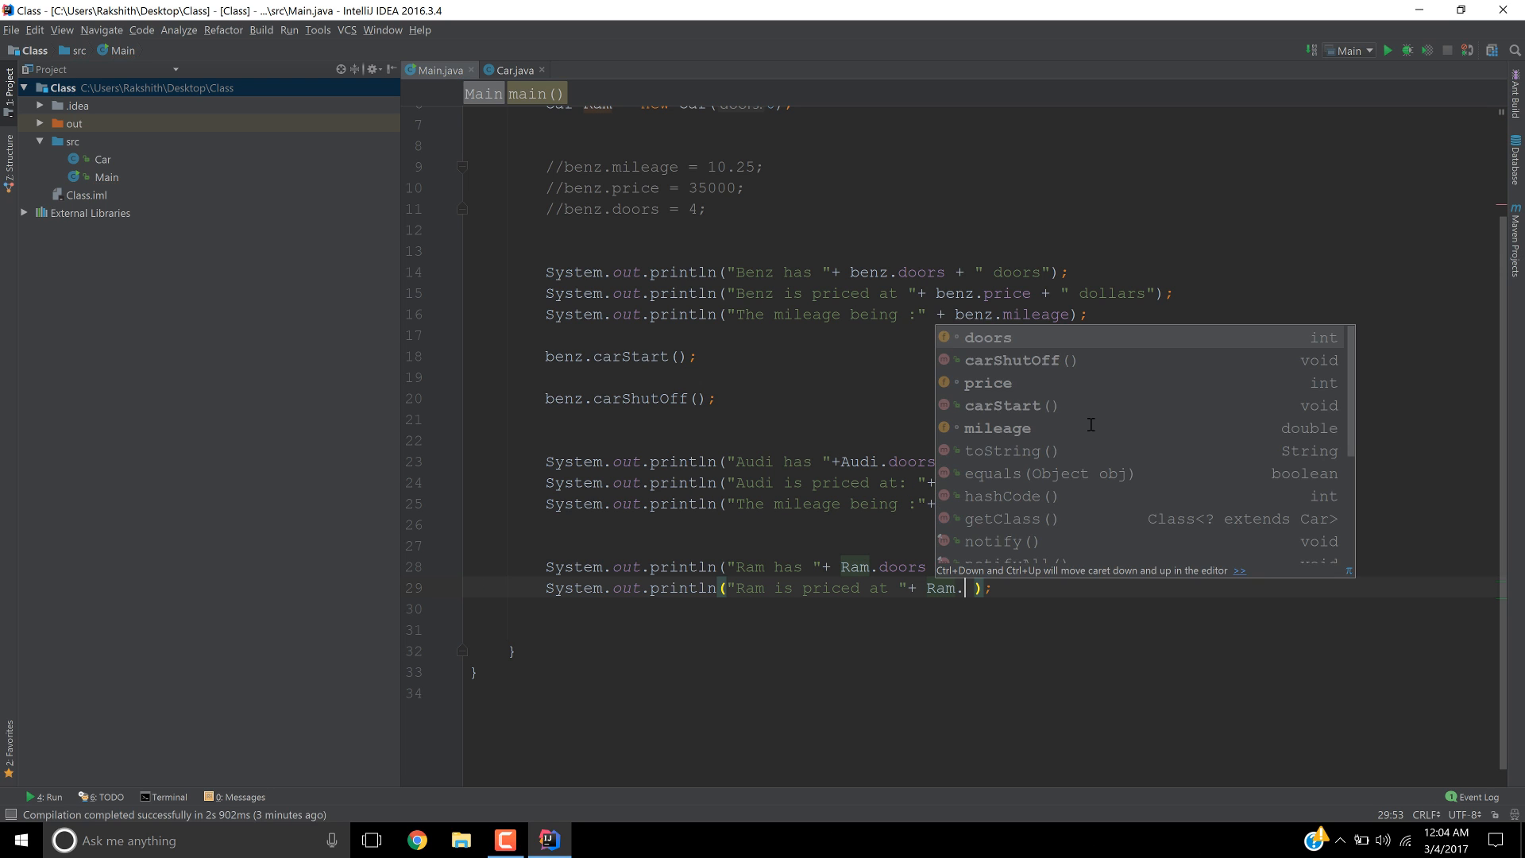
pyautogui.write('price +')
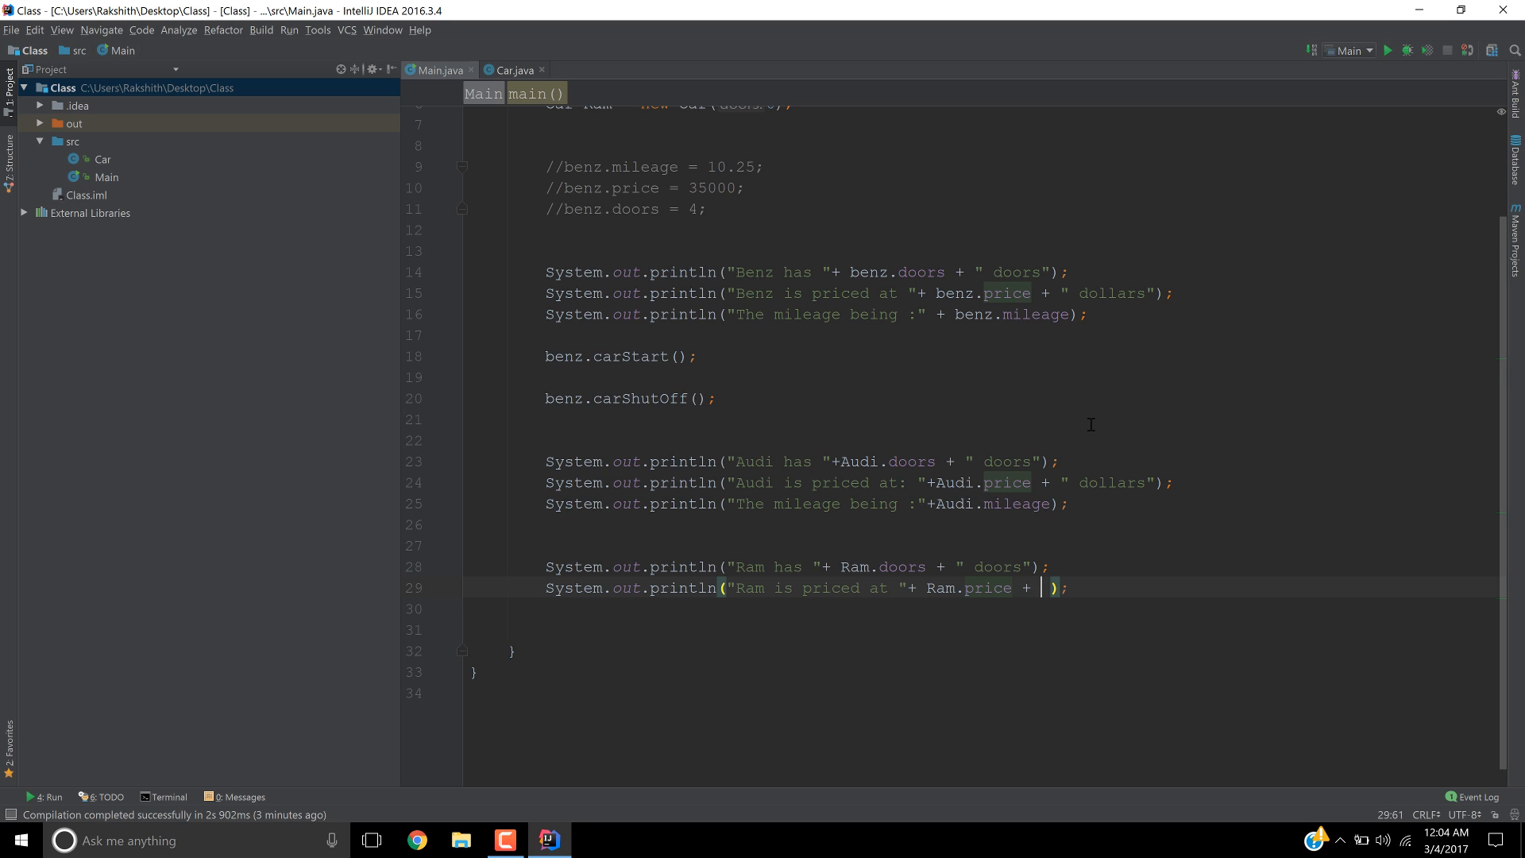
pyautogui.press('Backspace')
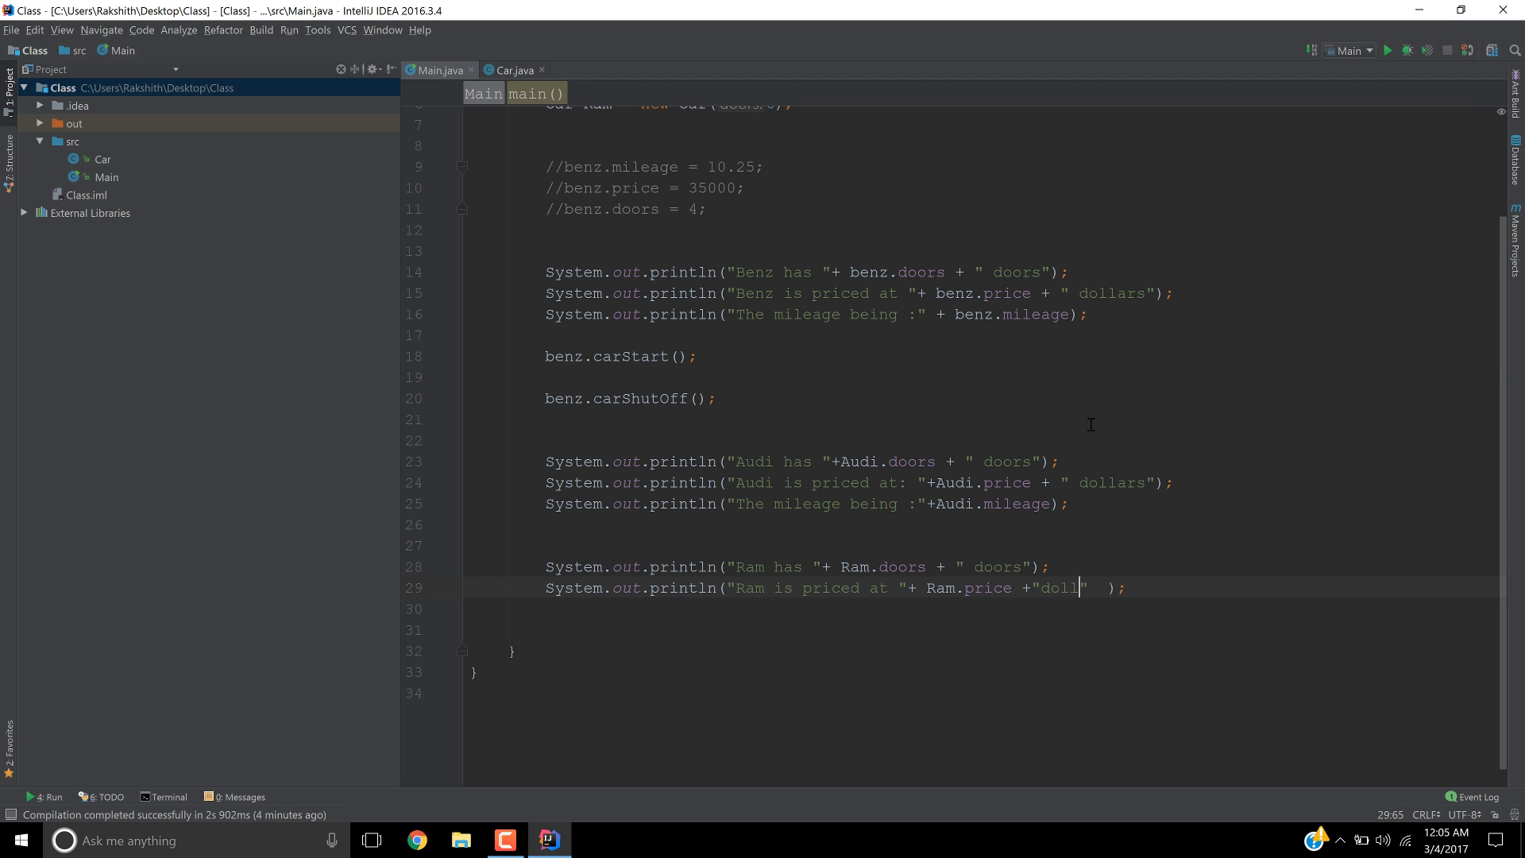
pyautogui.write('ars')
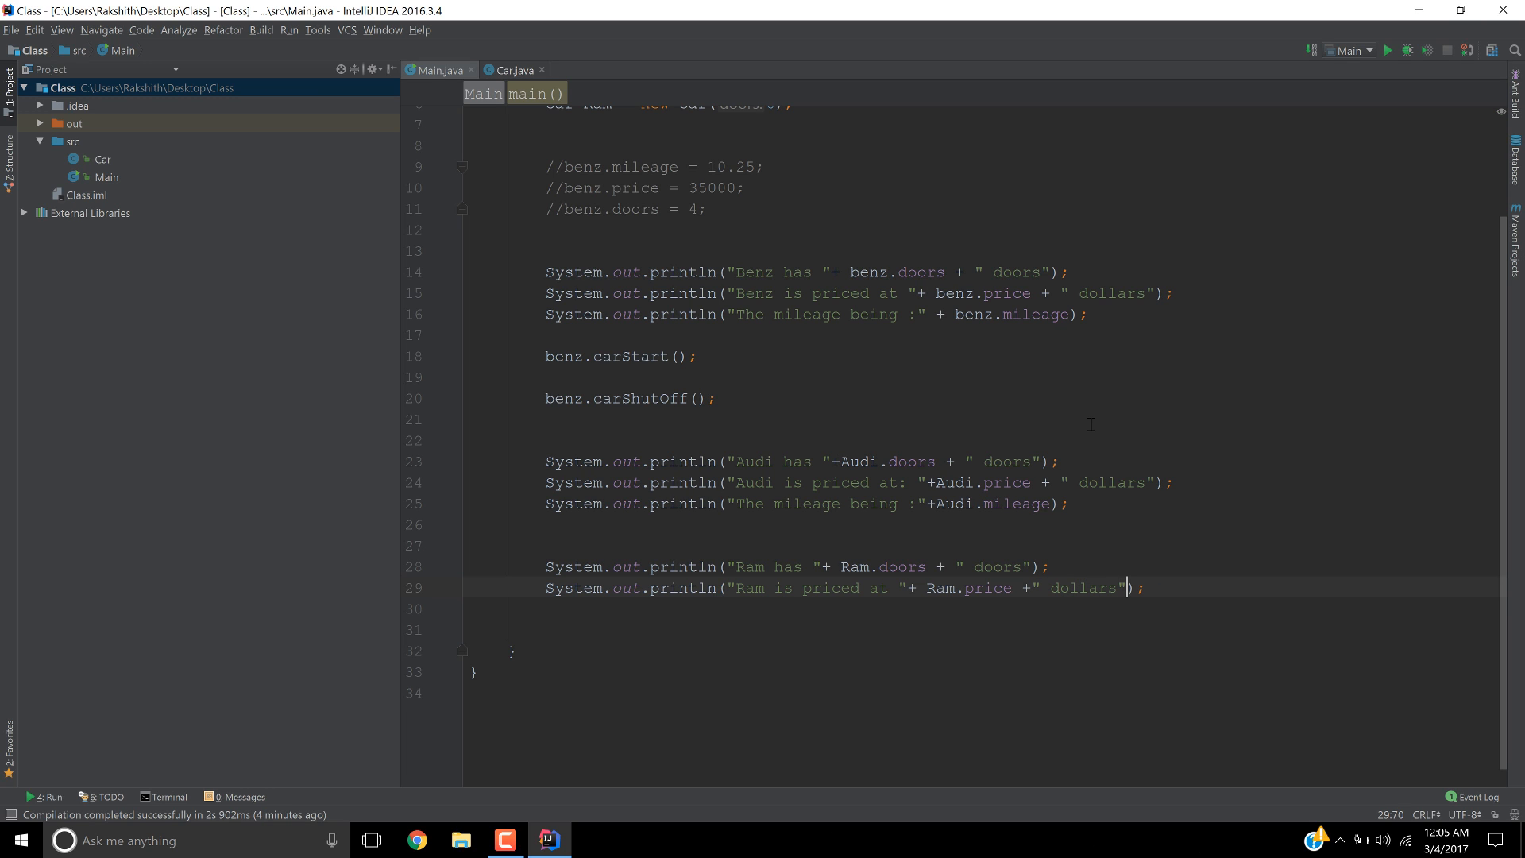
# - Add a sout line printing "Ram's mileage being :" + Ram.mileage
pyautogui.write('S')
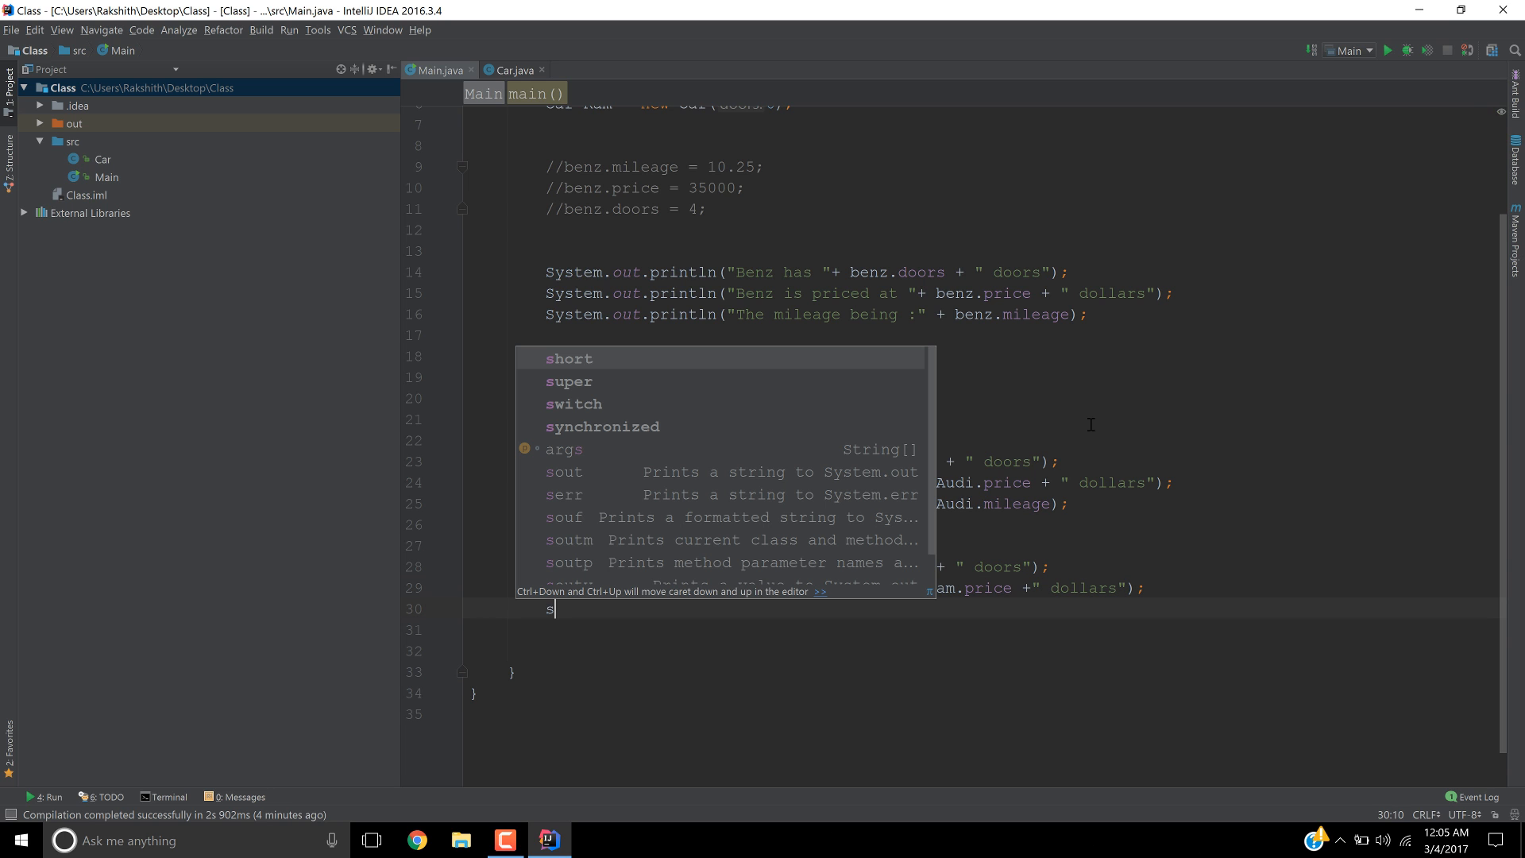
pyautogui.write('out.println("");')
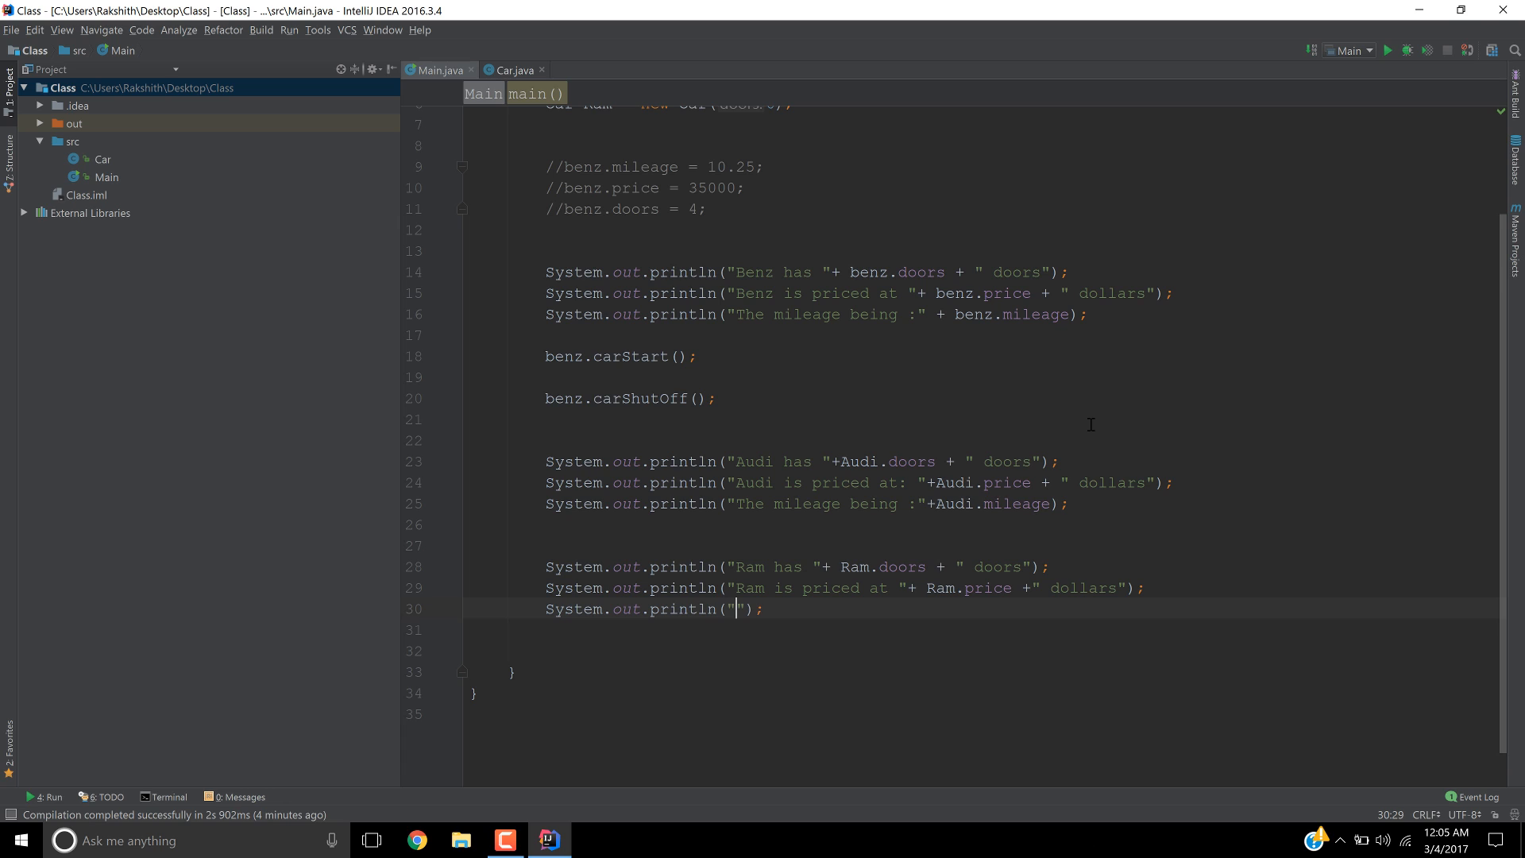
pyautogui.write('Ram')
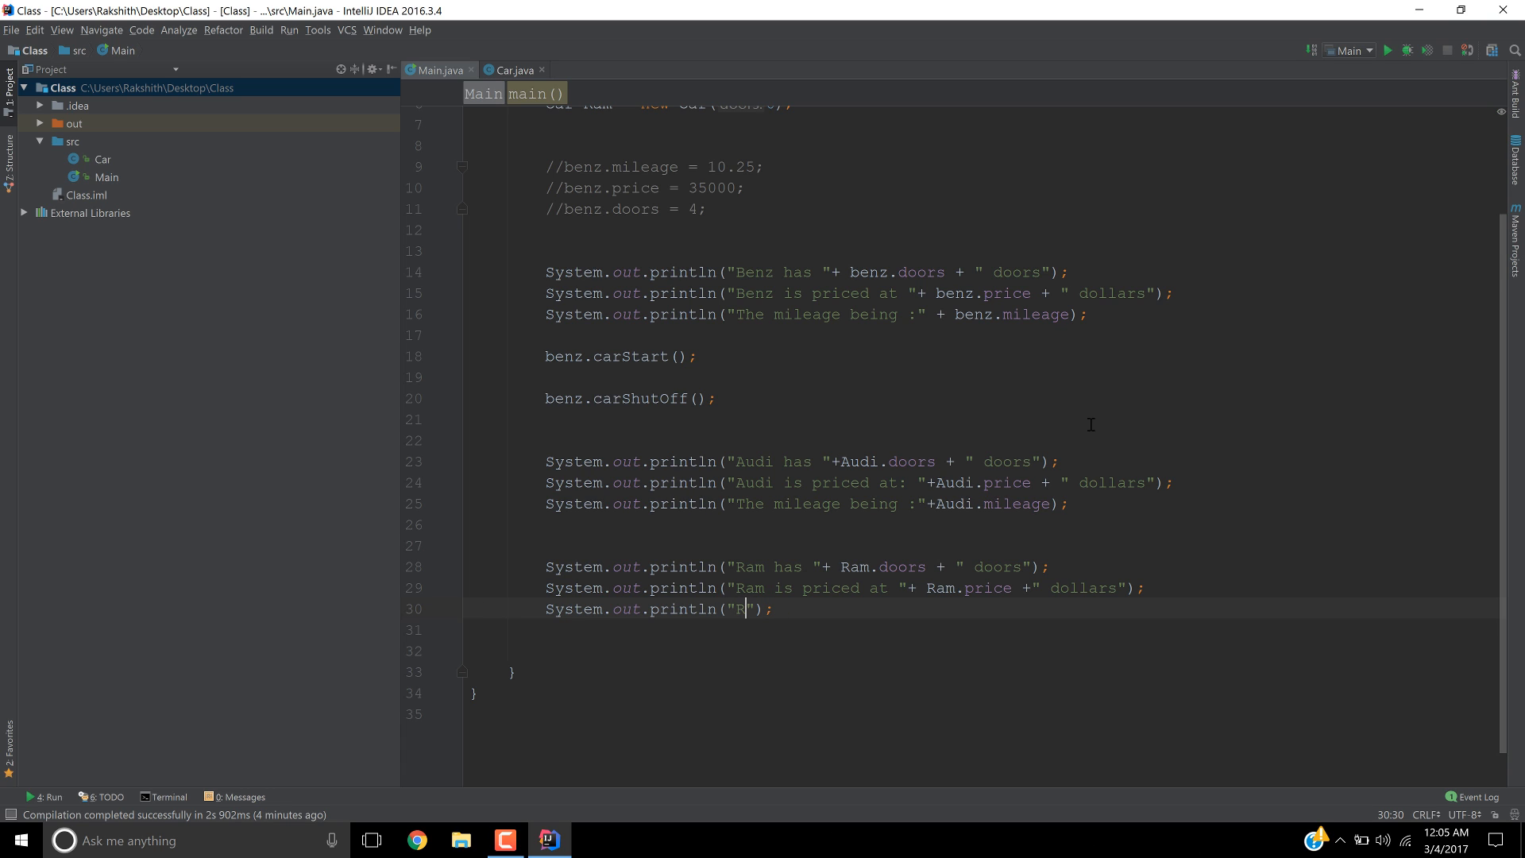
pyautogui.write("am's")
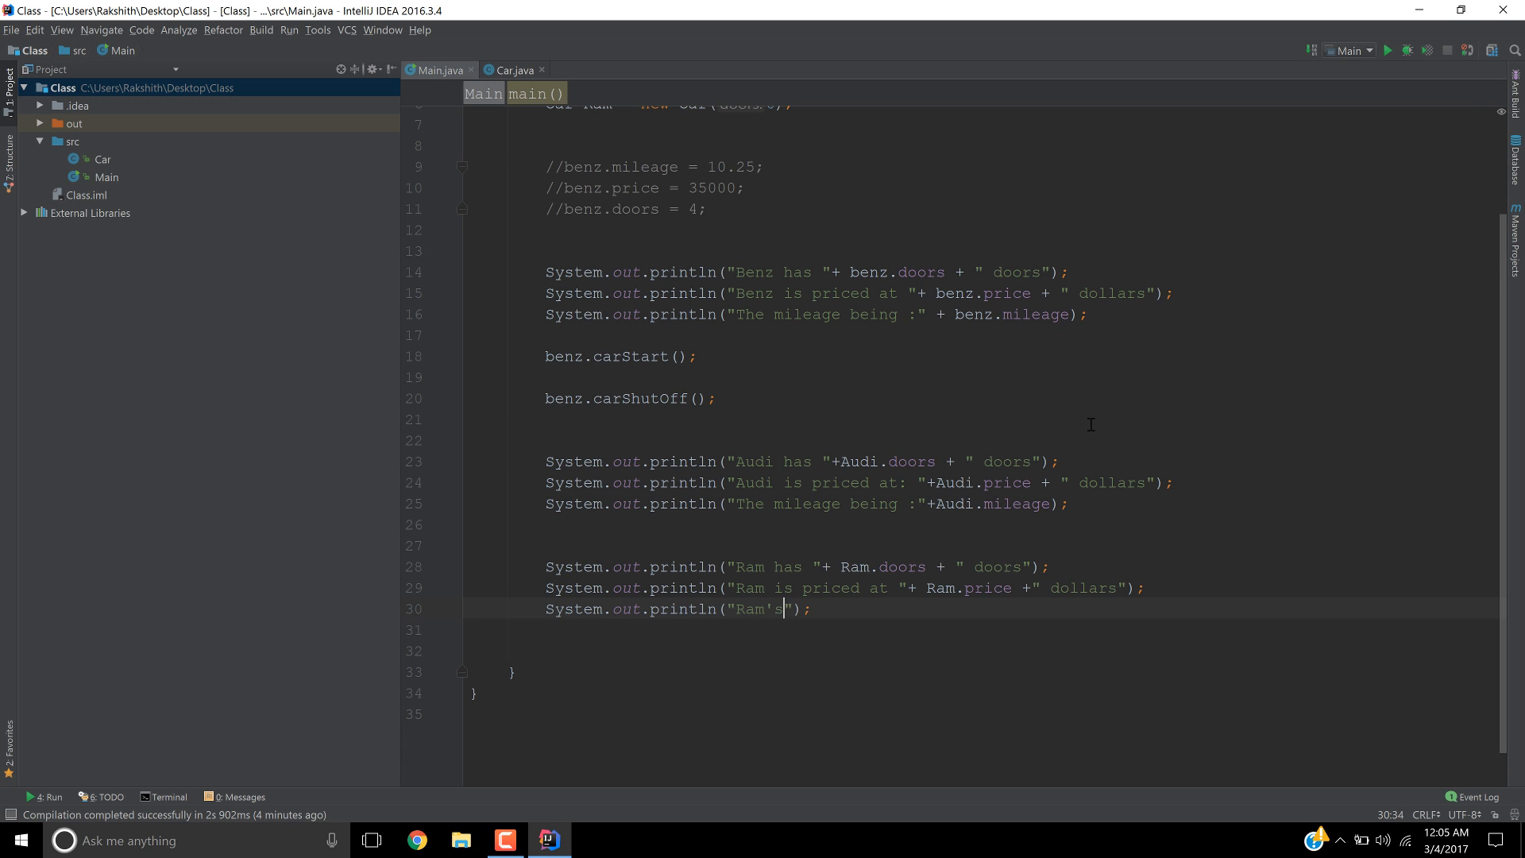
pyautogui.write('mileage')
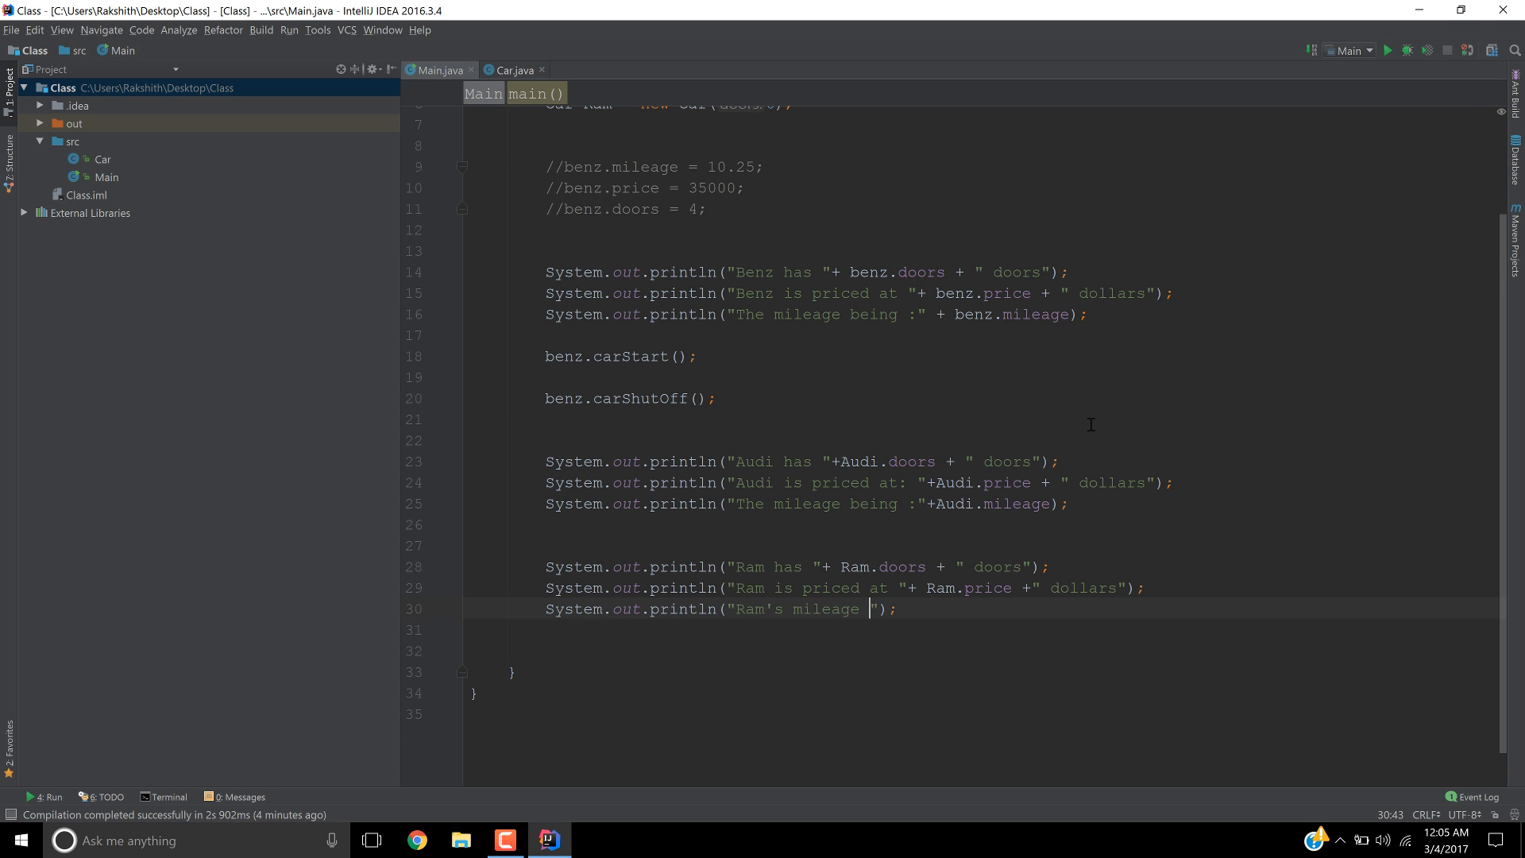
pyautogui.write('being')
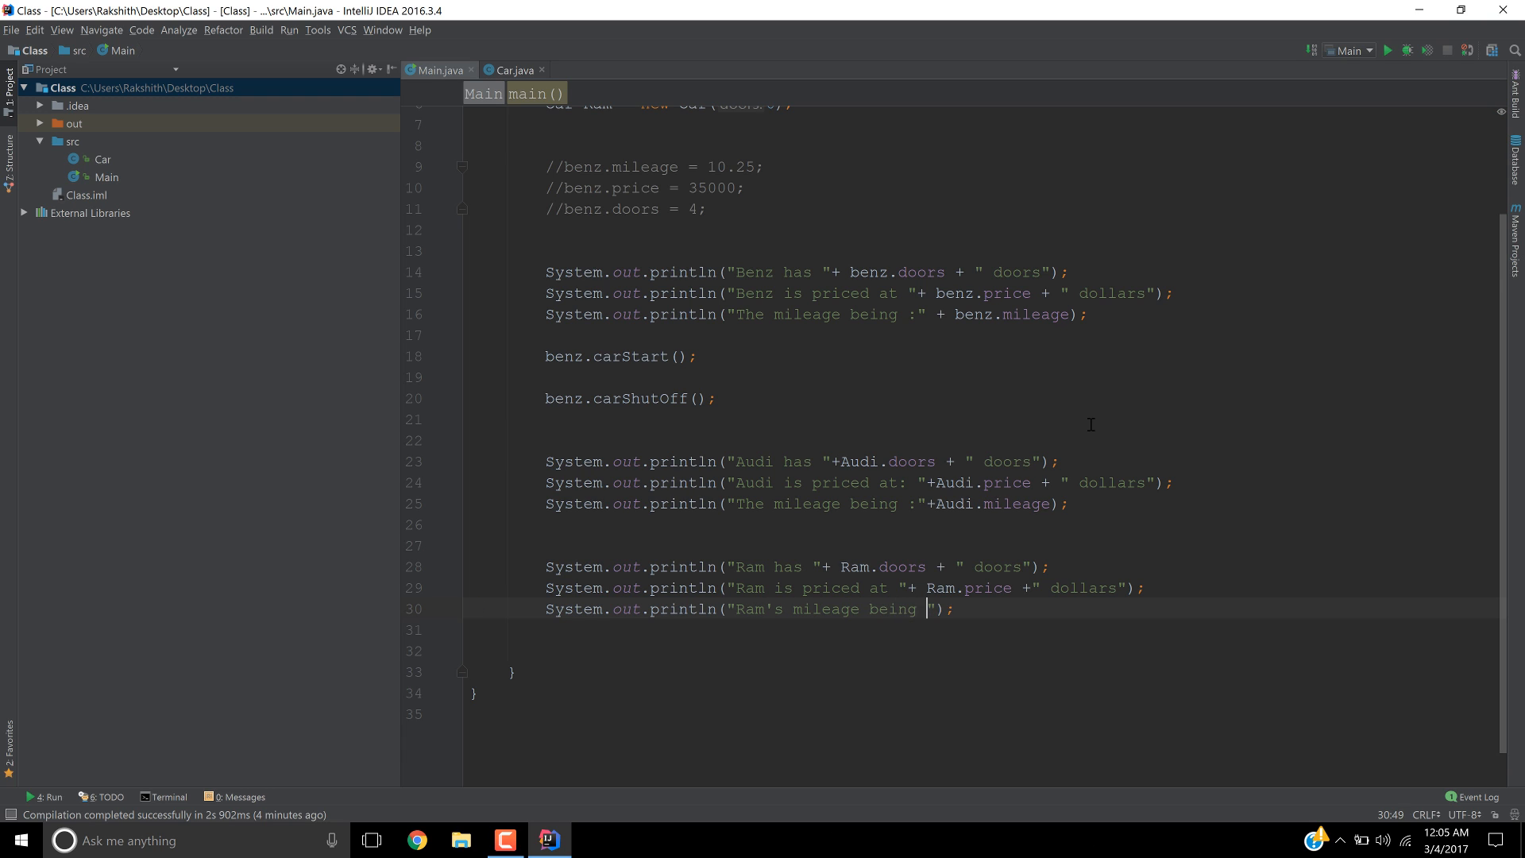
pyautogui.write(':')
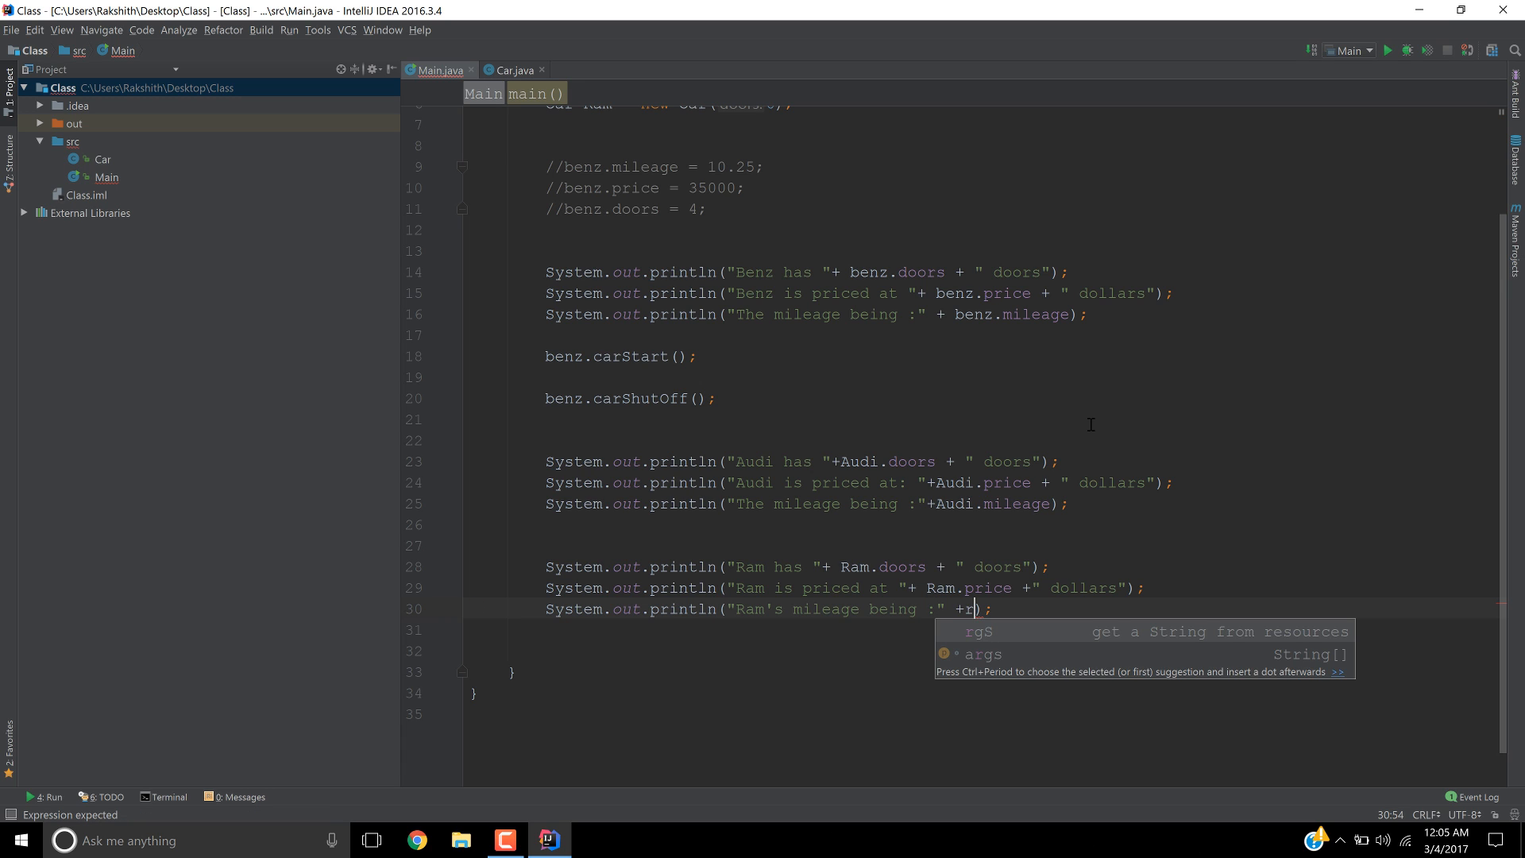
pyautogui.write('am.')
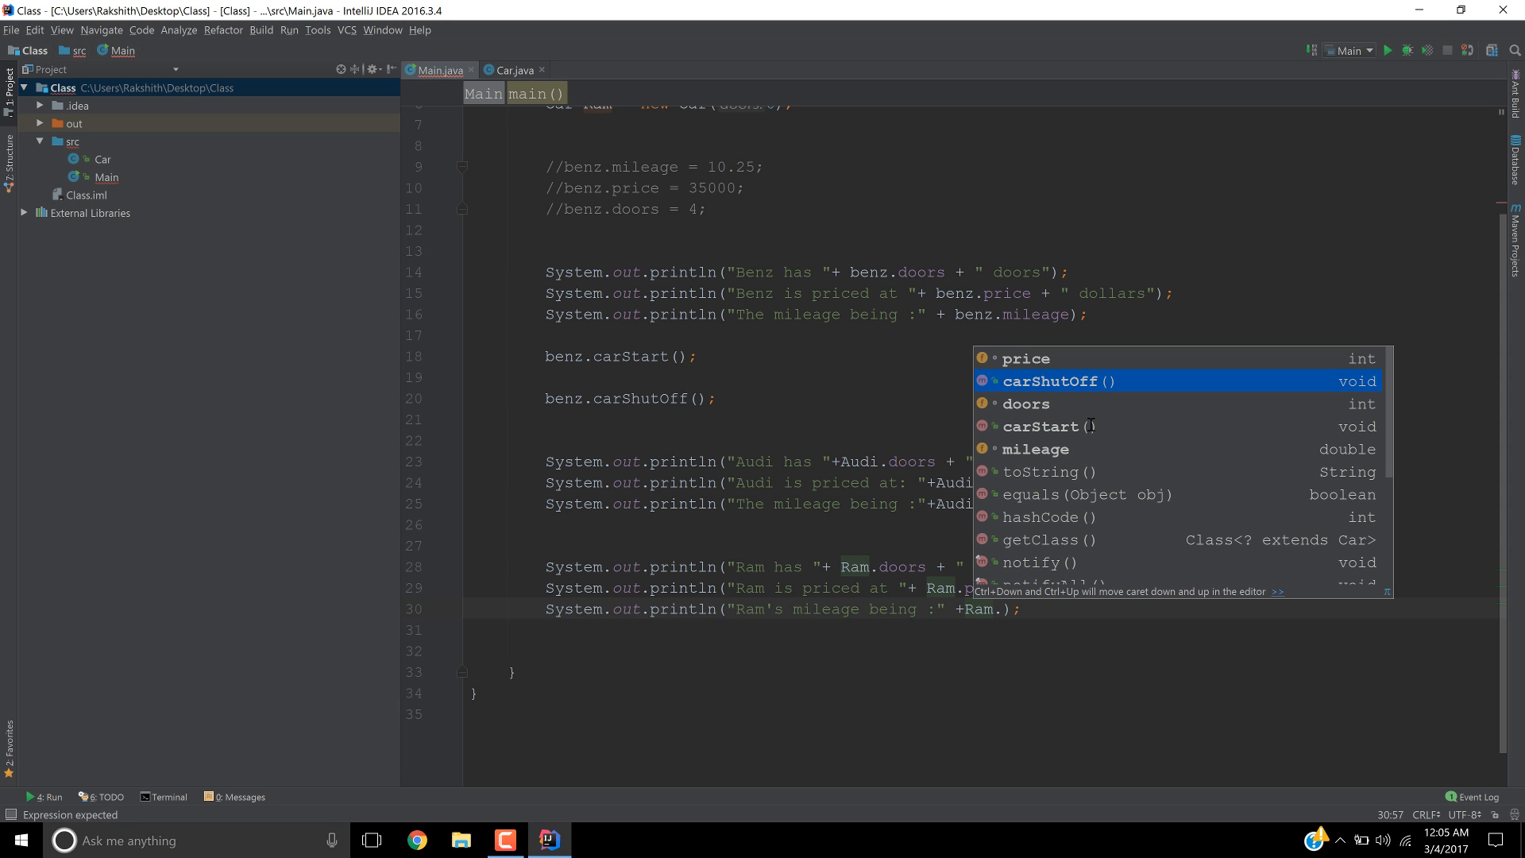
pyautogui.press('Down')
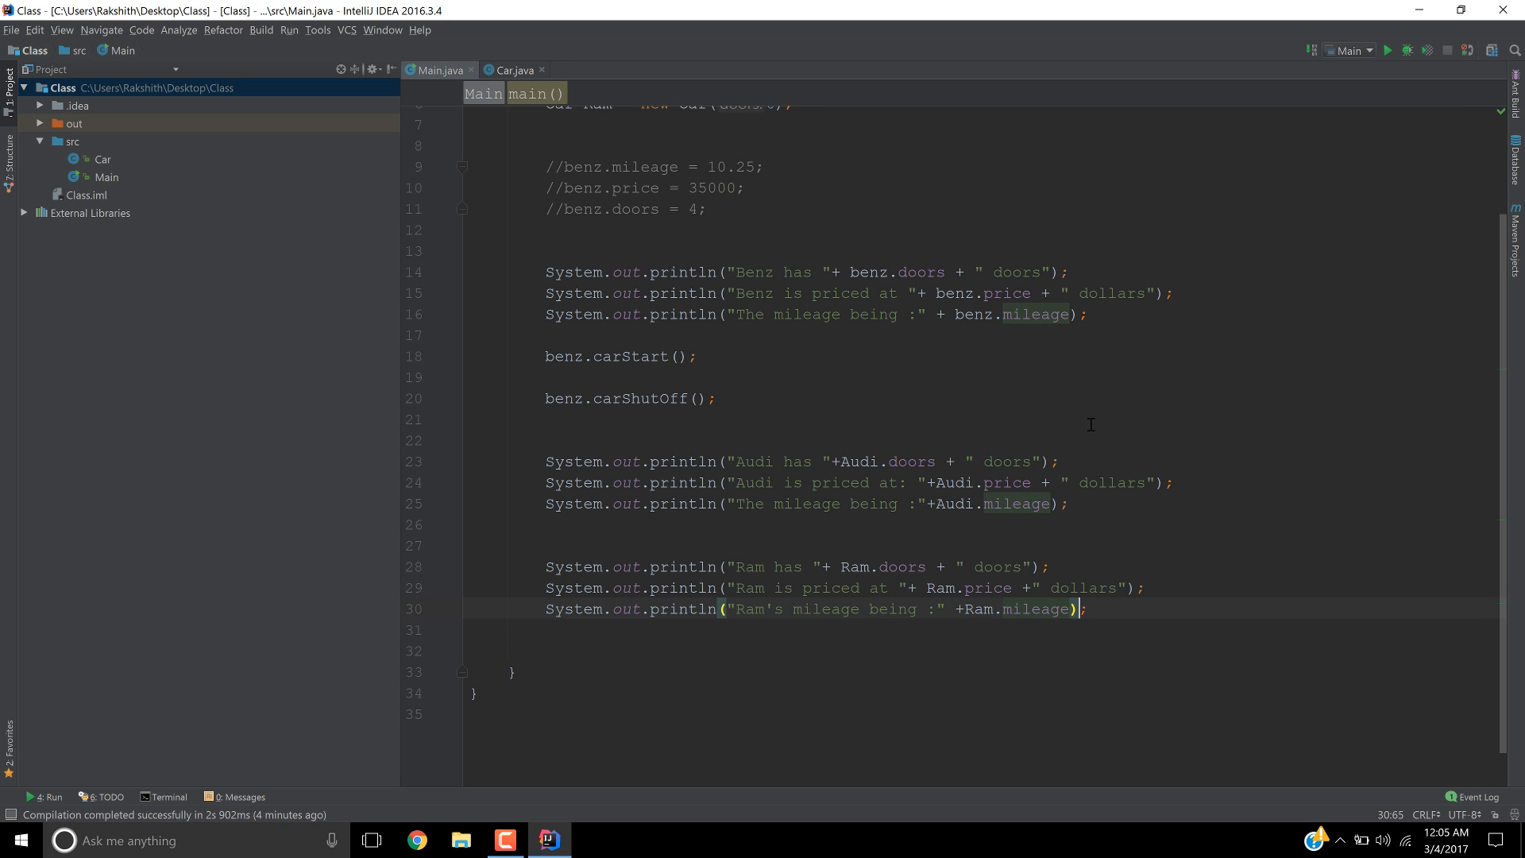
# - Delete benz.carStart()/carShutOff() and the commented-out benz assignment lines
pyautogui.rightClick(758, 438)
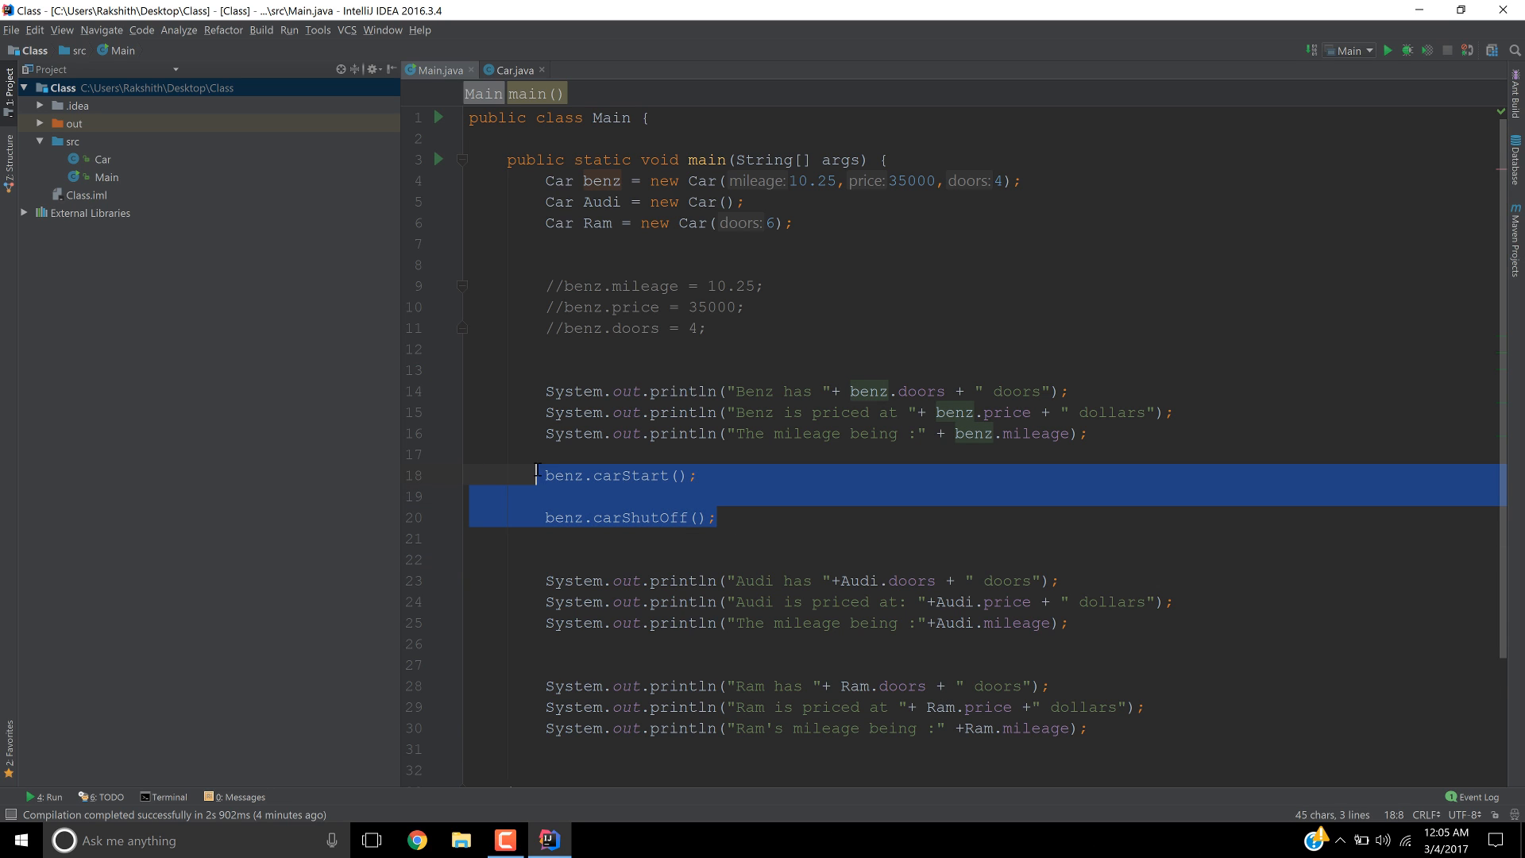
pyautogui.press('Delete')
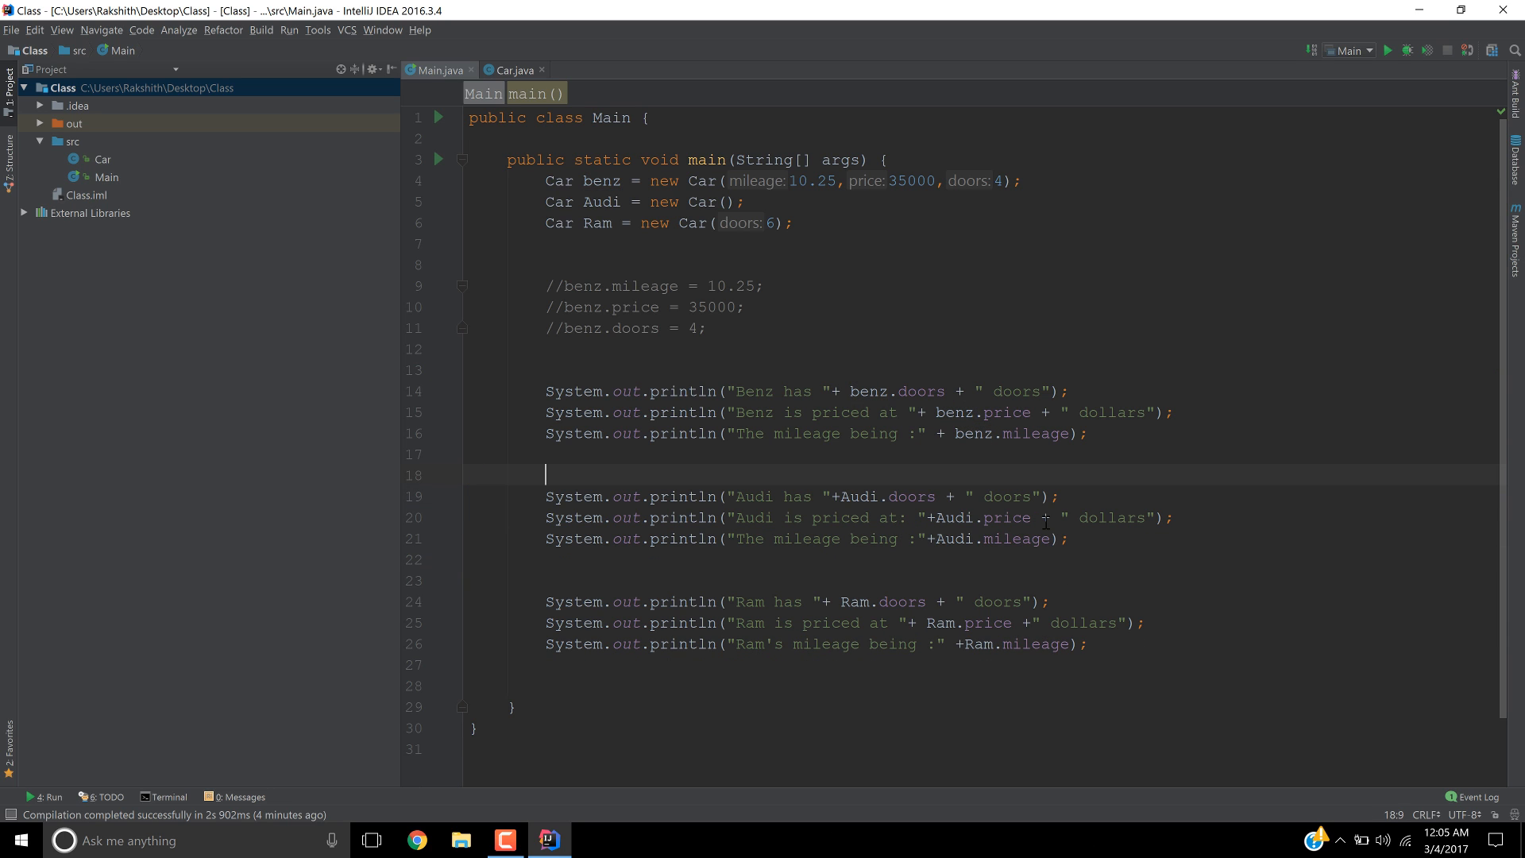
pyautogui.moveTo(545, 285); pyautogui.dragTo(706, 328)
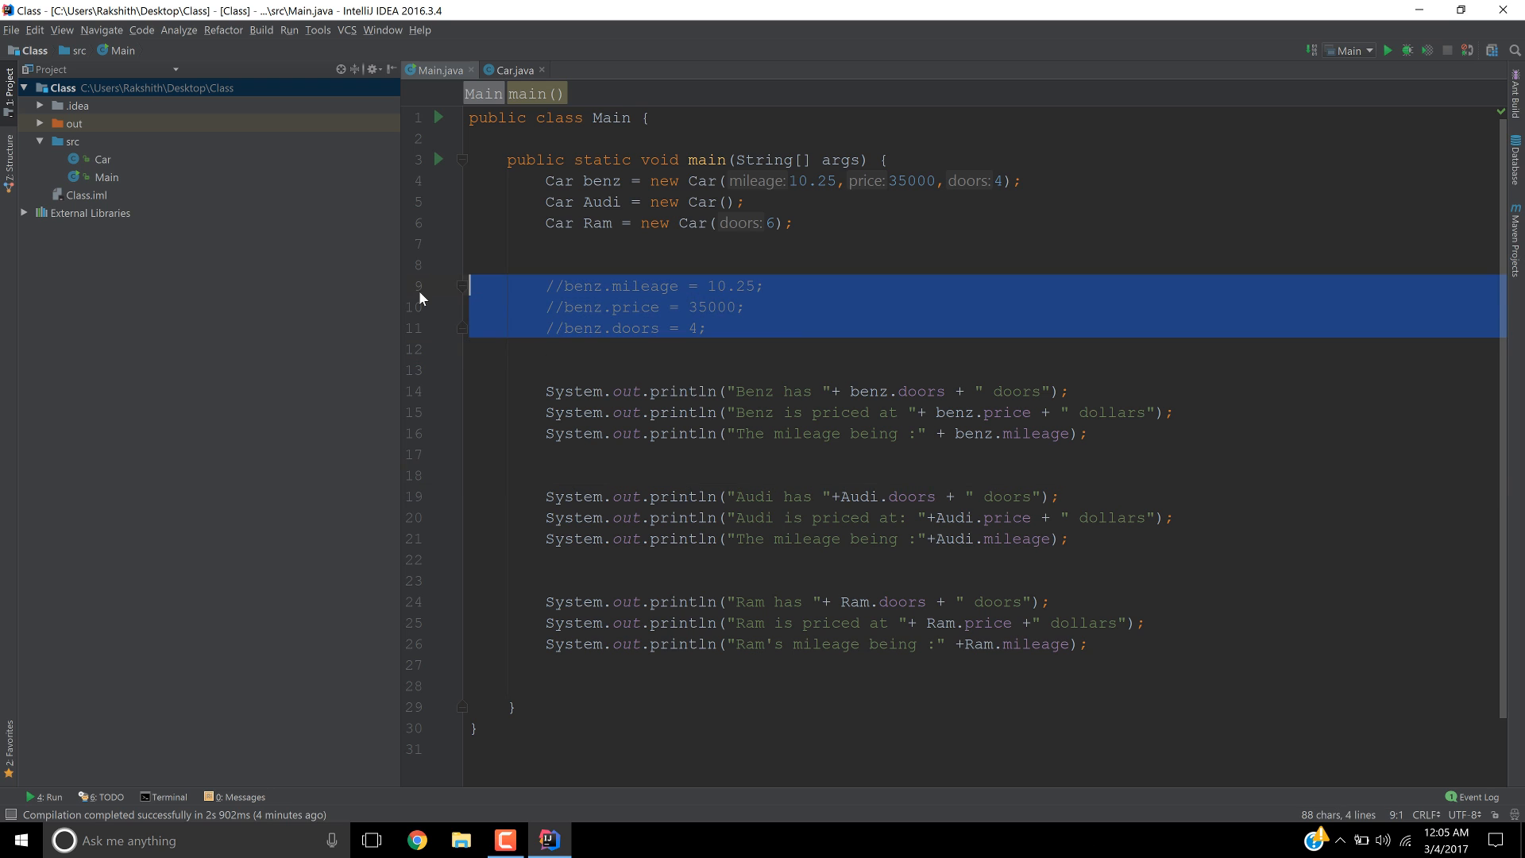
pyautogui.press('Delete')
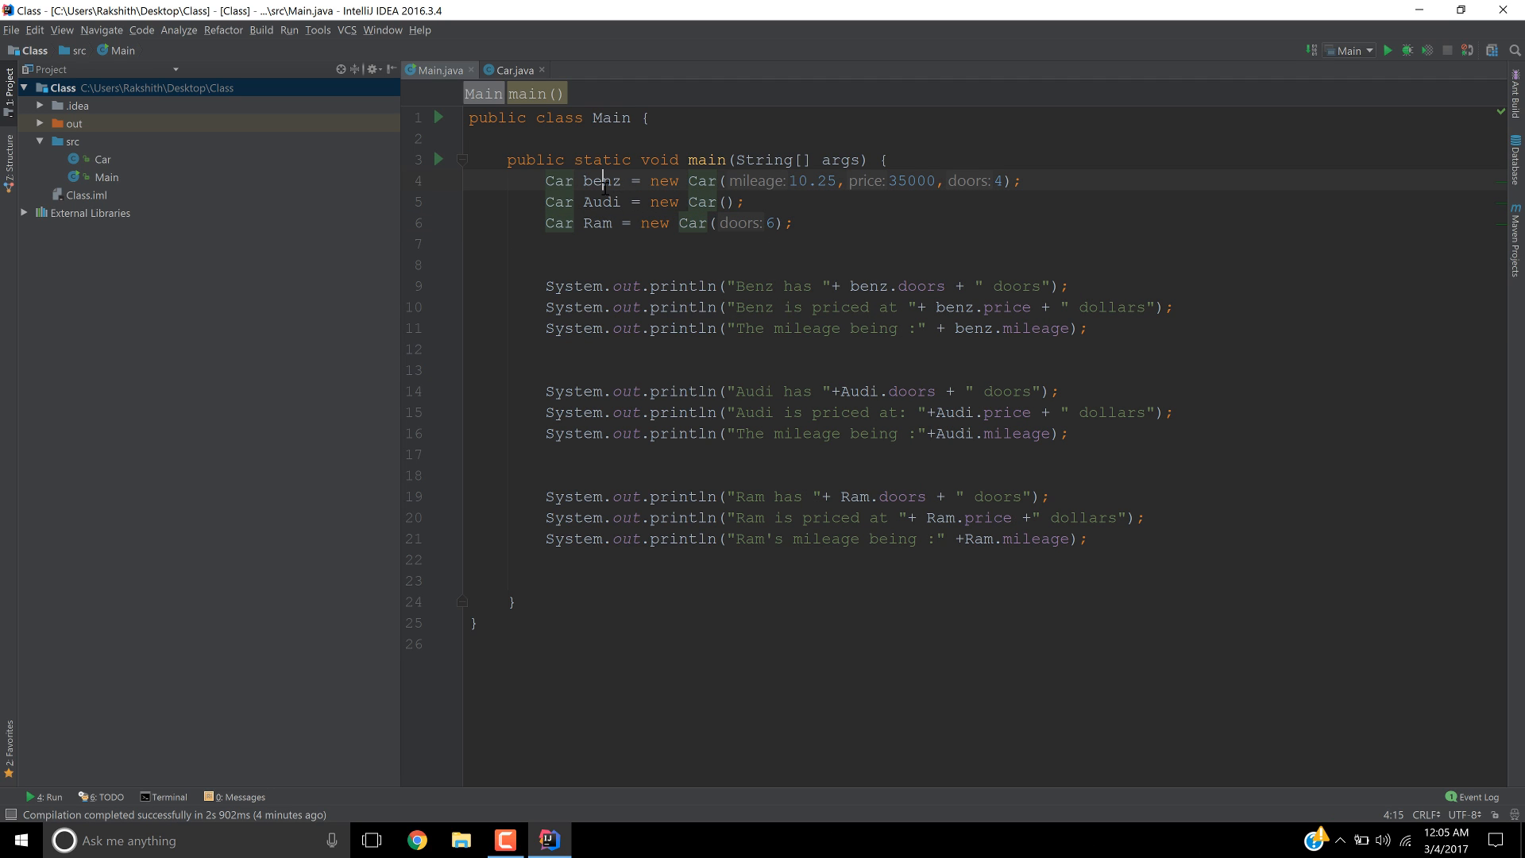
pyautogui.click(590, 203)
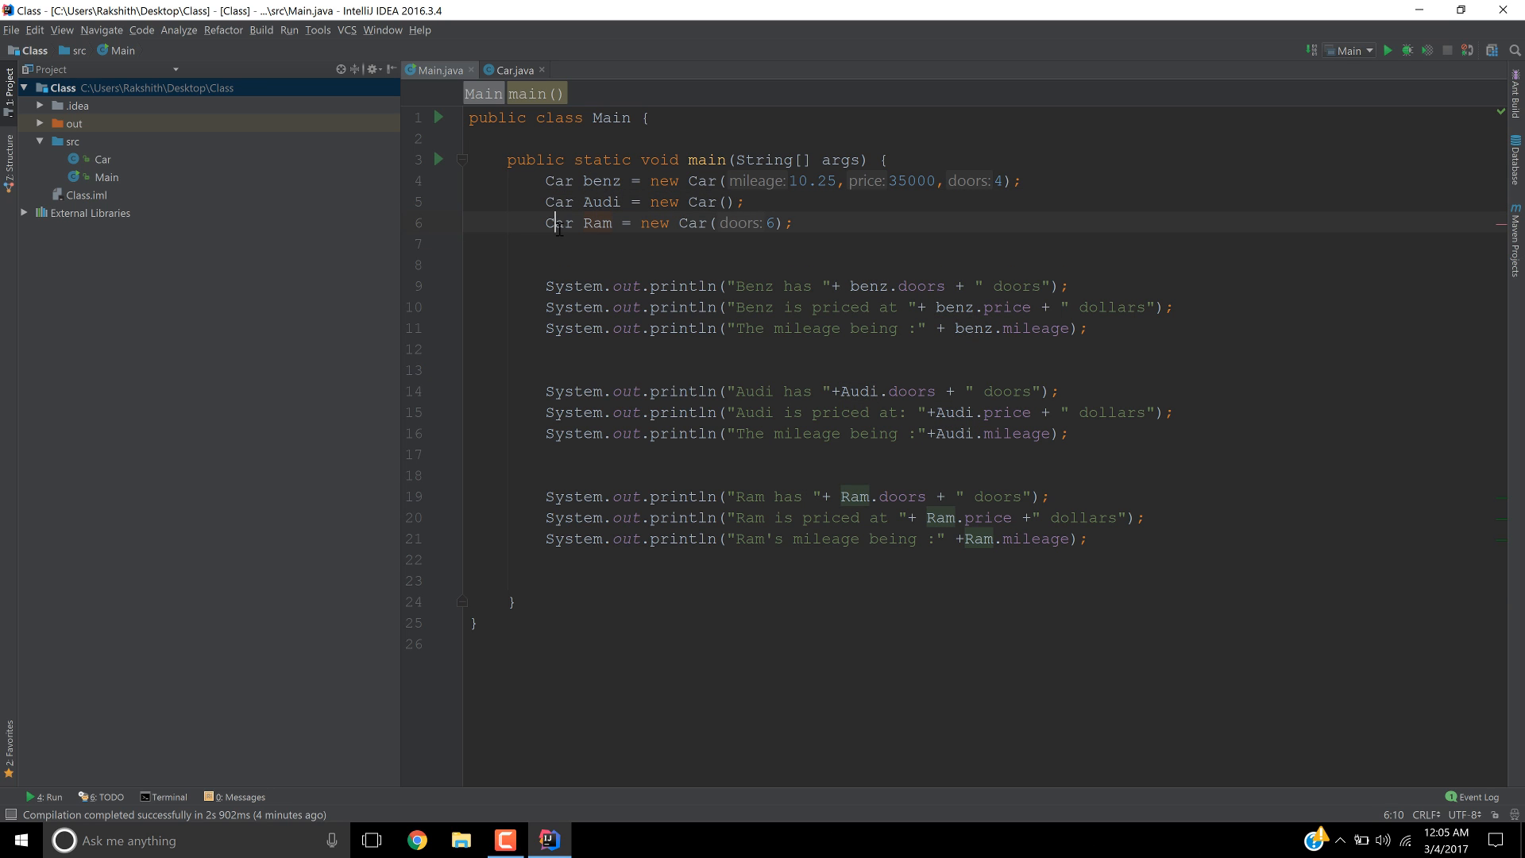
# - Run Main and review the output: benz, Audi, and Ram with 6 doors, 0 dollars, 0.0 mileage
pyautogui.rightClick(558, 223)
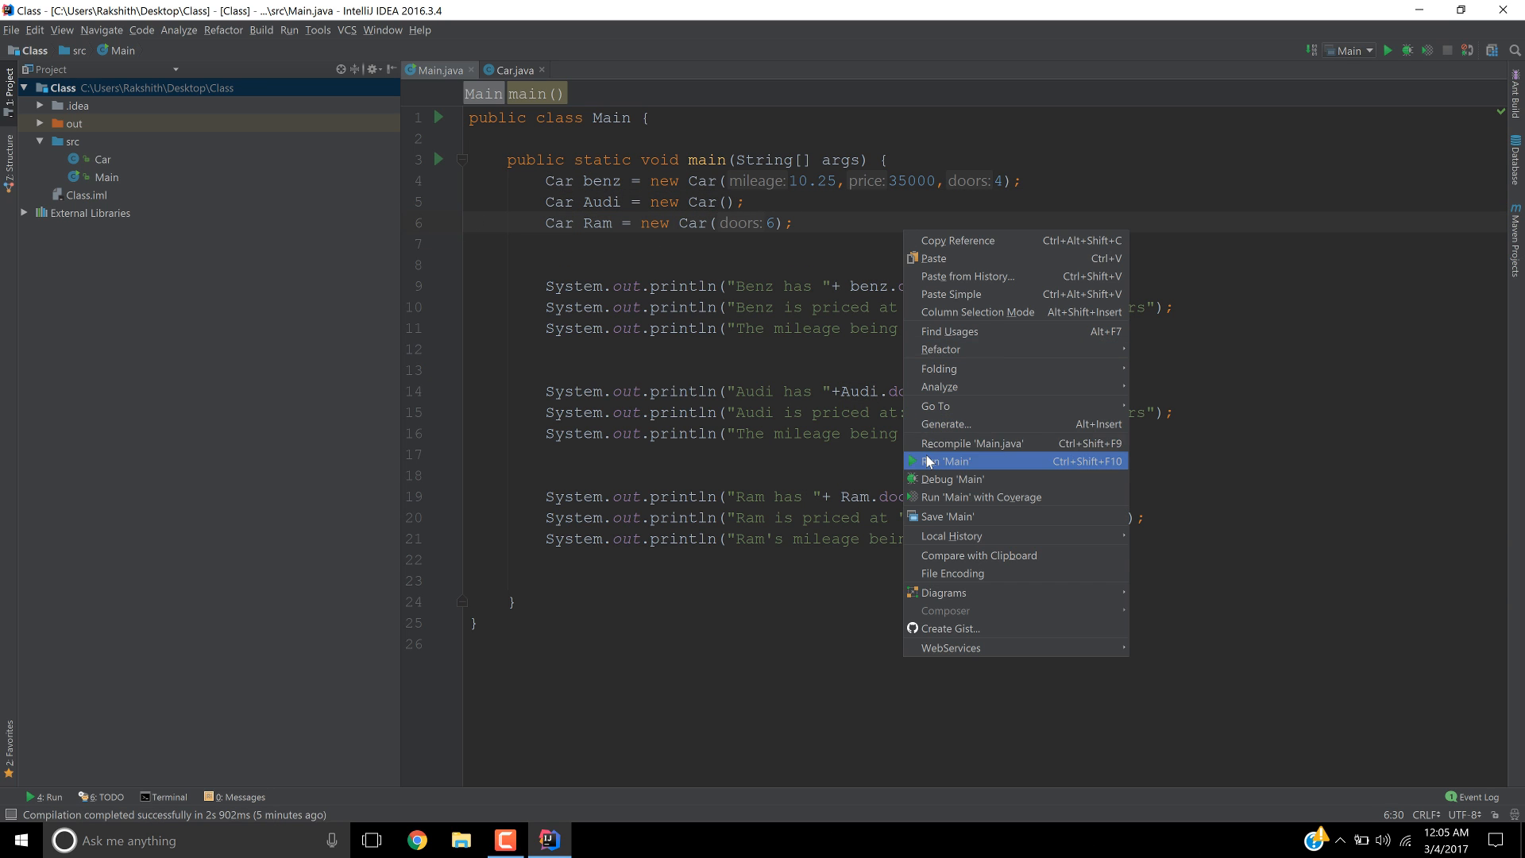
pyautogui.click(948, 460)
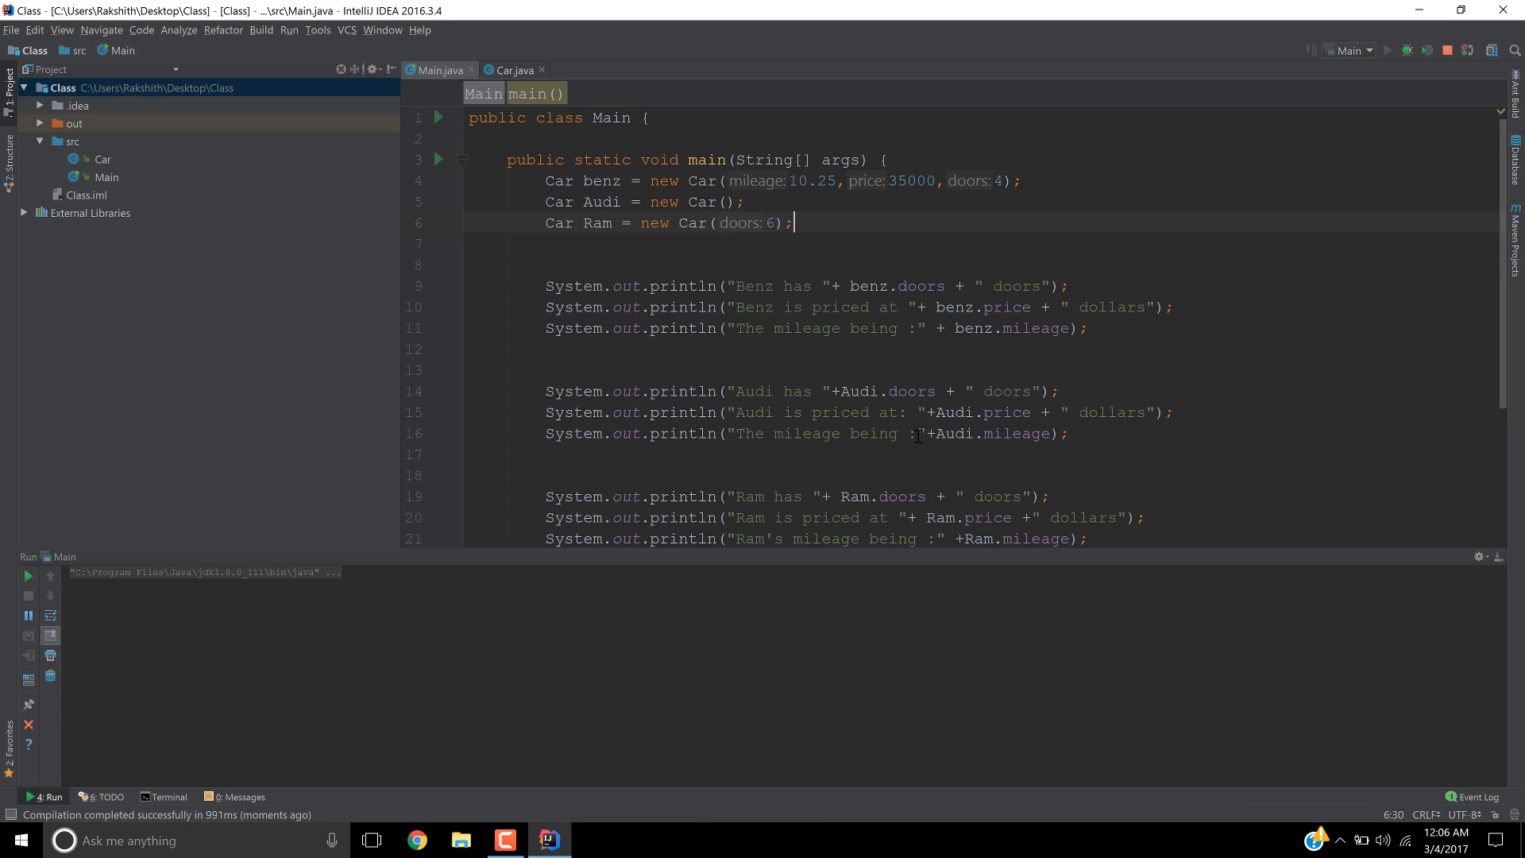
pyautogui.click(1389, 49)
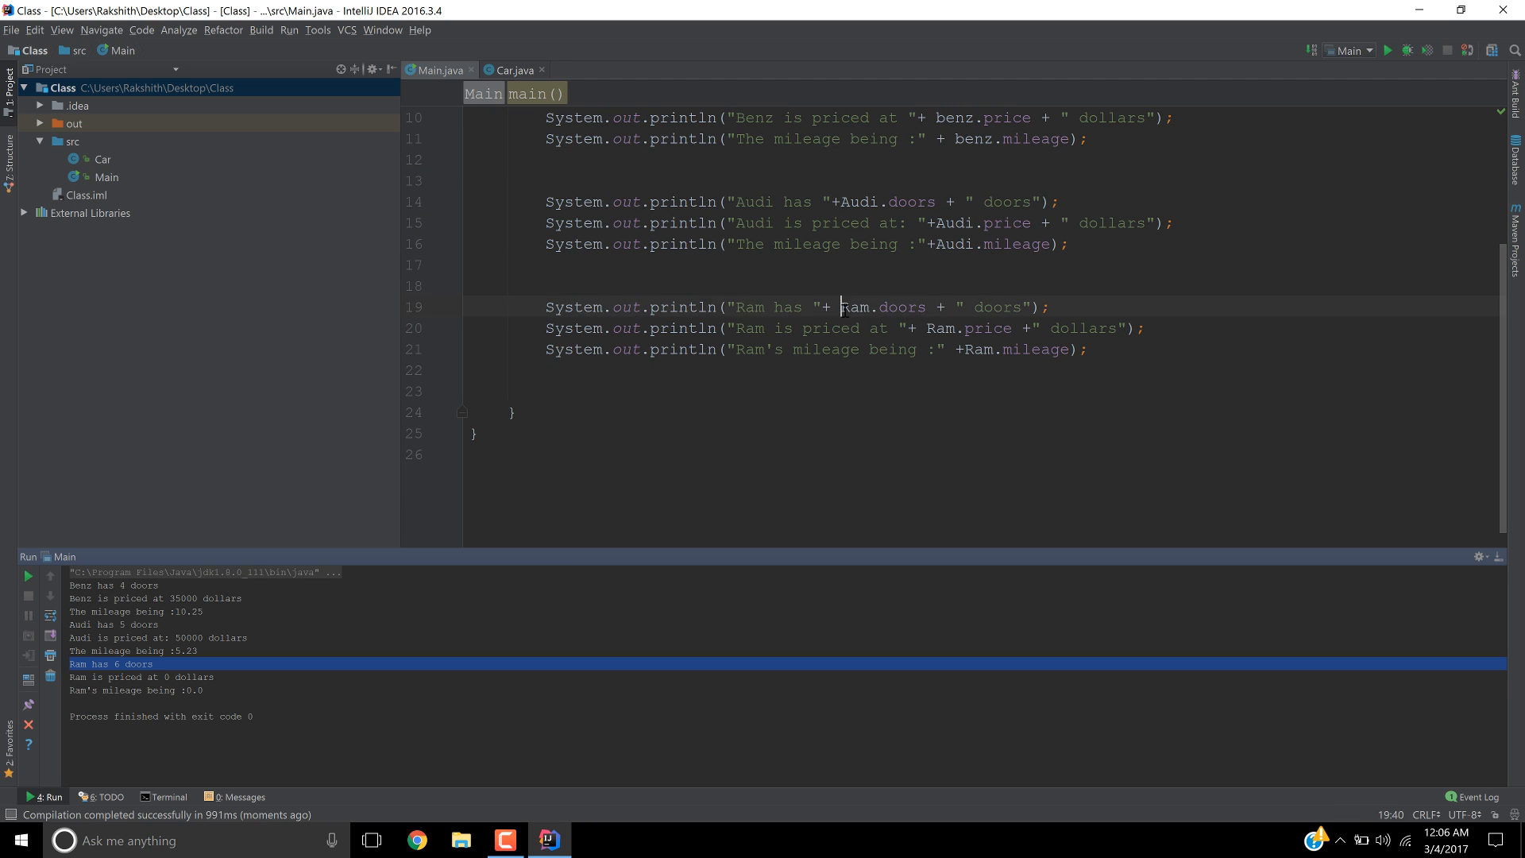
pyautogui.scroll(3)
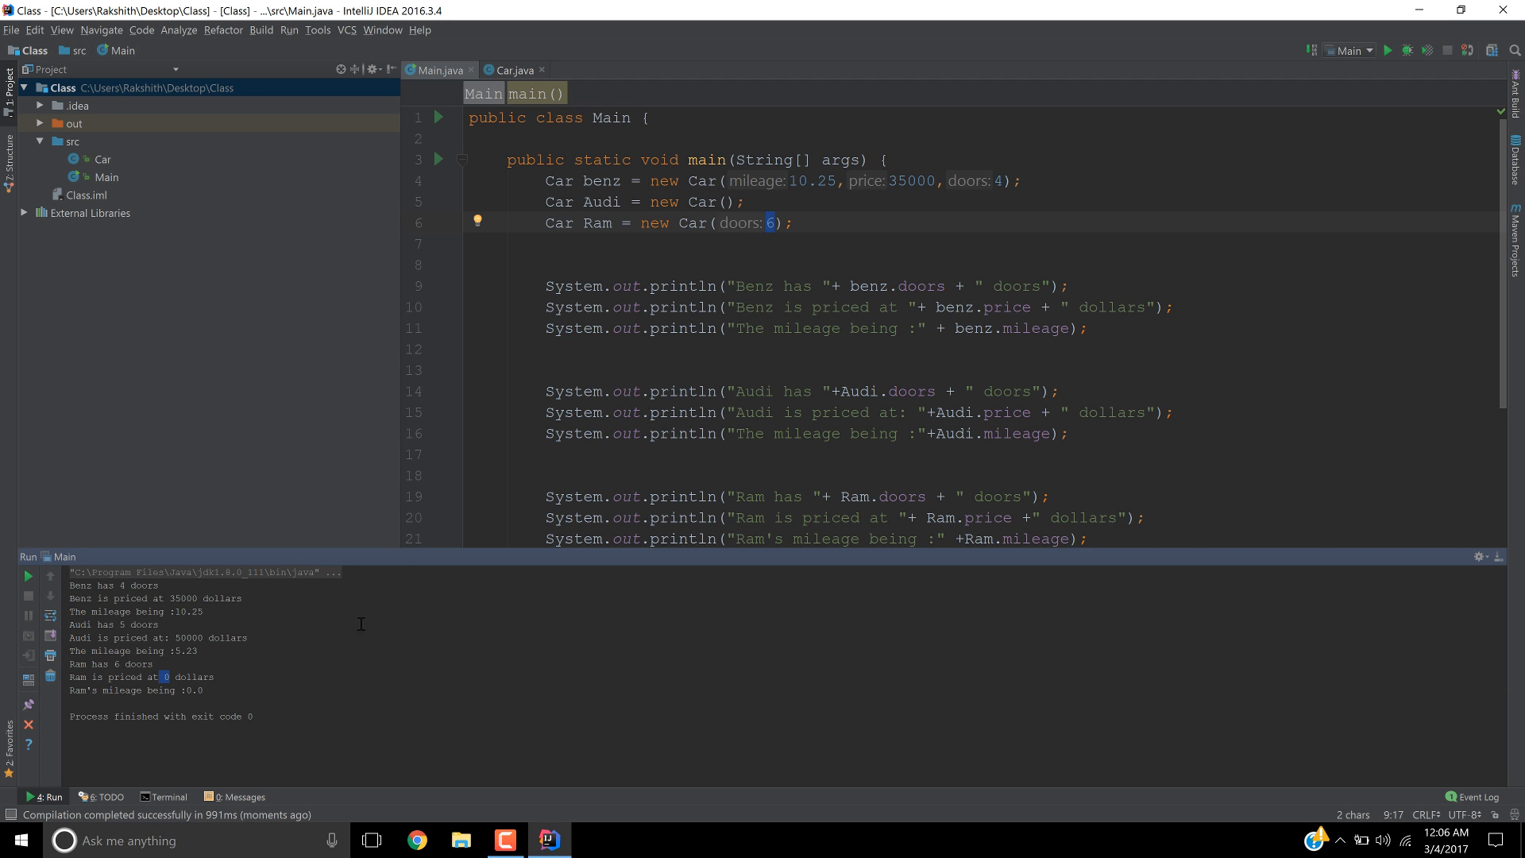
pyautogui.scroll(-3)
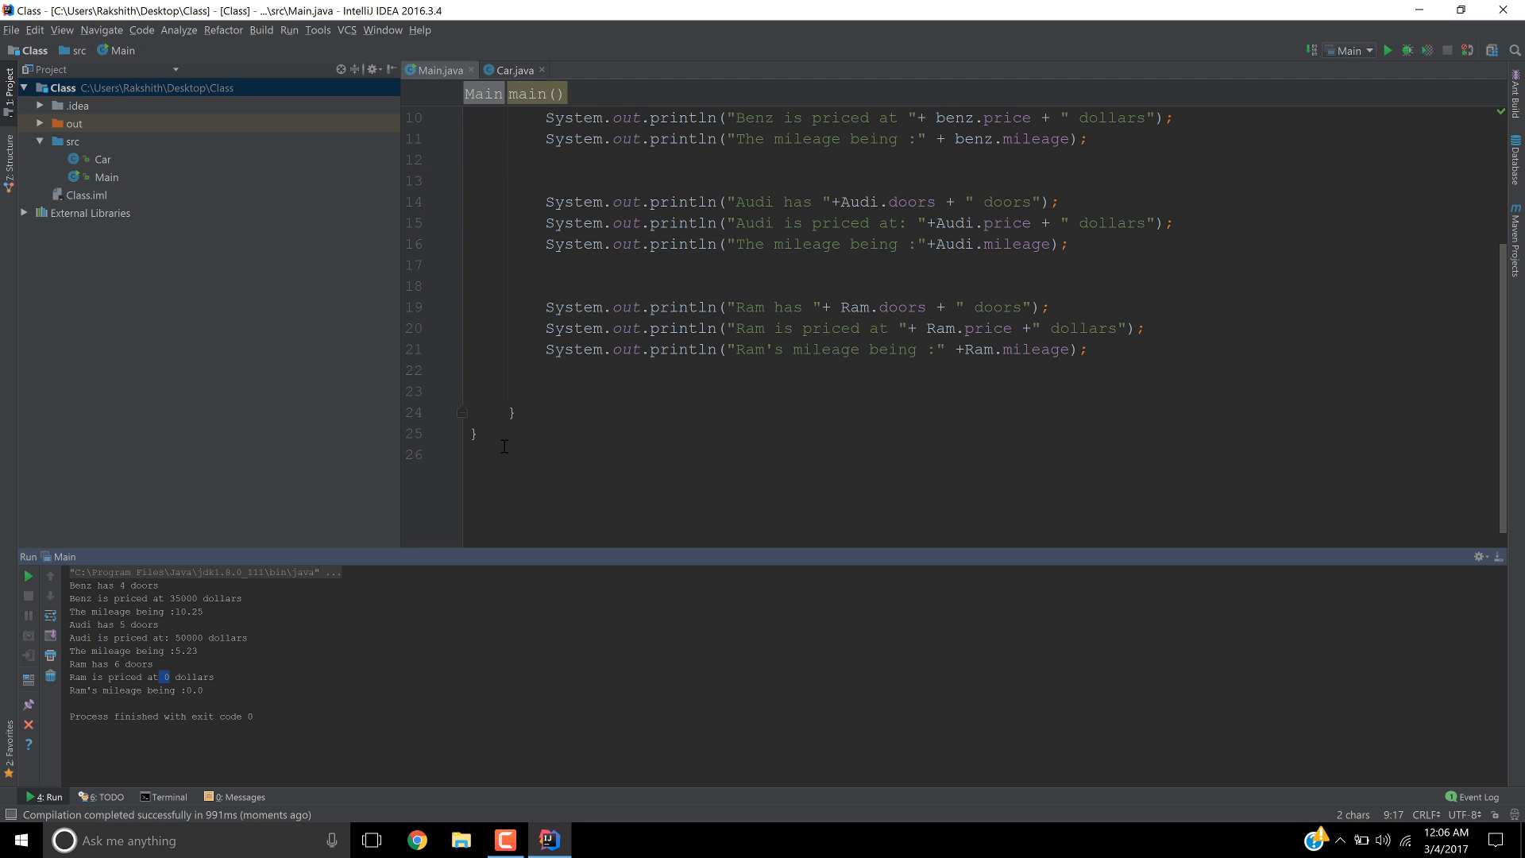
pyautogui.moveTo(495, 433)
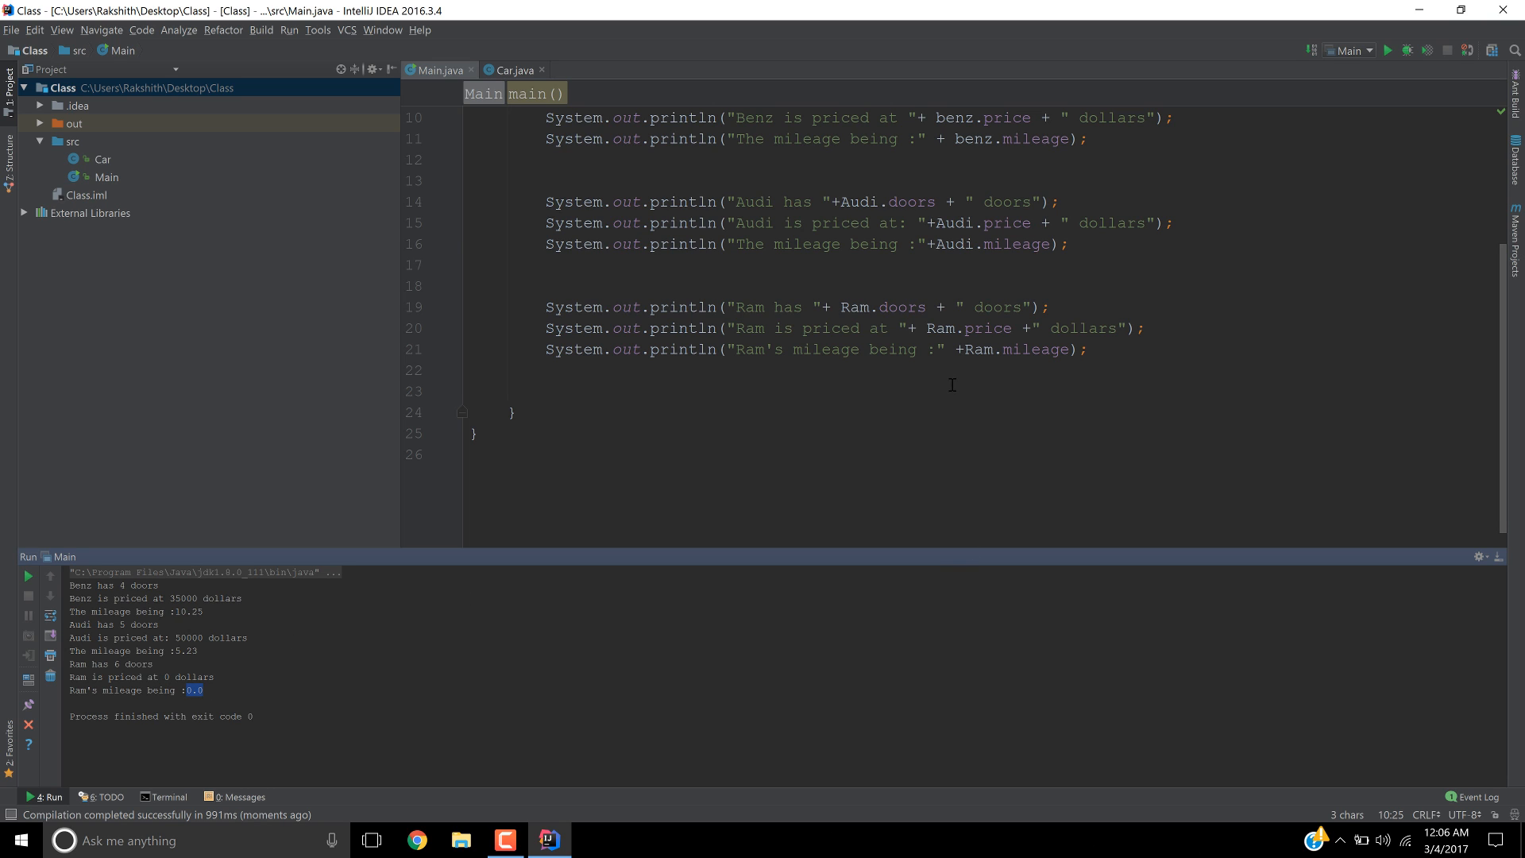
pyautogui.moveTo(720, 269)
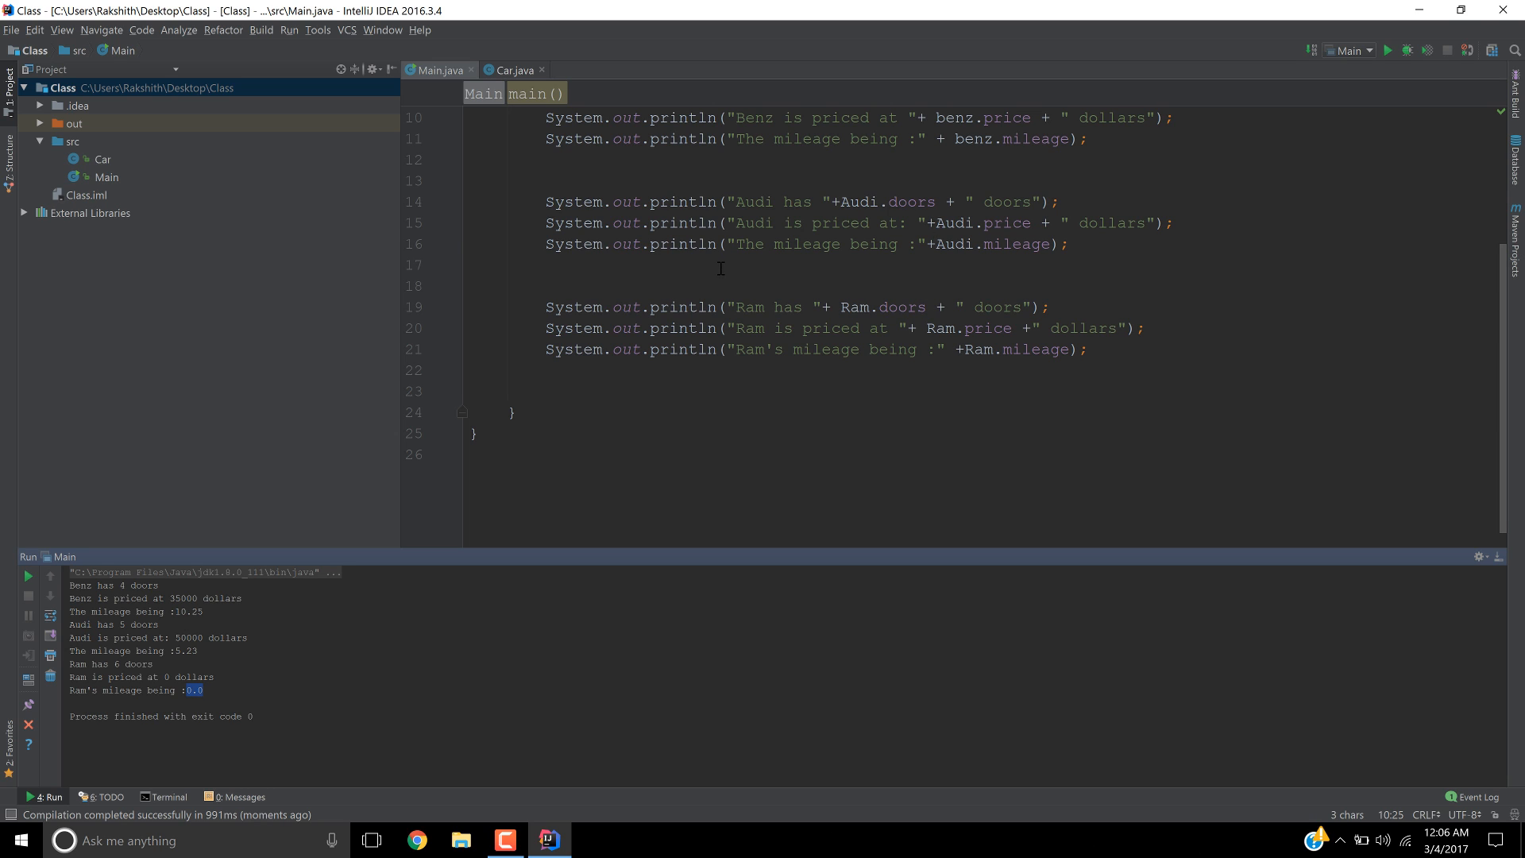
pyautogui.moveTo(1326, 599)
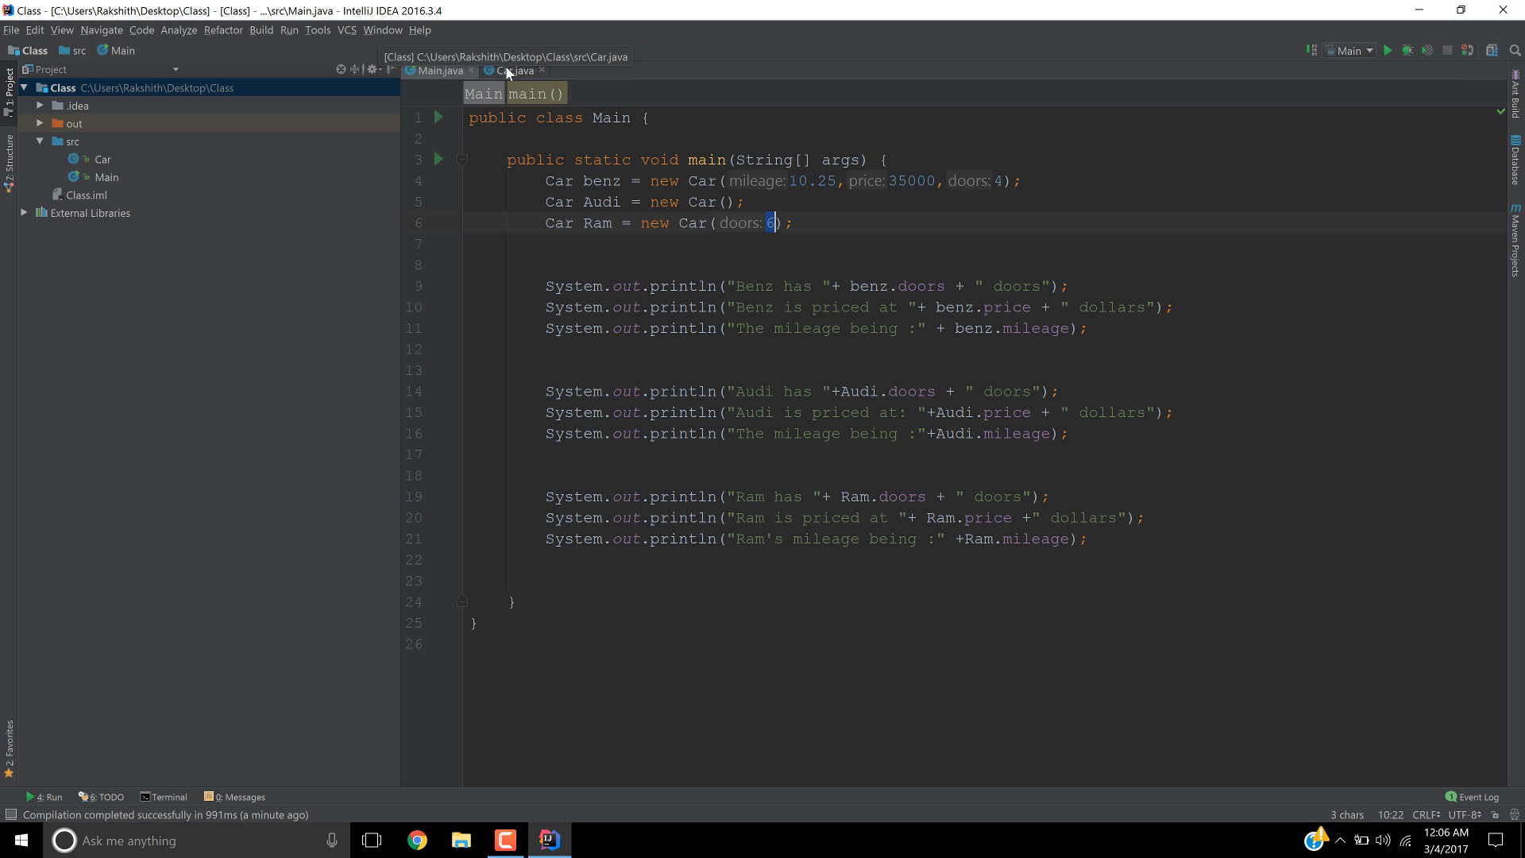
pyautogui.click(511, 70)
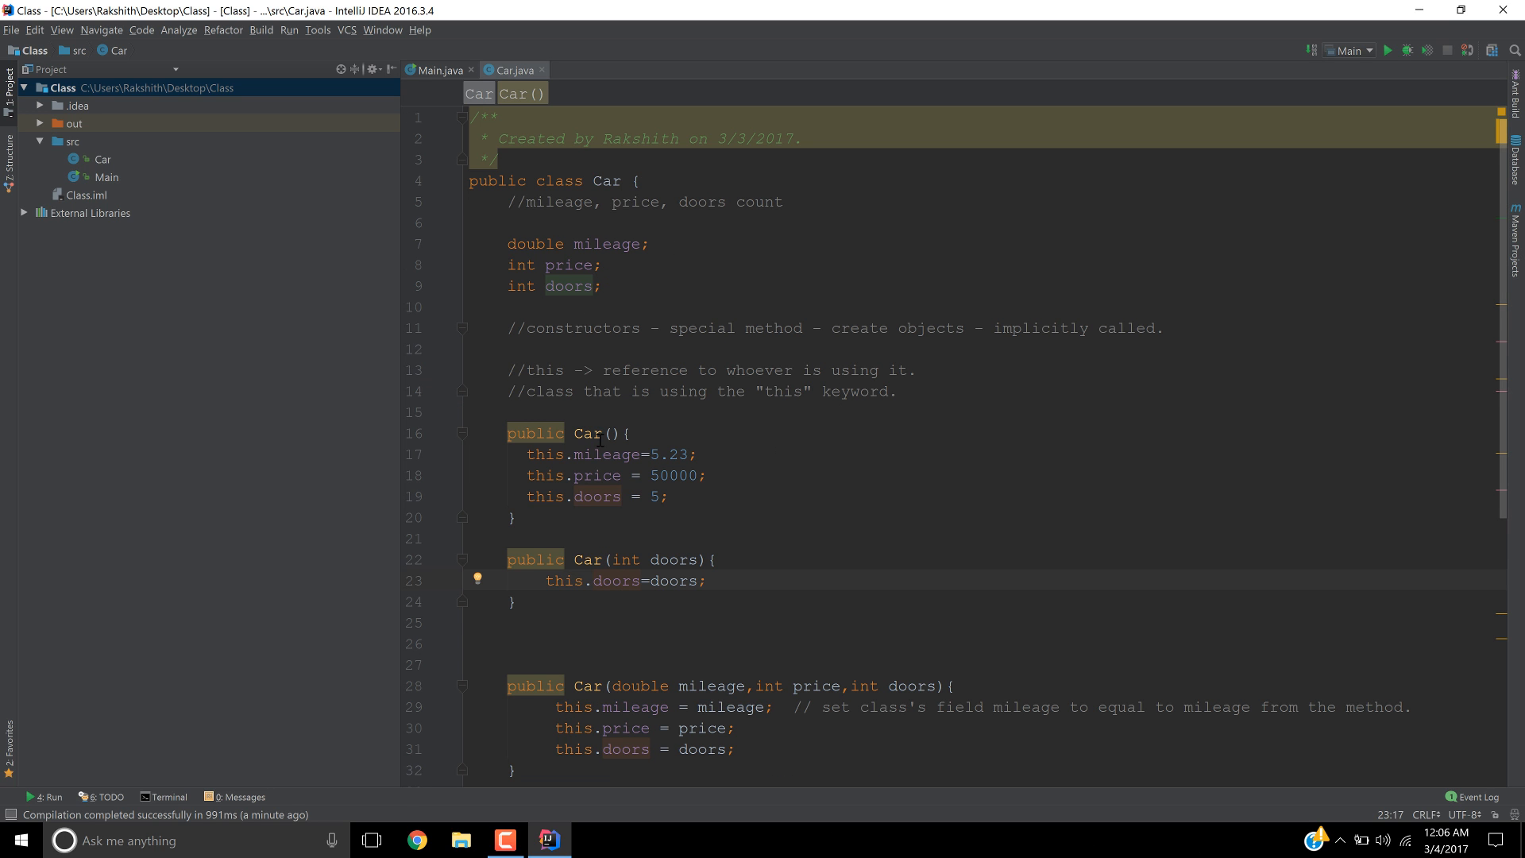
pyautogui.moveTo(584, 562)
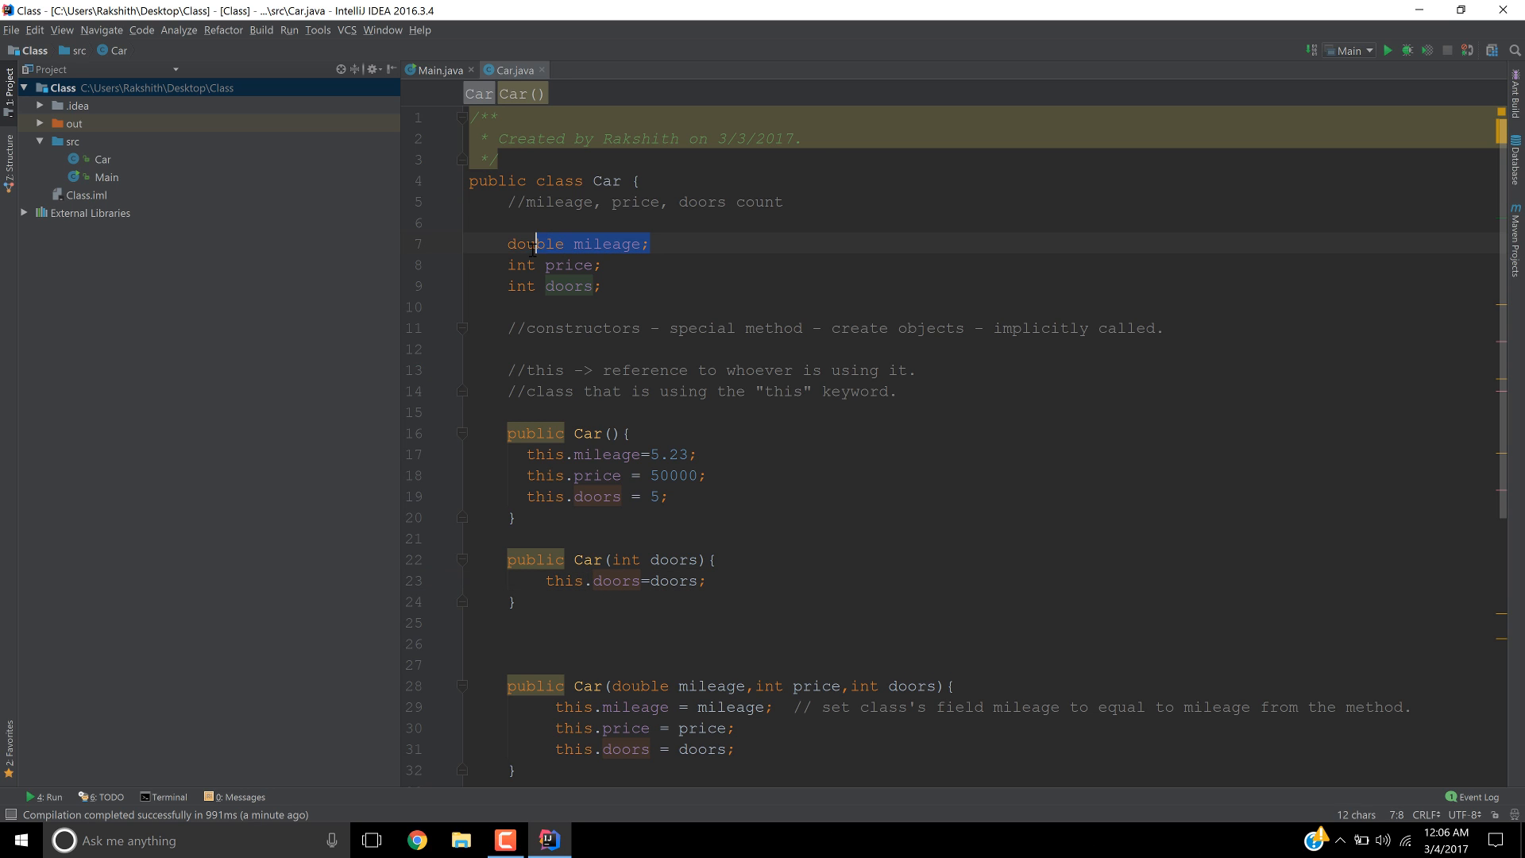
pyautogui.click(554, 285)
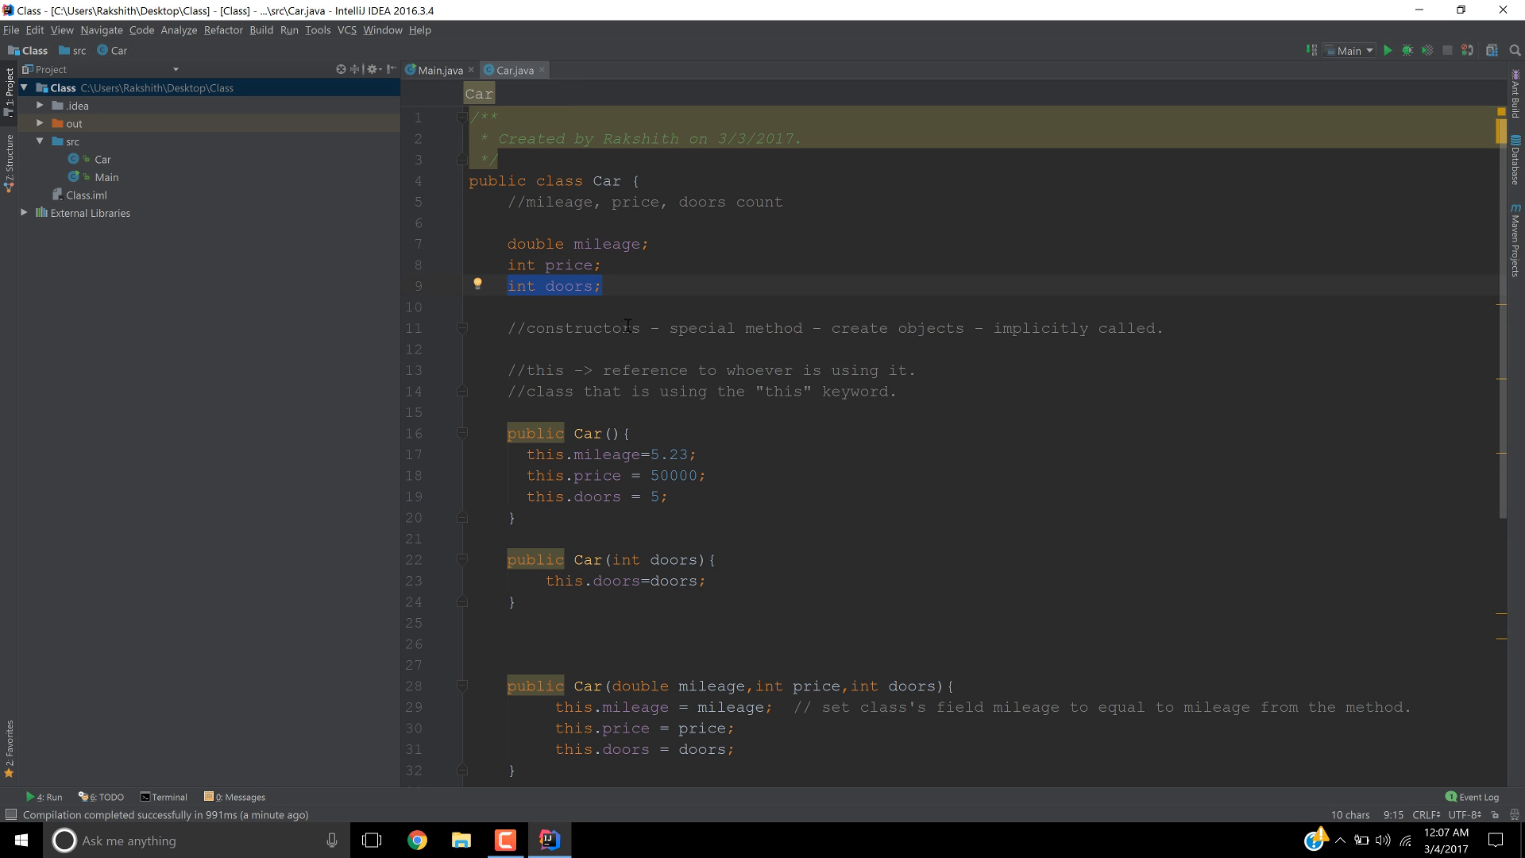
pyautogui.moveTo(728, 236)
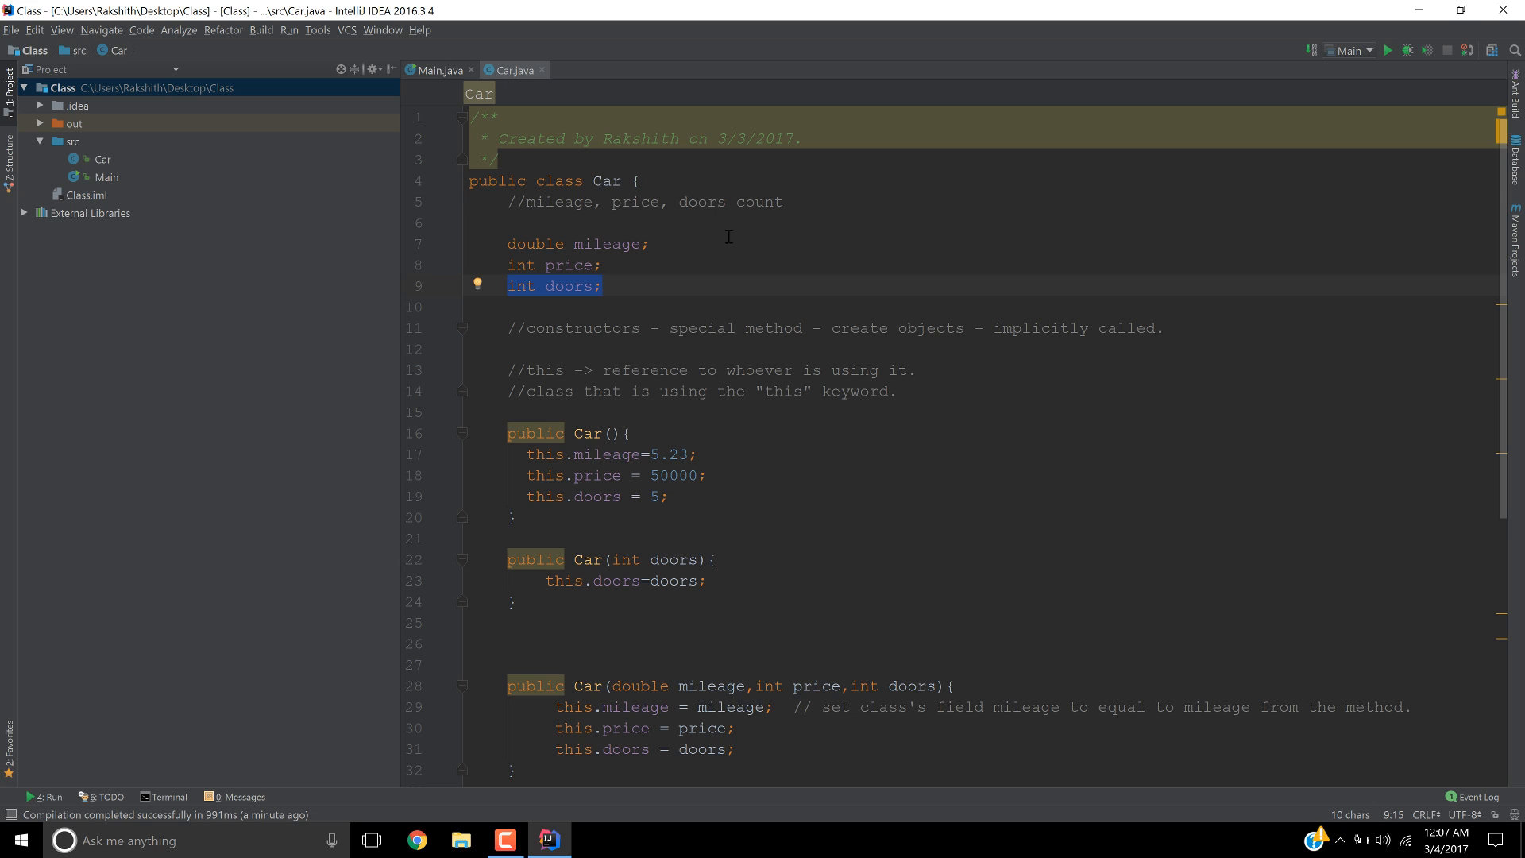
pyautogui.click(605, 243)
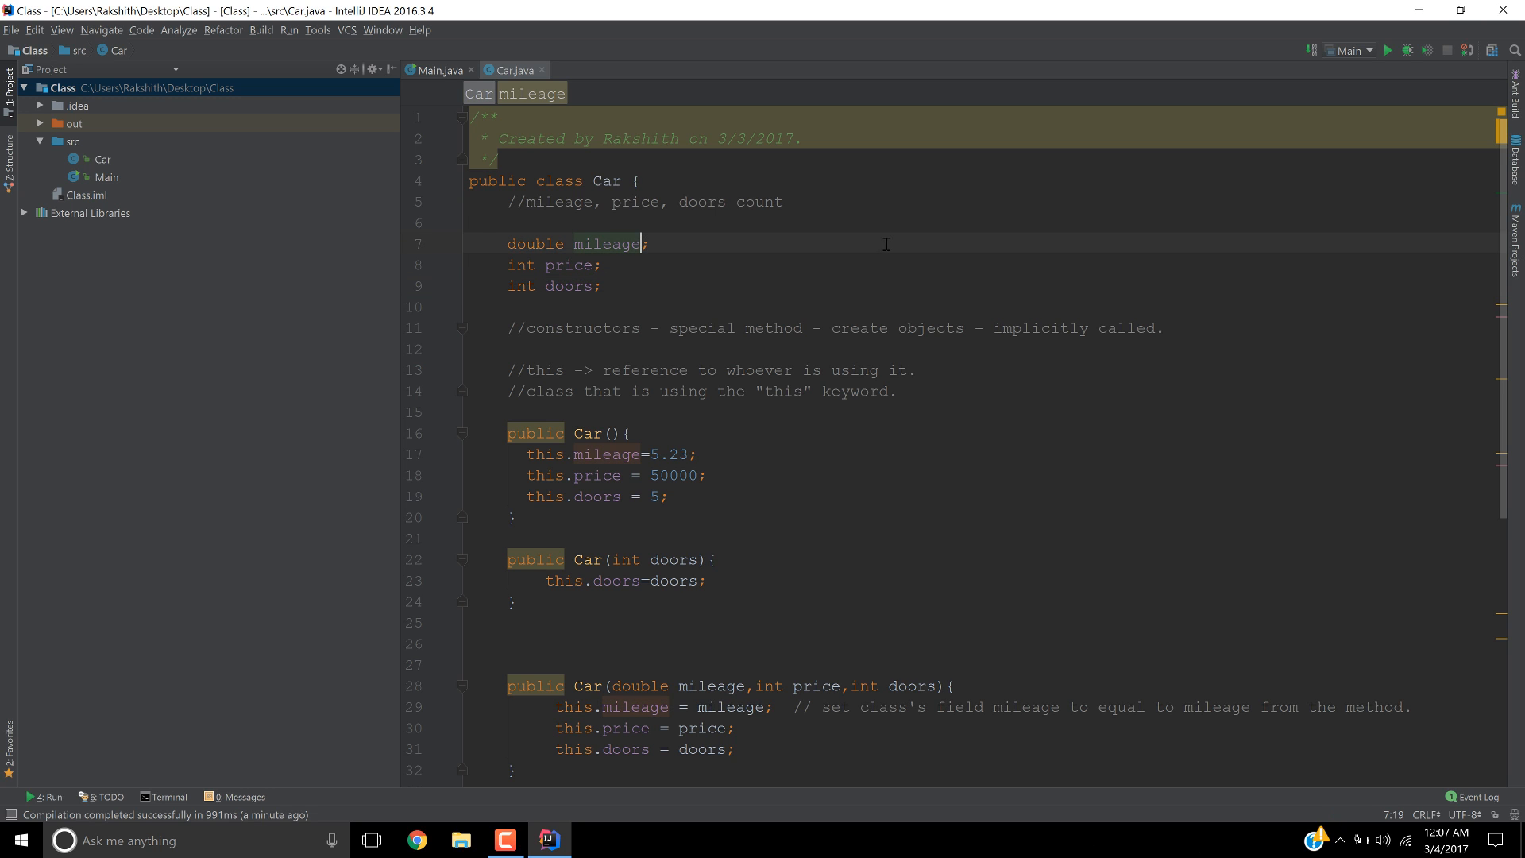
pyautogui.tripleClick(553, 286)
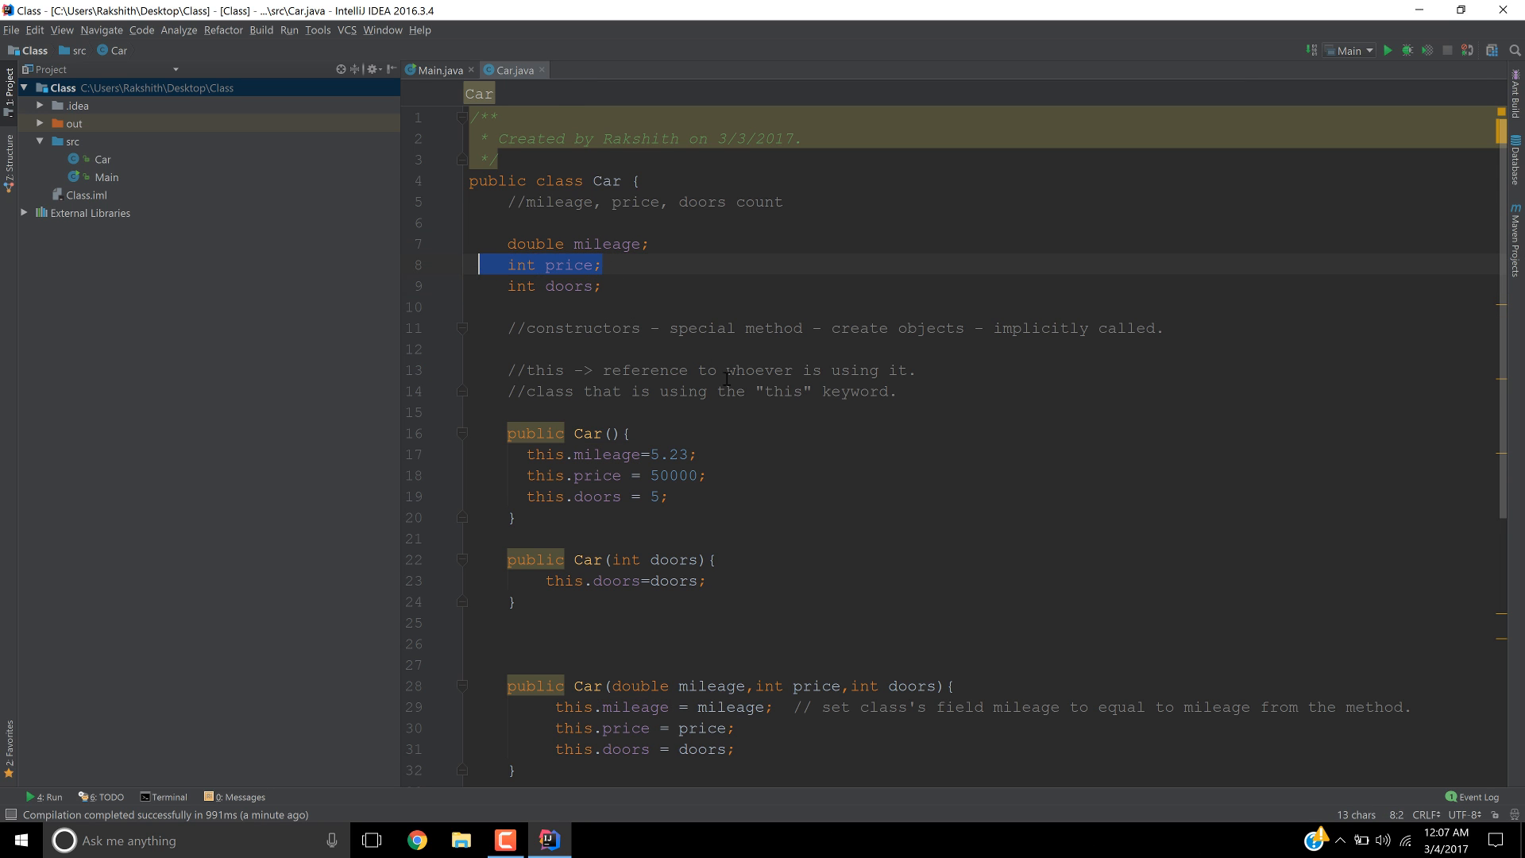
pyautogui.scroll(-3)
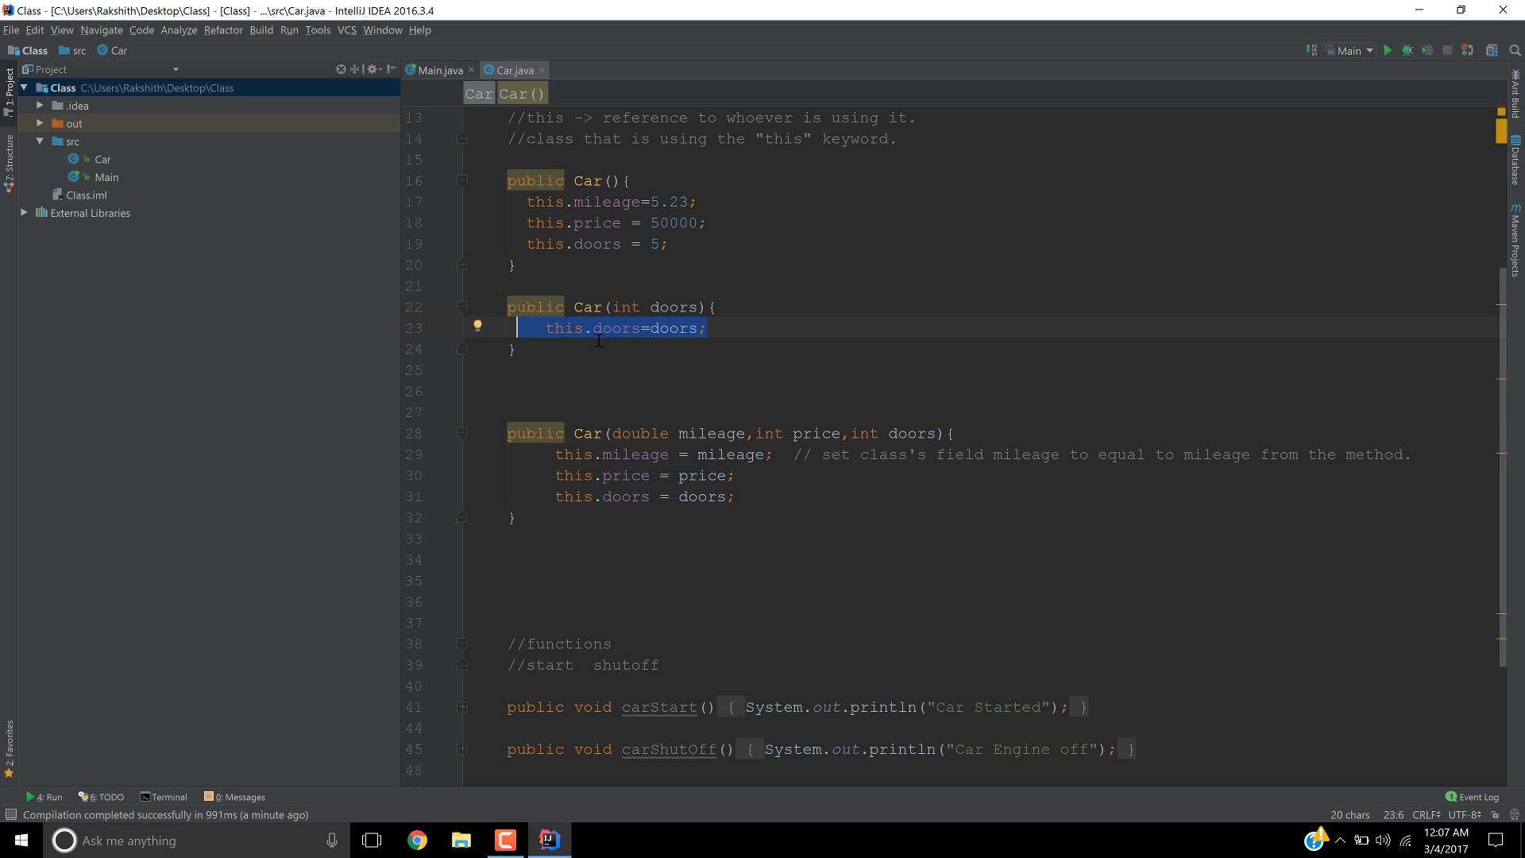
pyautogui.click(707, 328)
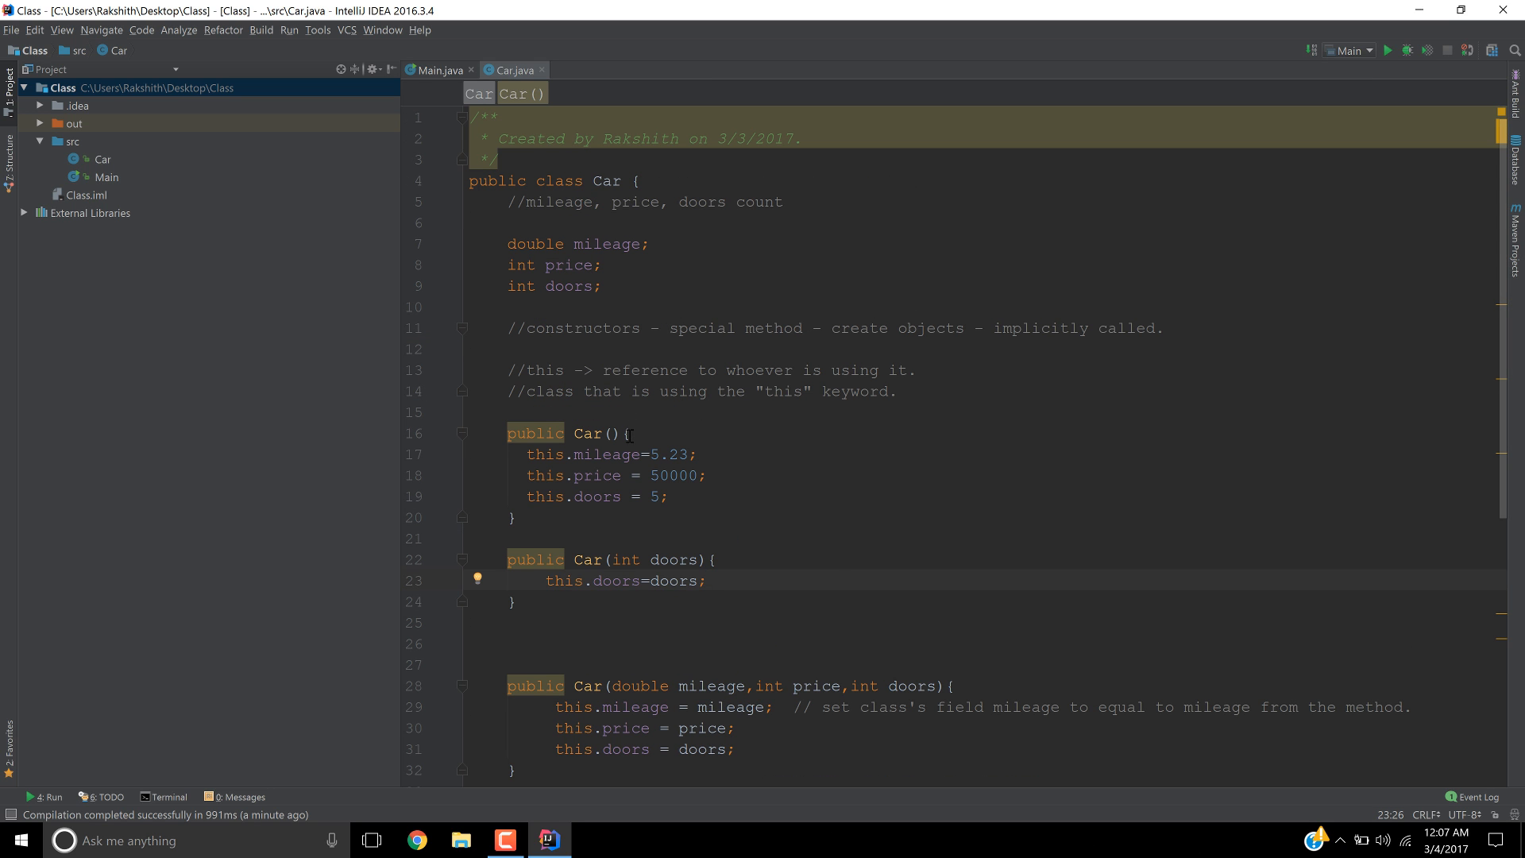
pyautogui.moveTo(616, 463)
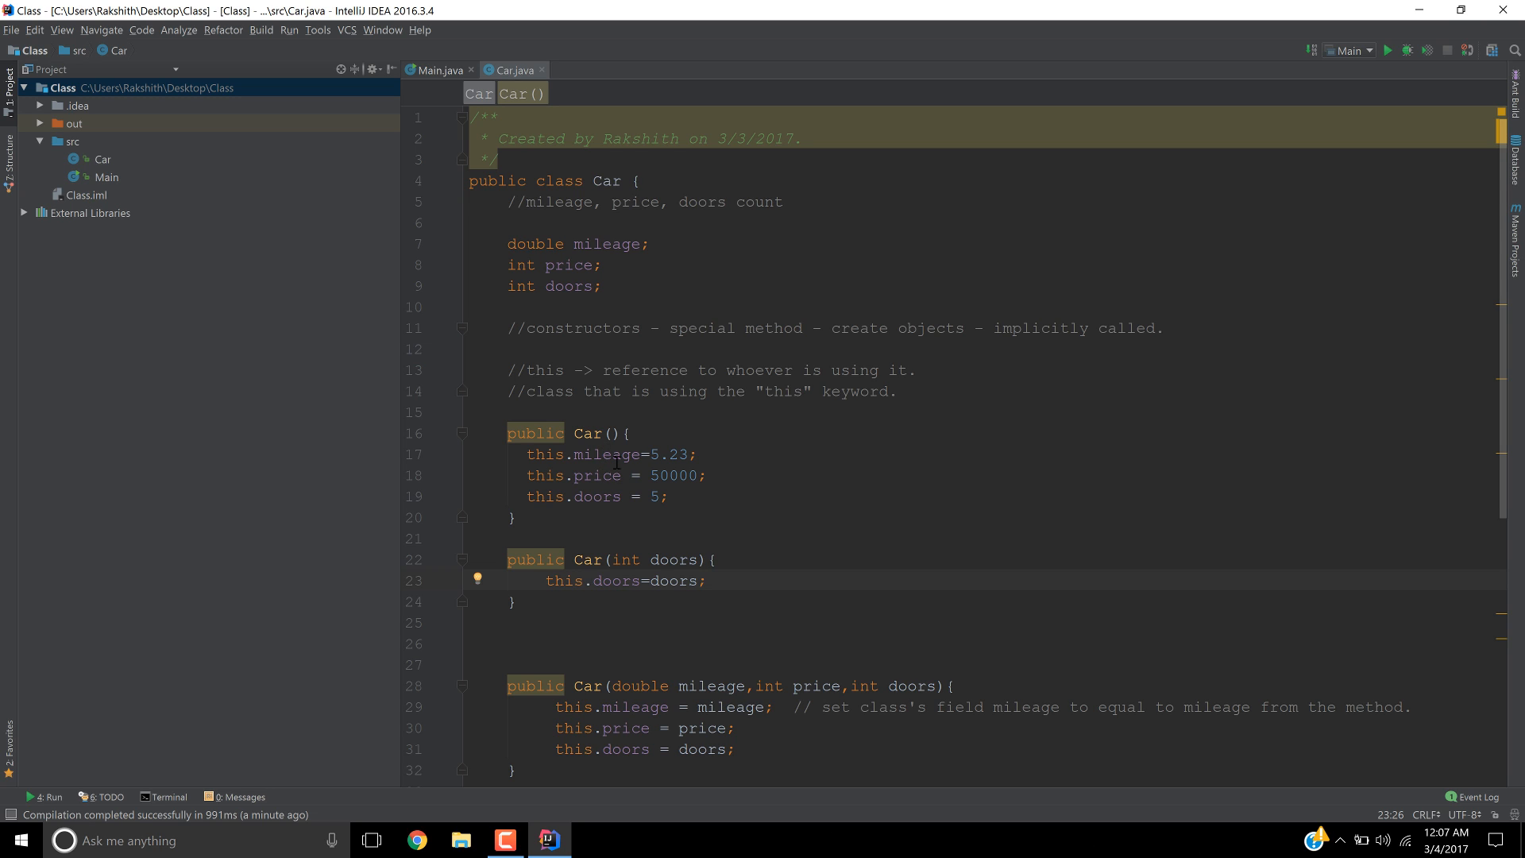
pyautogui.moveTo(397, 255)
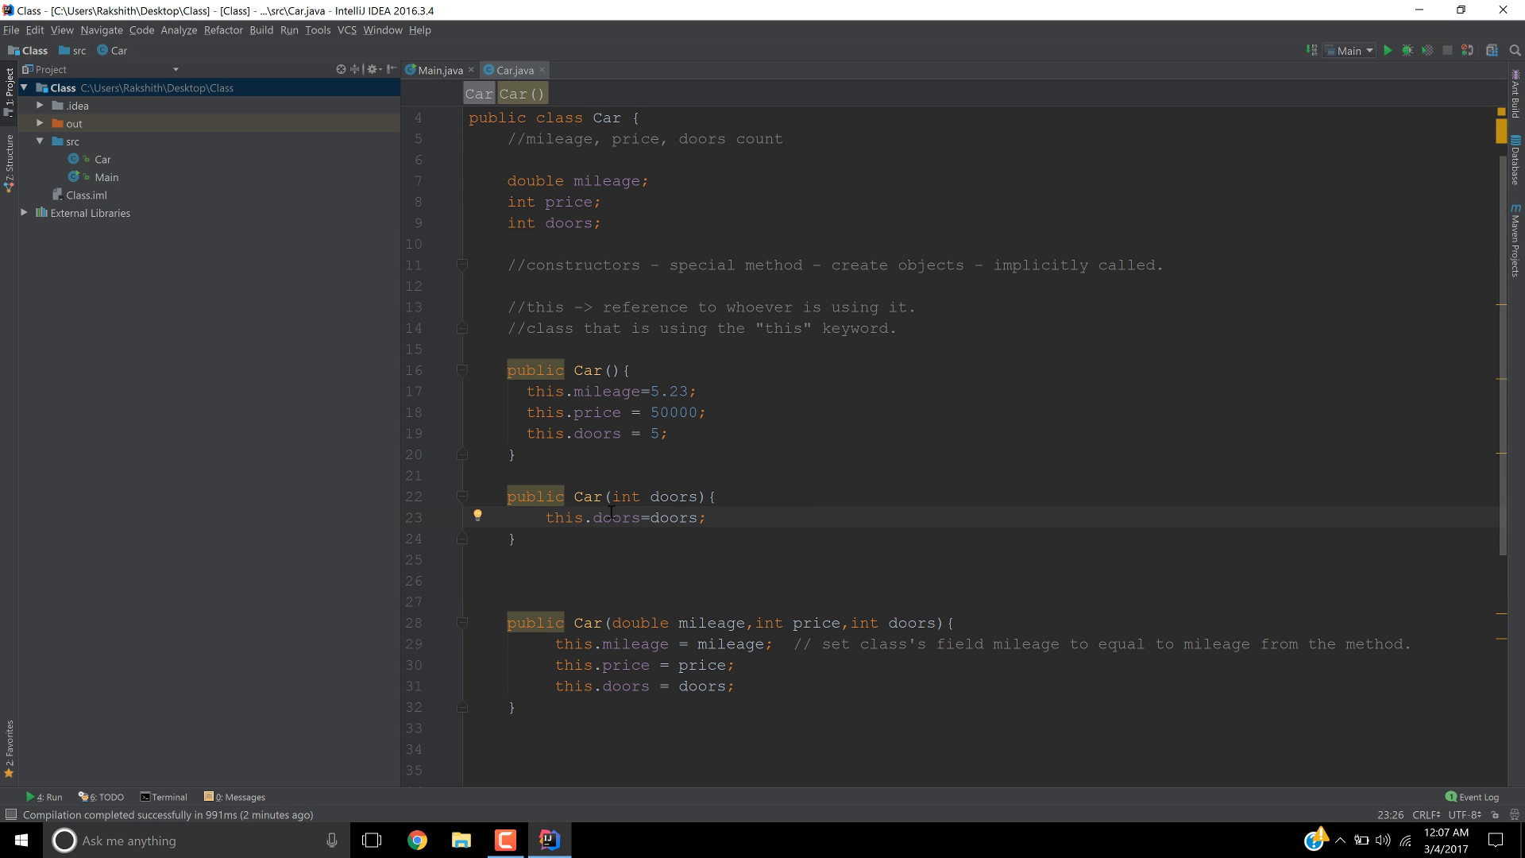
pyautogui.moveTo(694, 447)
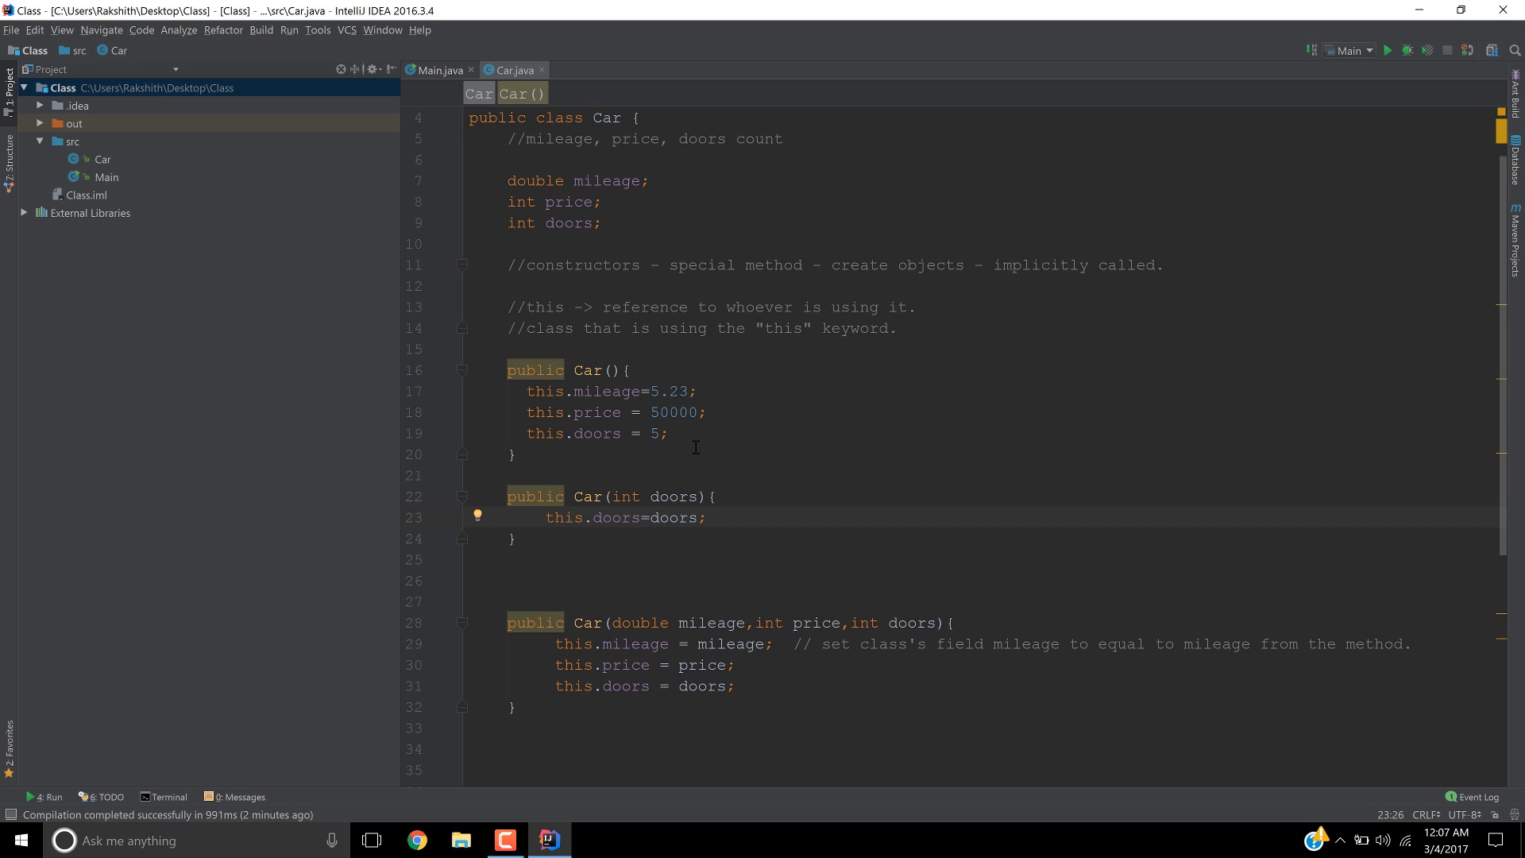
# - Comment out Car()'s three field assignments and add a blank line below them
pyautogui.click(668, 433)
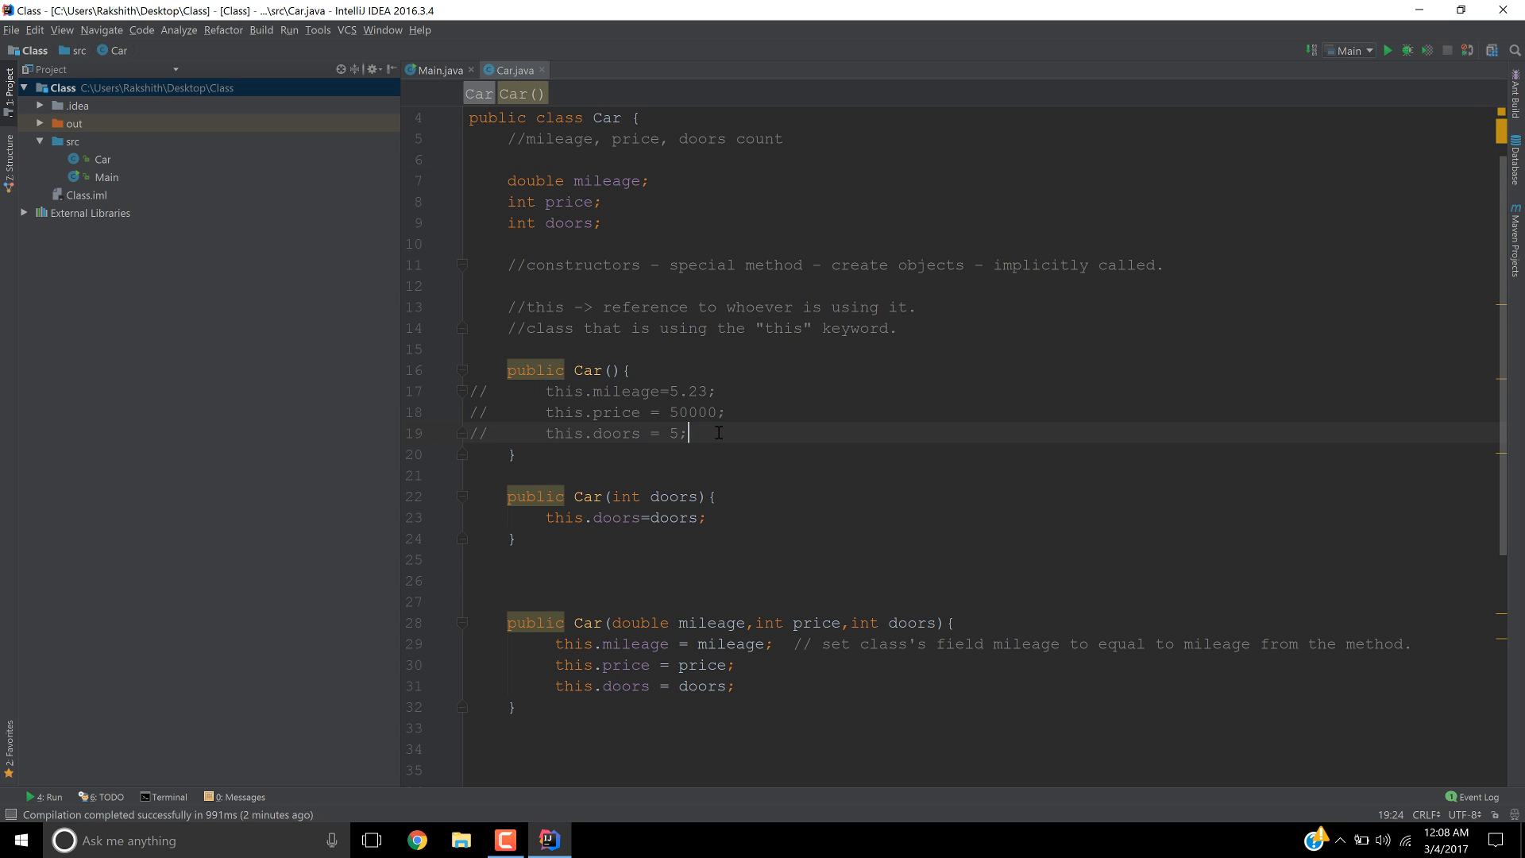
pyautogui.press('enter')
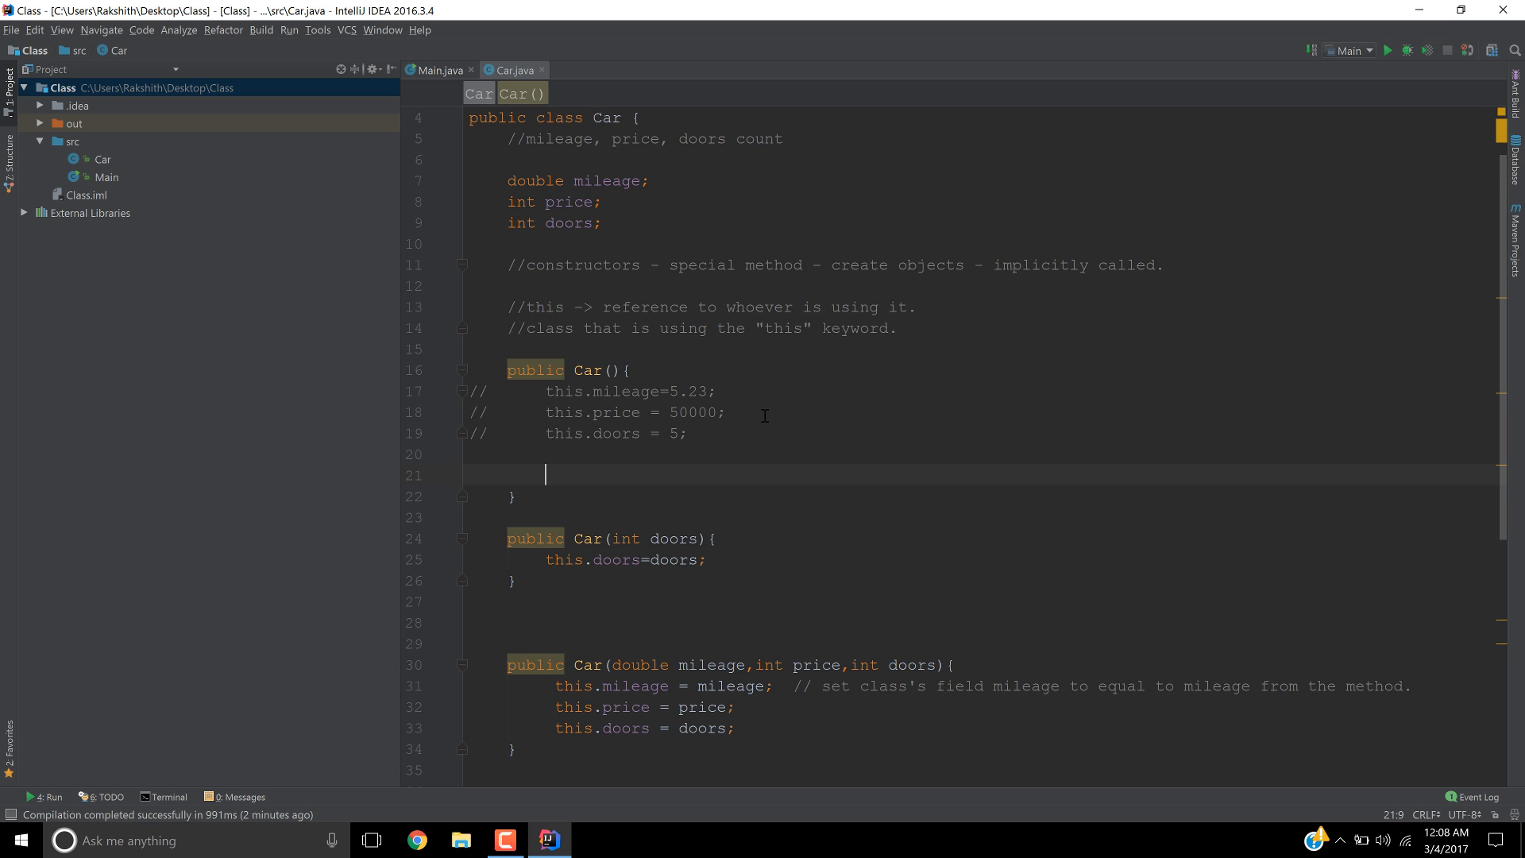
pyautogui.scroll(-3)
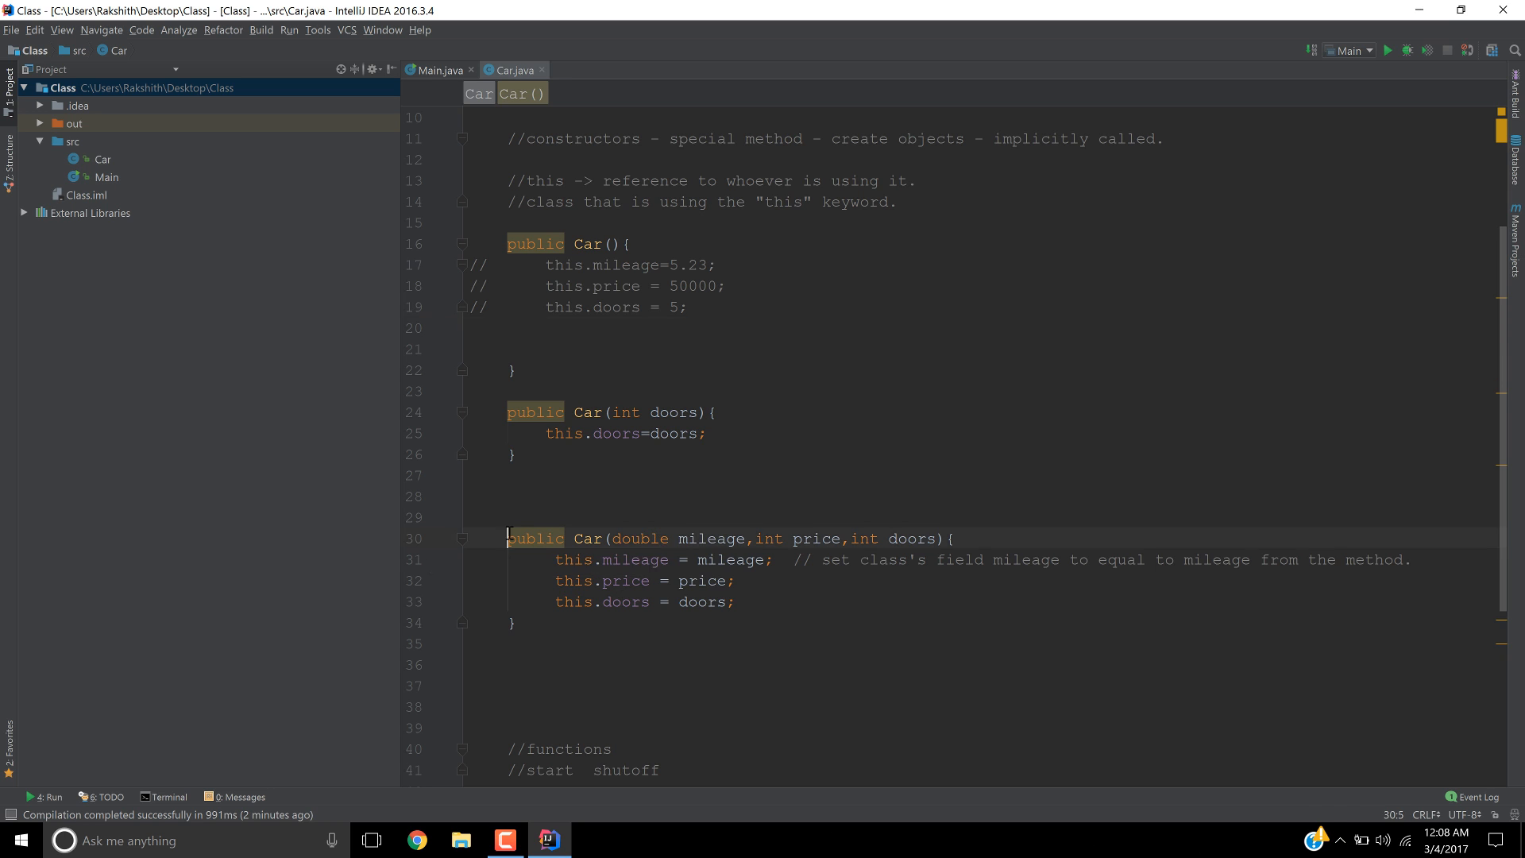
pyautogui.moveTo(506, 538); pyautogui.dragTo(516, 623)
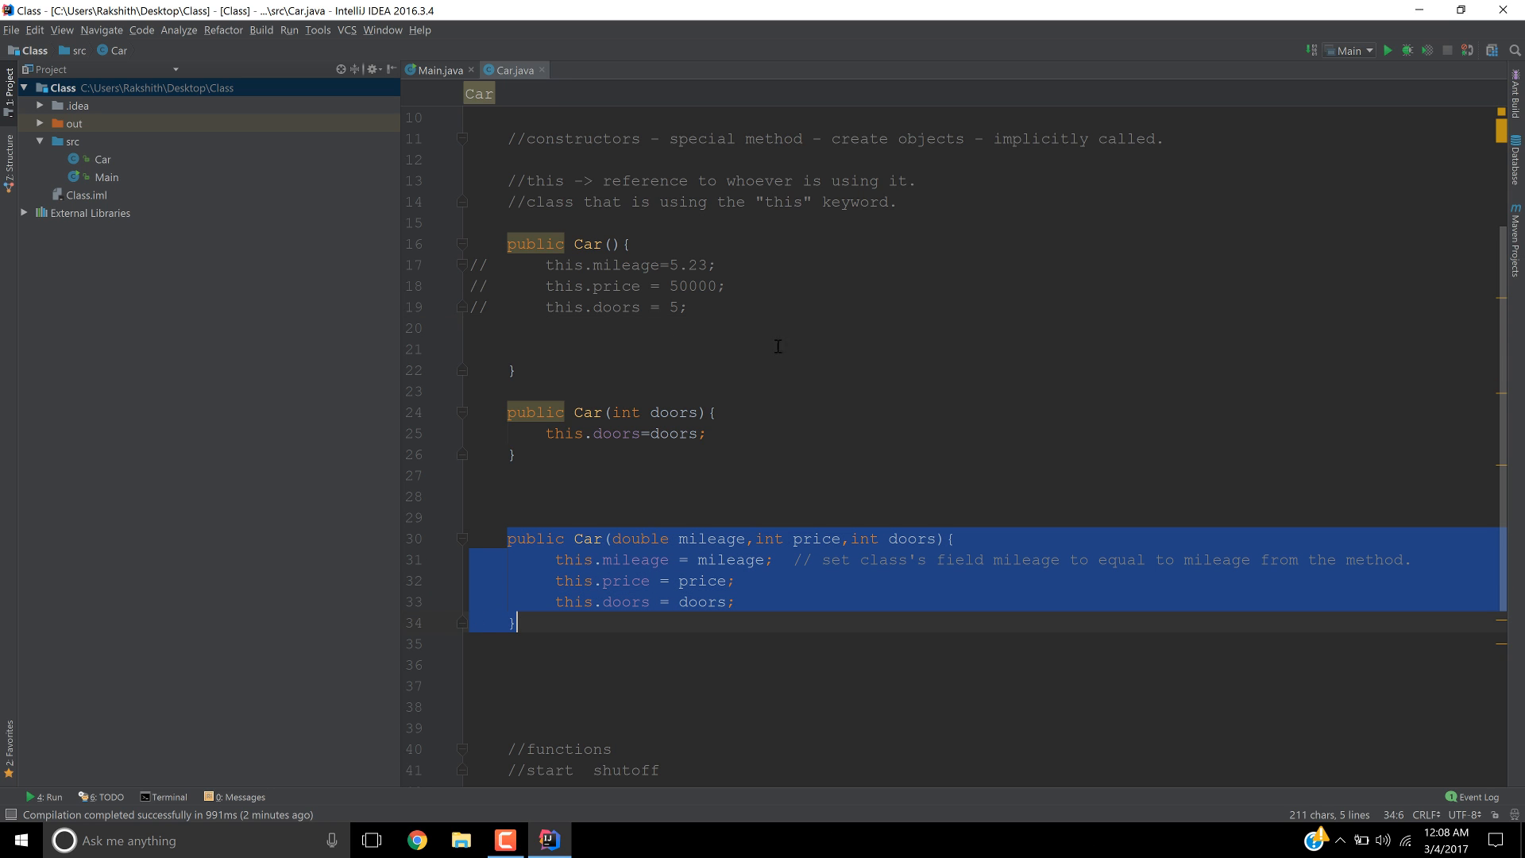
pyautogui.click(584, 243)
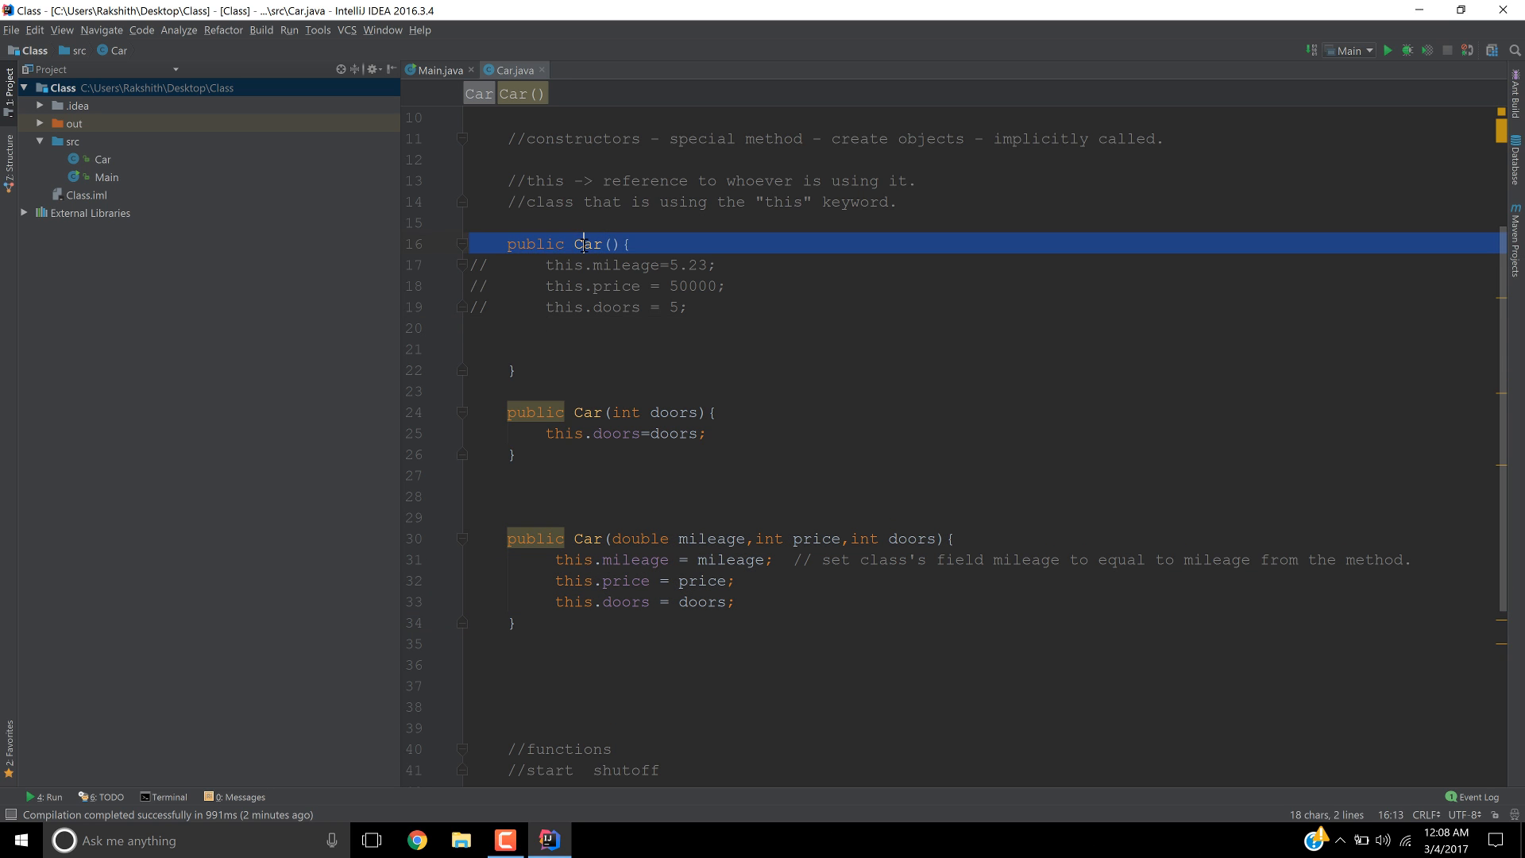
pyautogui.click(686, 306)
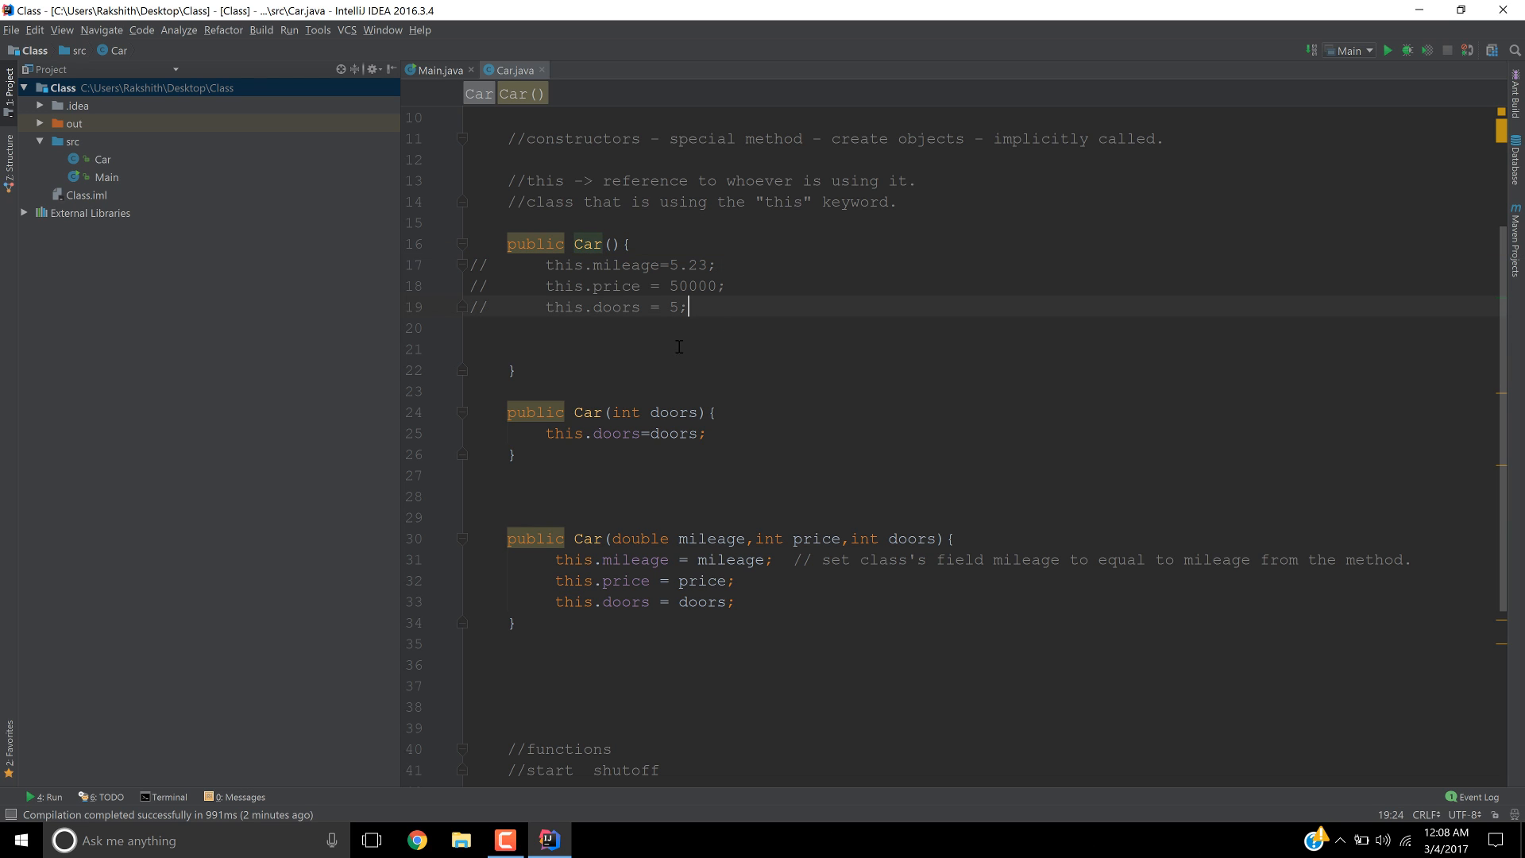
pyautogui.press('enter')
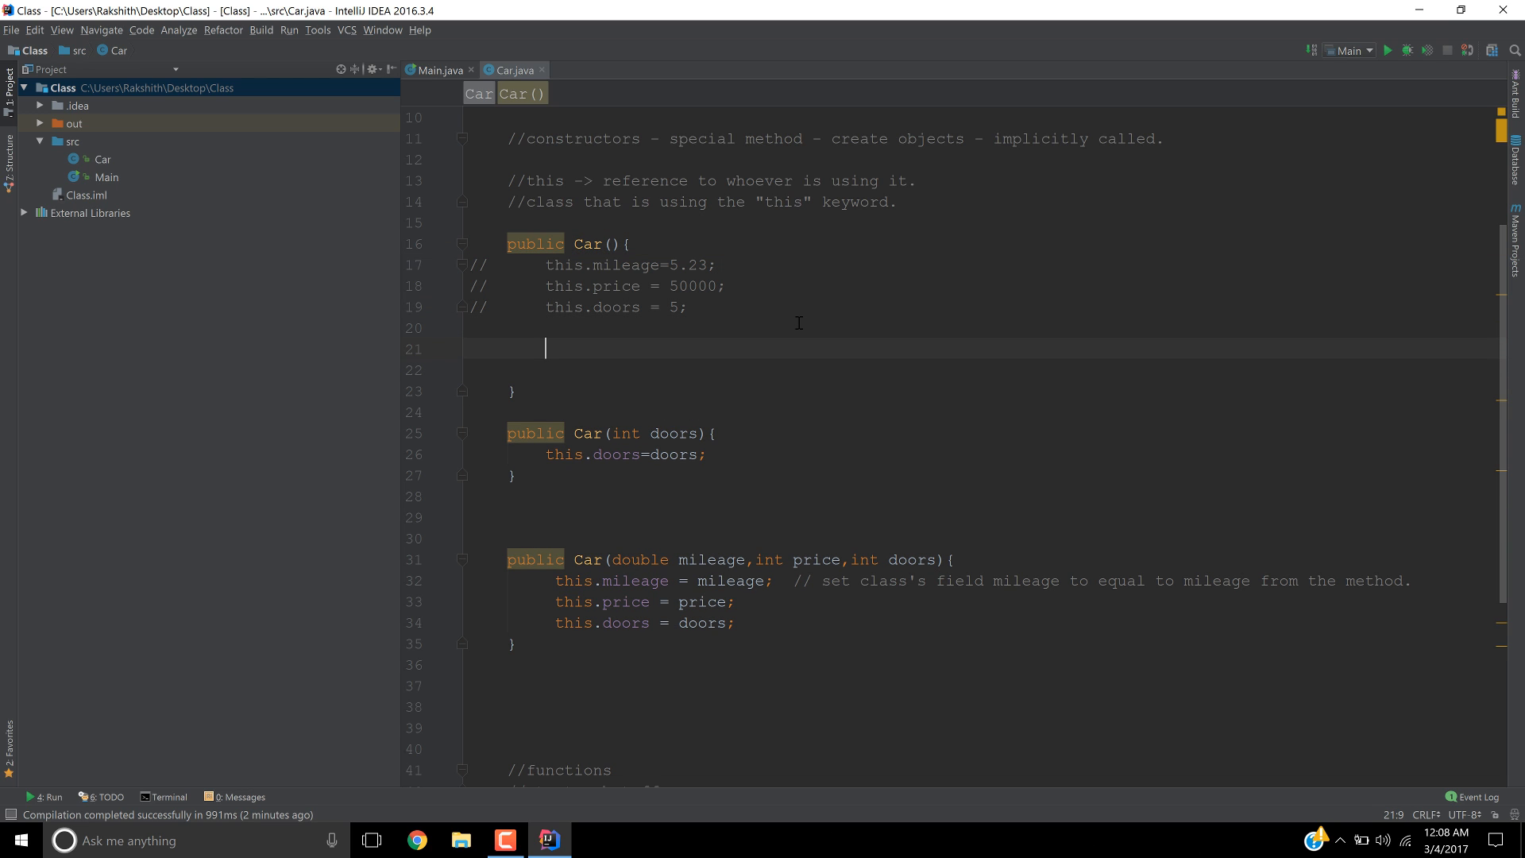
# - Write the call this(5.23, 50000, 5) inside the no-arg Car constructor
pyautogui.write('thi')
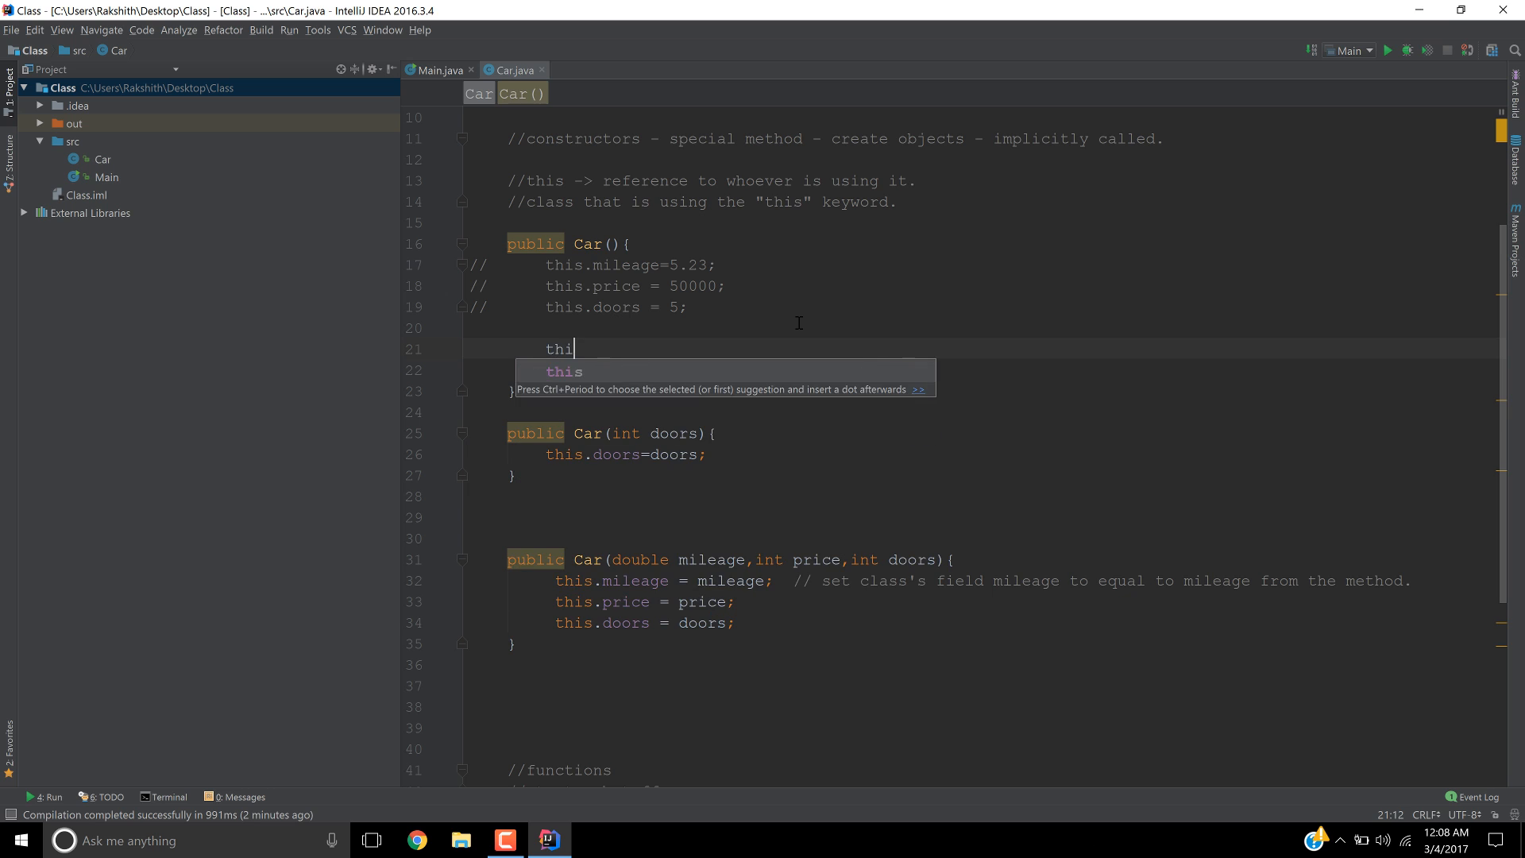
pyautogui.write('s')
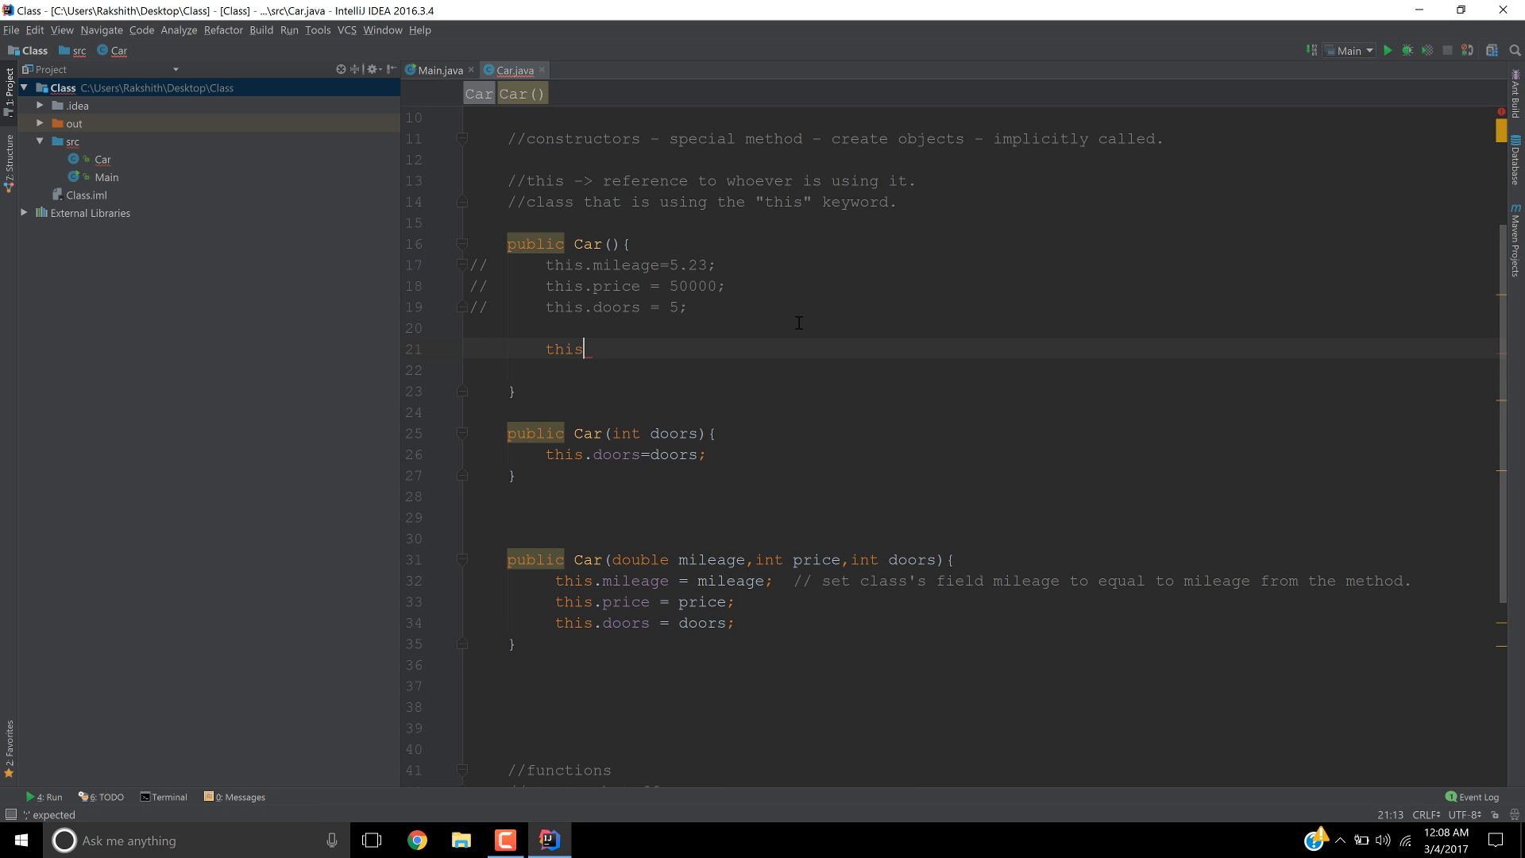
pyautogui.write('(')
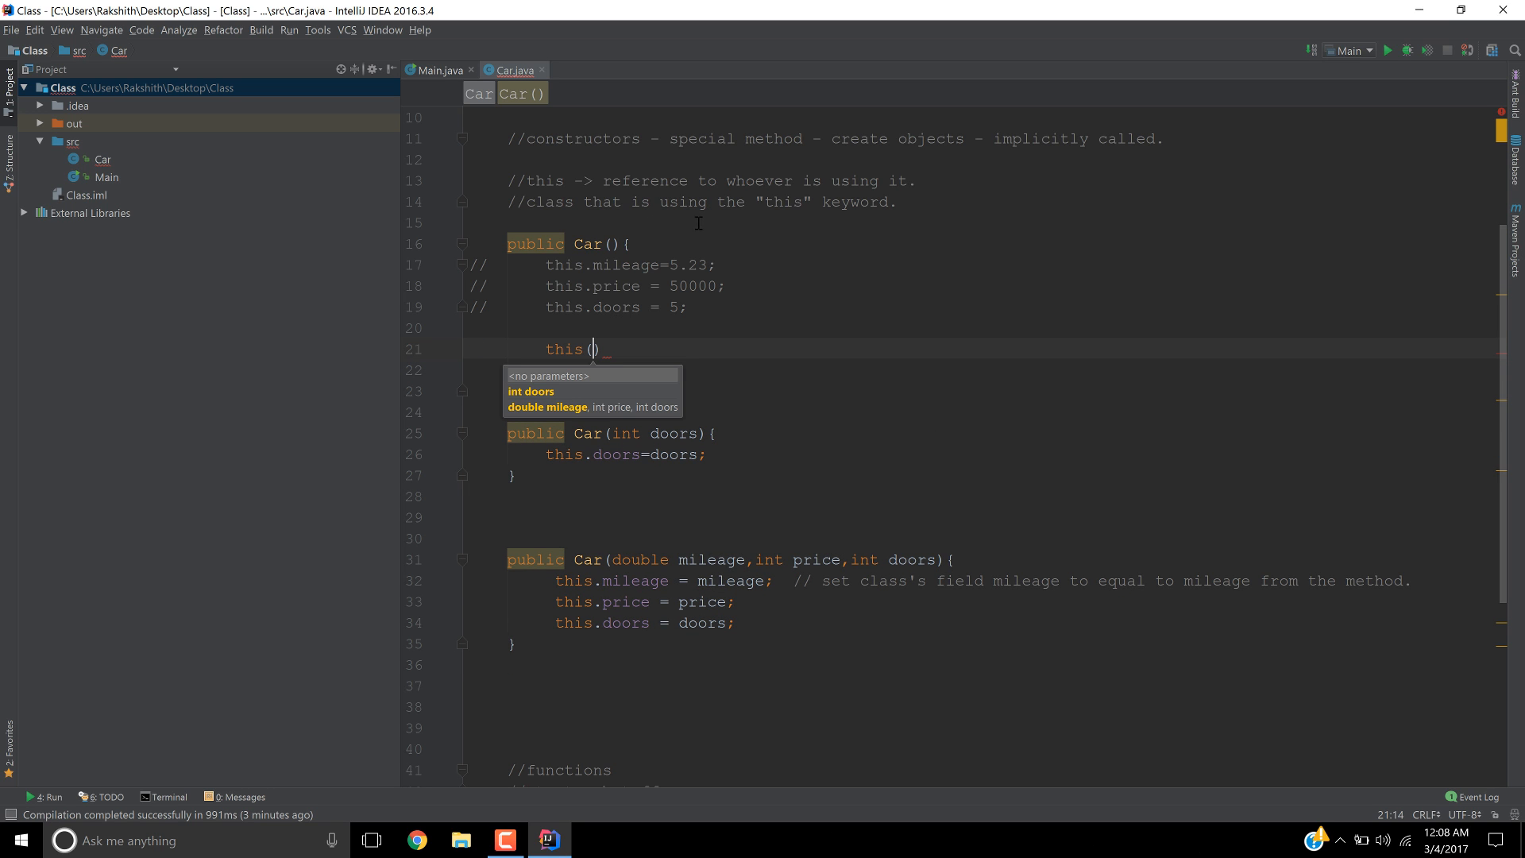
pyautogui.doubleClick(685, 264)
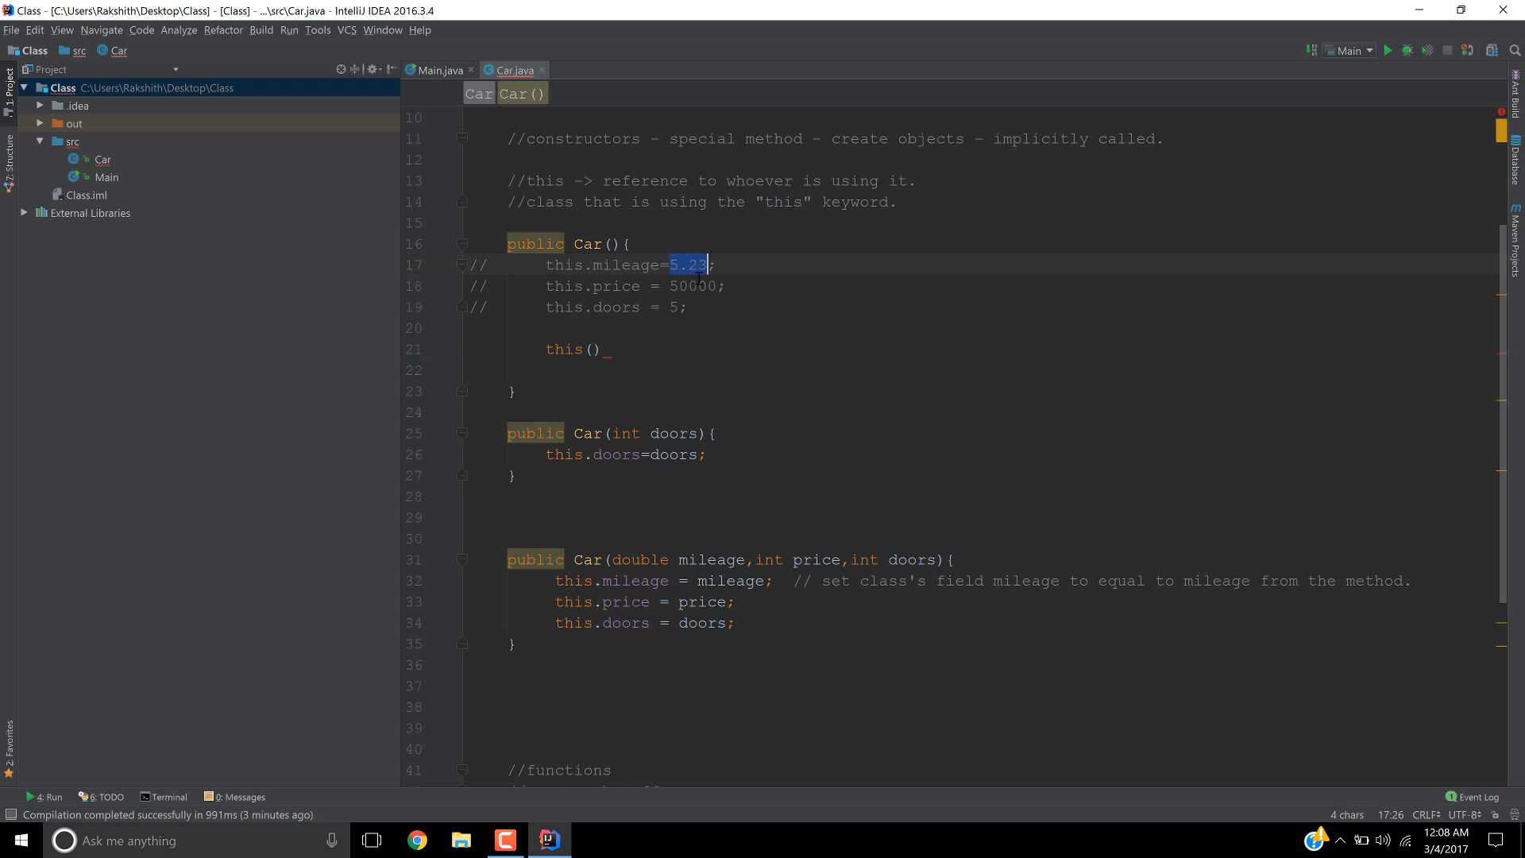
pyautogui.write('5.')
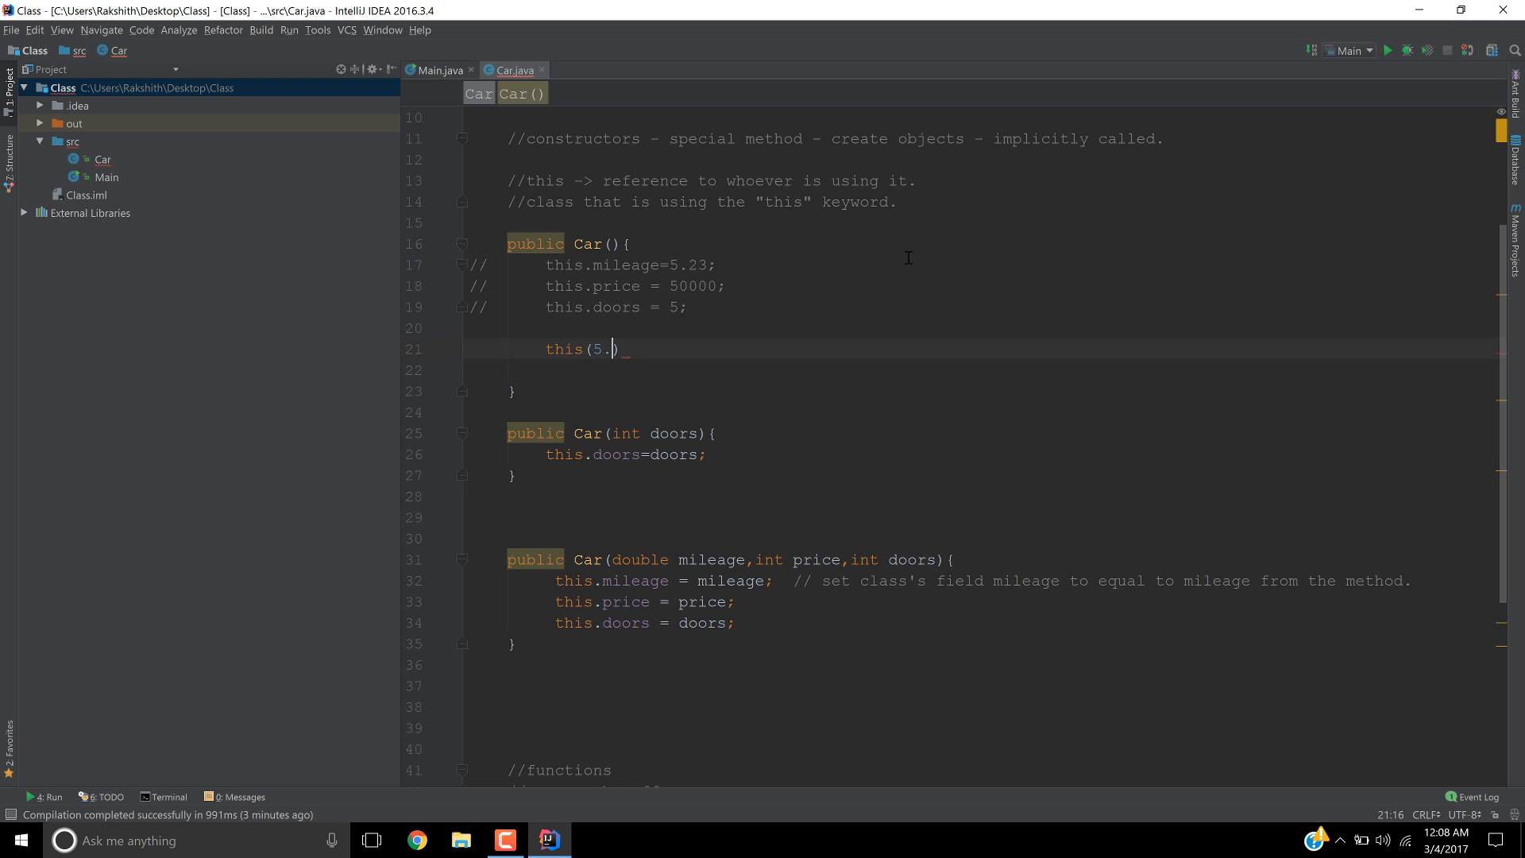
pyautogui.write('23,')
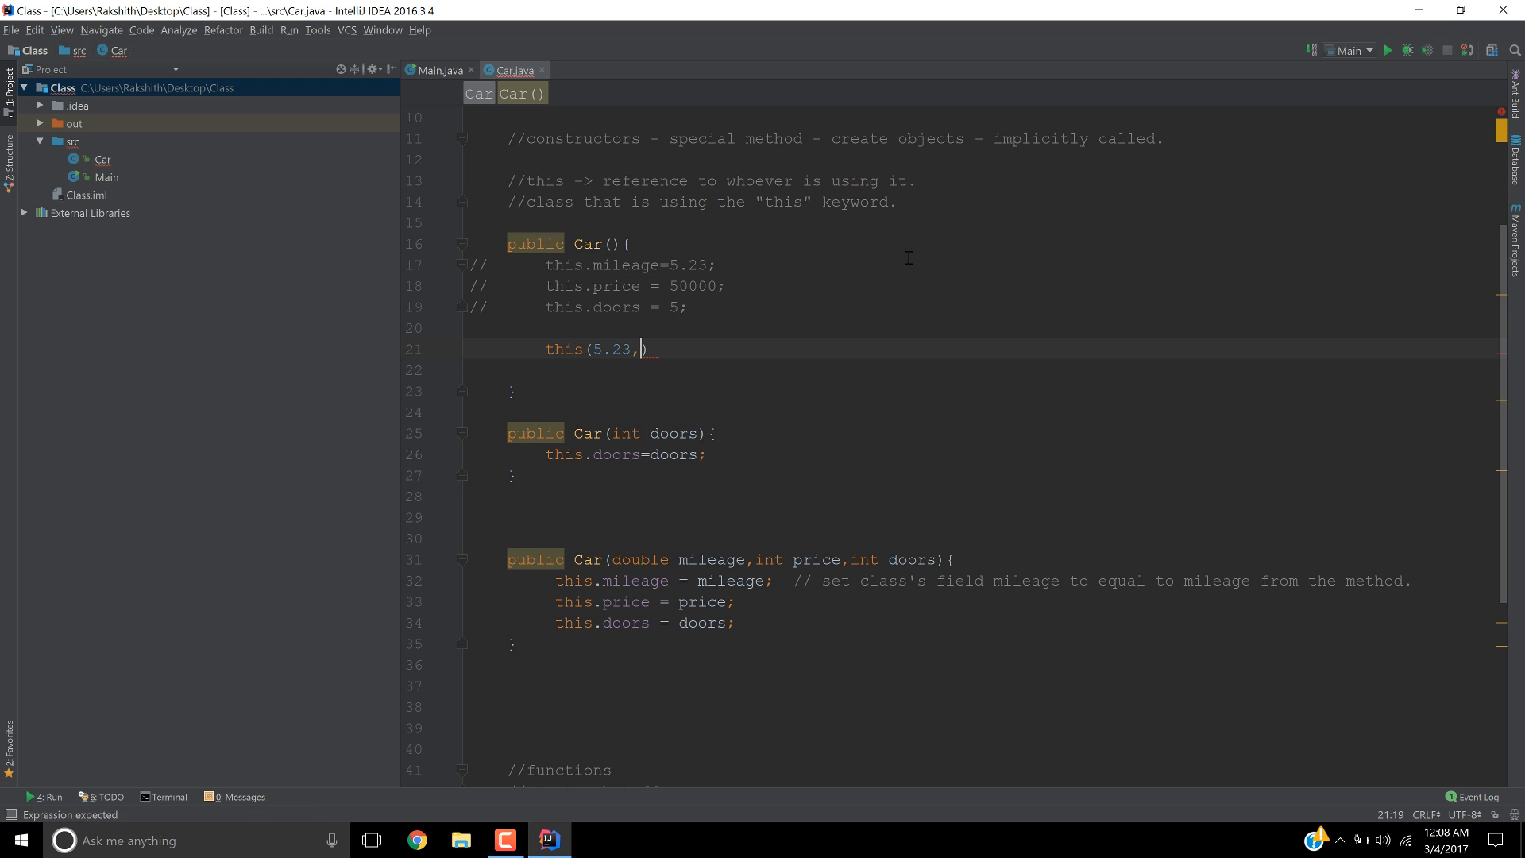
pyautogui.write('50000')
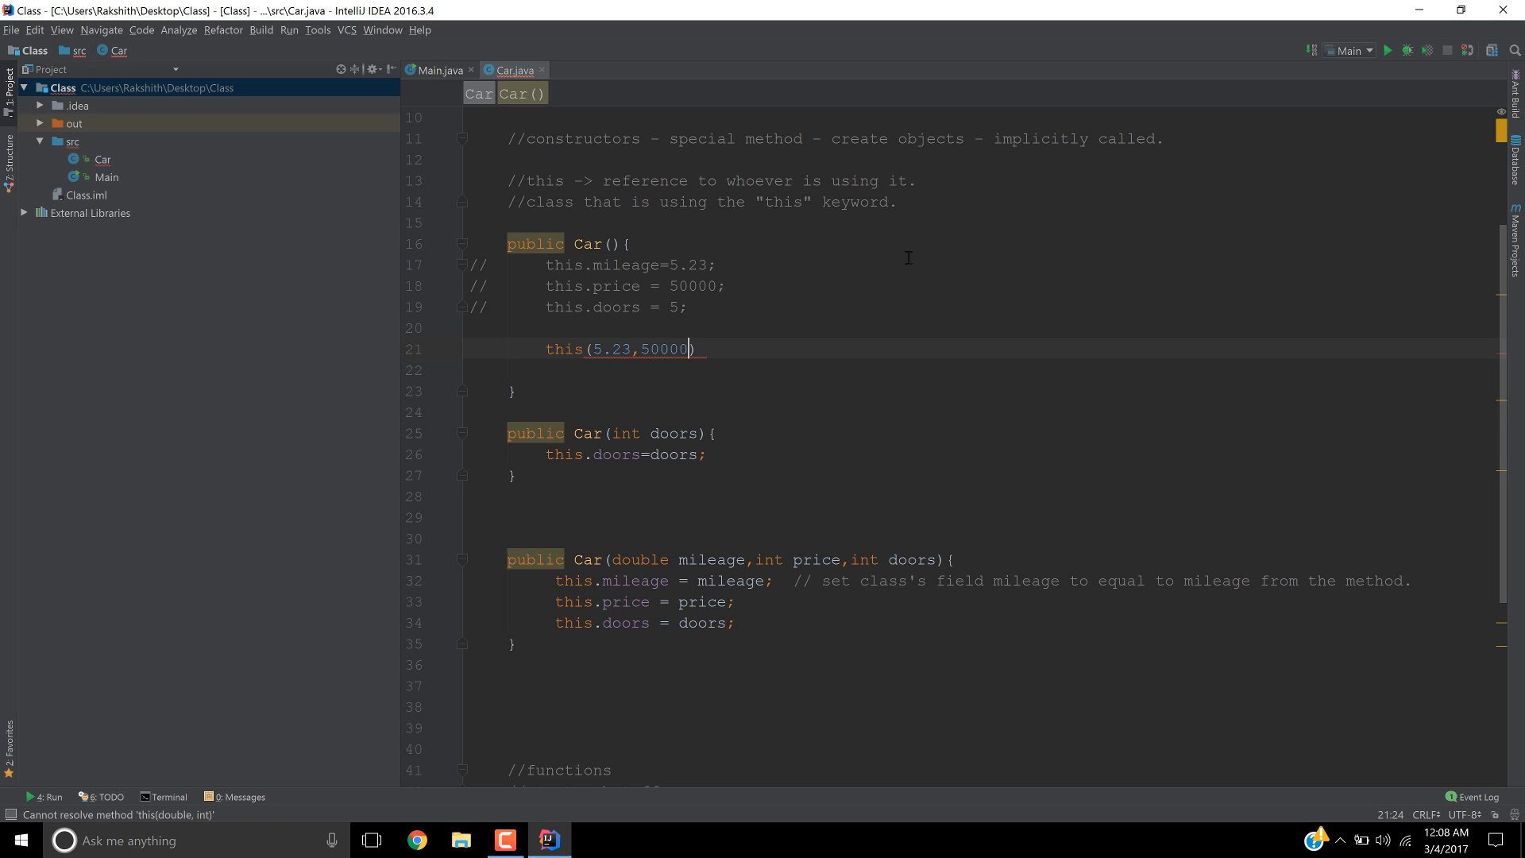
pyautogui.write(',5')
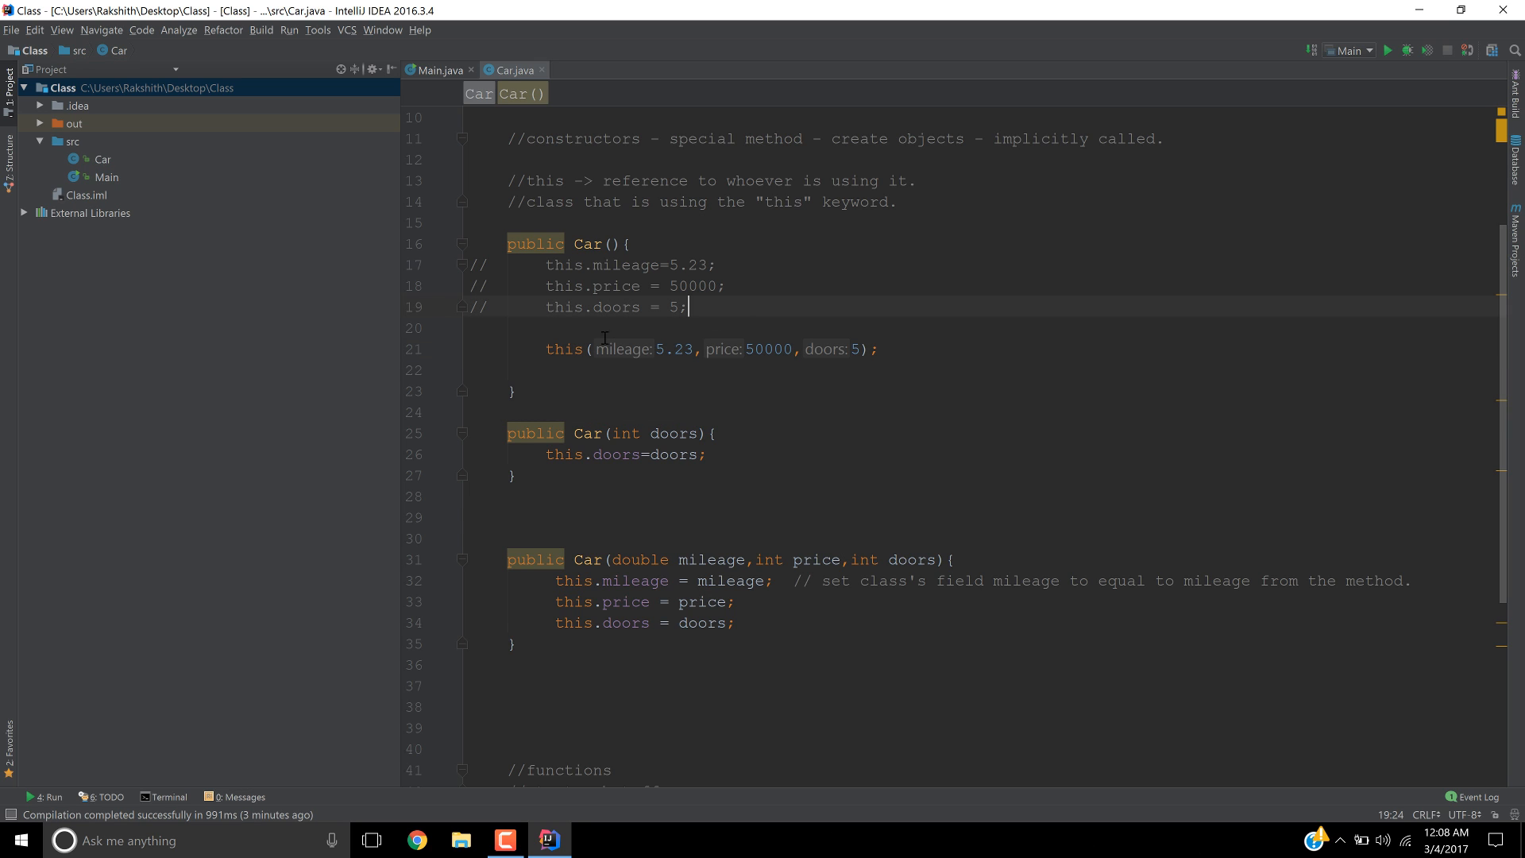
pyautogui.moveTo(530, 286); pyautogui.dragTo(685, 306)
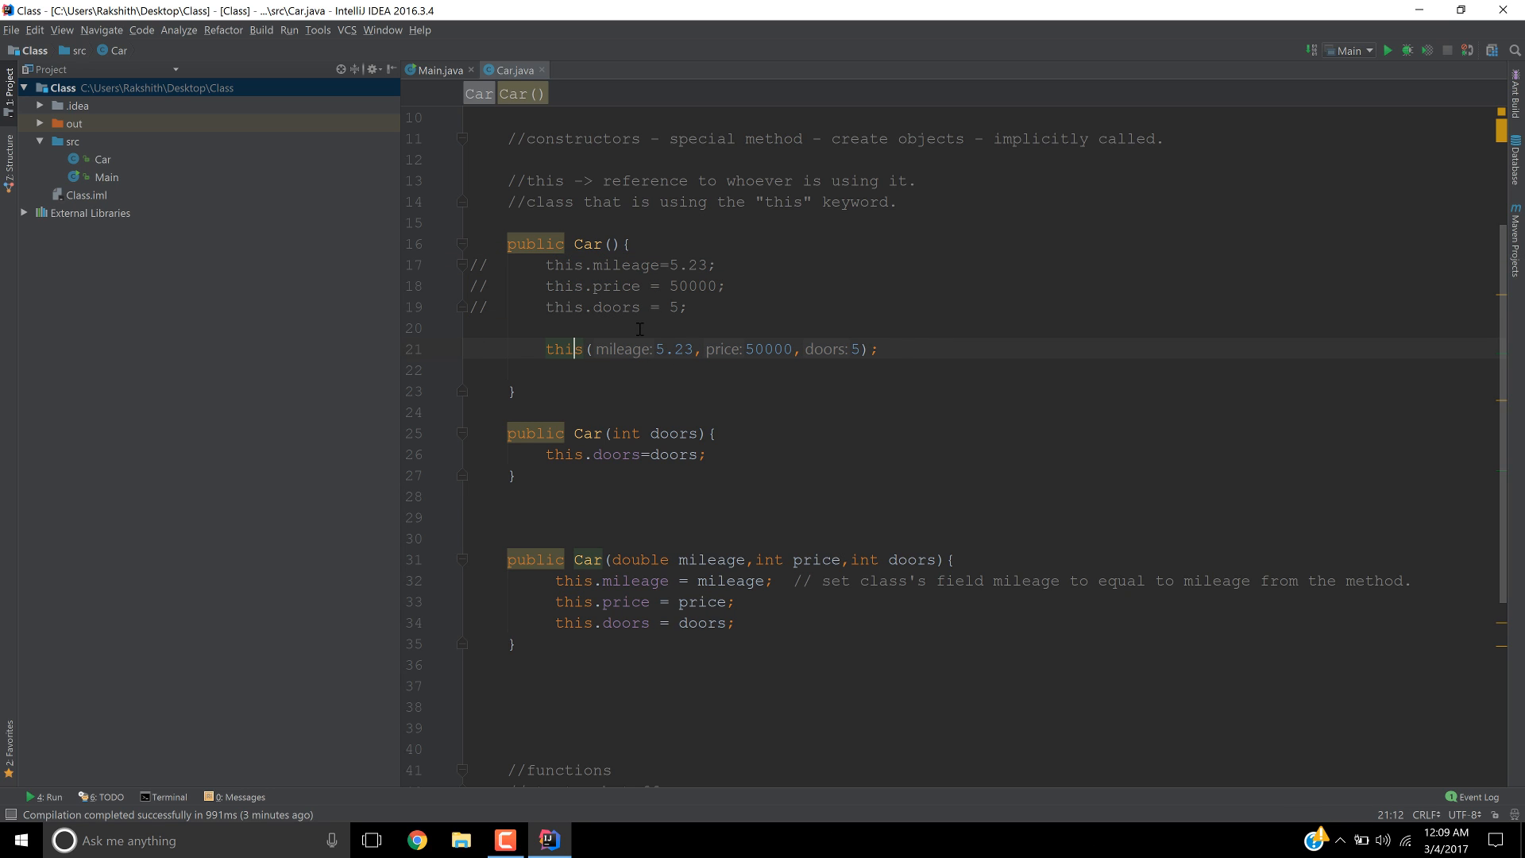
pyautogui.moveTo(625, 374)
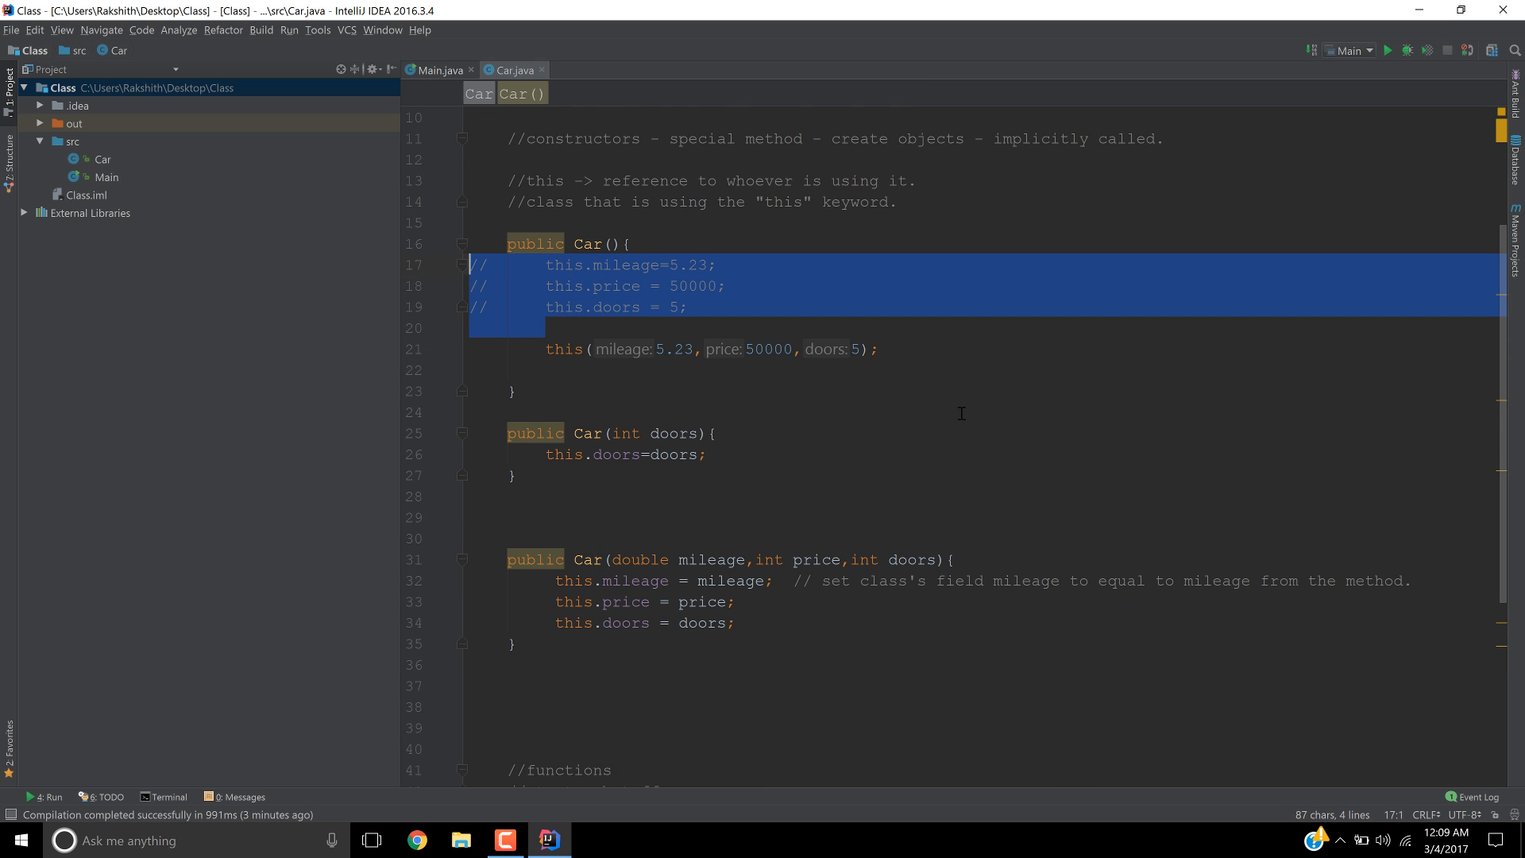
# - Delete the commented-out assignments and empty lines in Car(), then switch to Main.java
pyautogui.press('Delete')
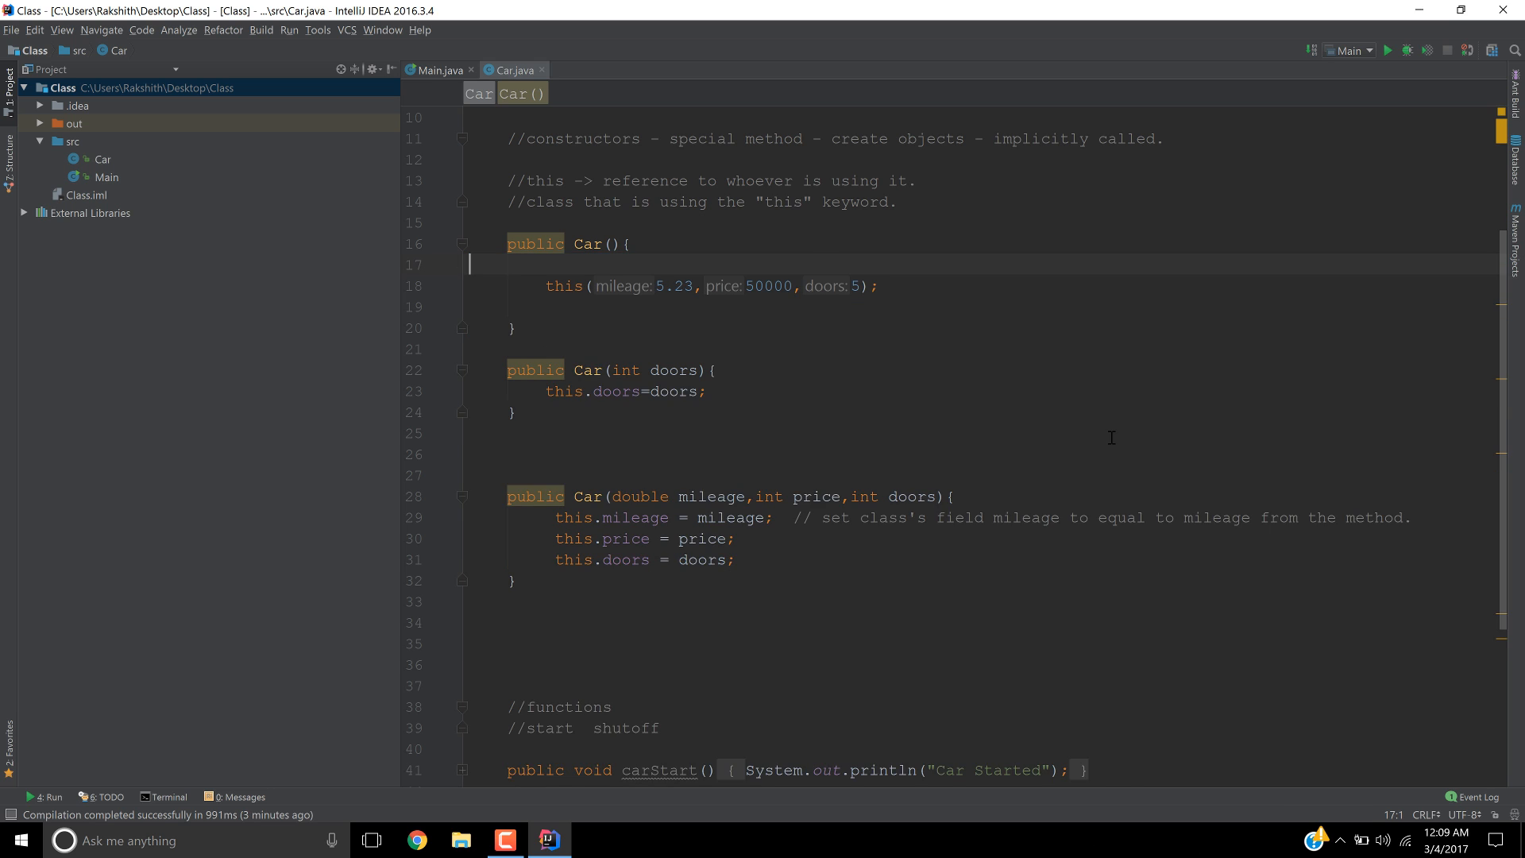
pyautogui.click(545, 264)
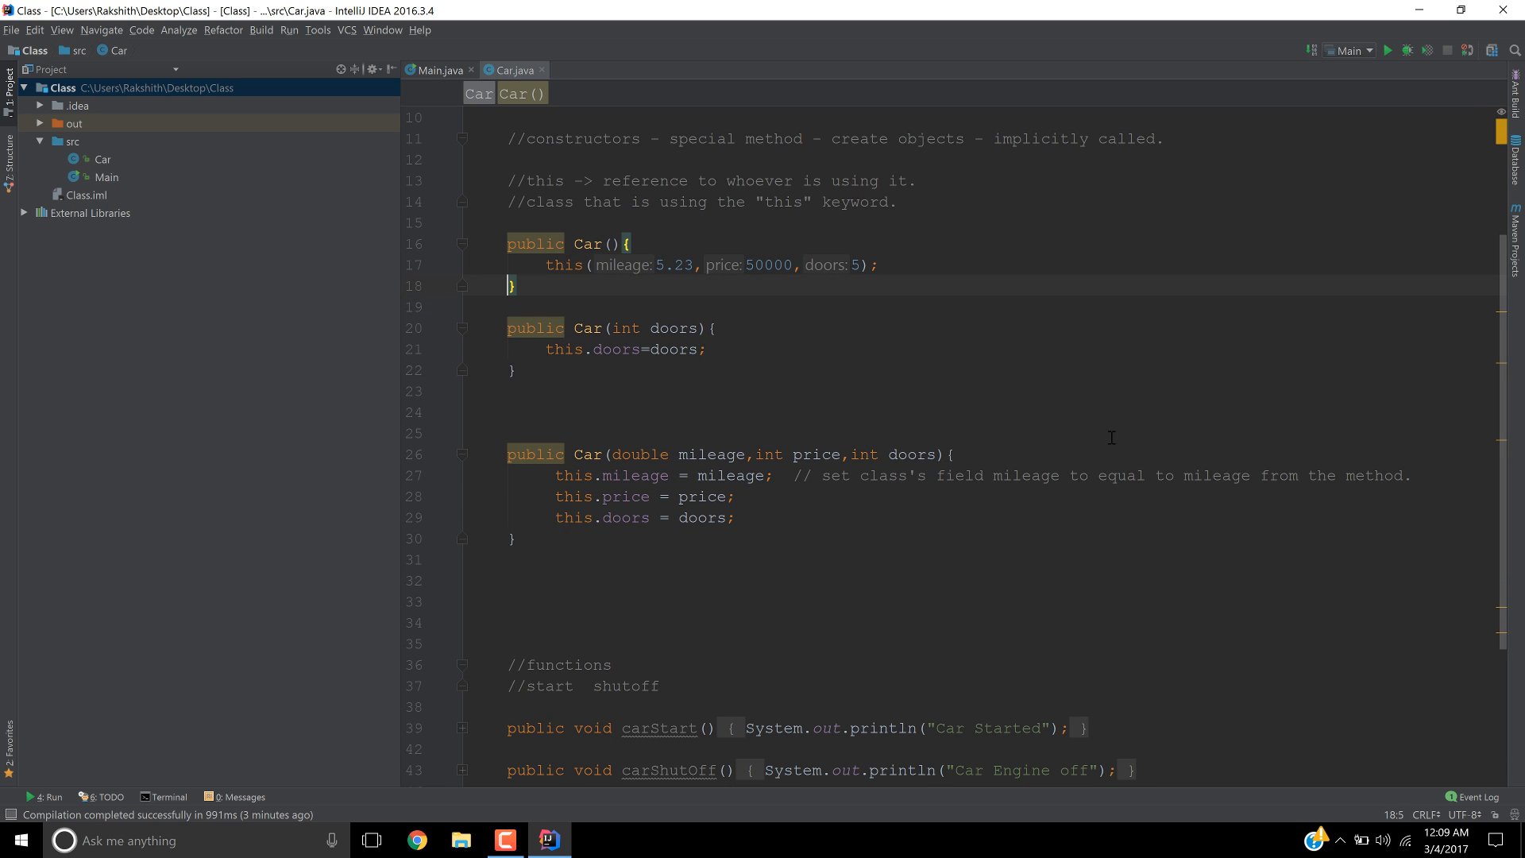
pyautogui.moveTo(535, 244)
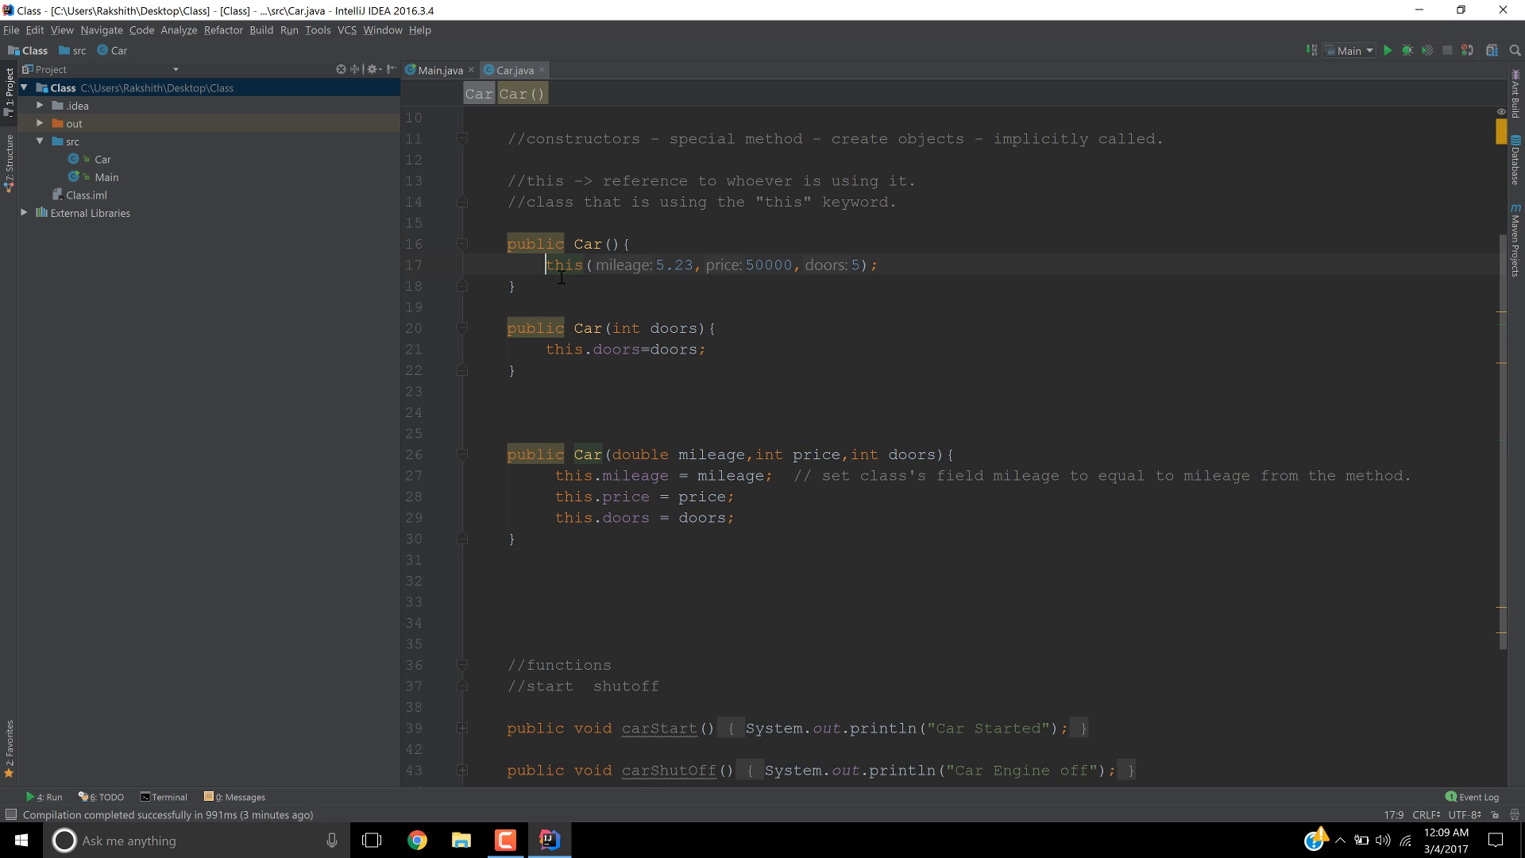
pyautogui.click(437, 70)
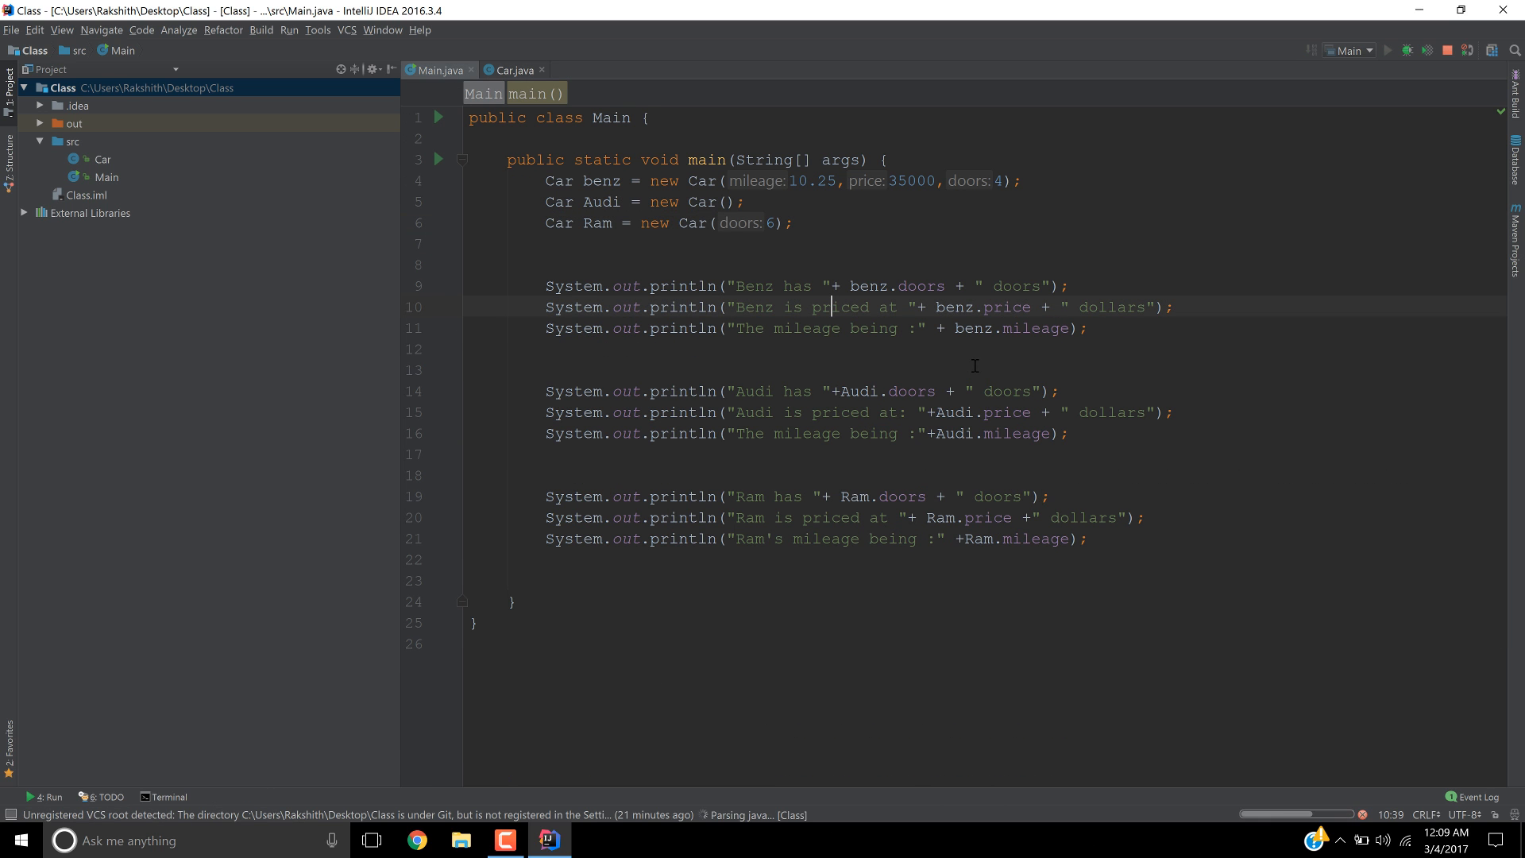
pyautogui.click(1388, 49)
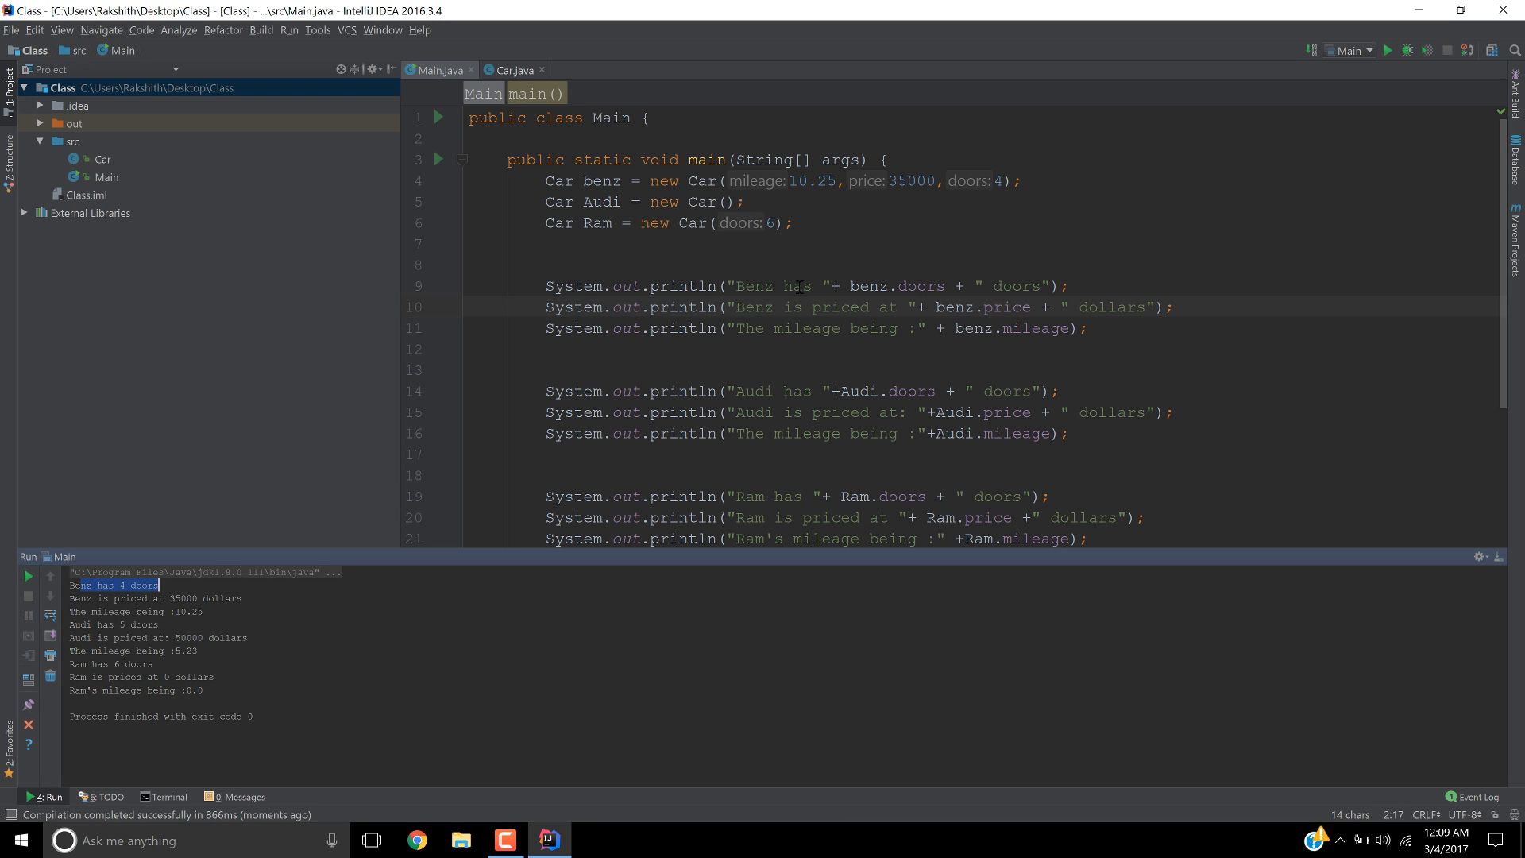
pyautogui.moveTo(853, 286); pyautogui.dragTo(976, 286)
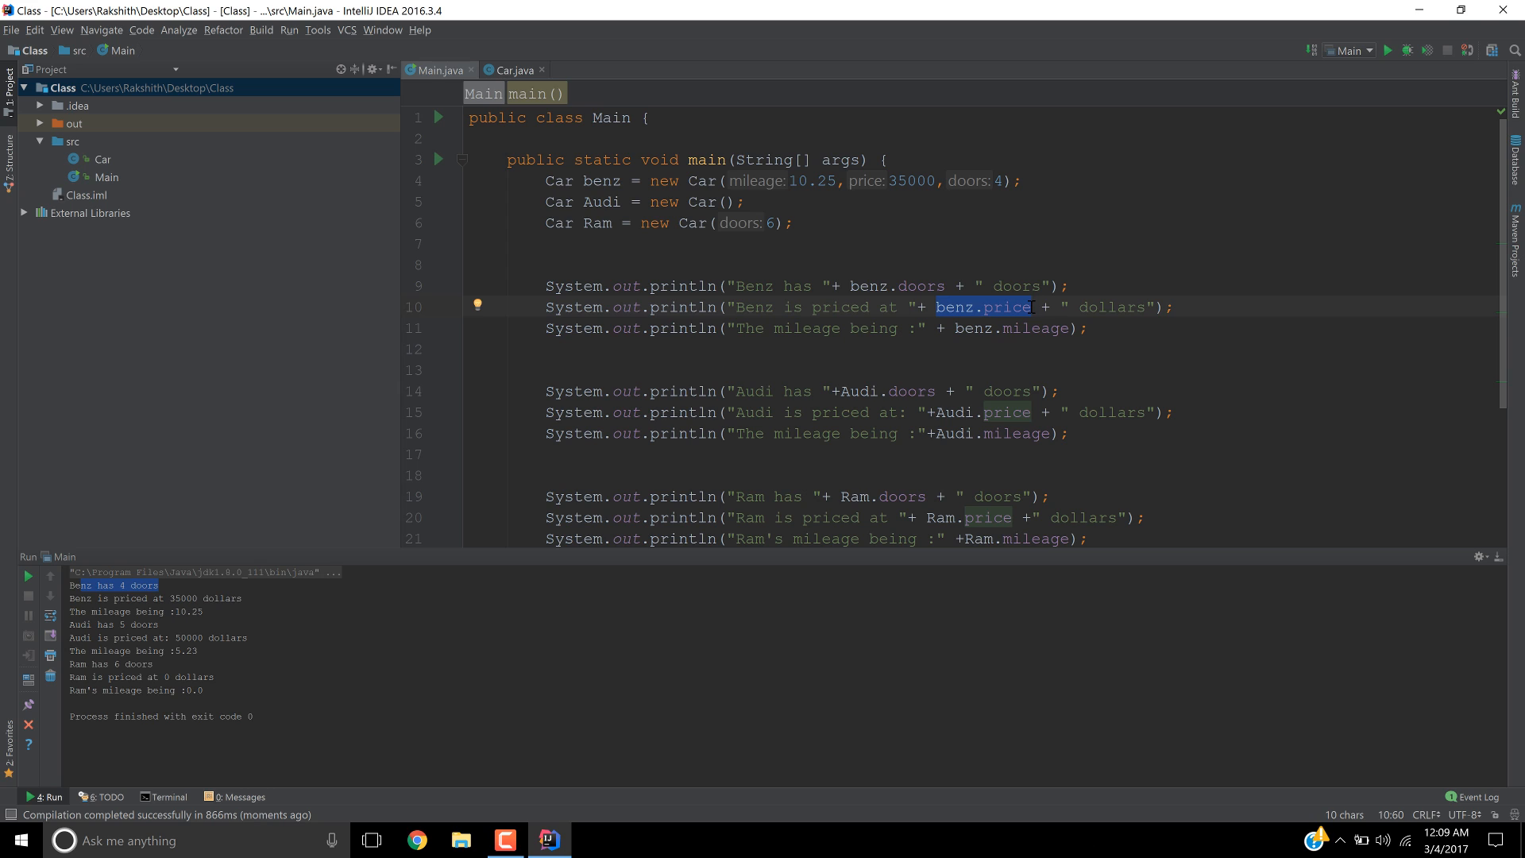
pyautogui.click(954, 328)
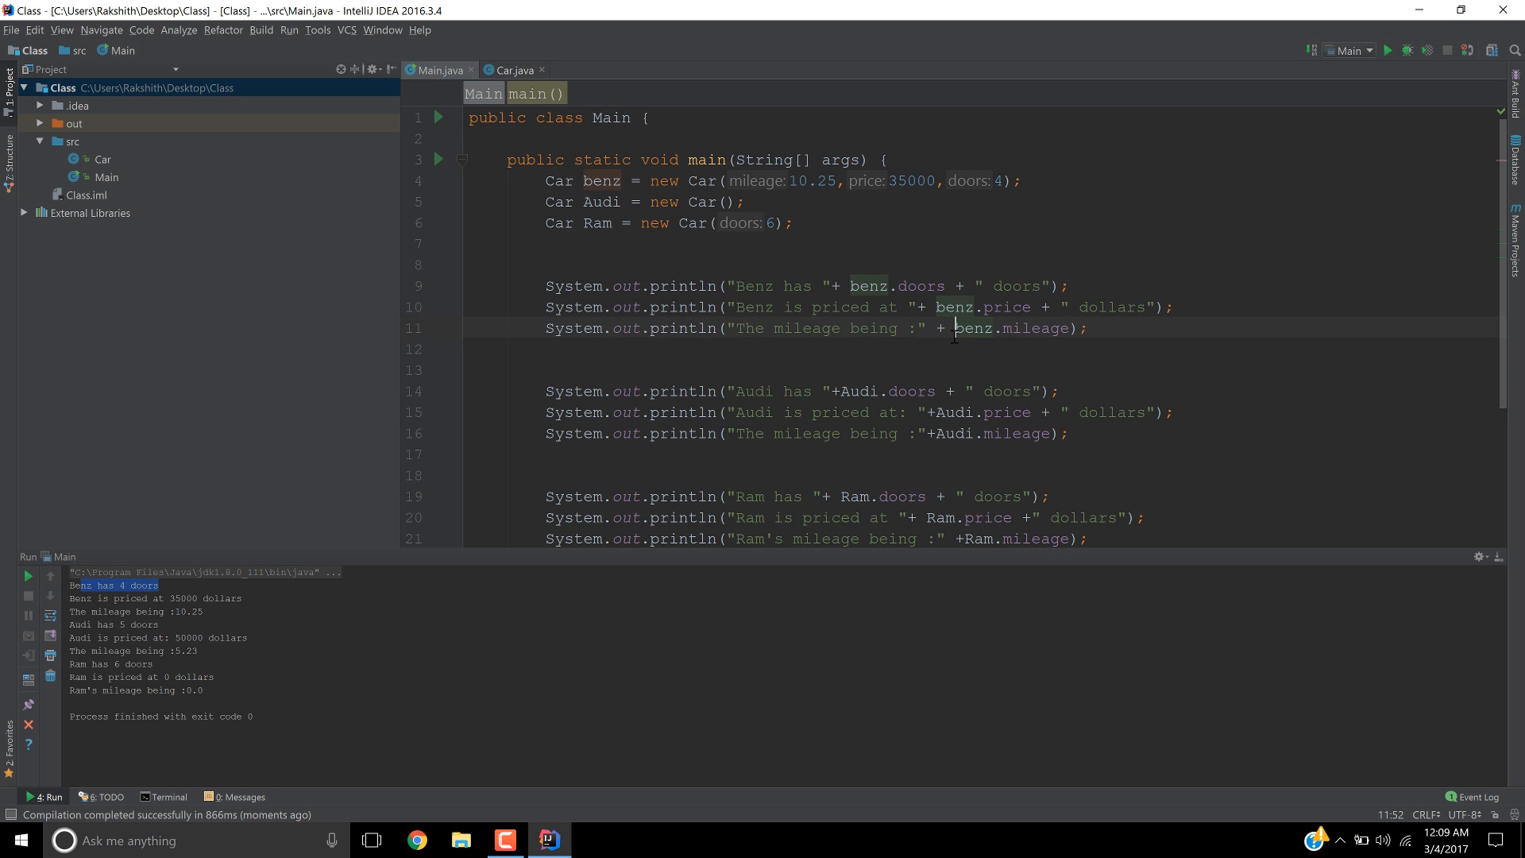
pyautogui.moveTo(955, 328); pyautogui.dragTo(1070, 328)
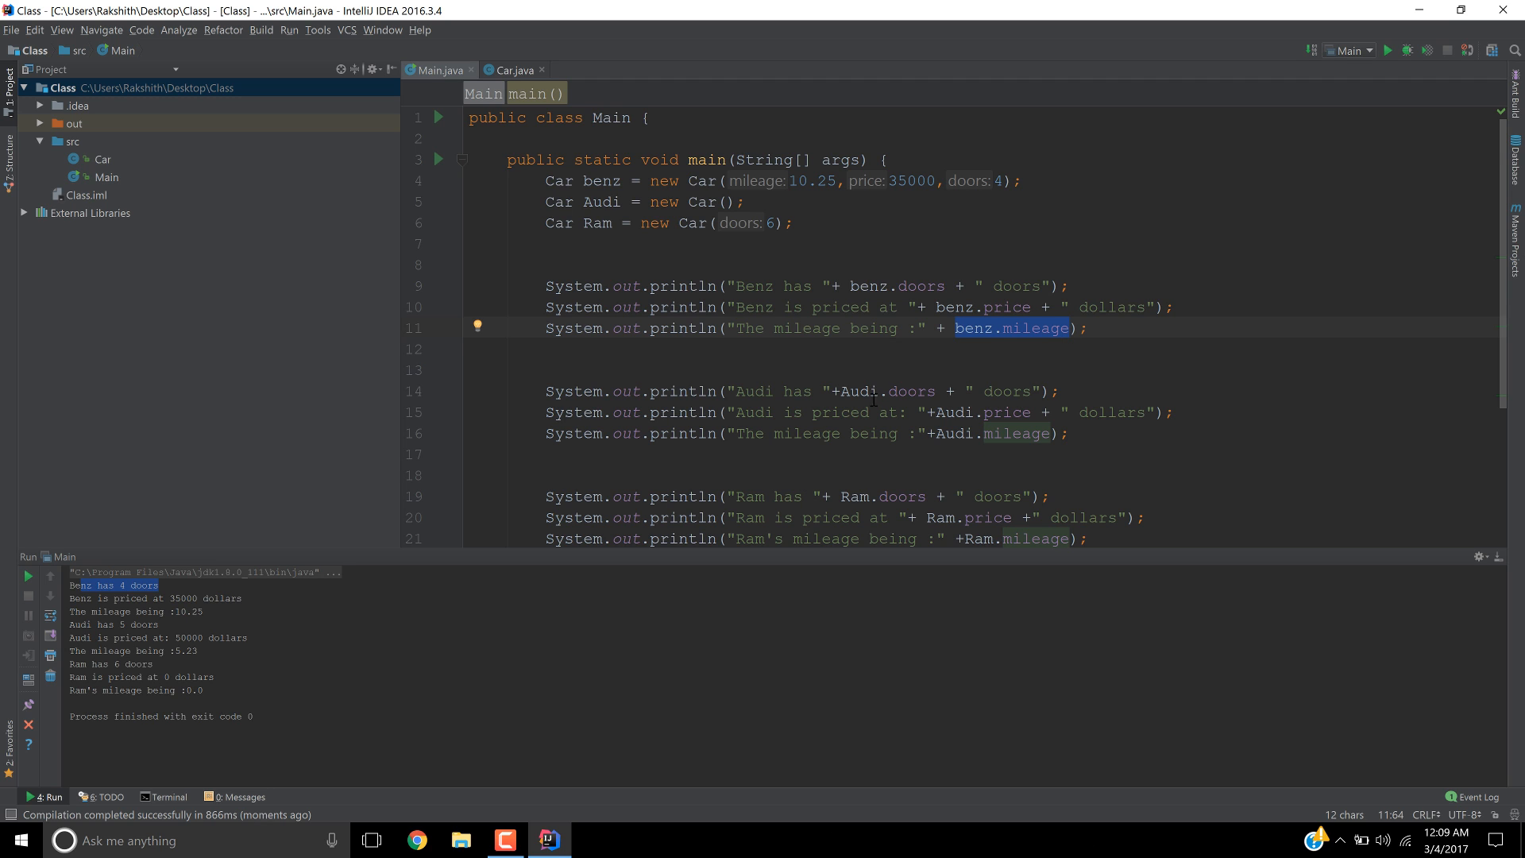
pyautogui.scroll(-3)
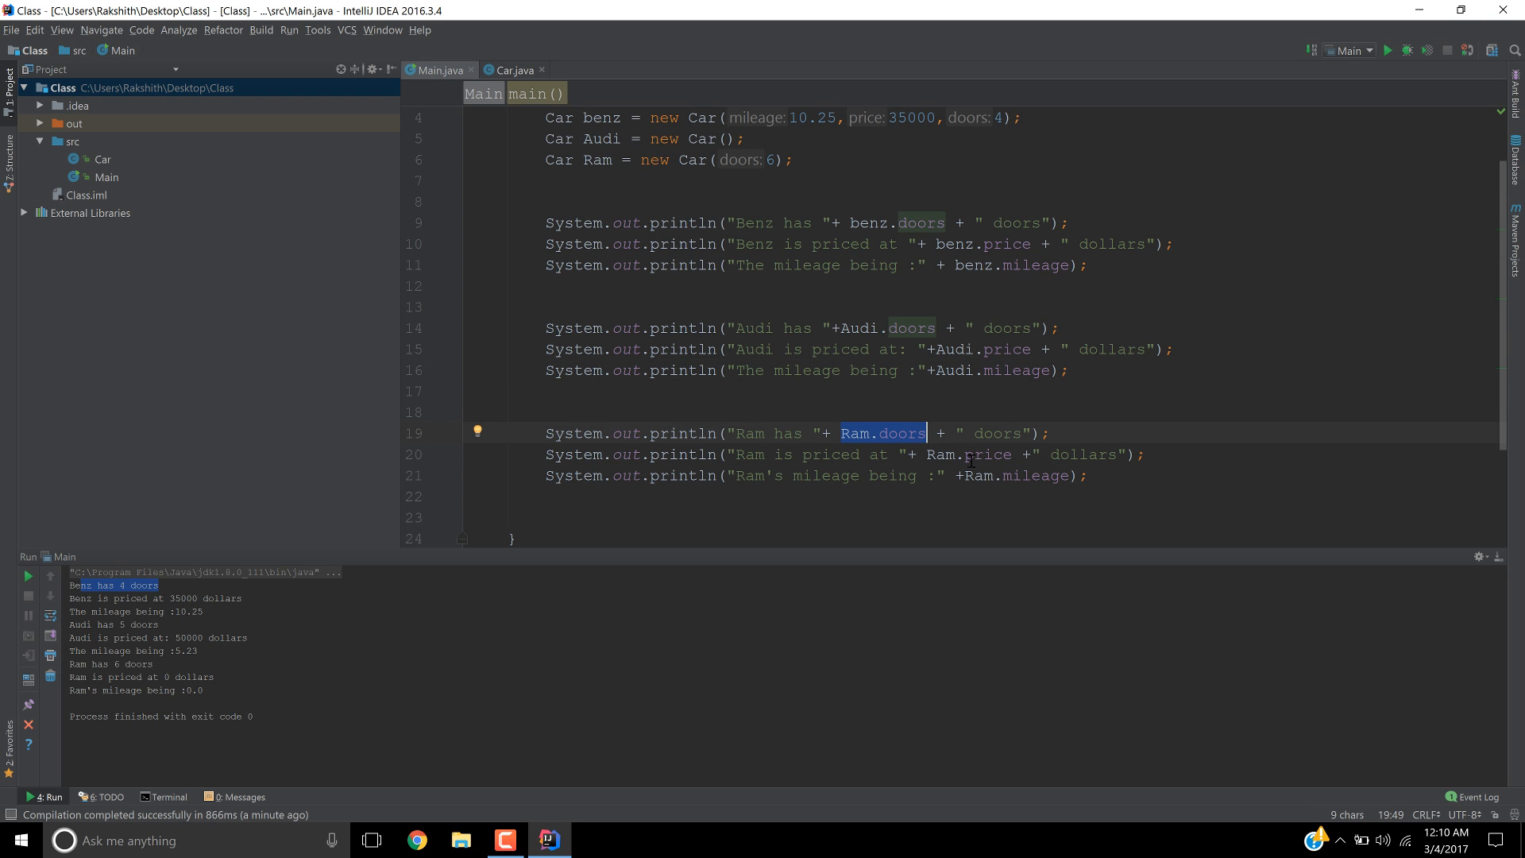
pyautogui.click(970, 454)
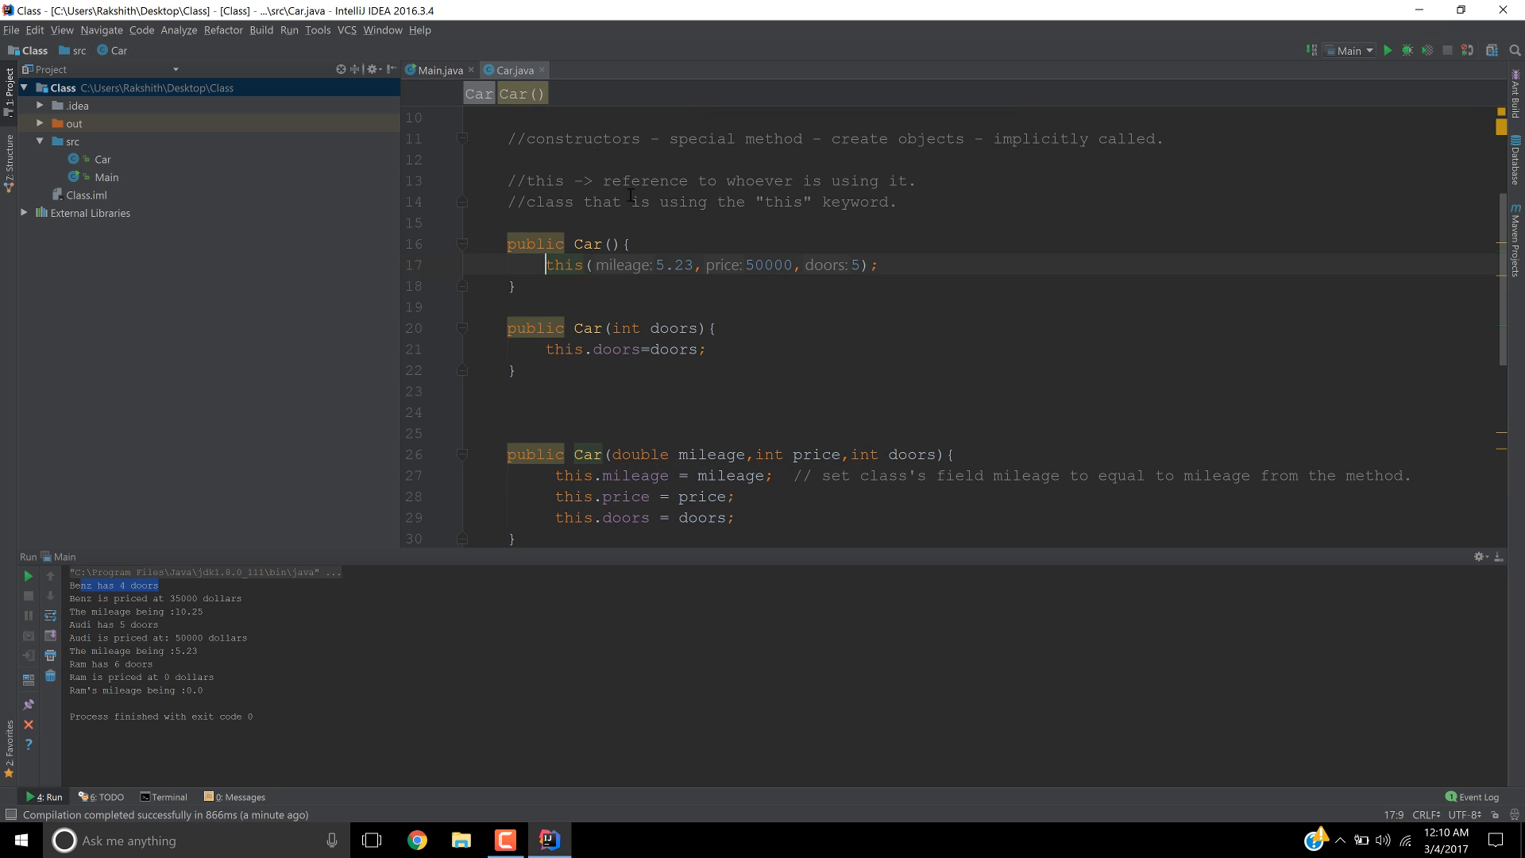
pyautogui.moveTo(468, 378)
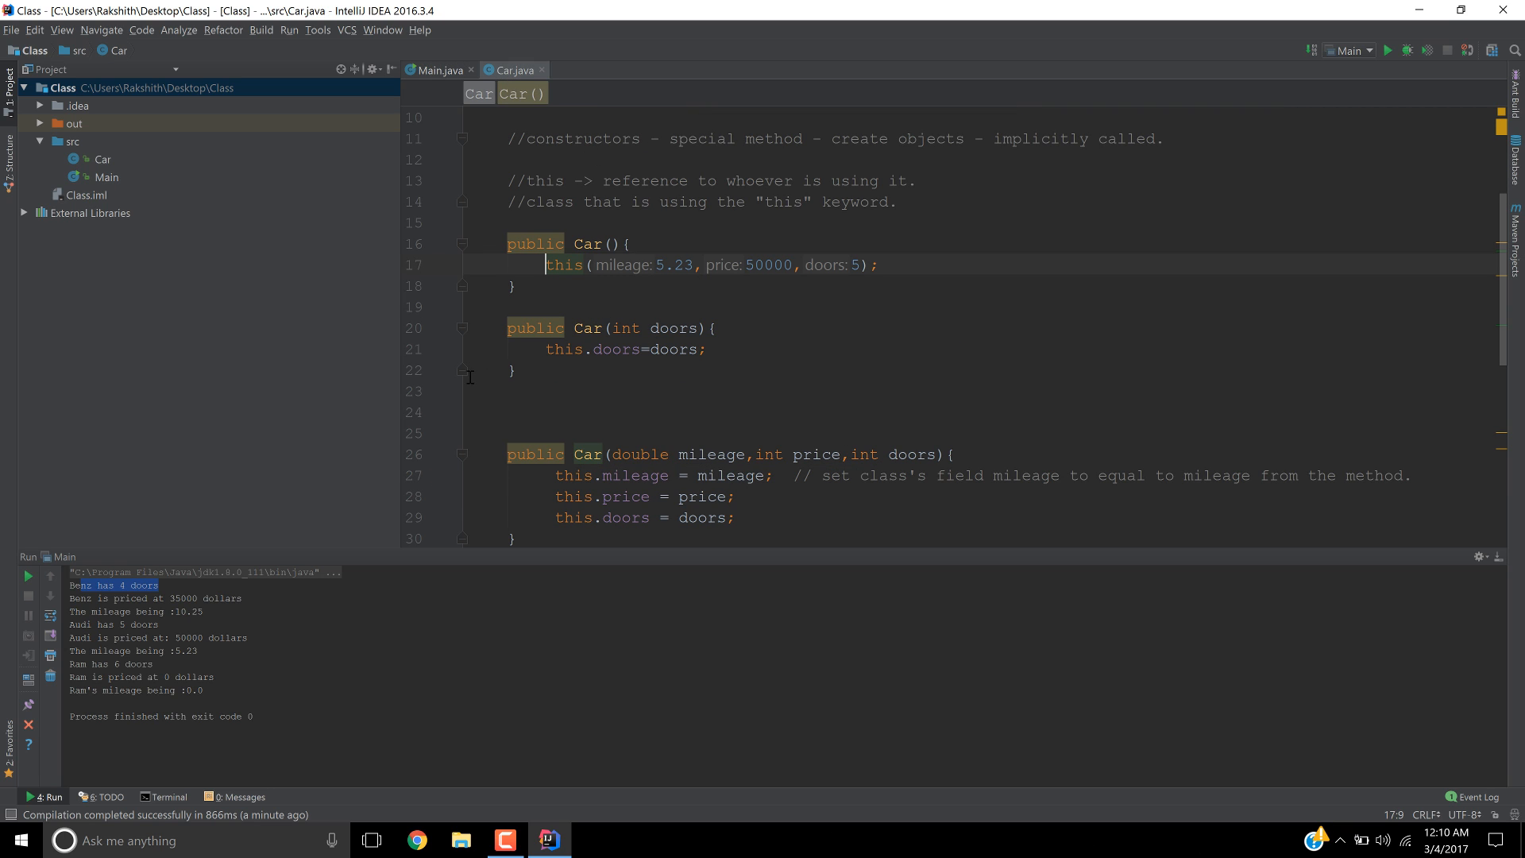
pyautogui.moveTo(666, 398)
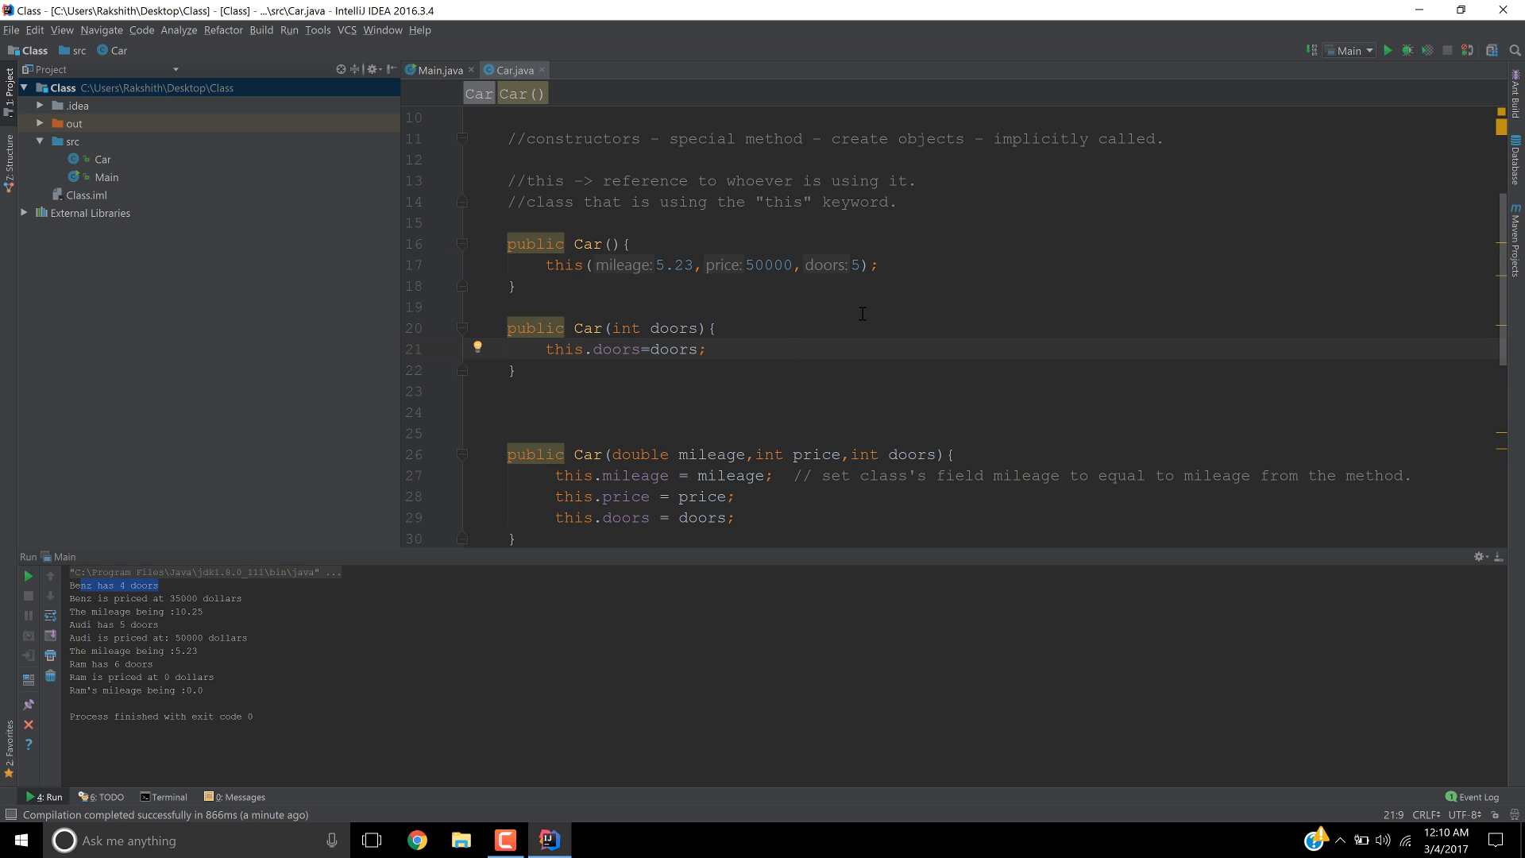
pyautogui.moveTo(860, 312)
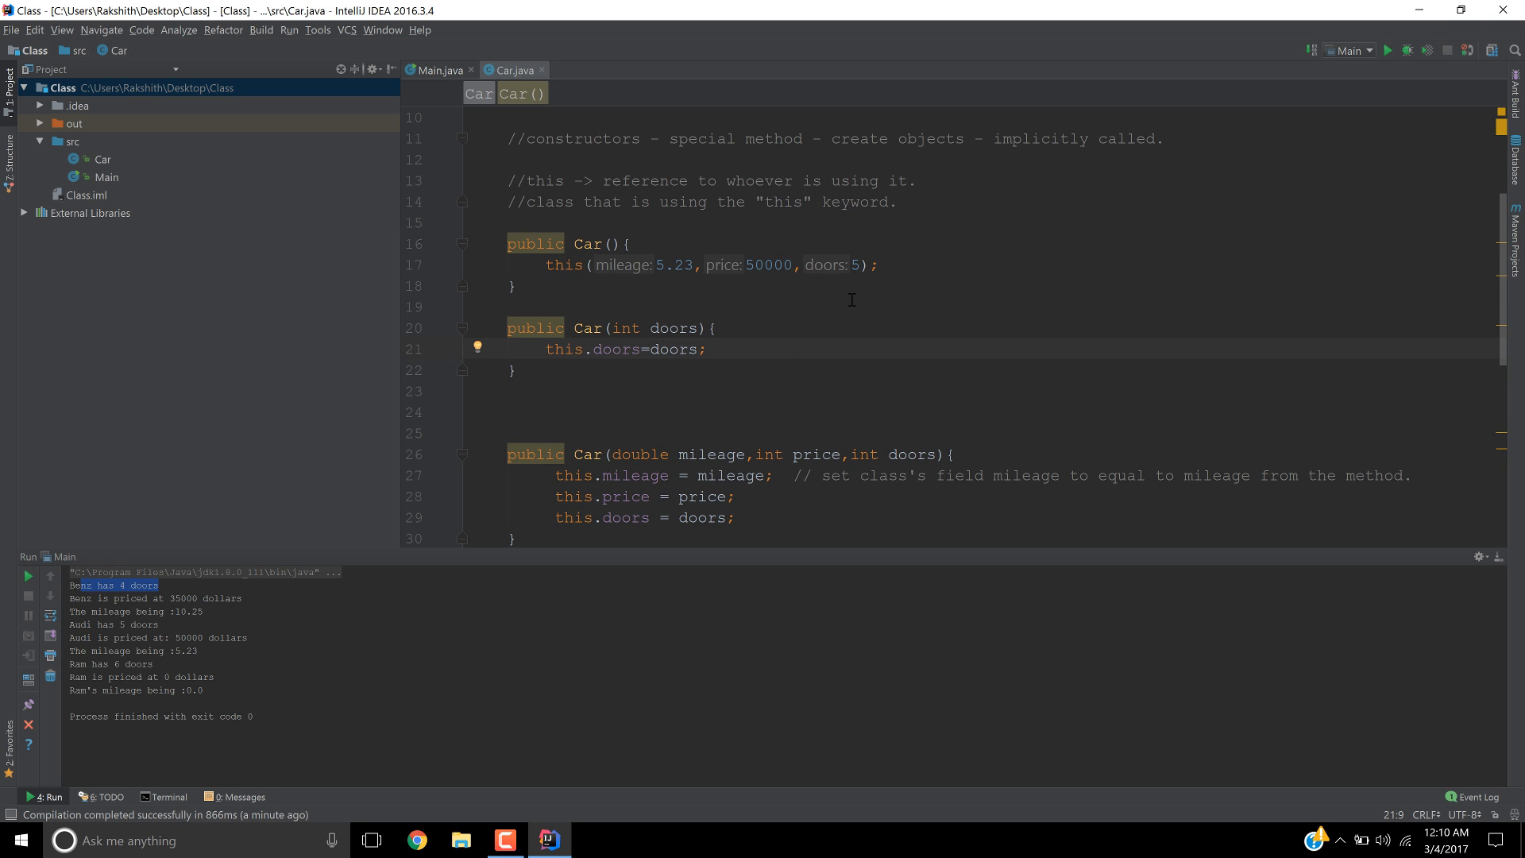
pyautogui.moveTo(536, 265); pyautogui.dragTo(788, 264)
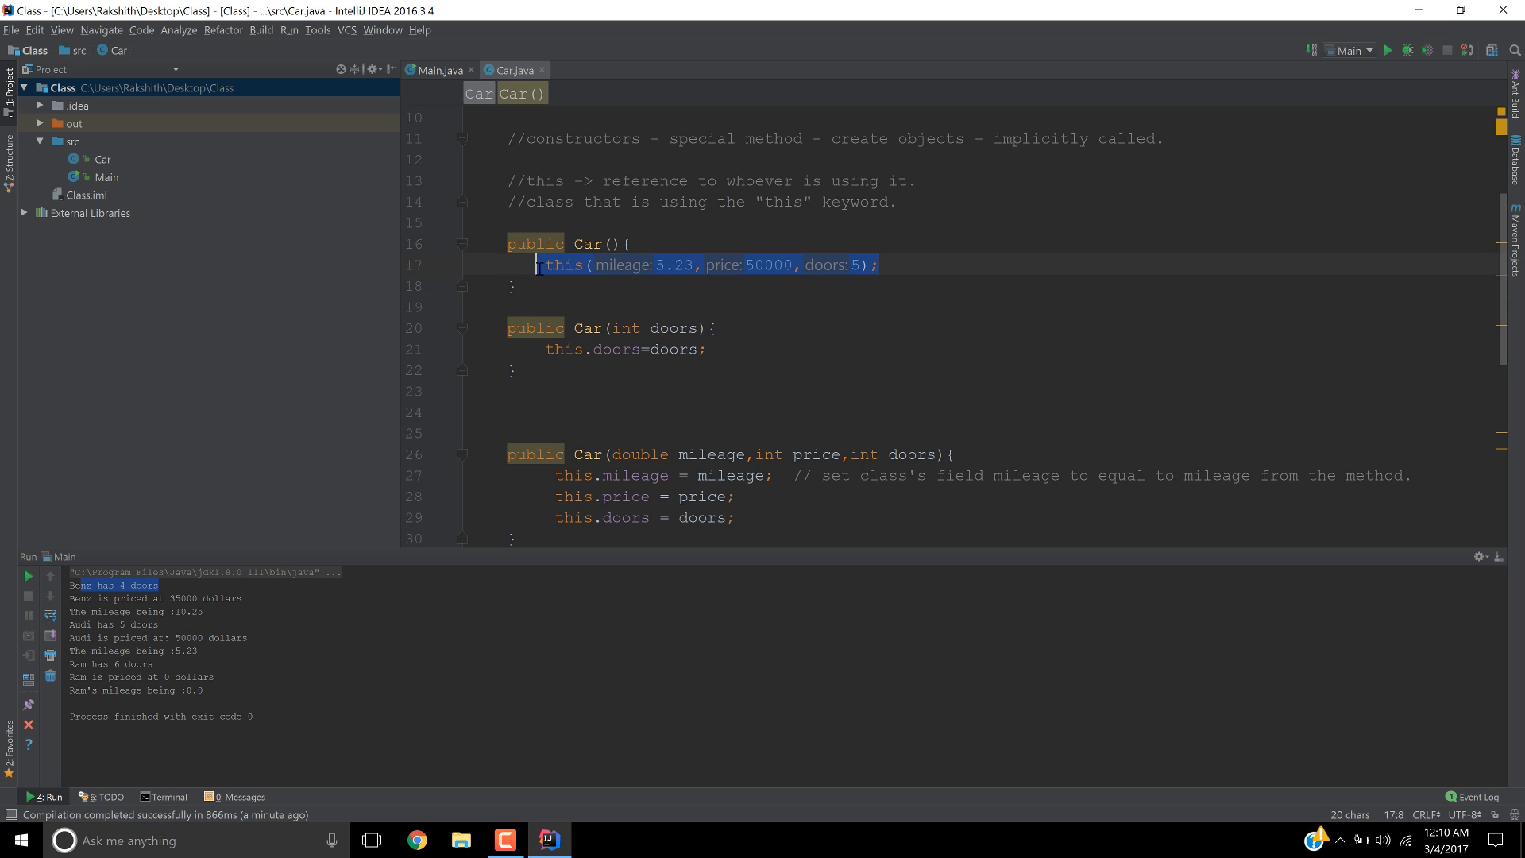
pyautogui.click(555, 264)
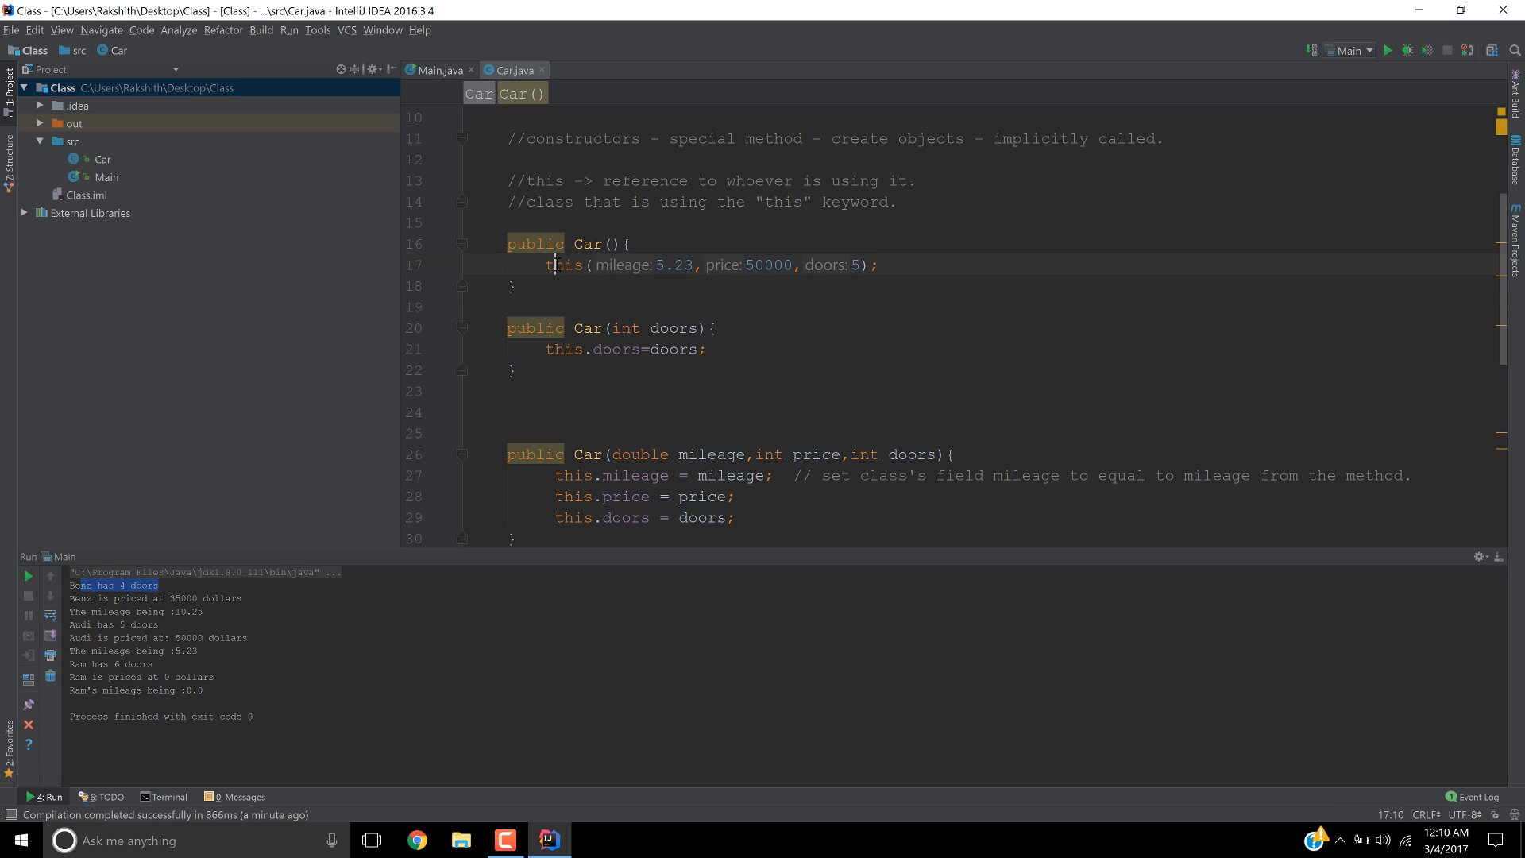
pyautogui.doubleClick(564, 264)
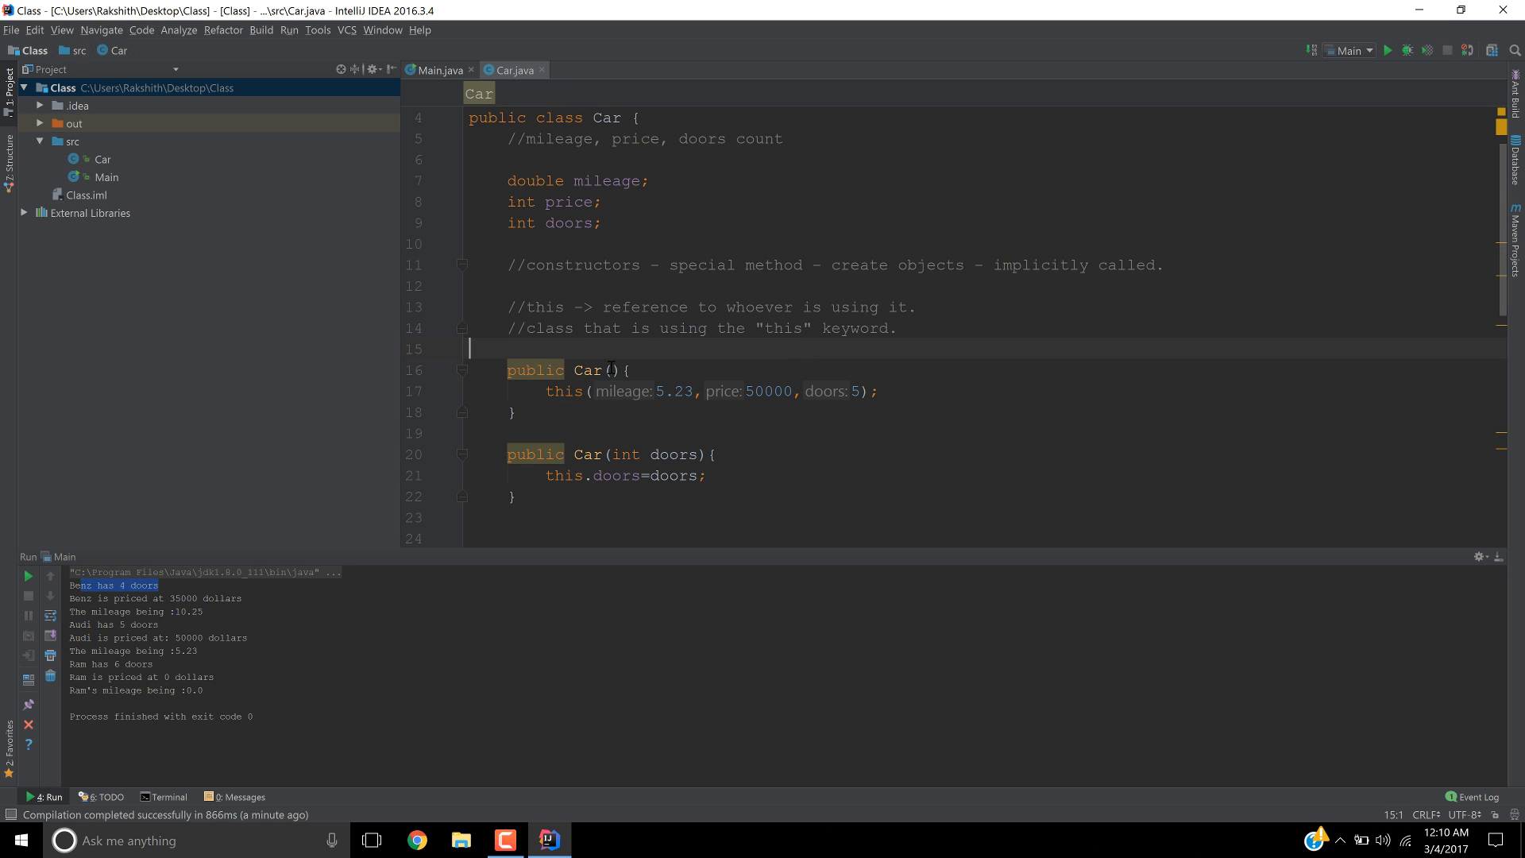
pyautogui.moveTo(590, 404)
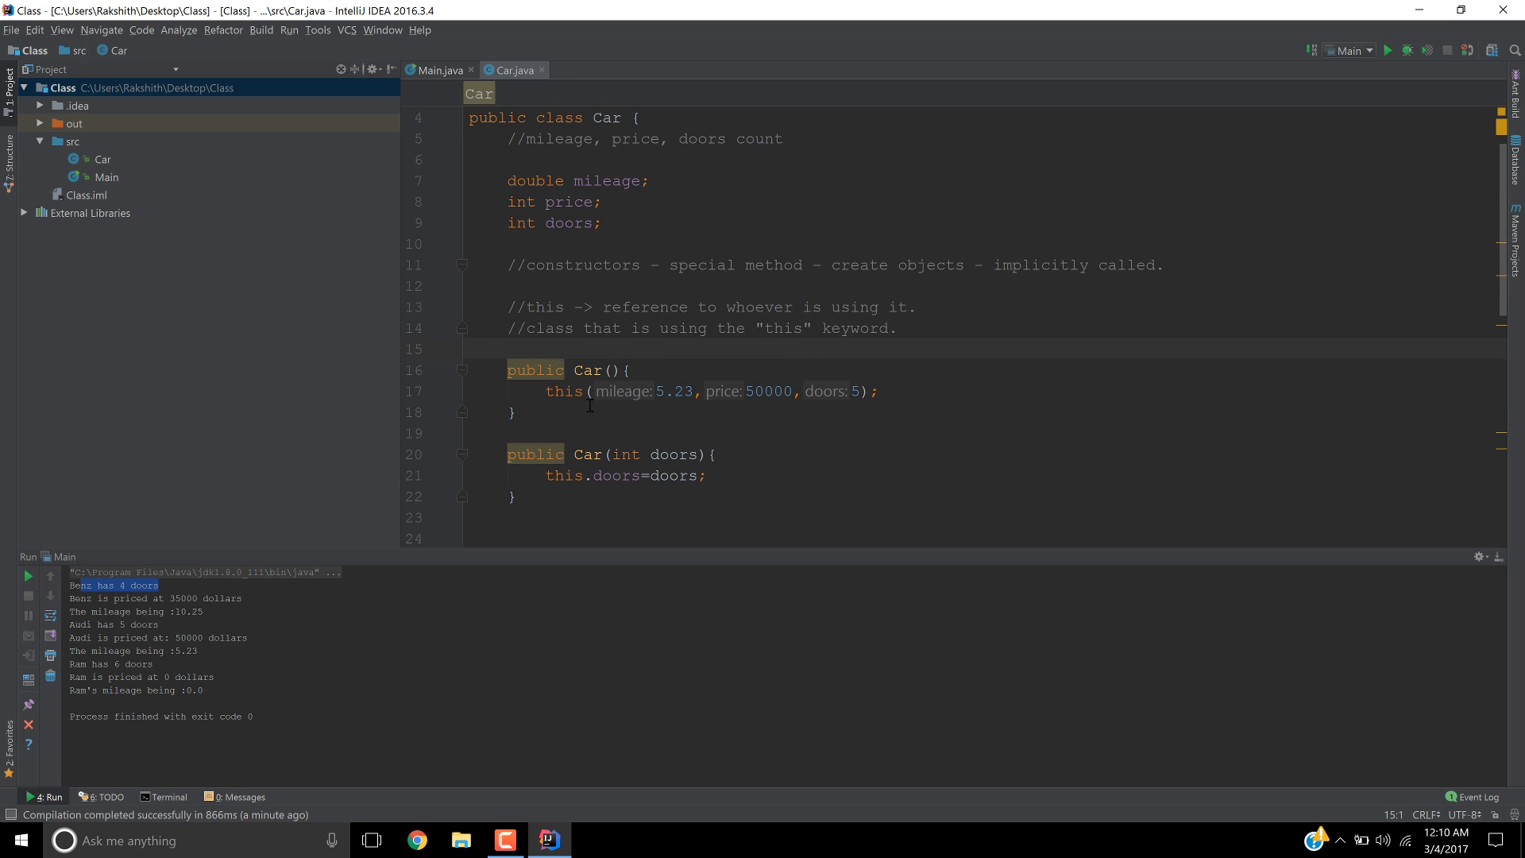
pyautogui.moveTo(607, 329)
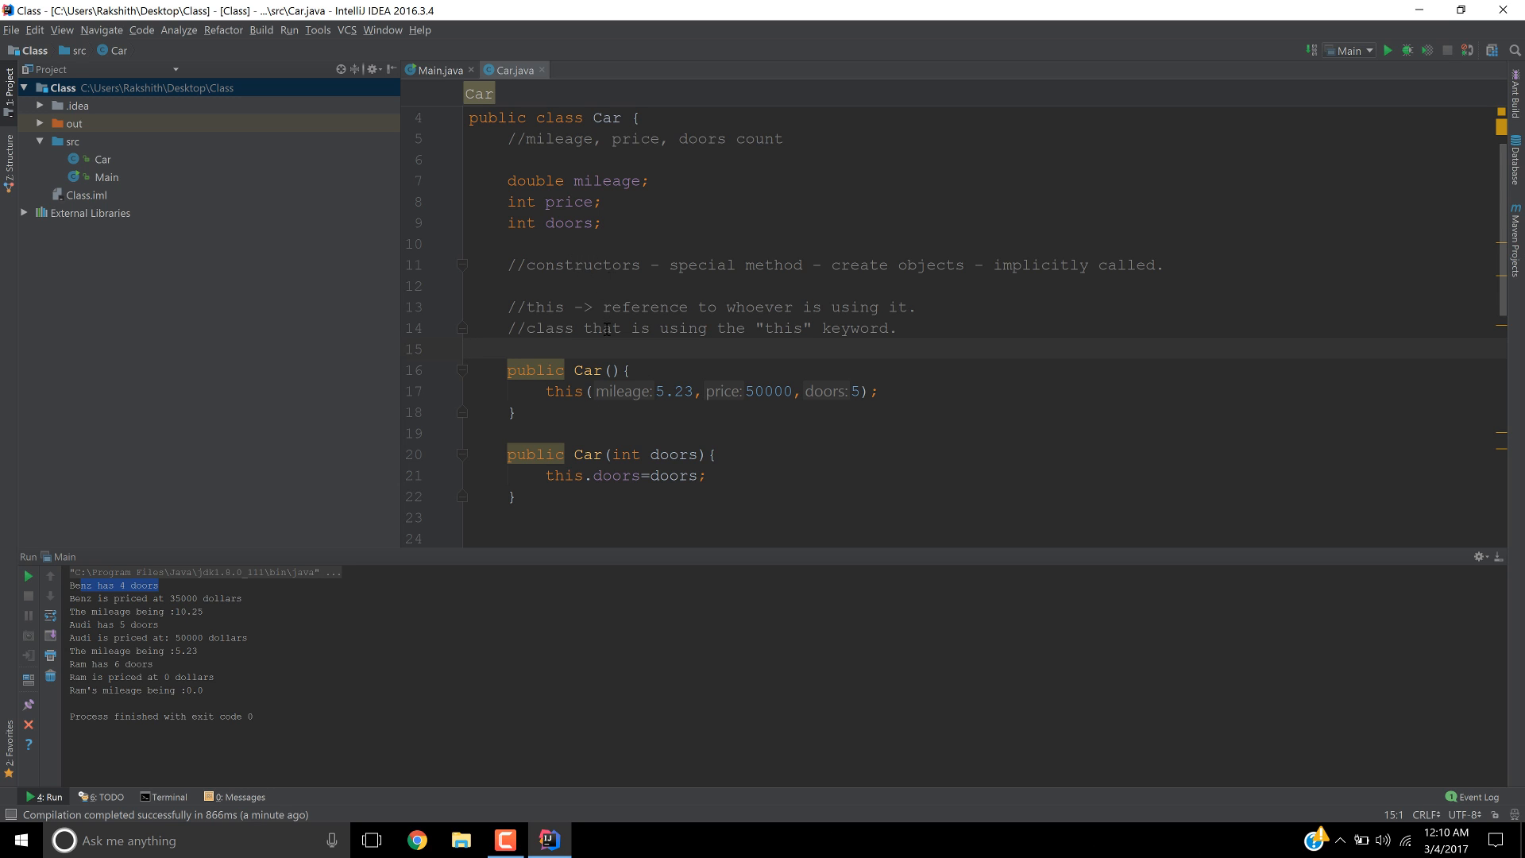
pyautogui.moveTo(656, 391); pyautogui.dragTo(766, 391)
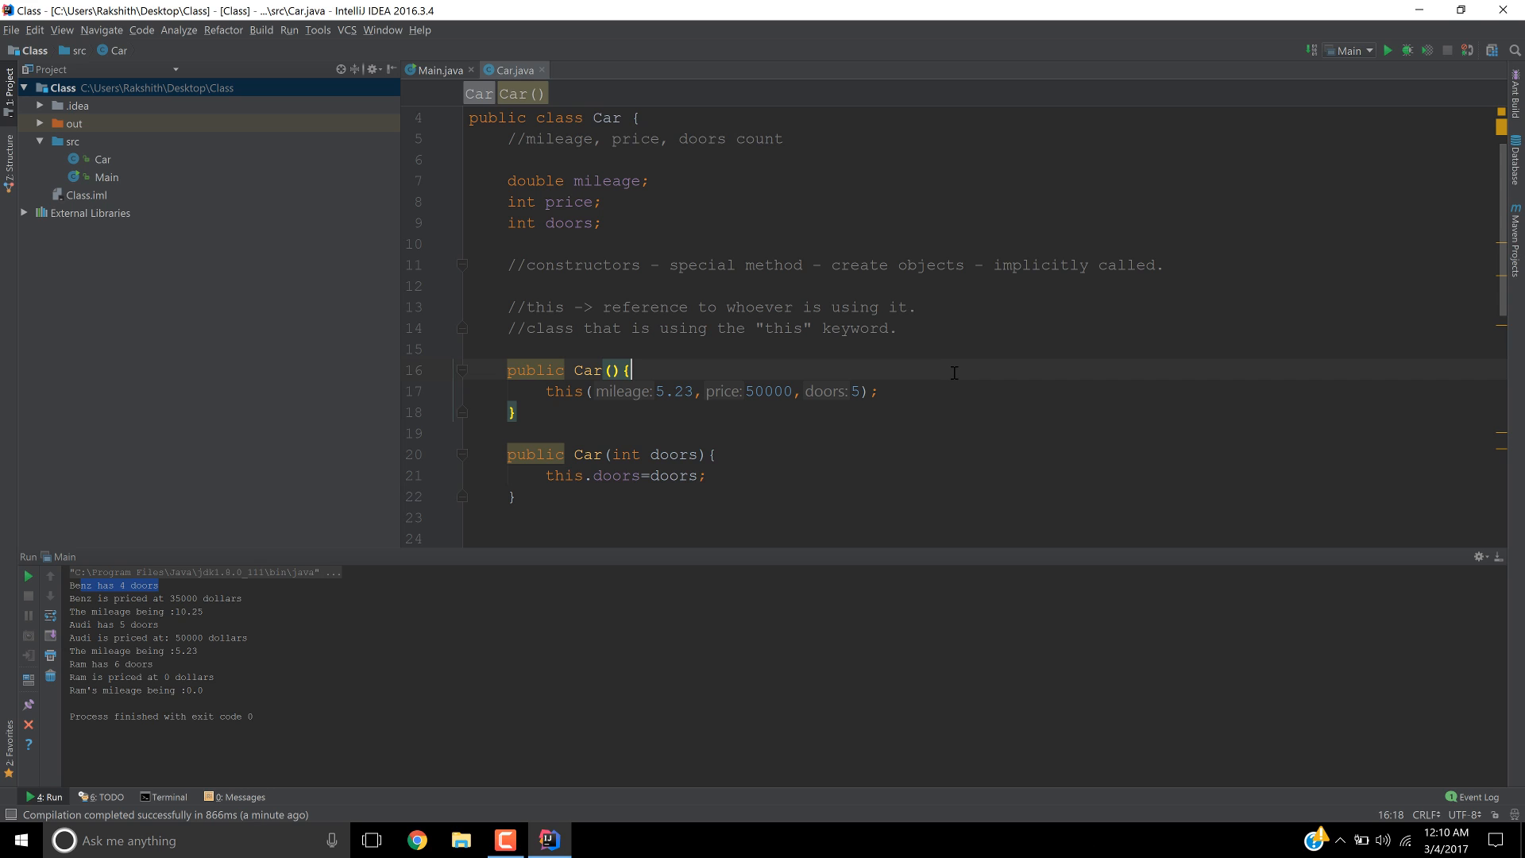
pyautogui.moveTo(624, 274)
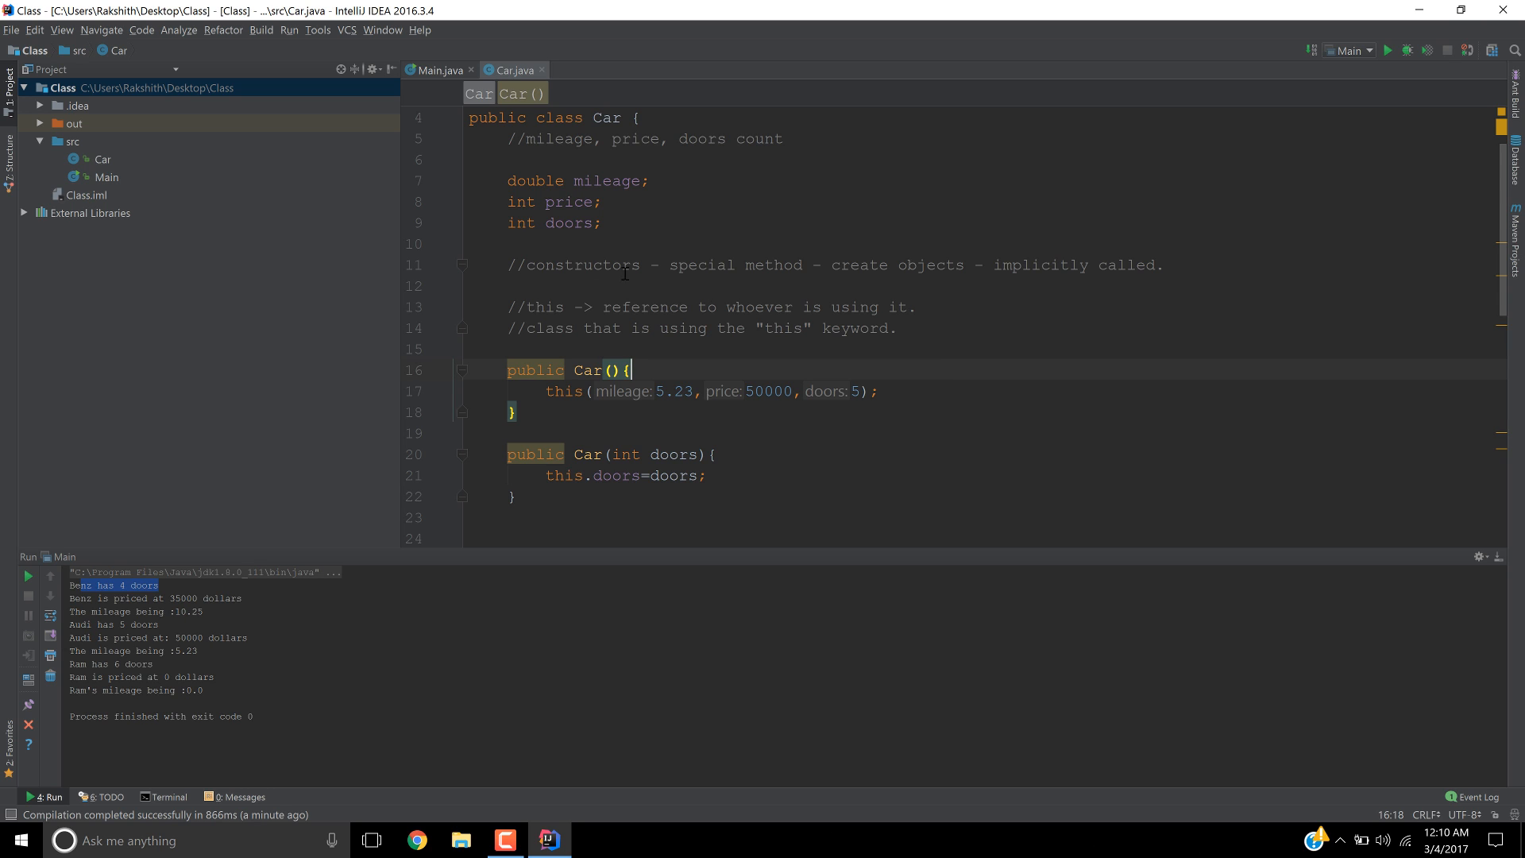
pyautogui.doubleClick(563, 391)
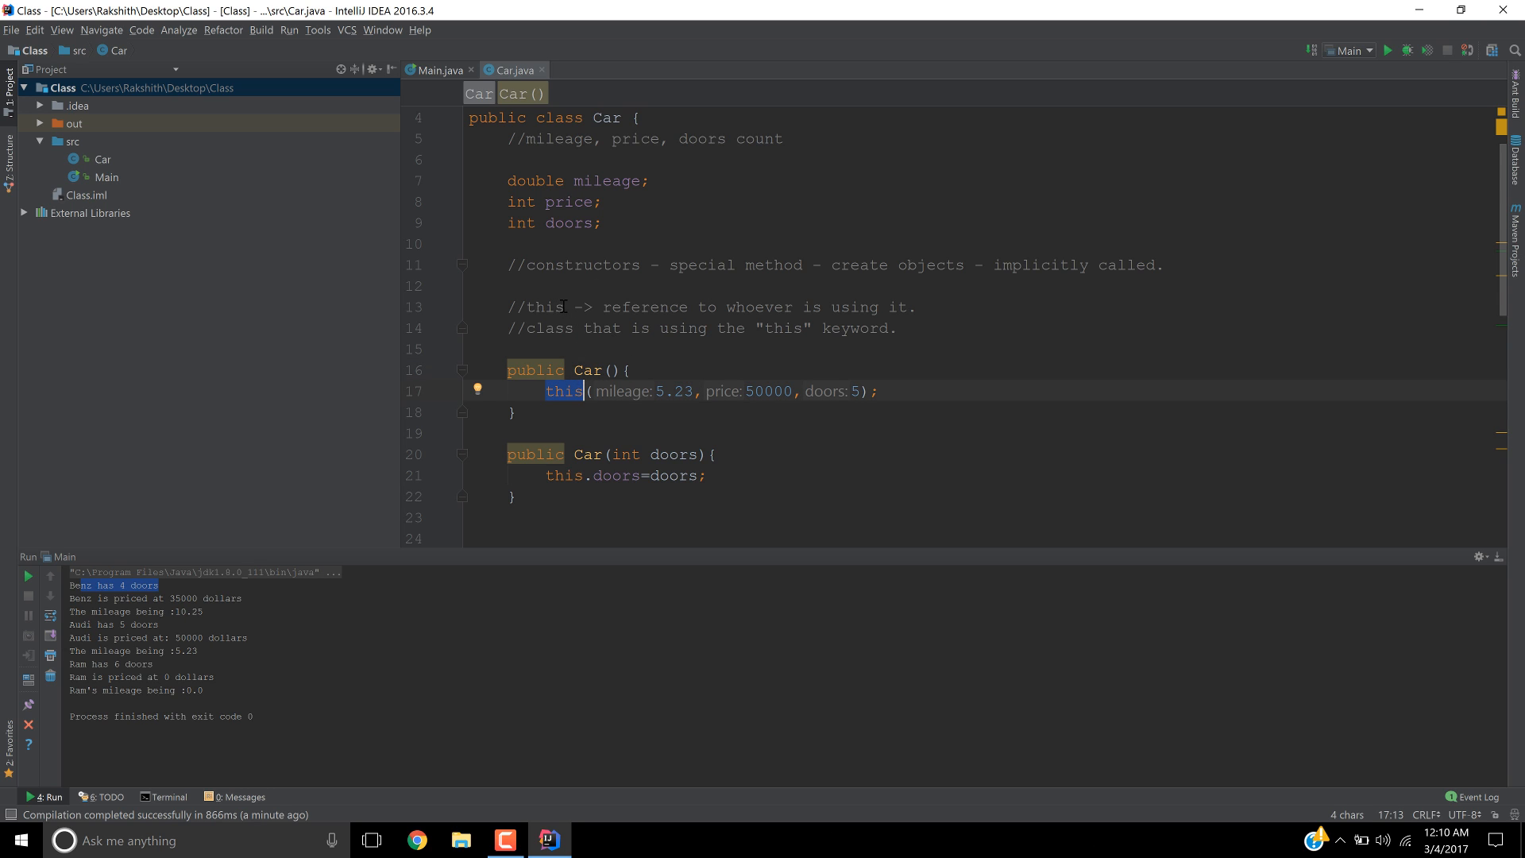
pyautogui.moveTo(556, 309)
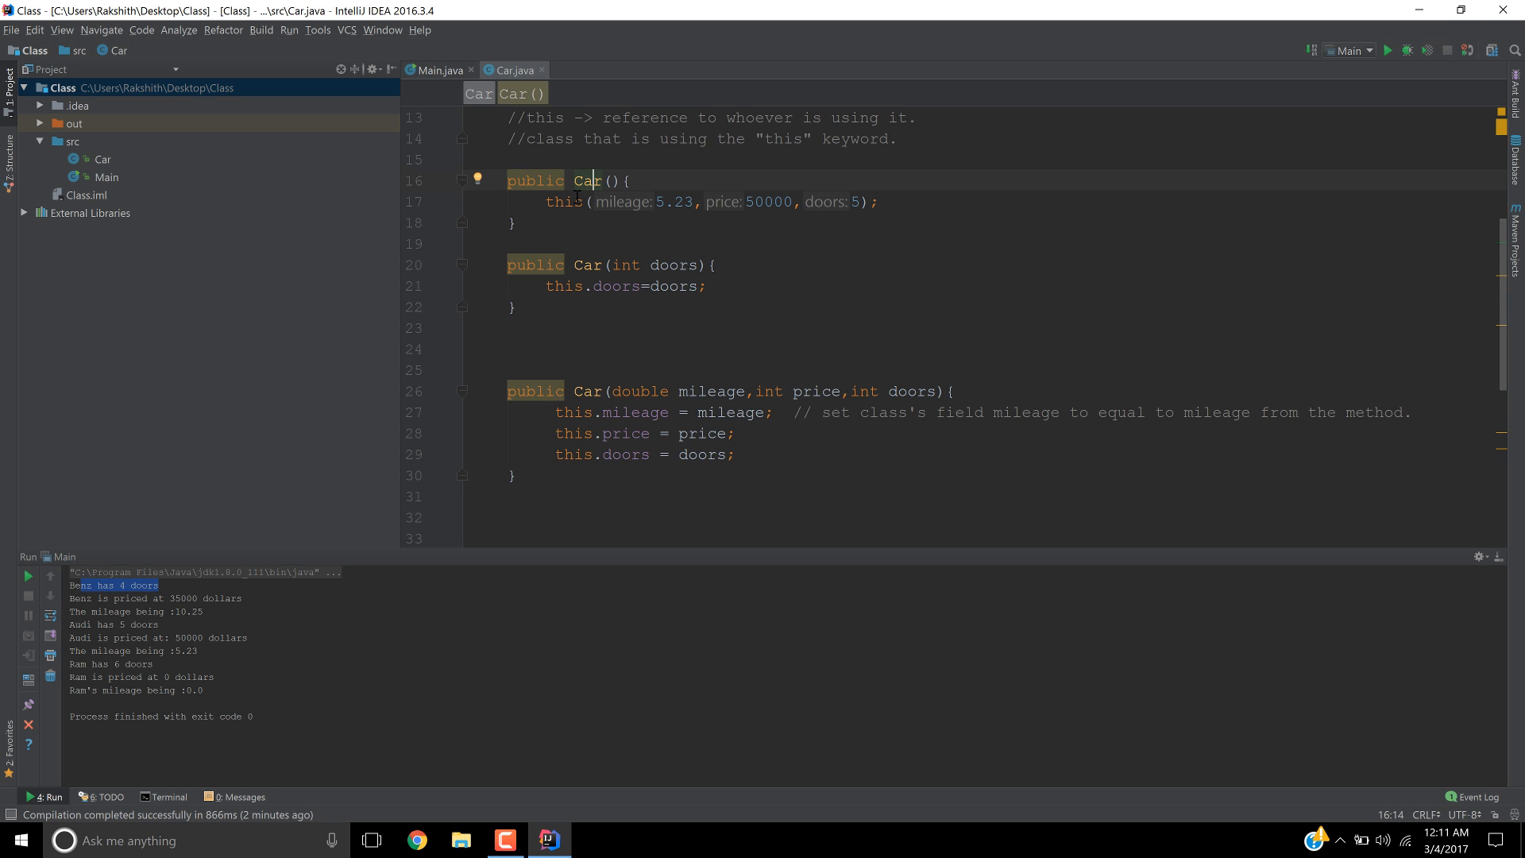
pyautogui.moveTo(594, 254)
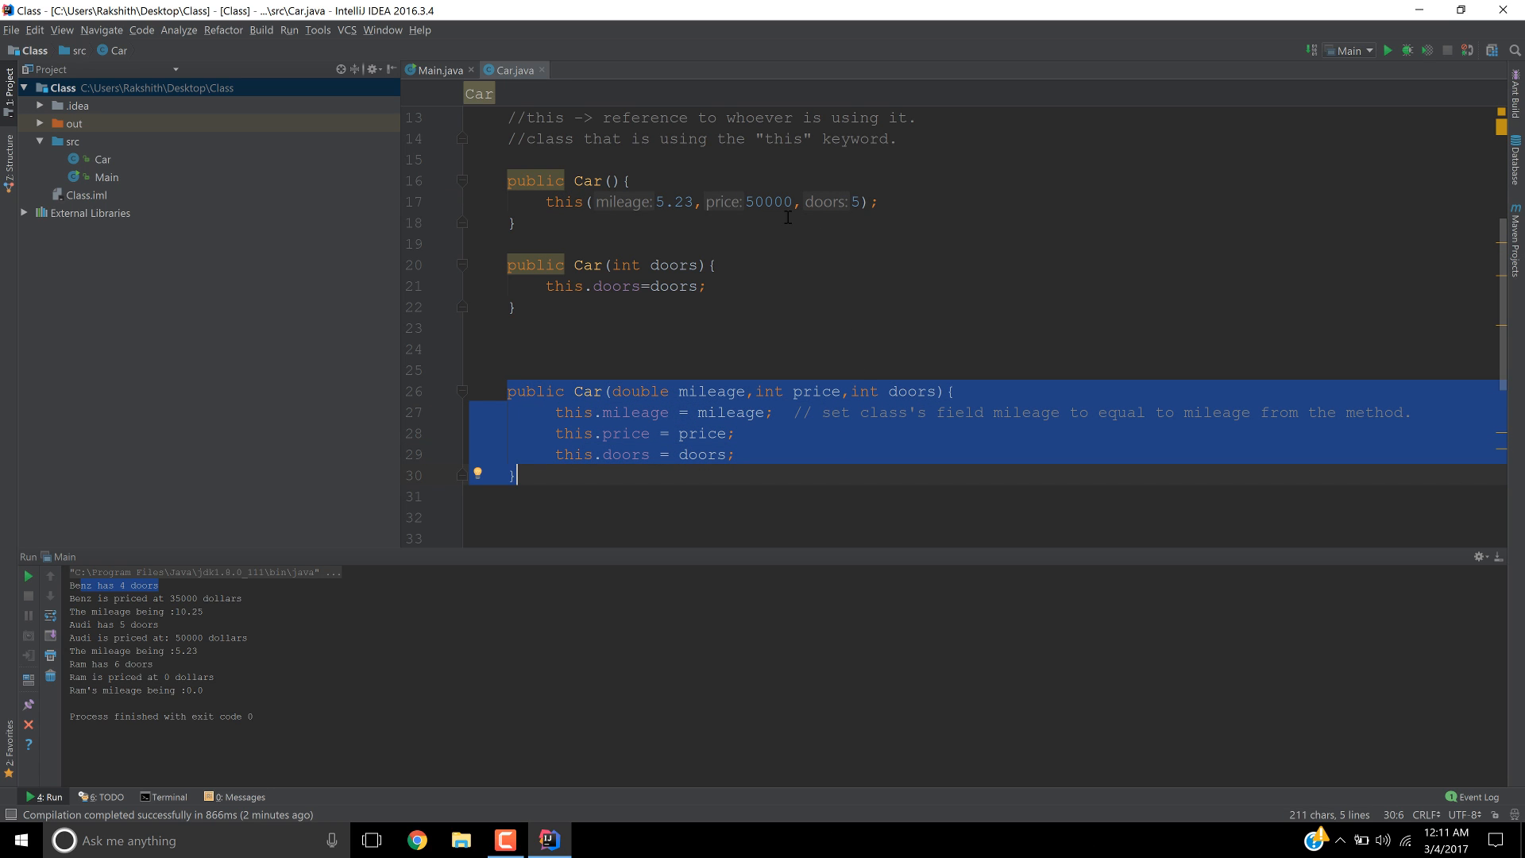
pyautogui.moveTo(699, 233)
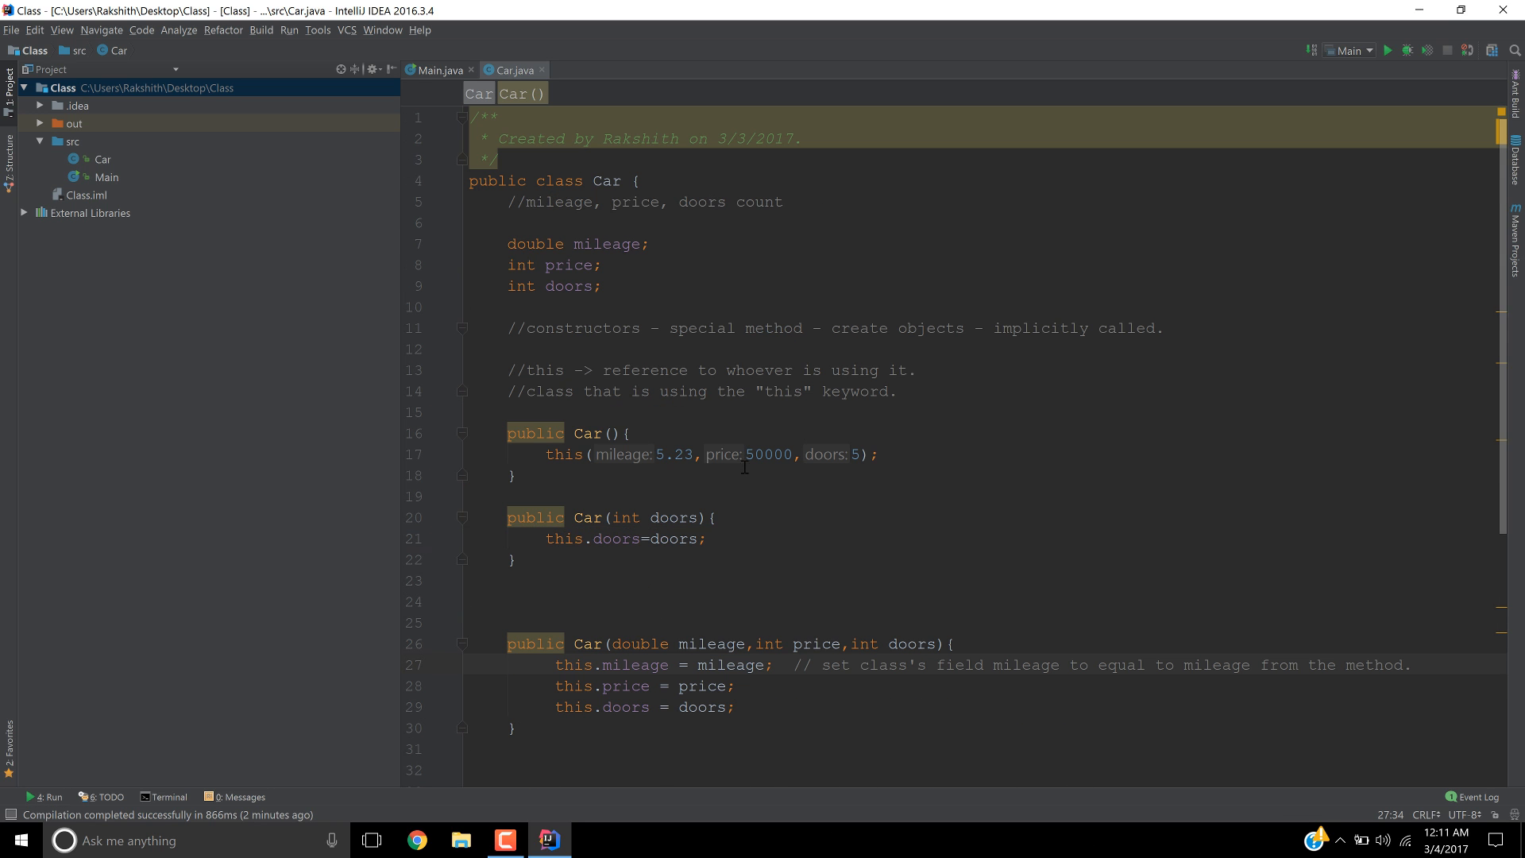
pyautogui.moveTo(756, 488)
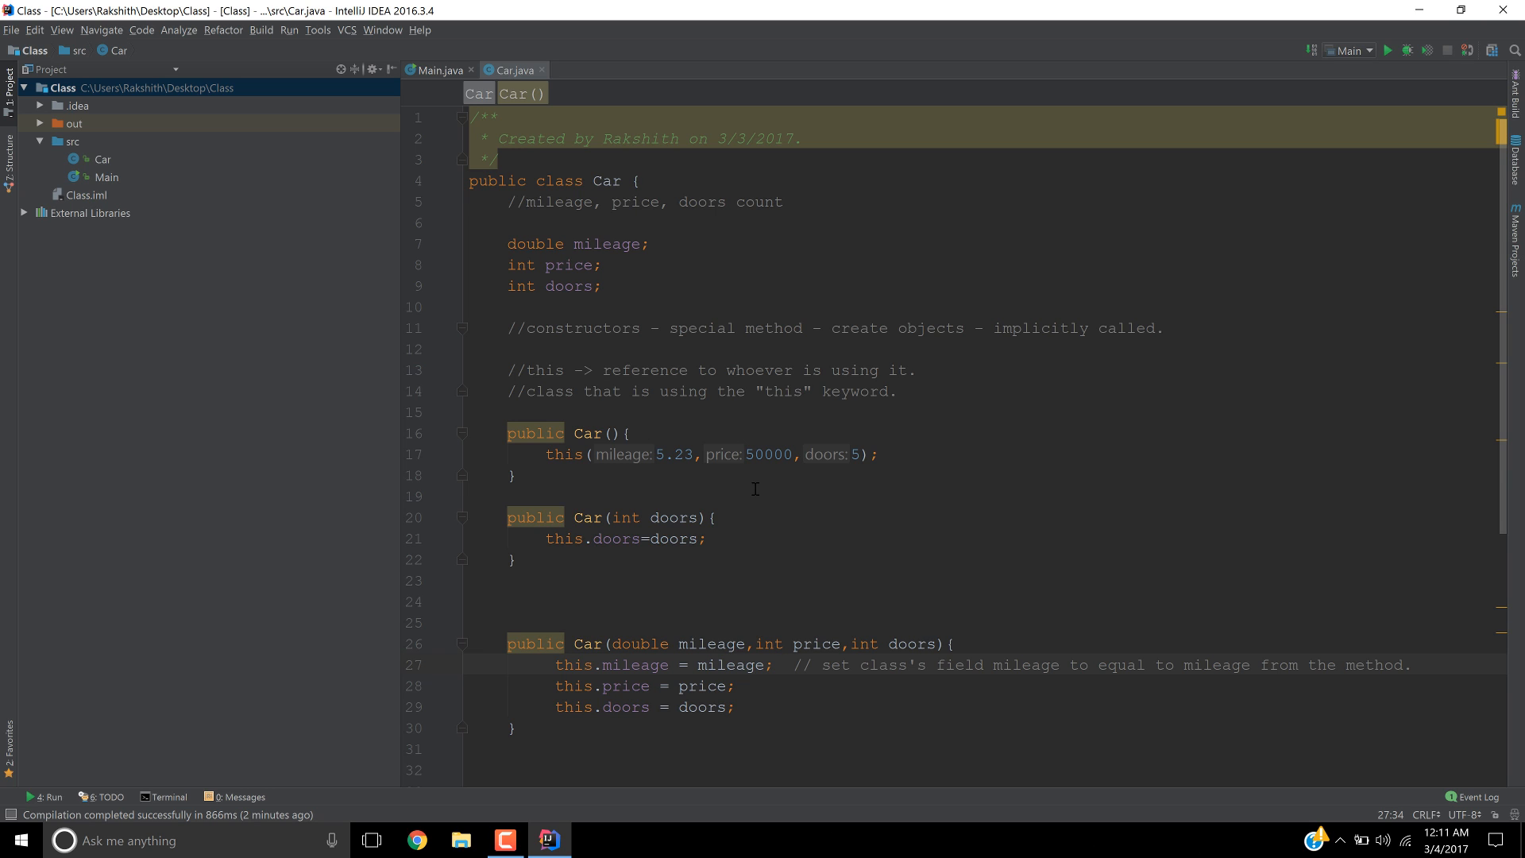
pyautogui.moveTo(907, 550)
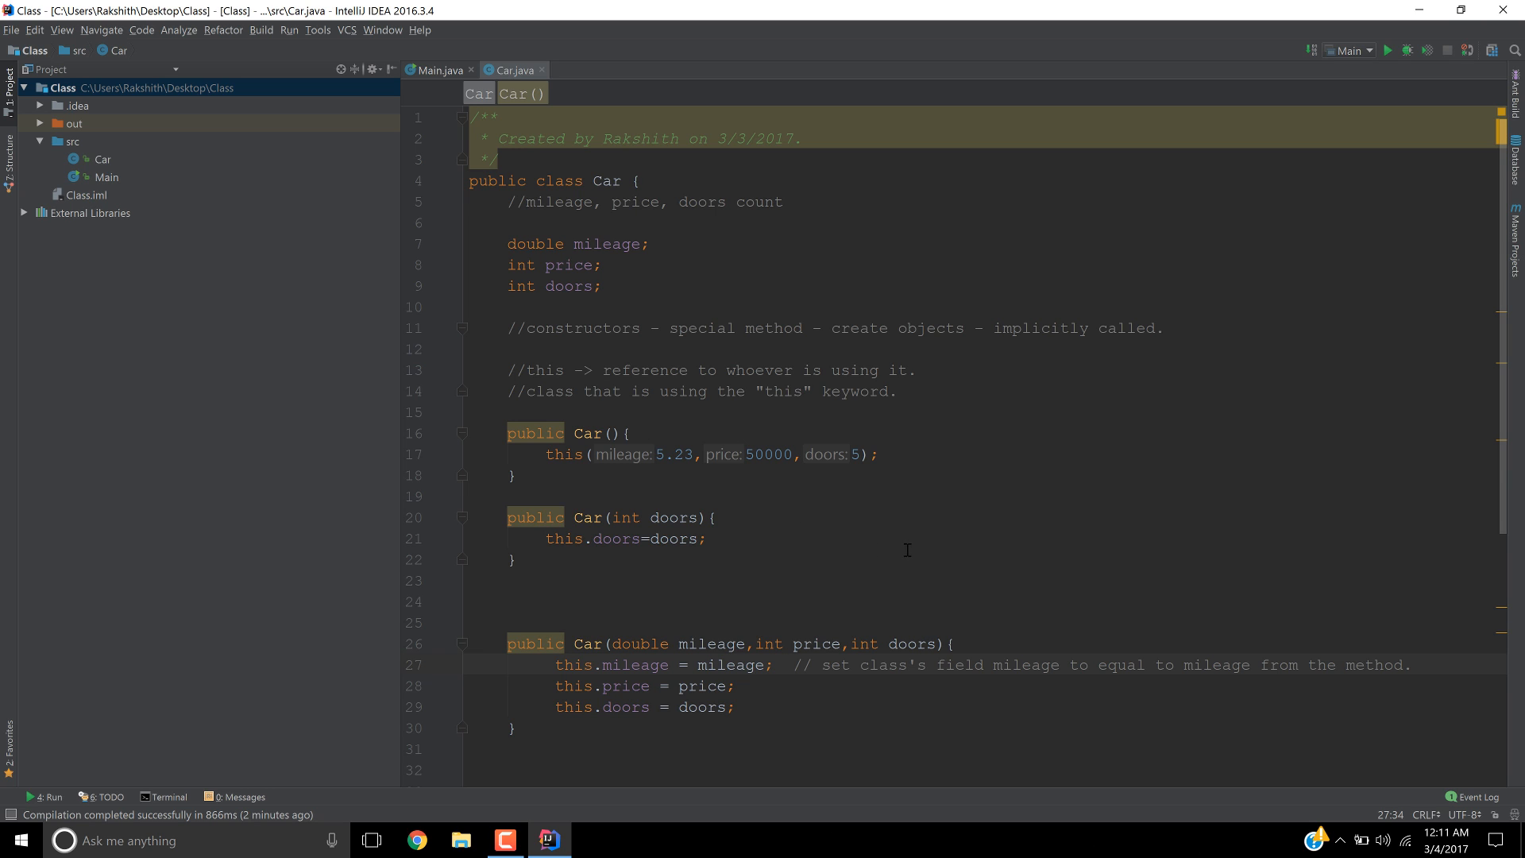
pyautogui.moveTo(978, 526)
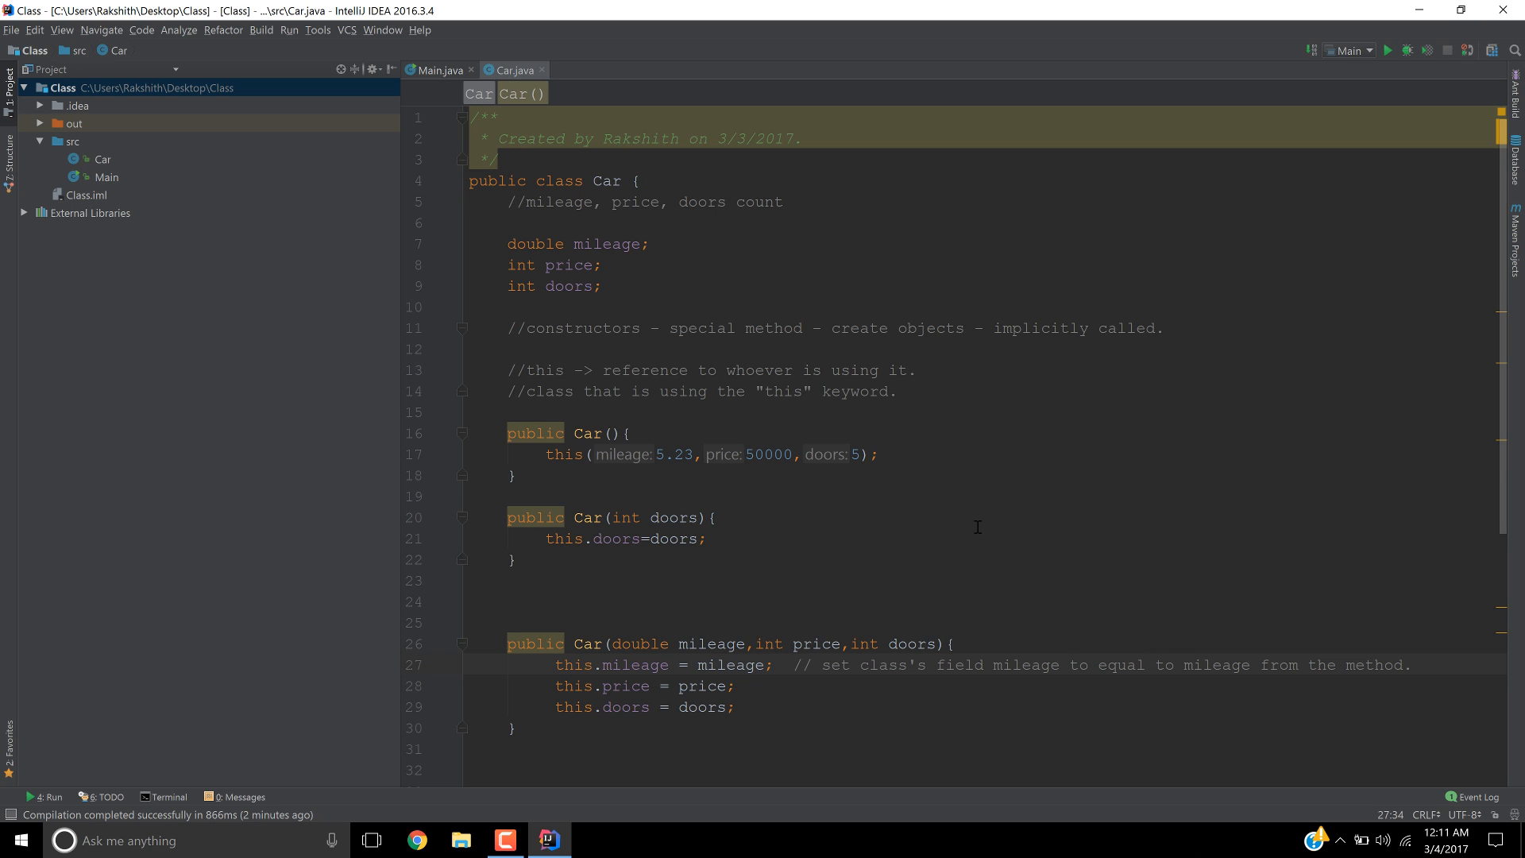
pyautogui.moveTo(931, 497)
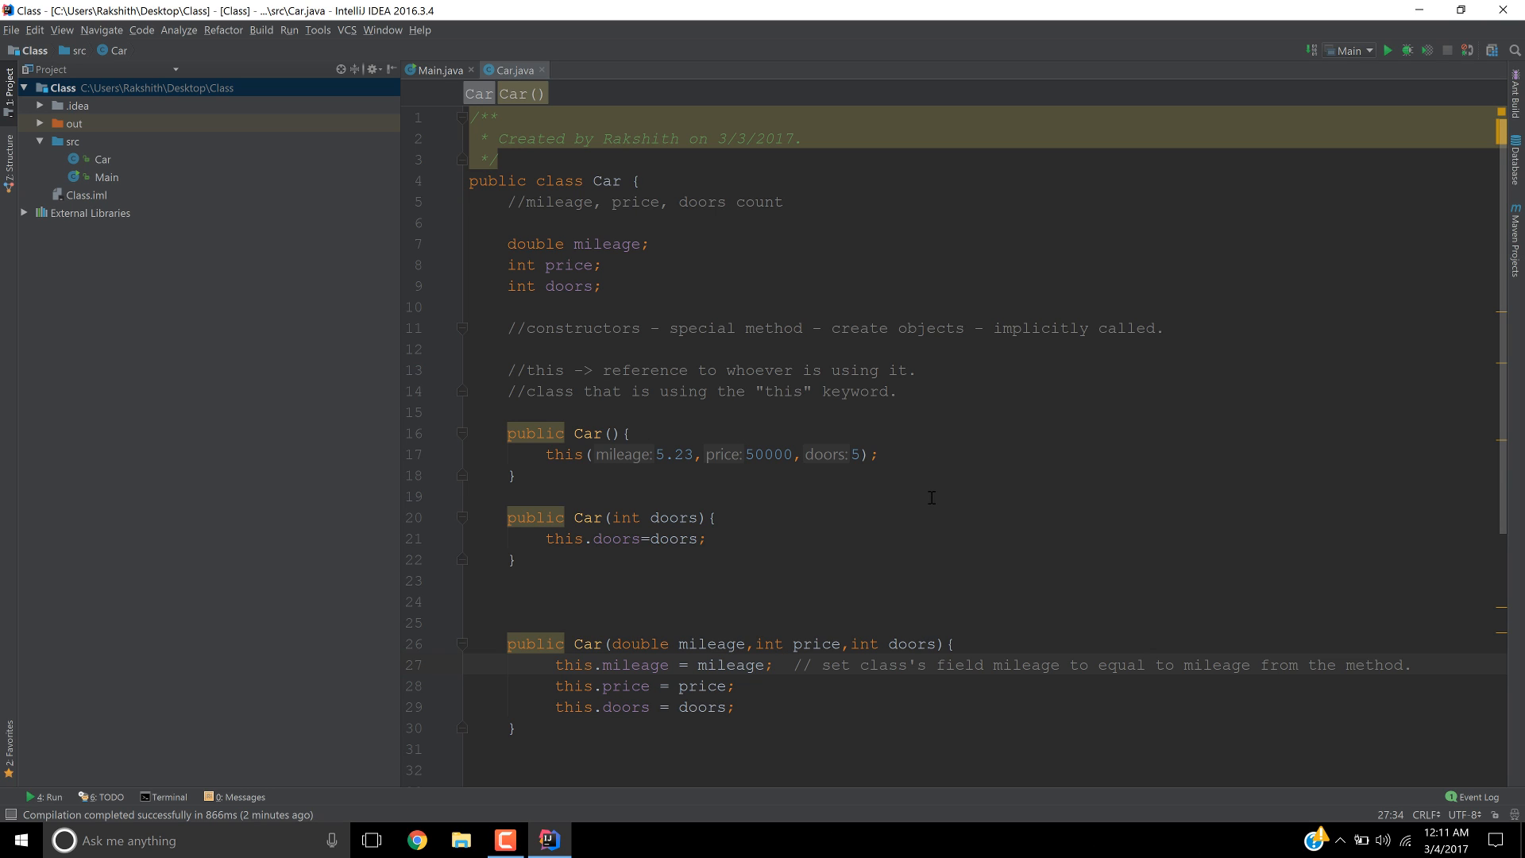